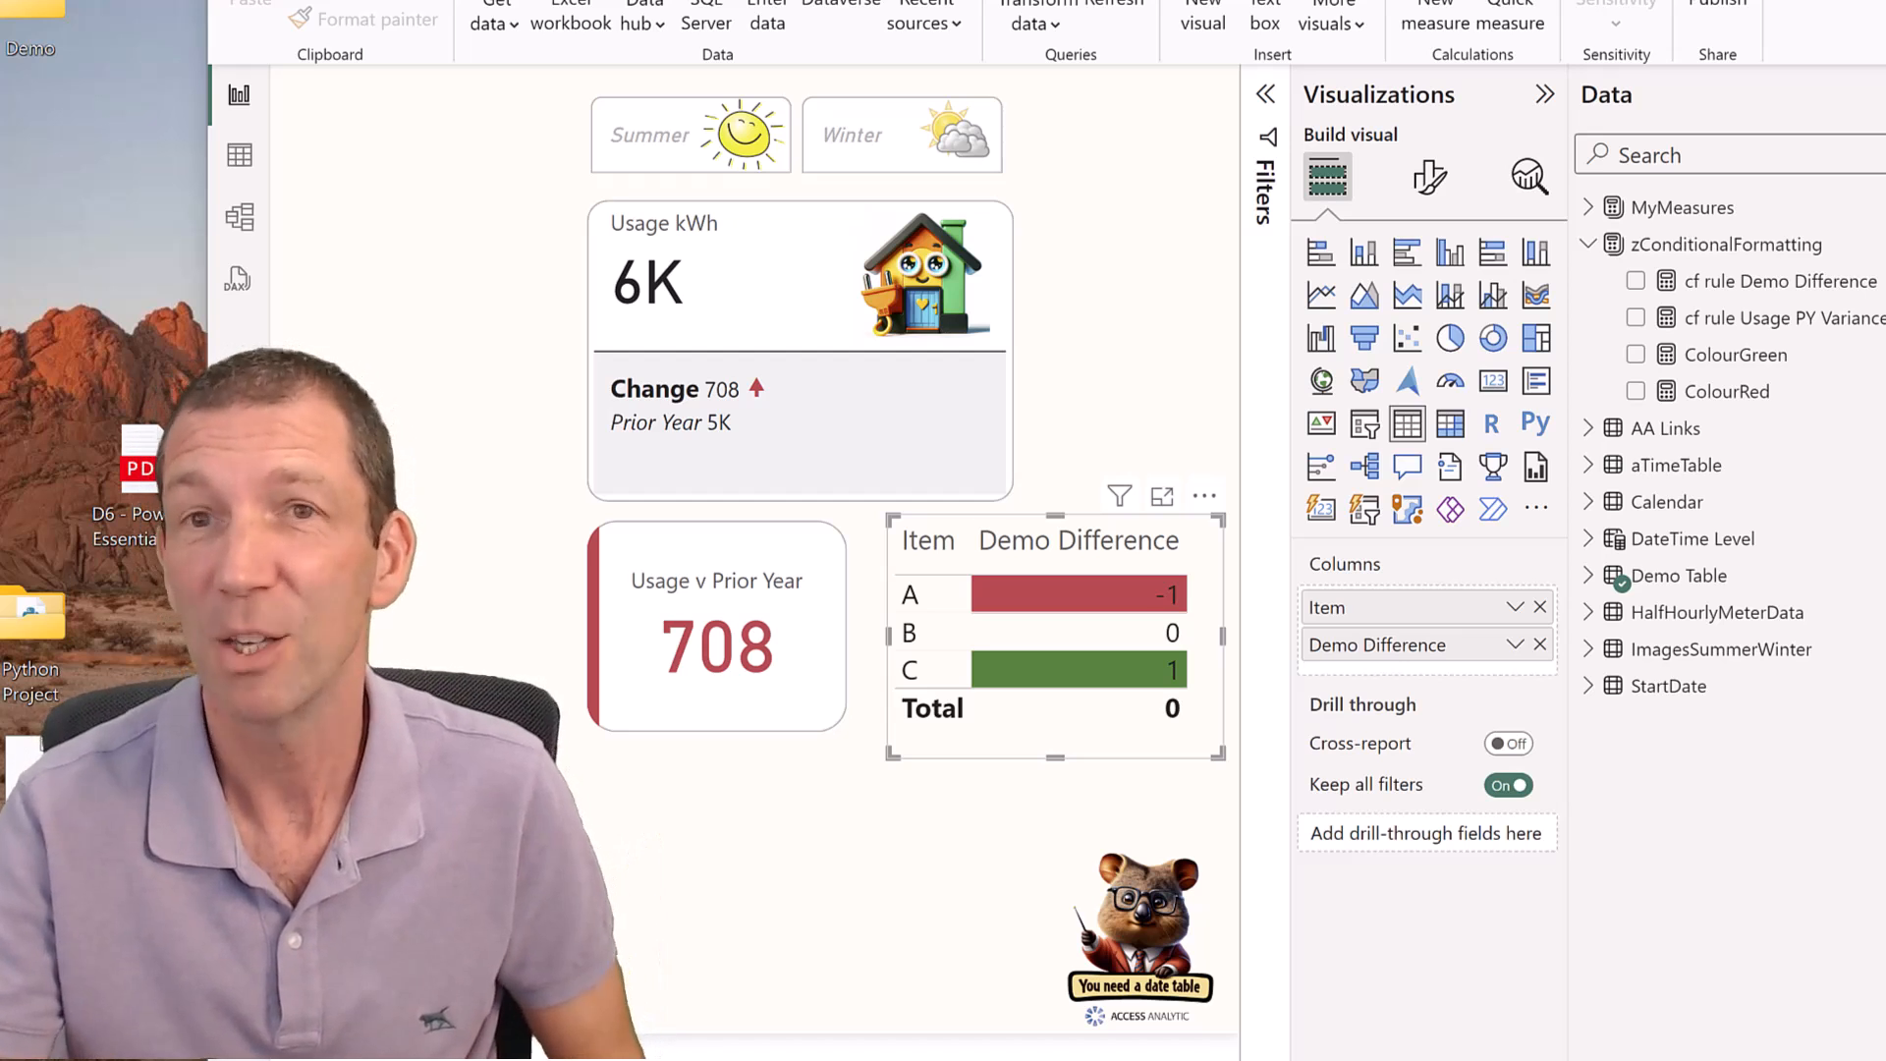
pyautogui.moveTo(697, 691)
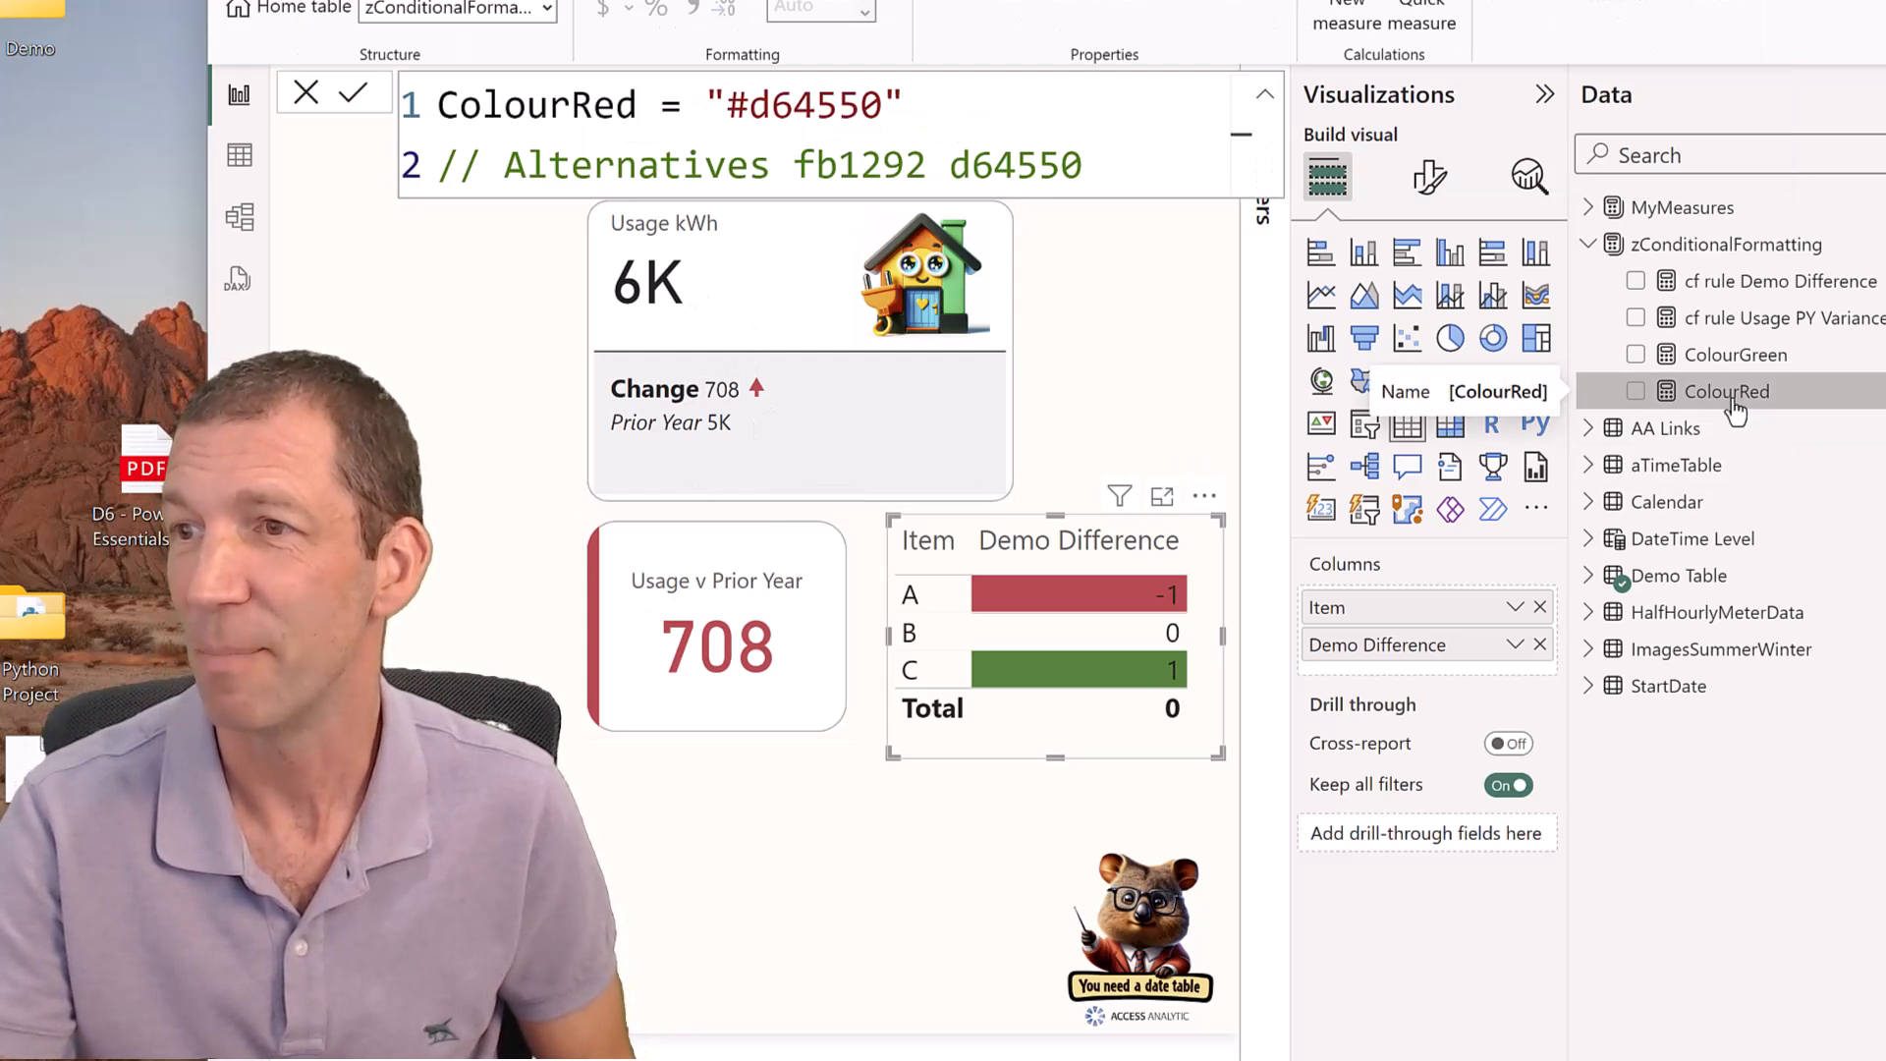
# Replace ColourRed's d64550 hex with fb1292 so red elements turn pink.
pyautogui.doubleClick(861, 165)
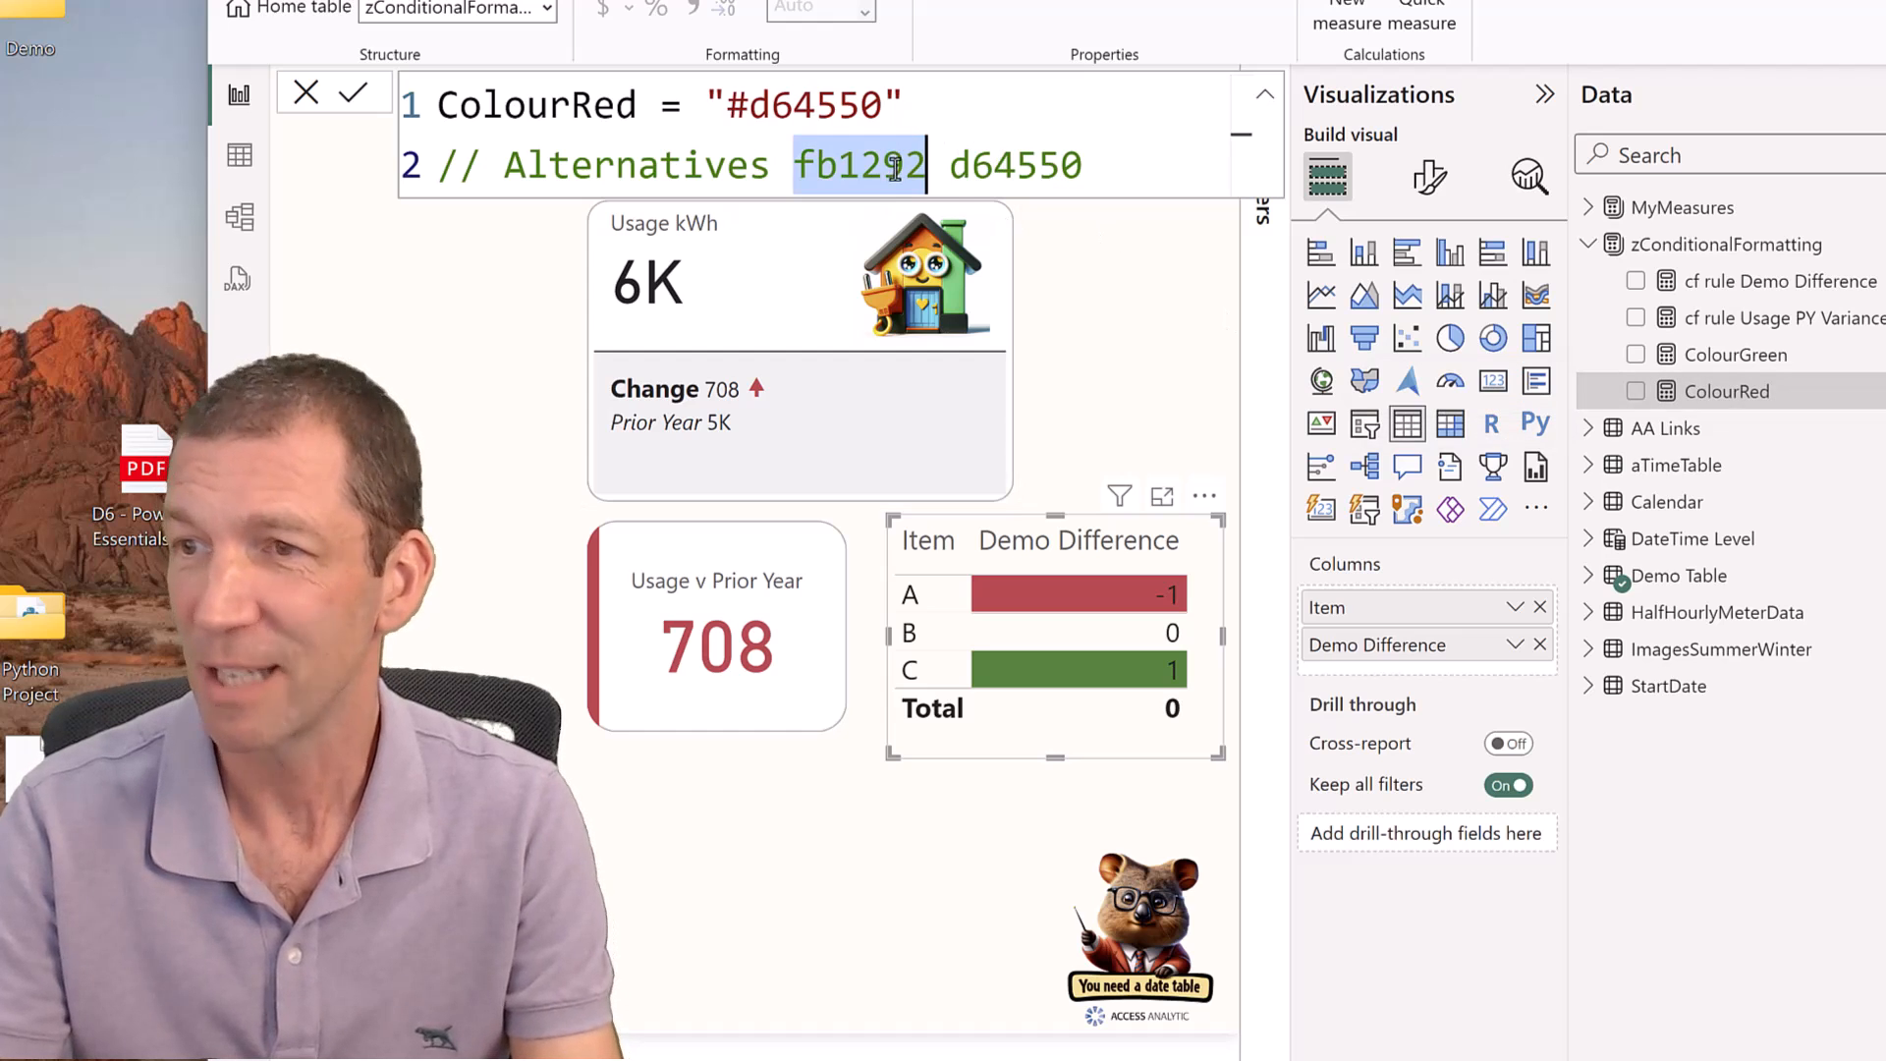
pyautogui.write('fb1292')
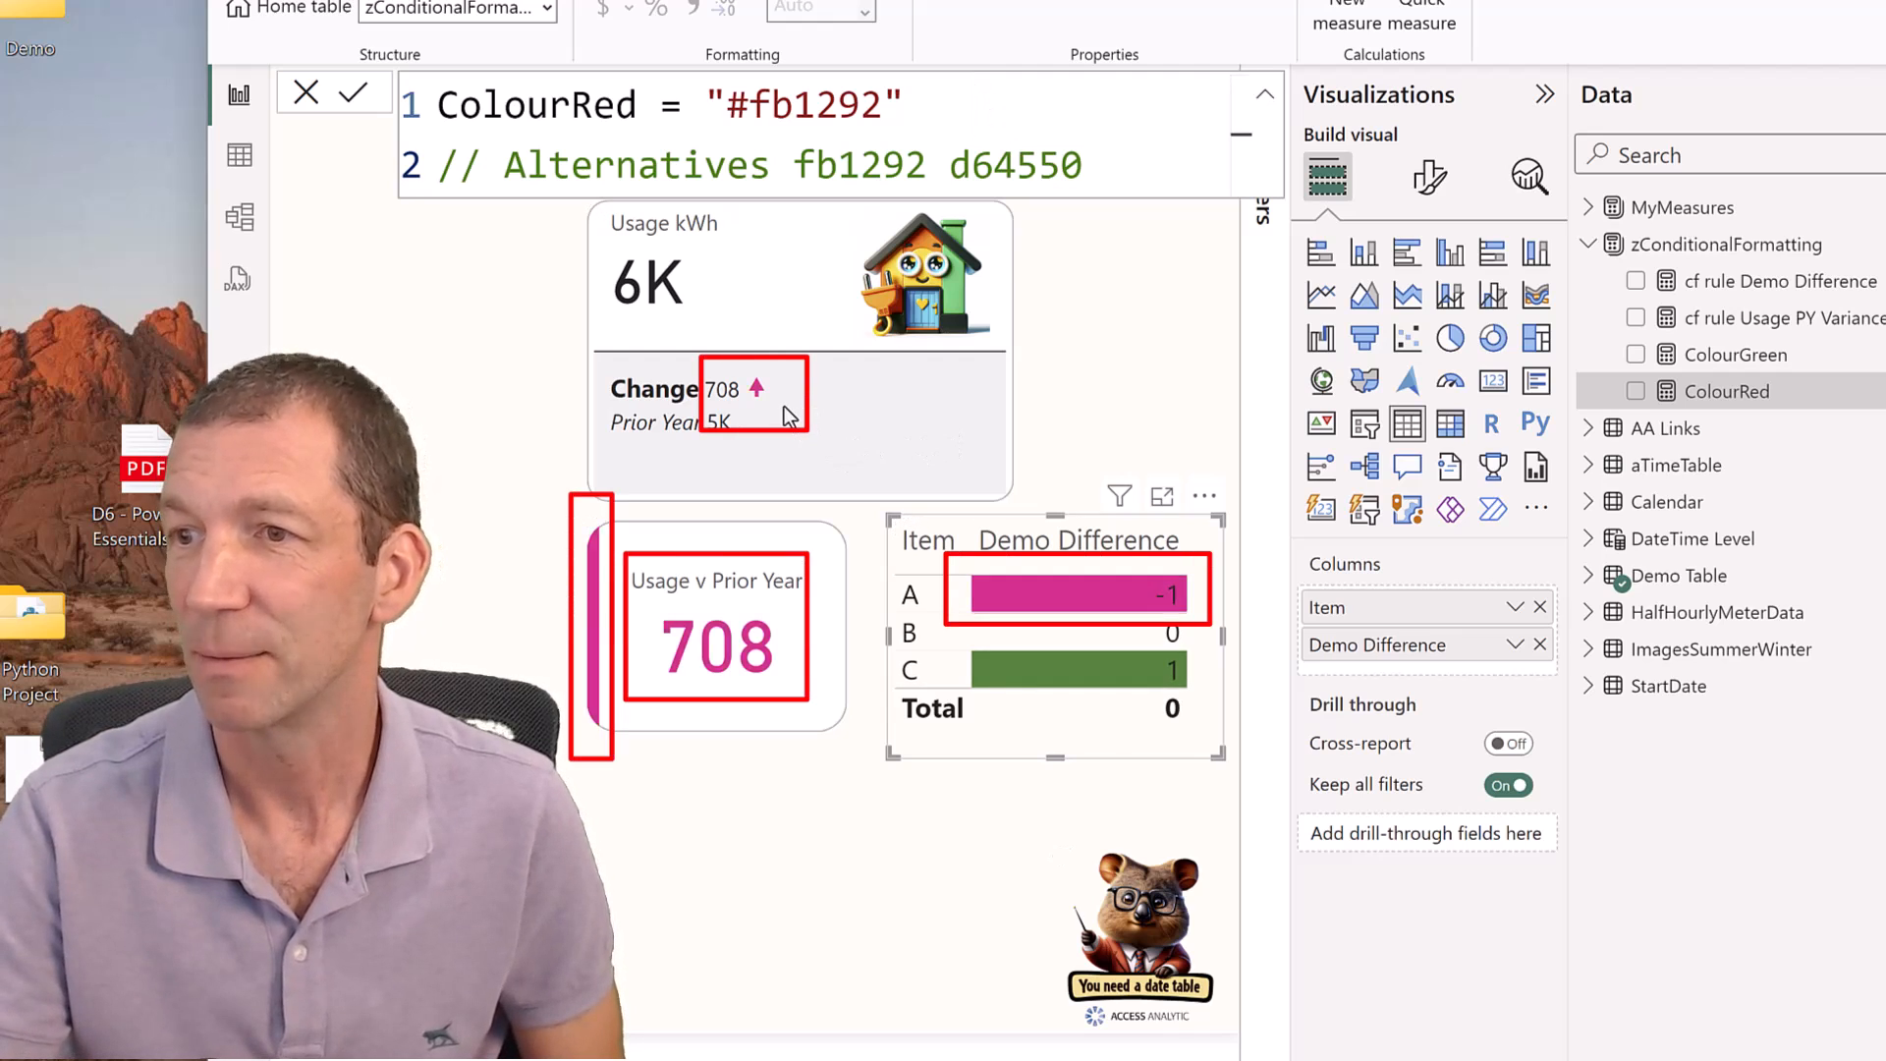
pyautogui.moveTo(589, 613)
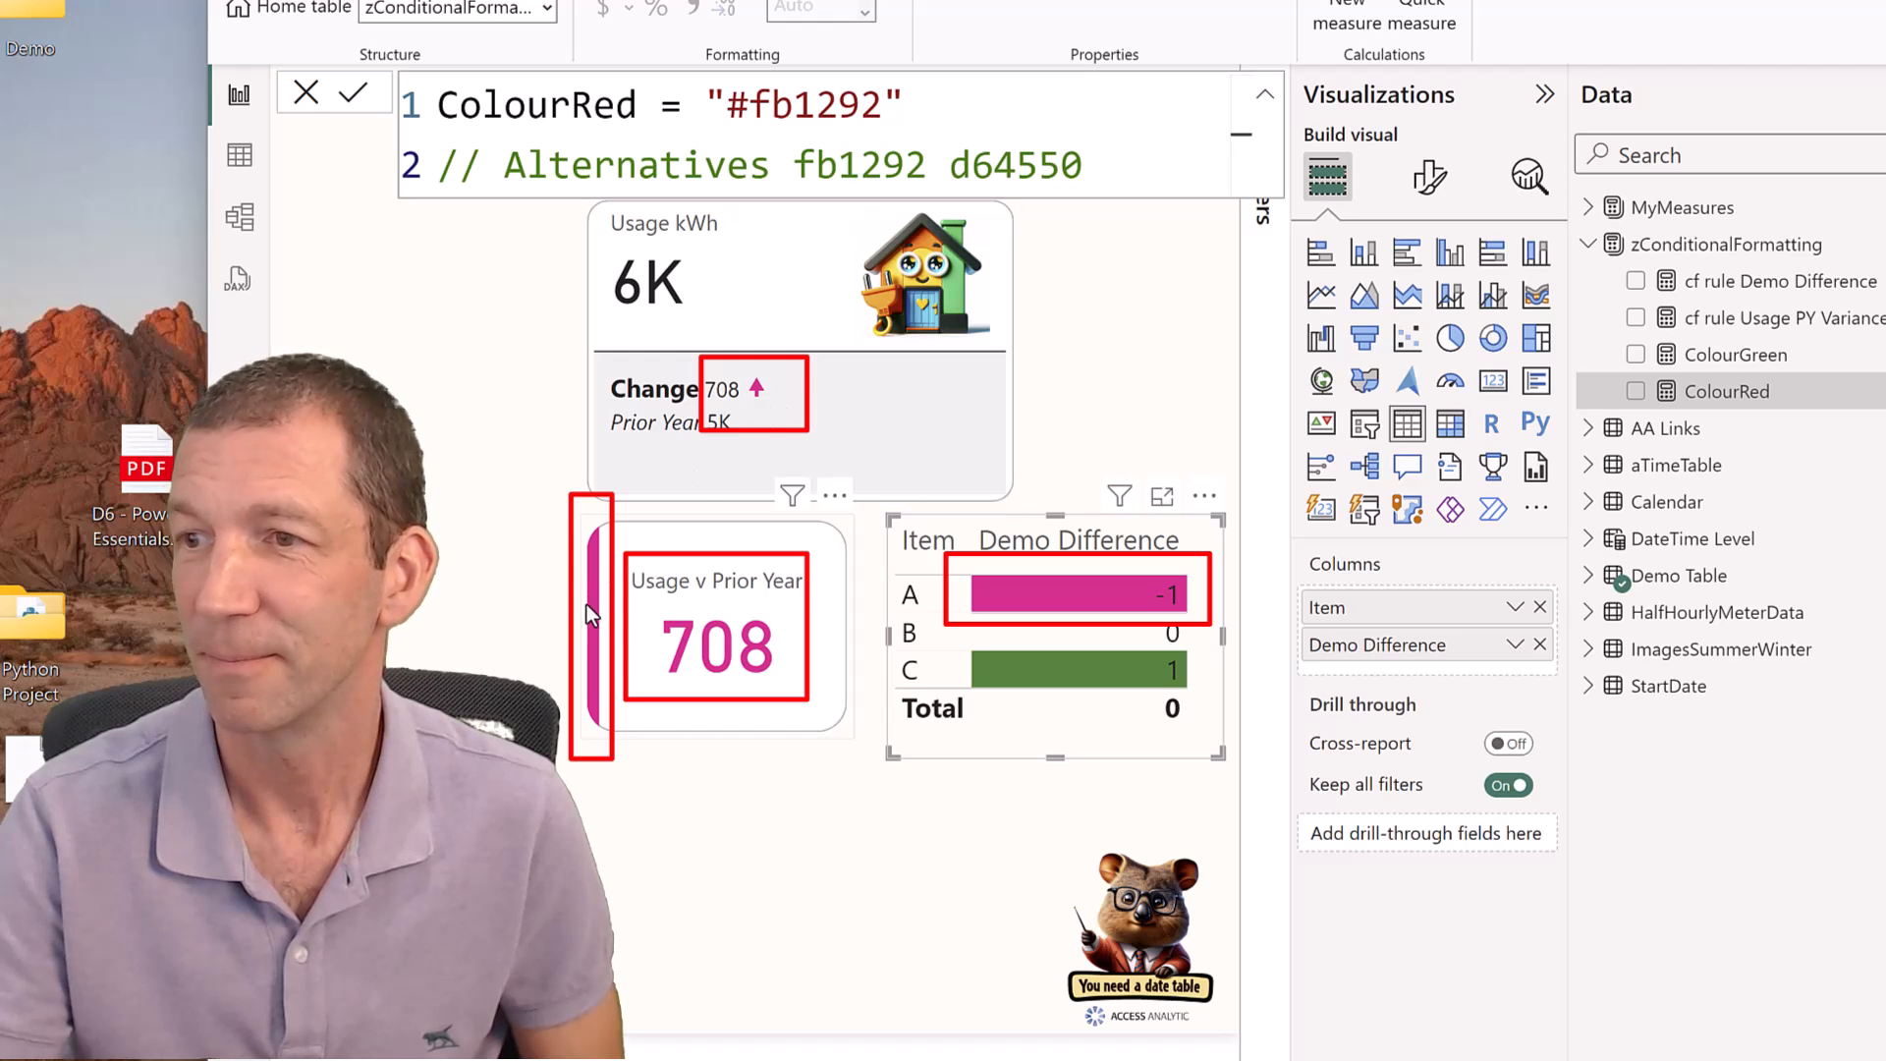
pyautogui.moveTo(746, 695)
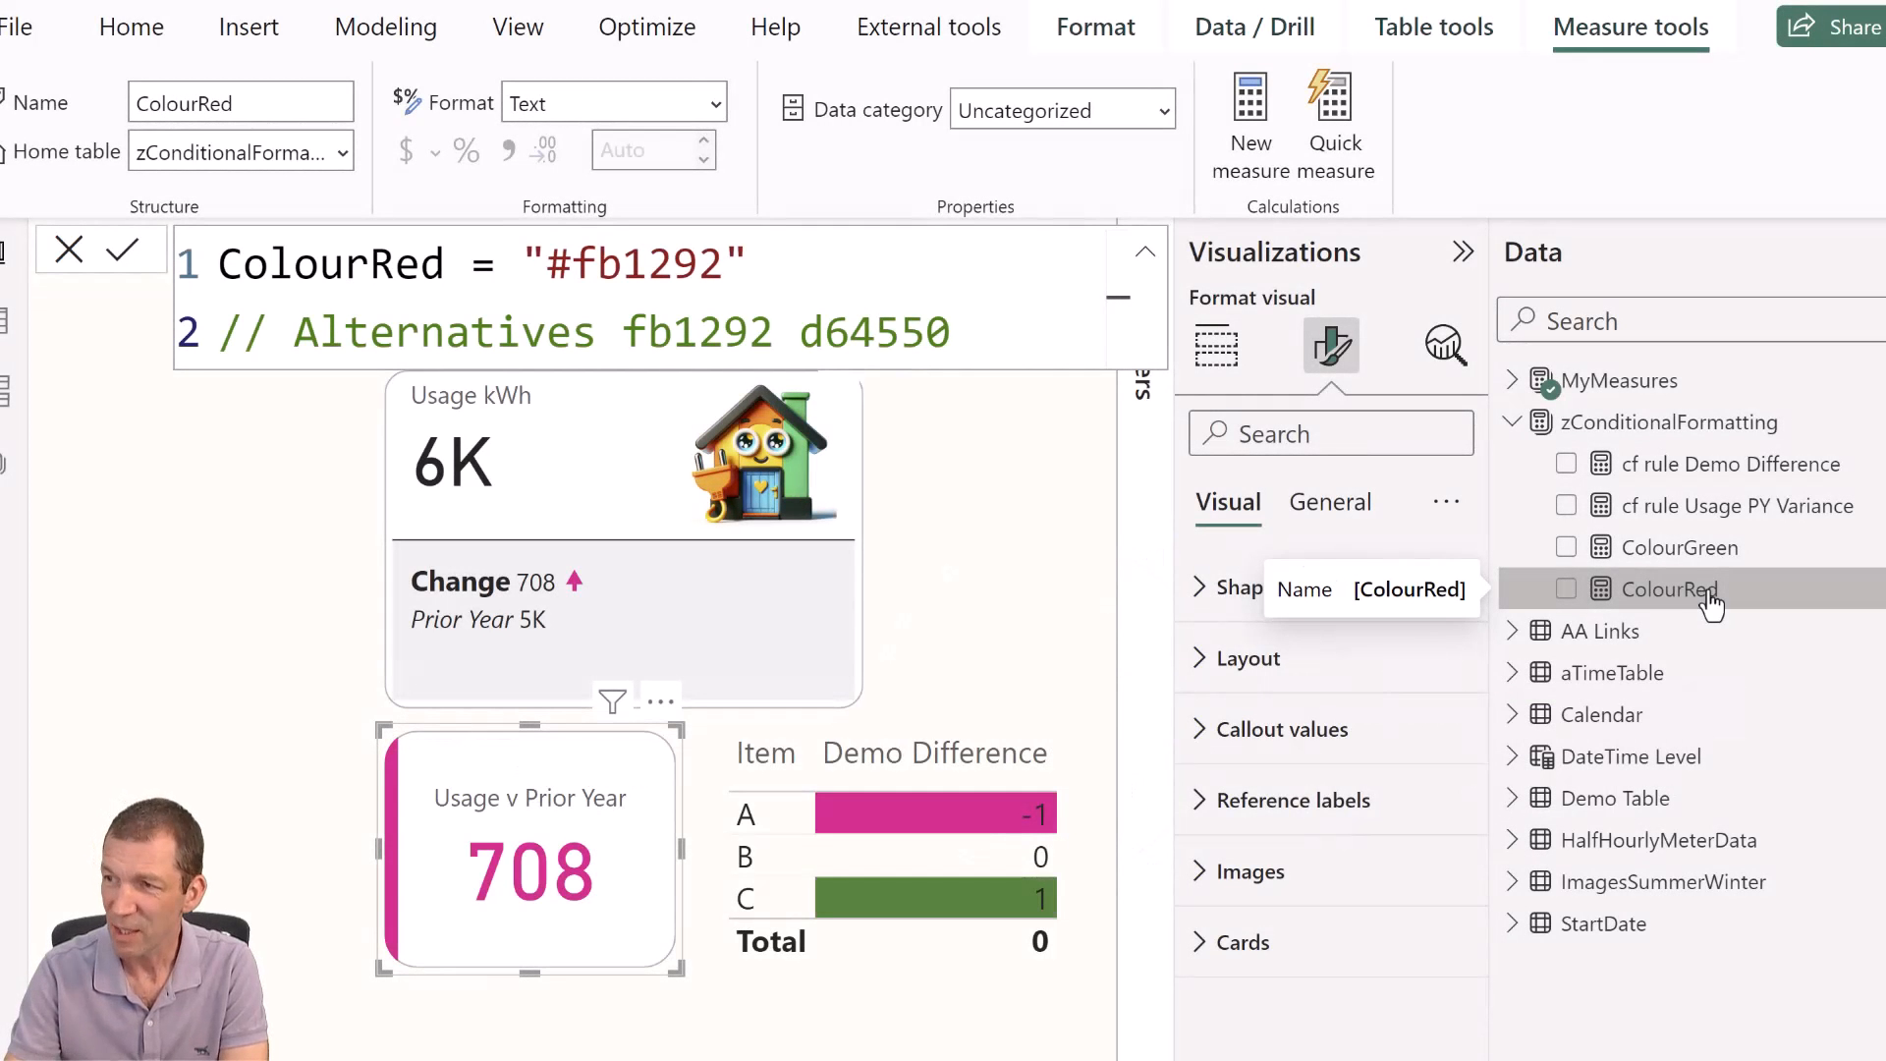
pyautogui.moveTo(1520, 547)
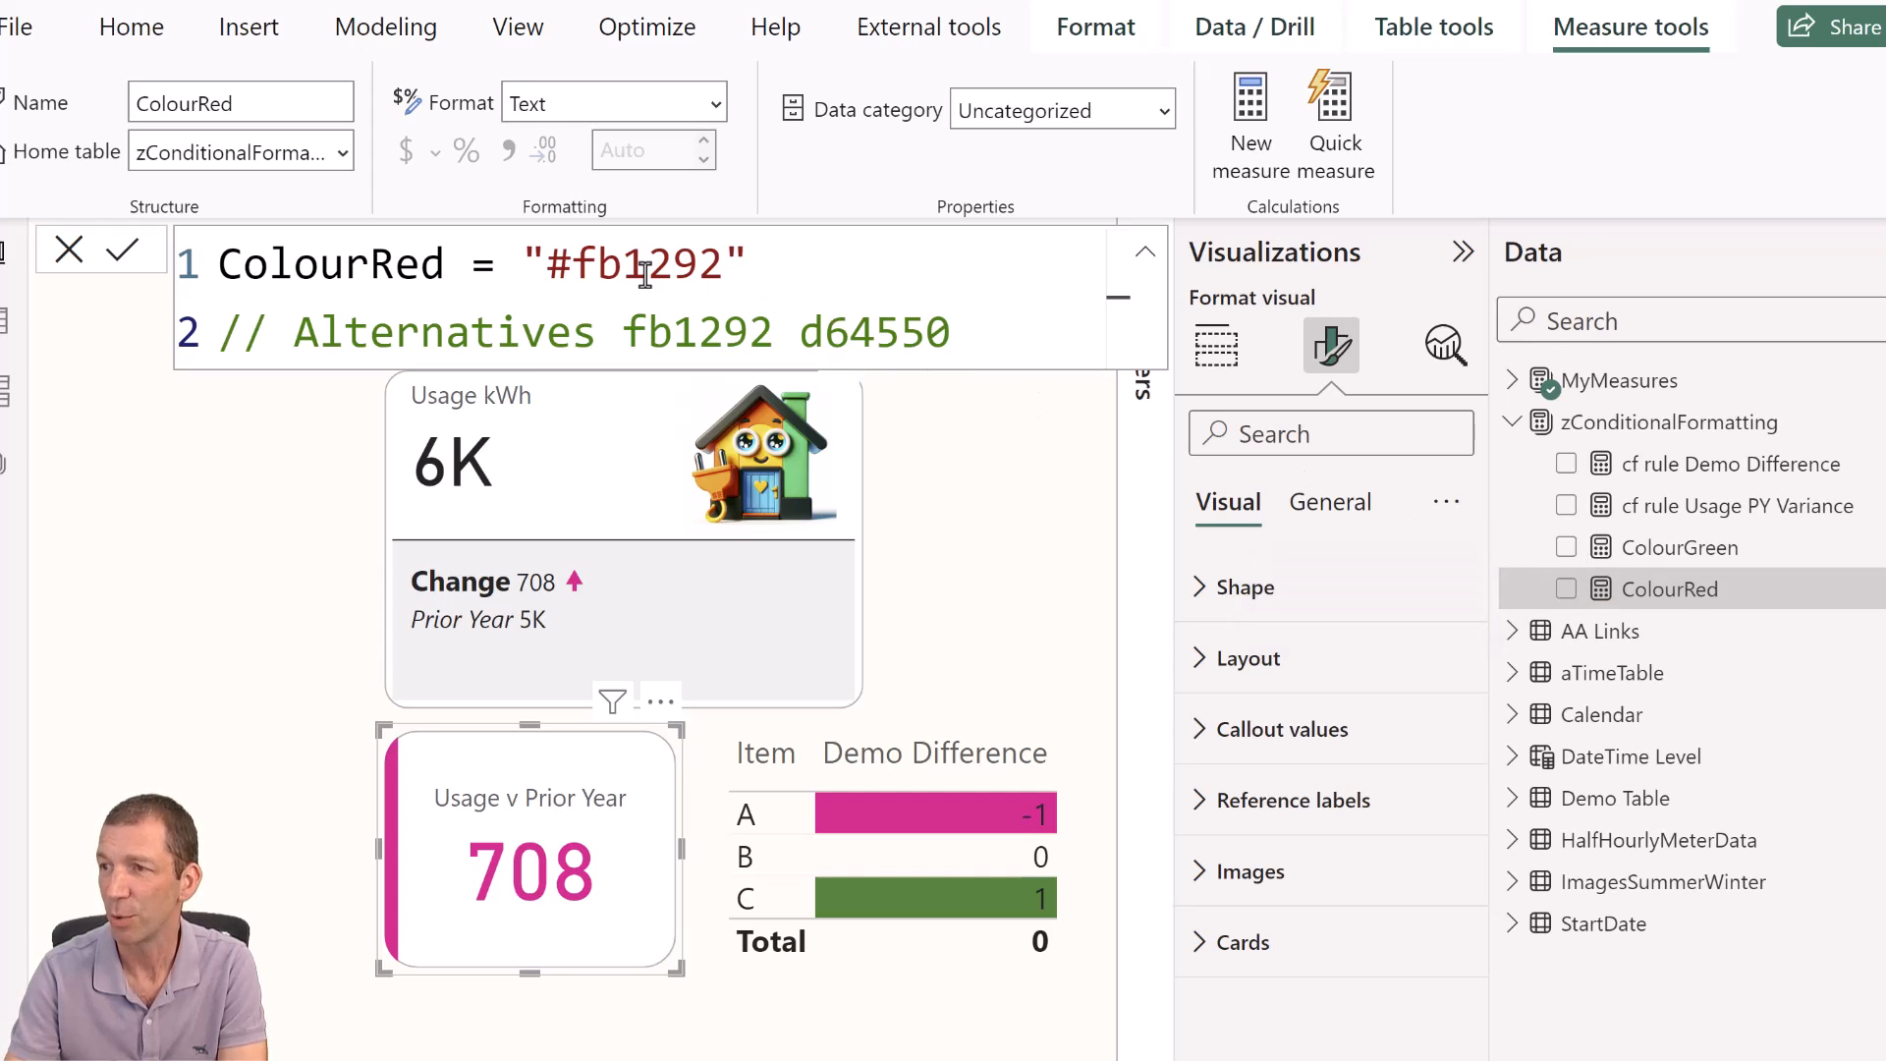
# Show the ColourGreen measure's formula returning #36843a.
pyautogui.click(1680, 547)
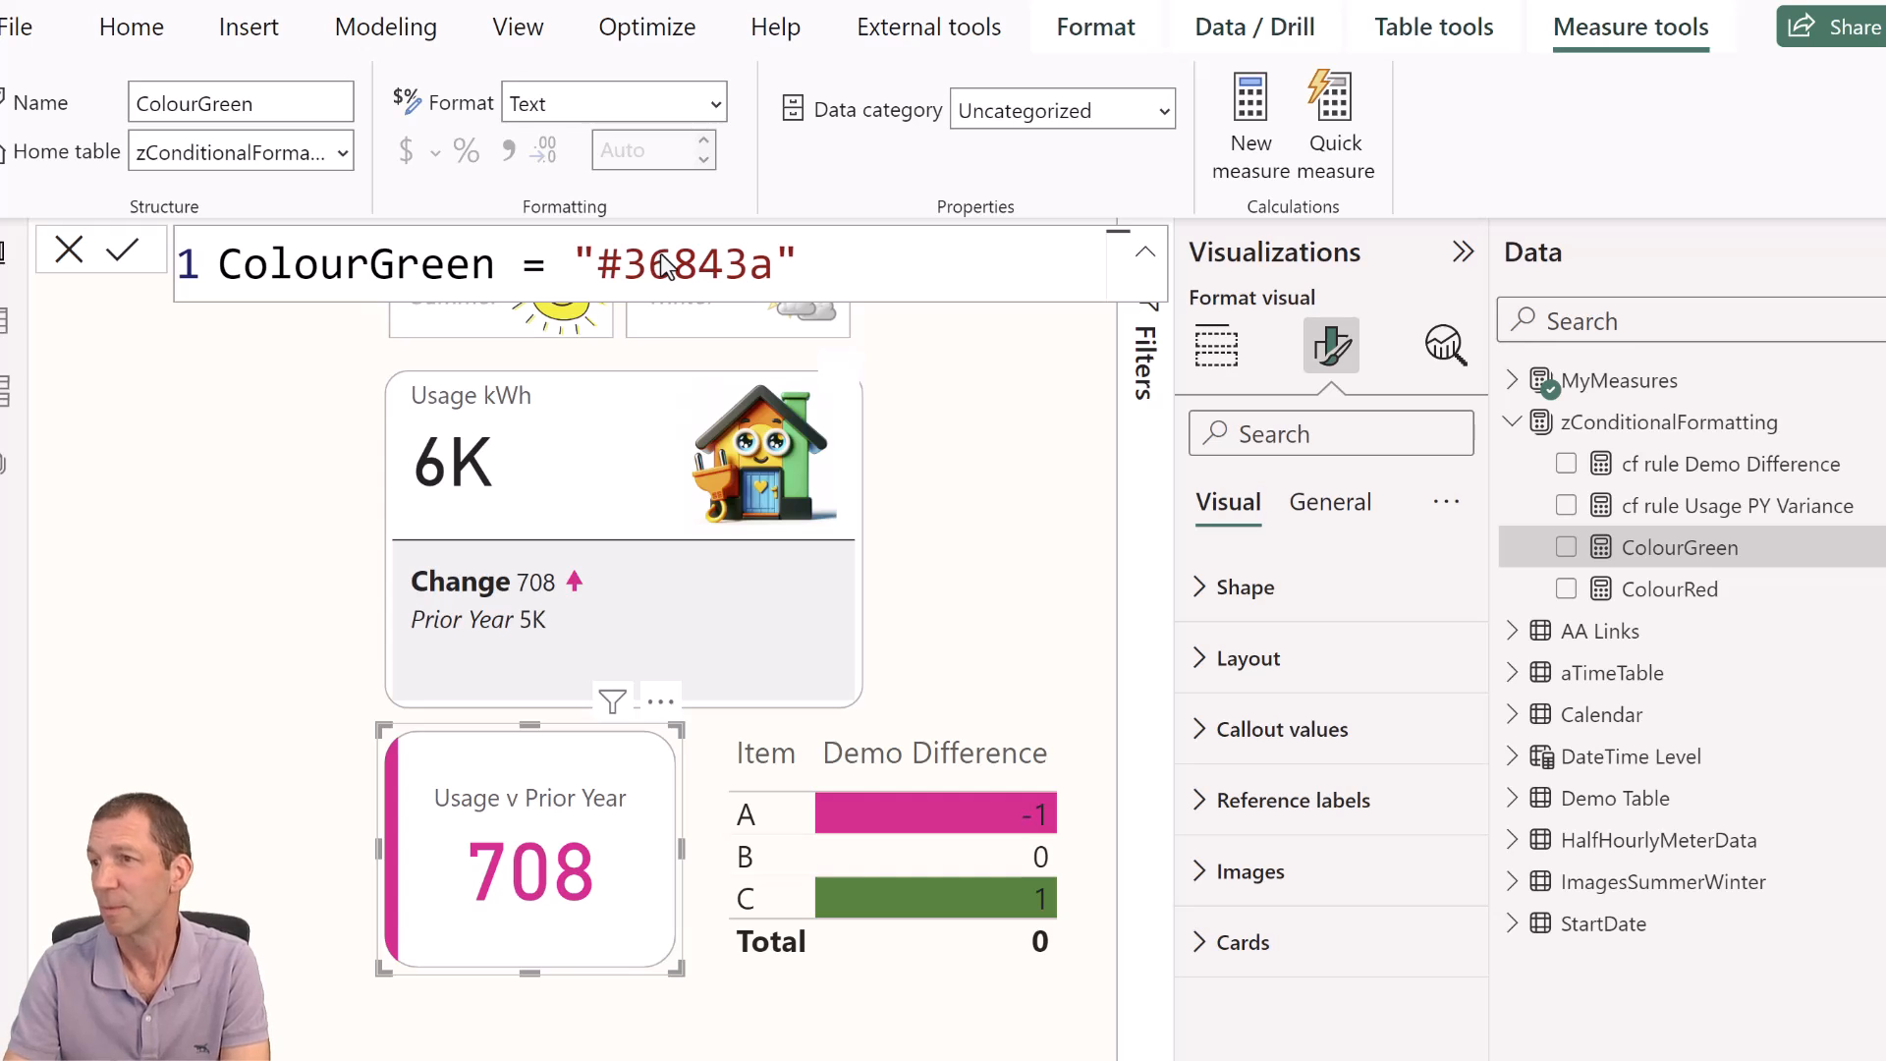
# Open Customize current theme, inspect the Color 1 picker, then close the dialog.
pyautogui.click(516, 27)
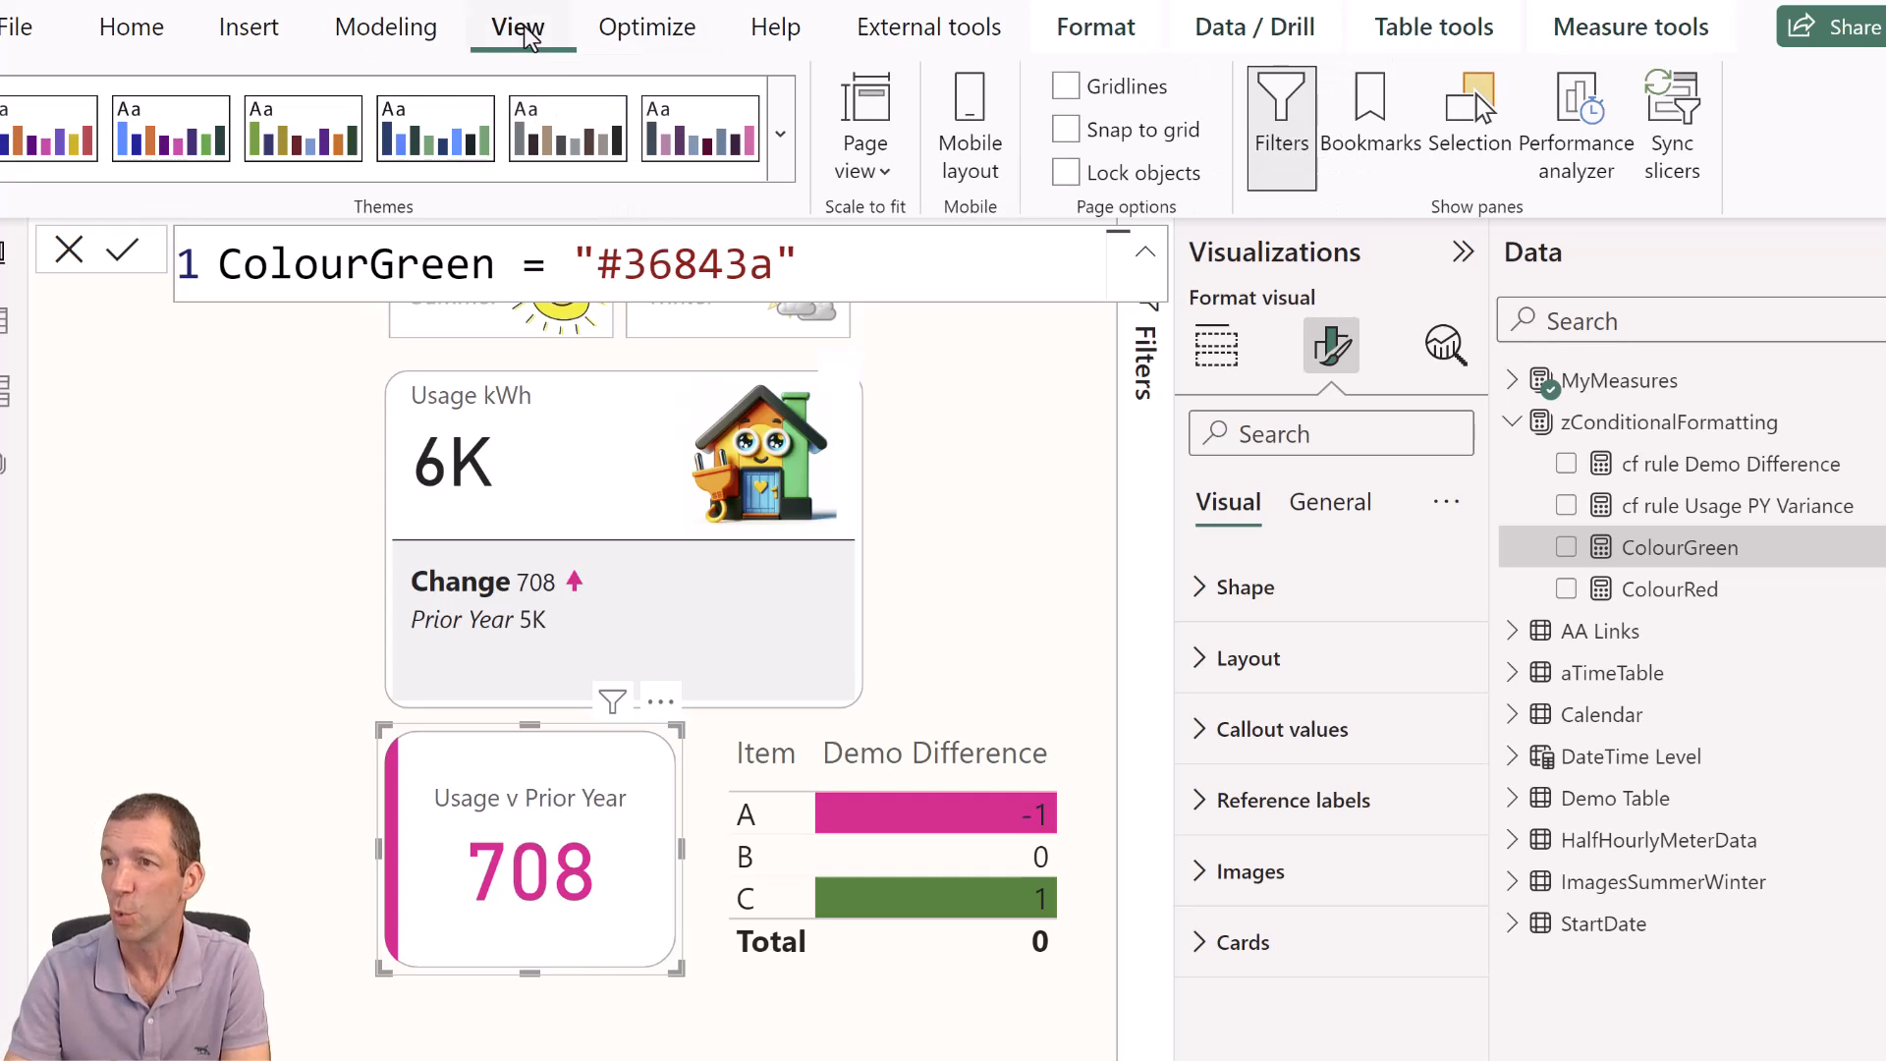
pyautogui.click(779, 133)
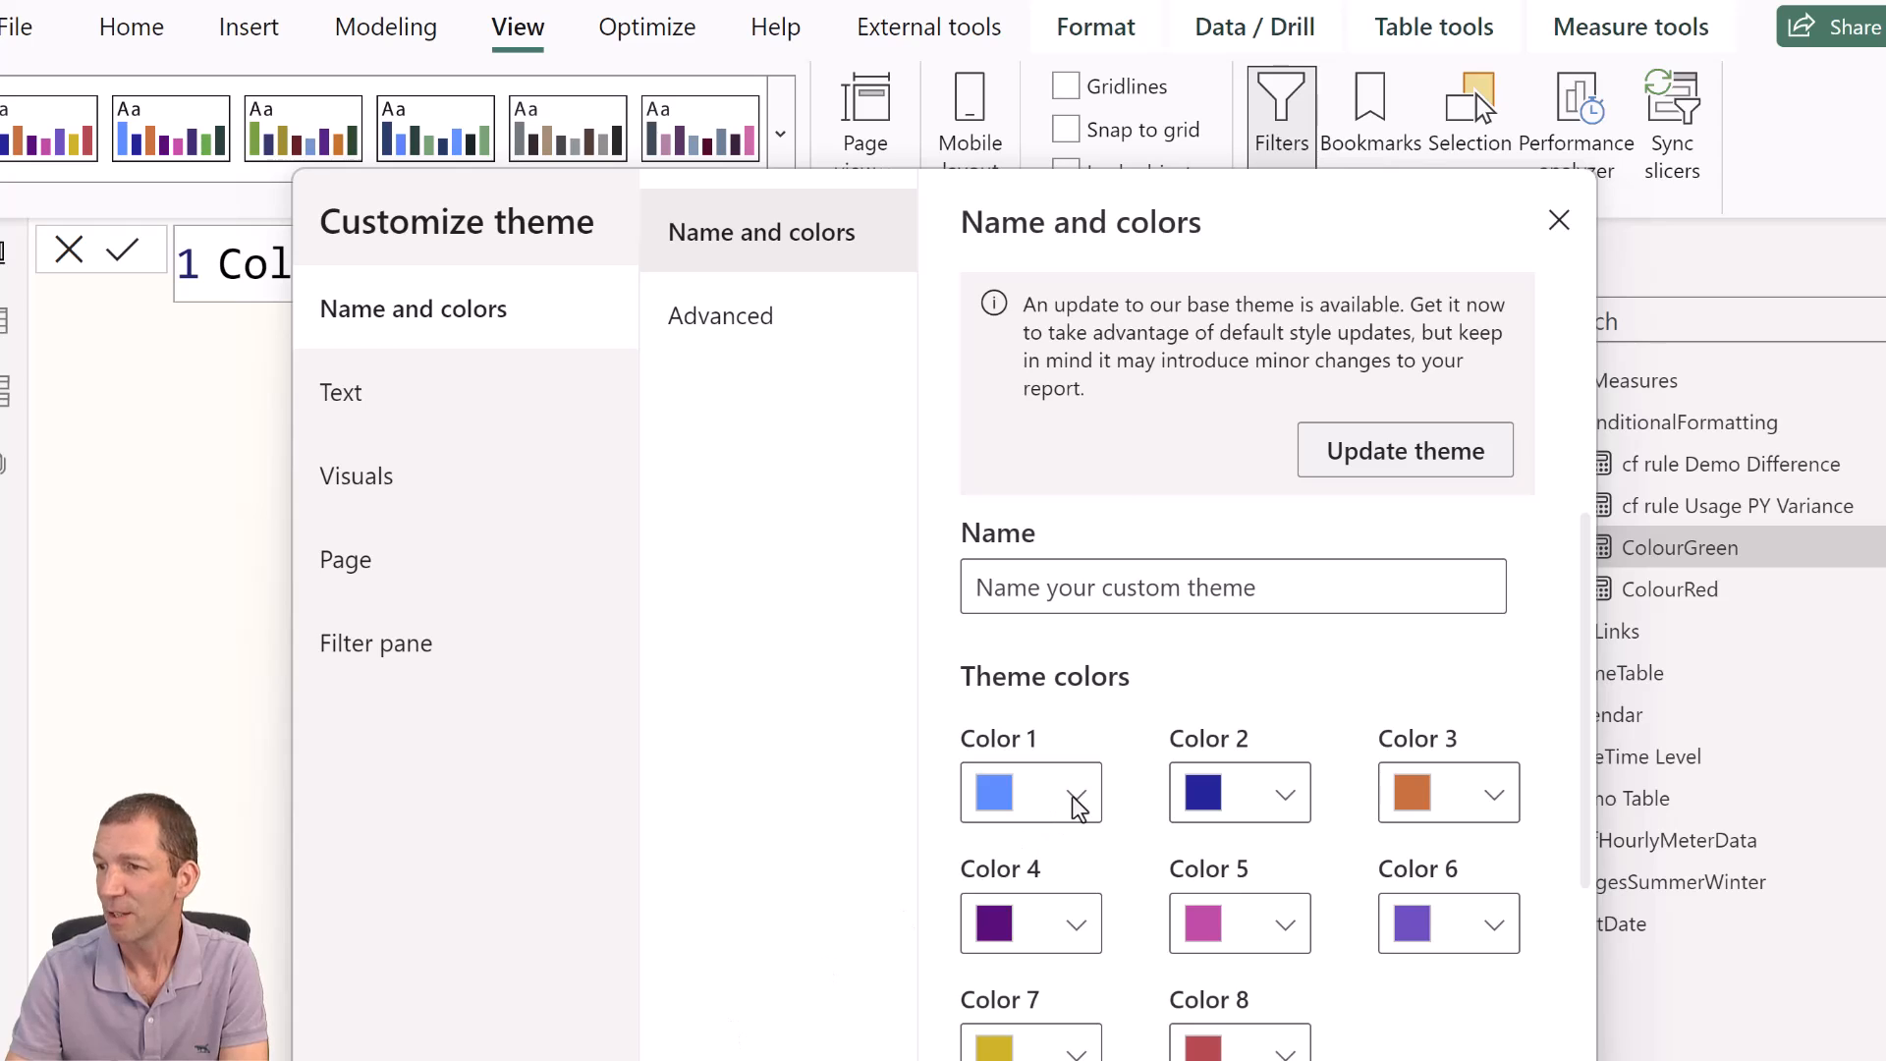
pyautogui.click(1029, 792)
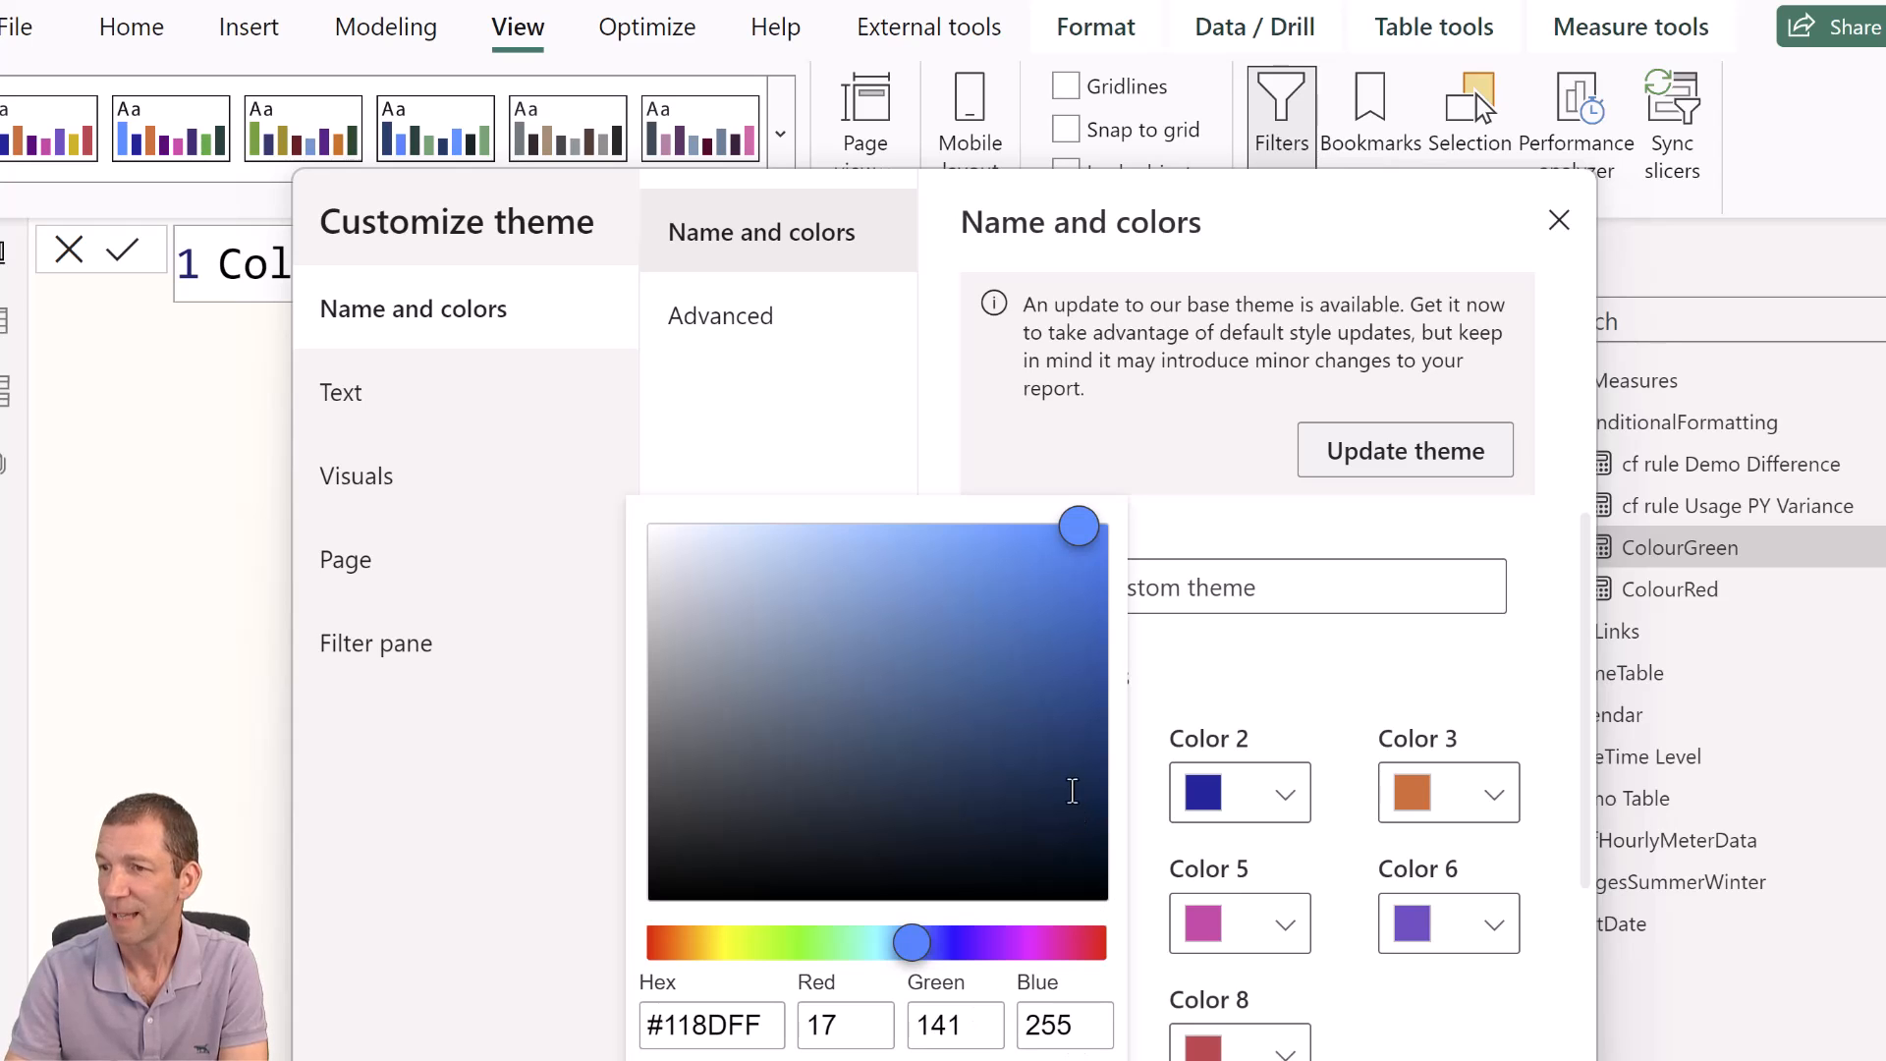
pyautogui.click(910, 671)
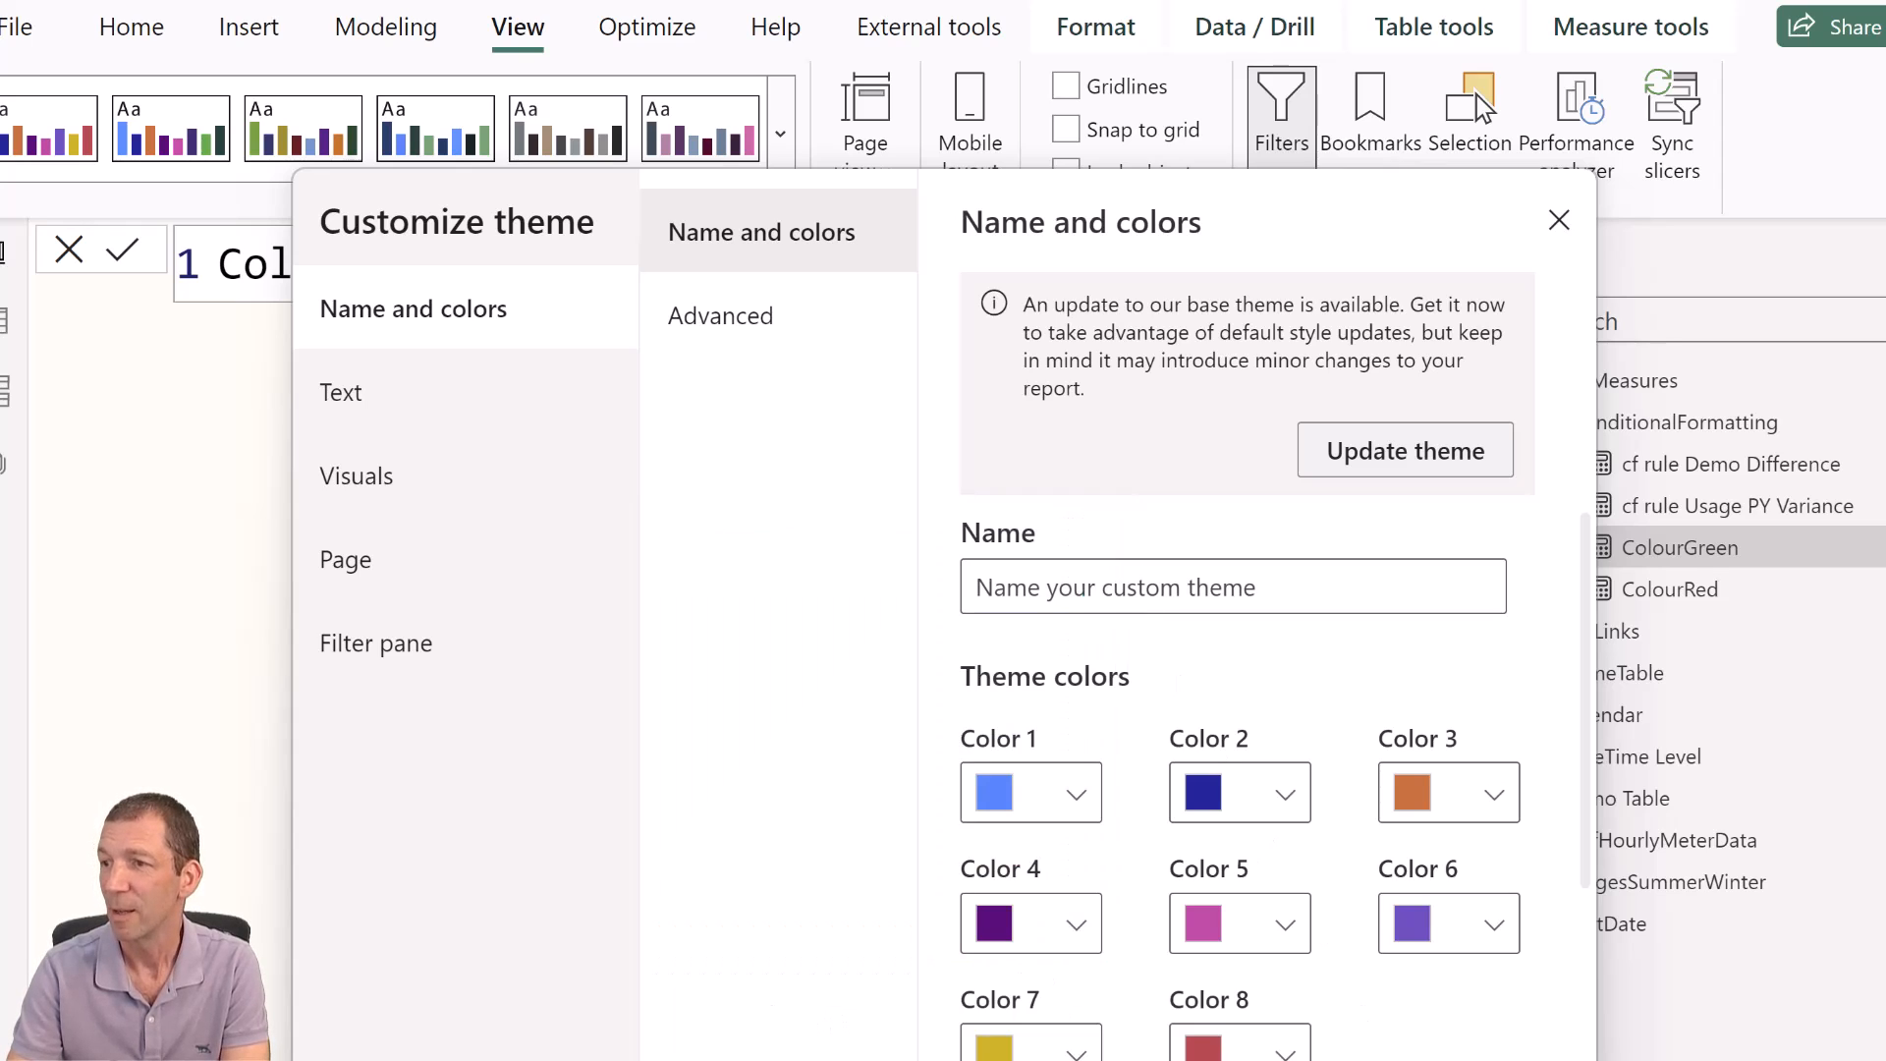
pyautogui.click(1559, 220)
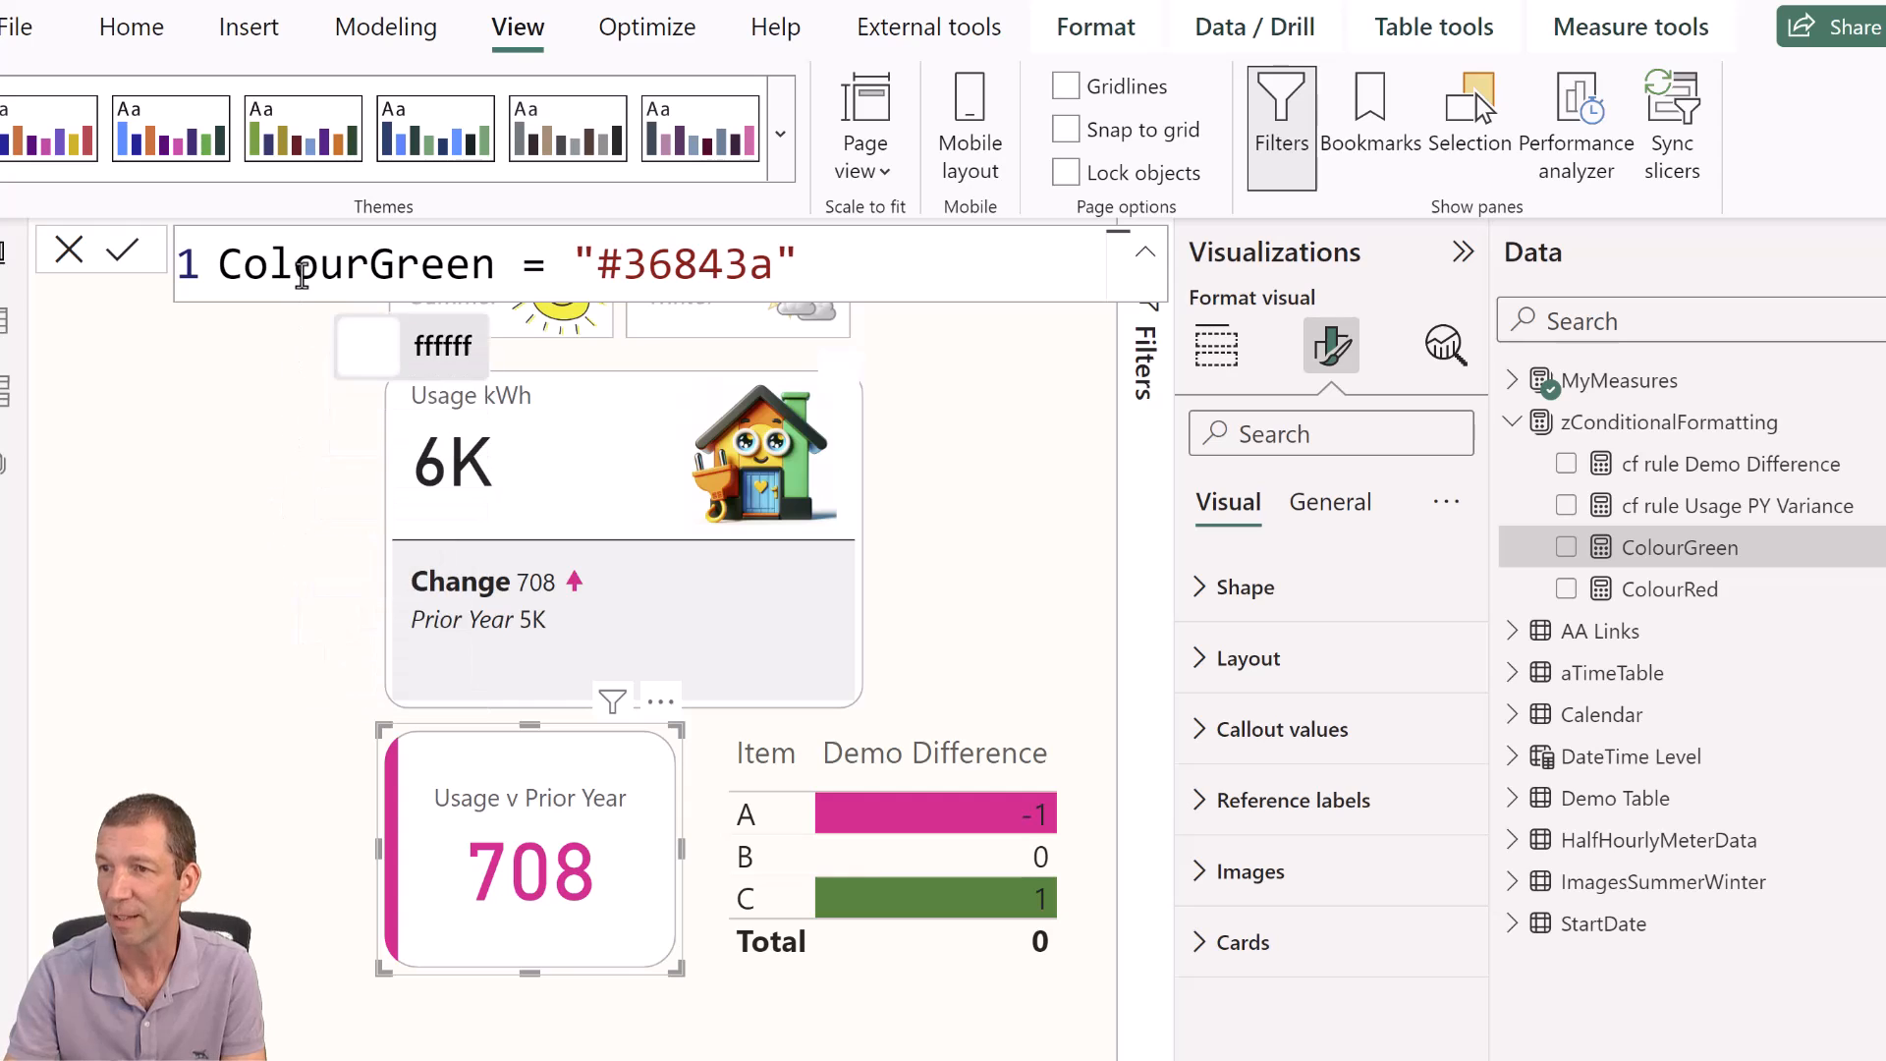
pyautogui.moveTo(568, 126)
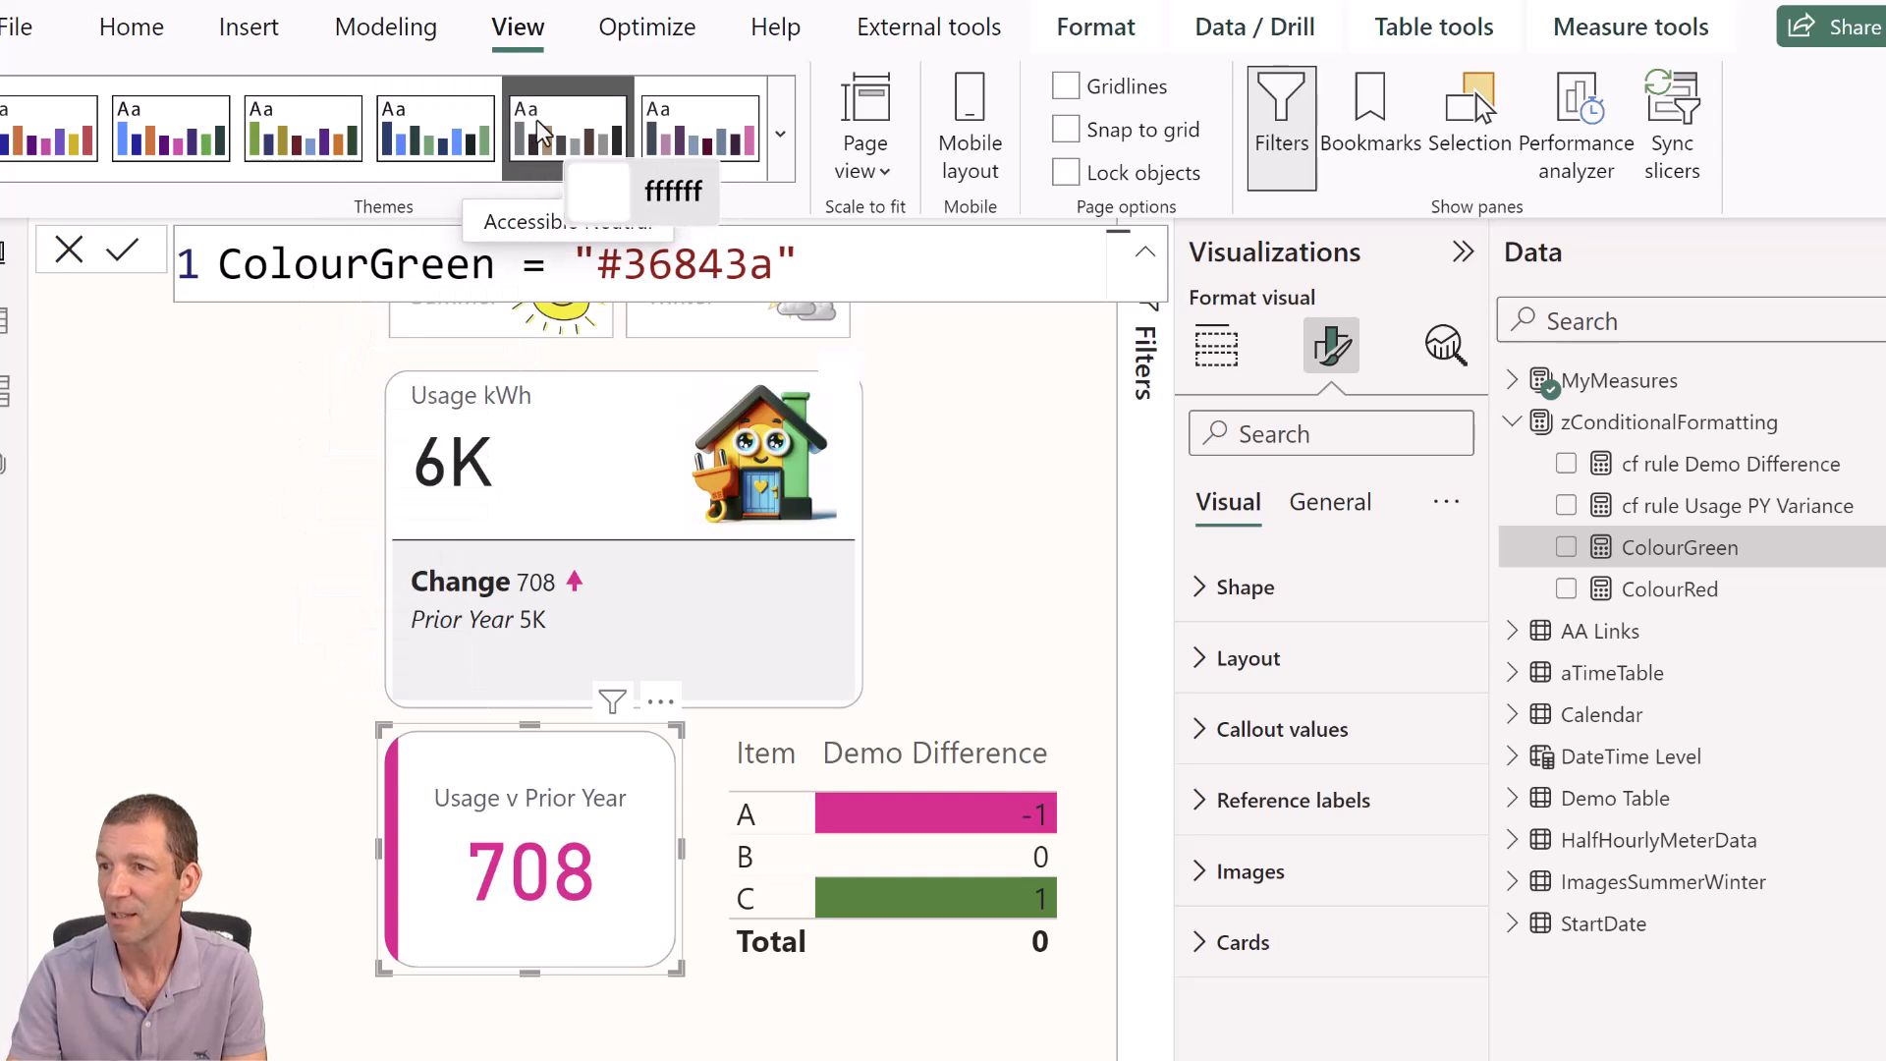
pyautogui.moveTo(1458, 81)
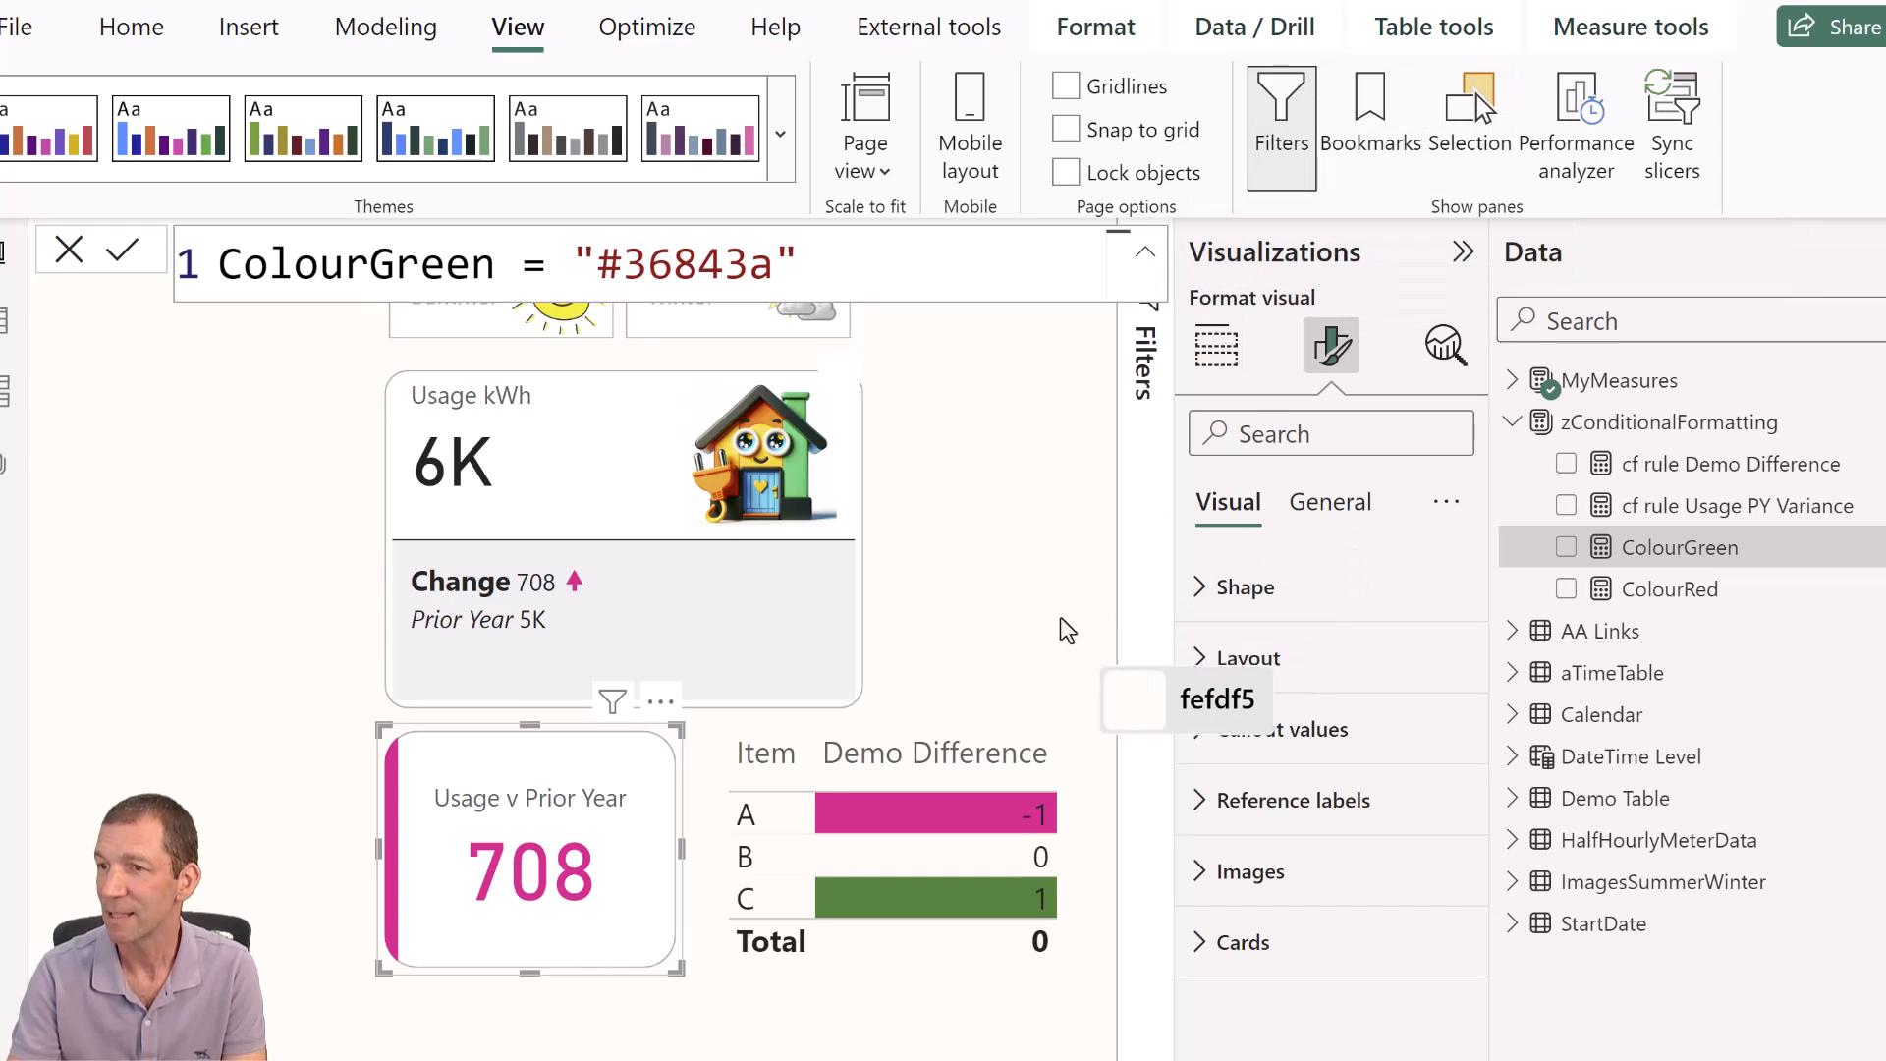
pyautogui.moveTo(1468, 108)
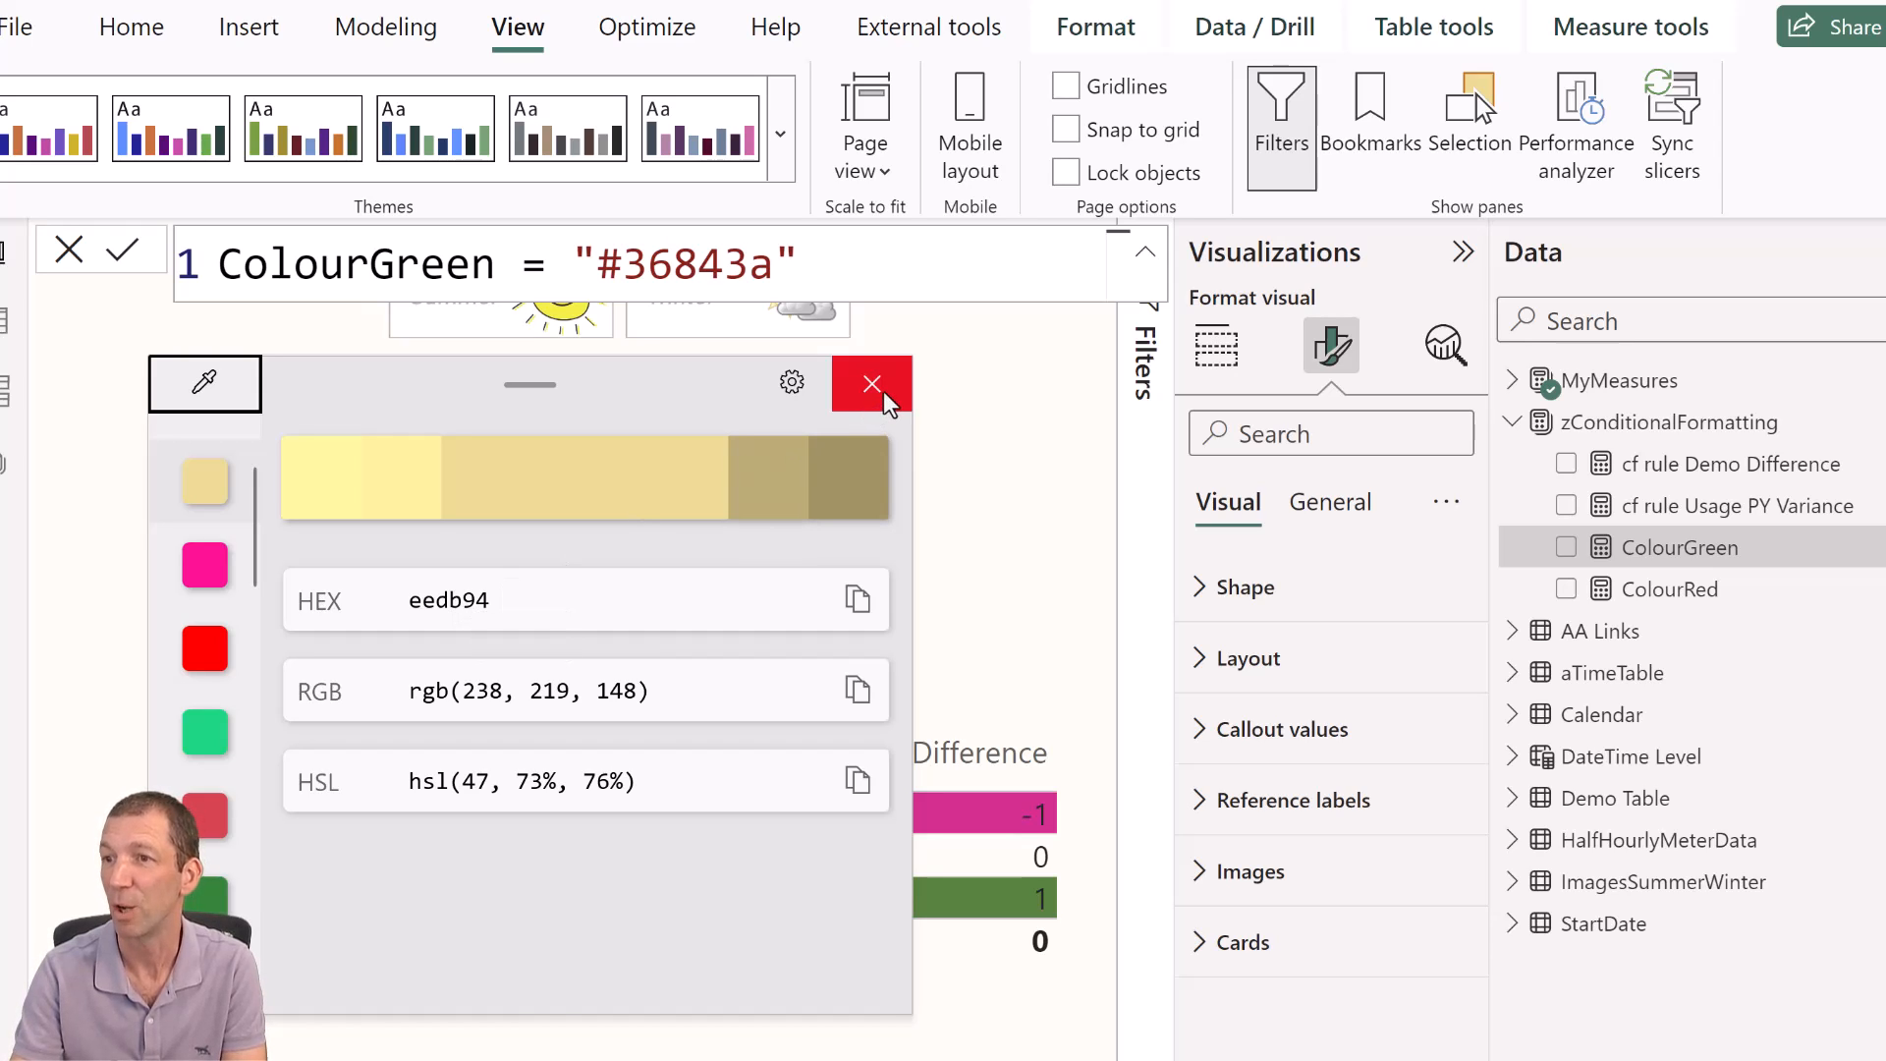
# Close the Color Picker window after sampling the pale yellow eedb94.
pyautogui.click(872, 384)
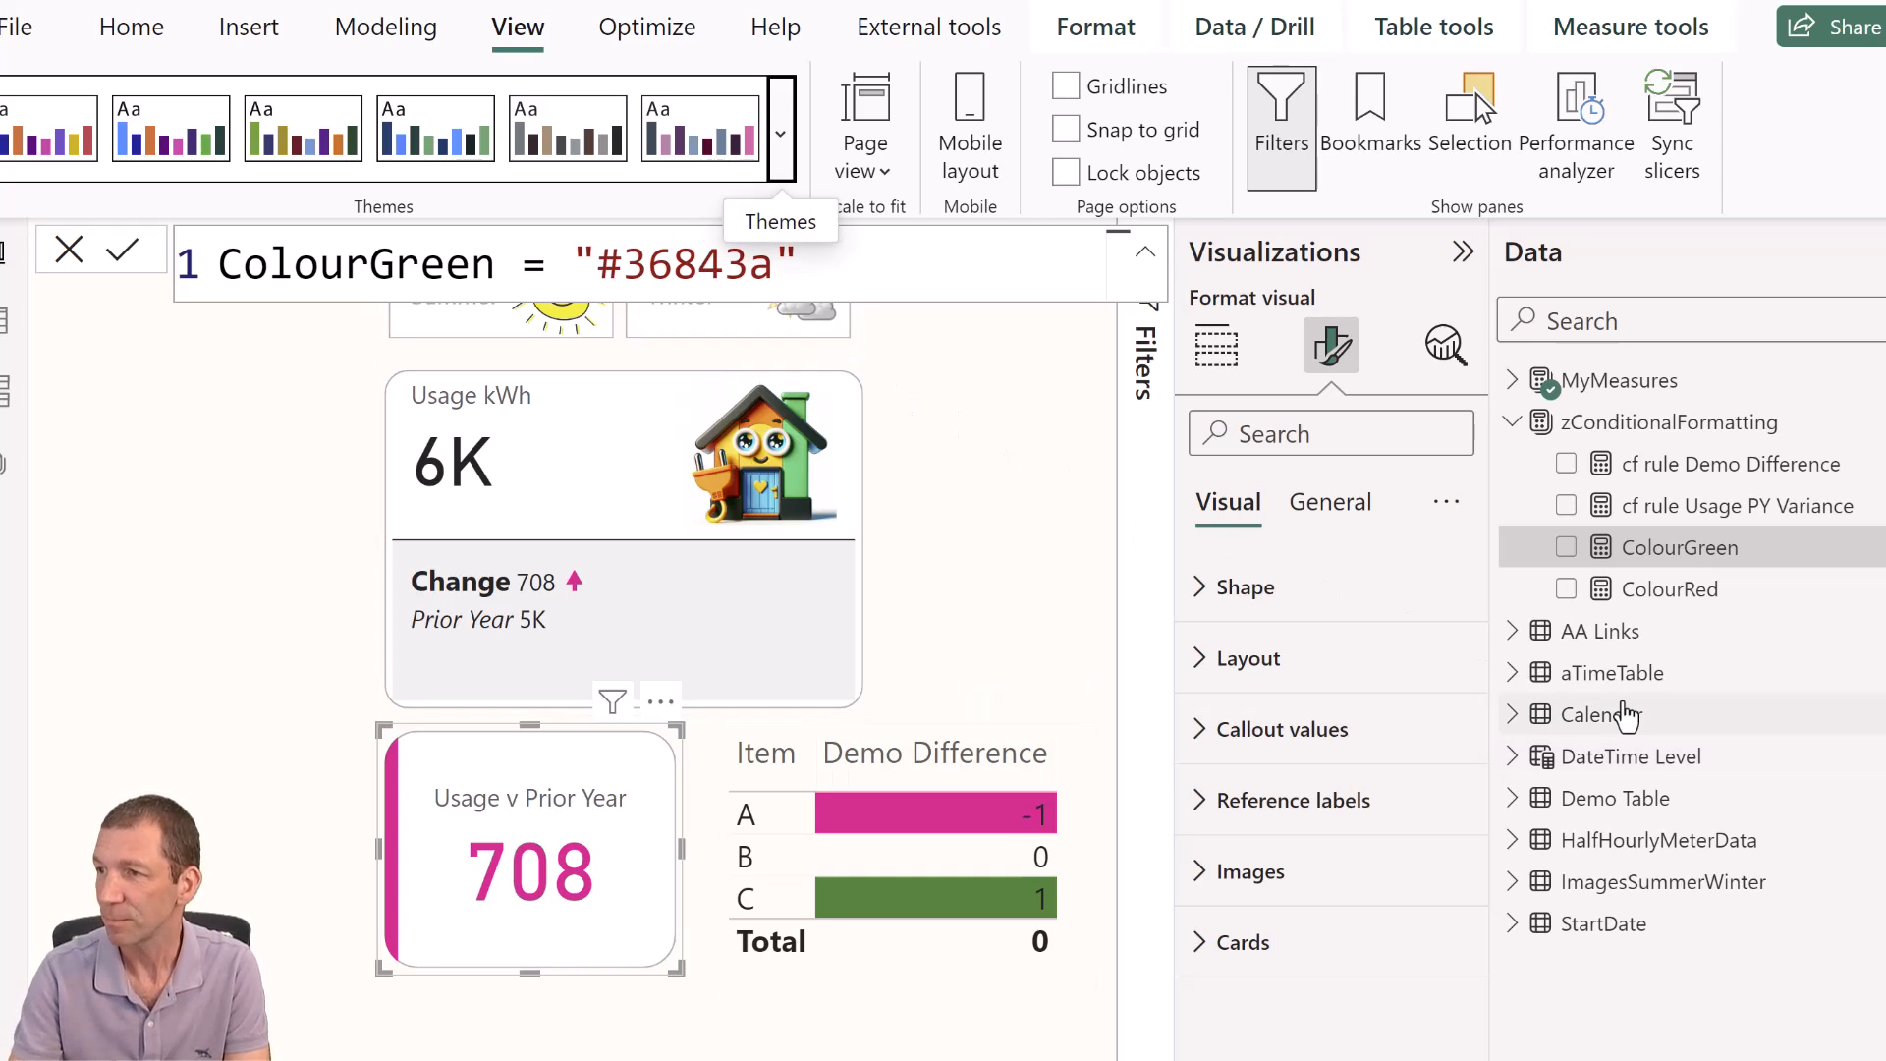
pyautogui.moveTo(1596, 714)
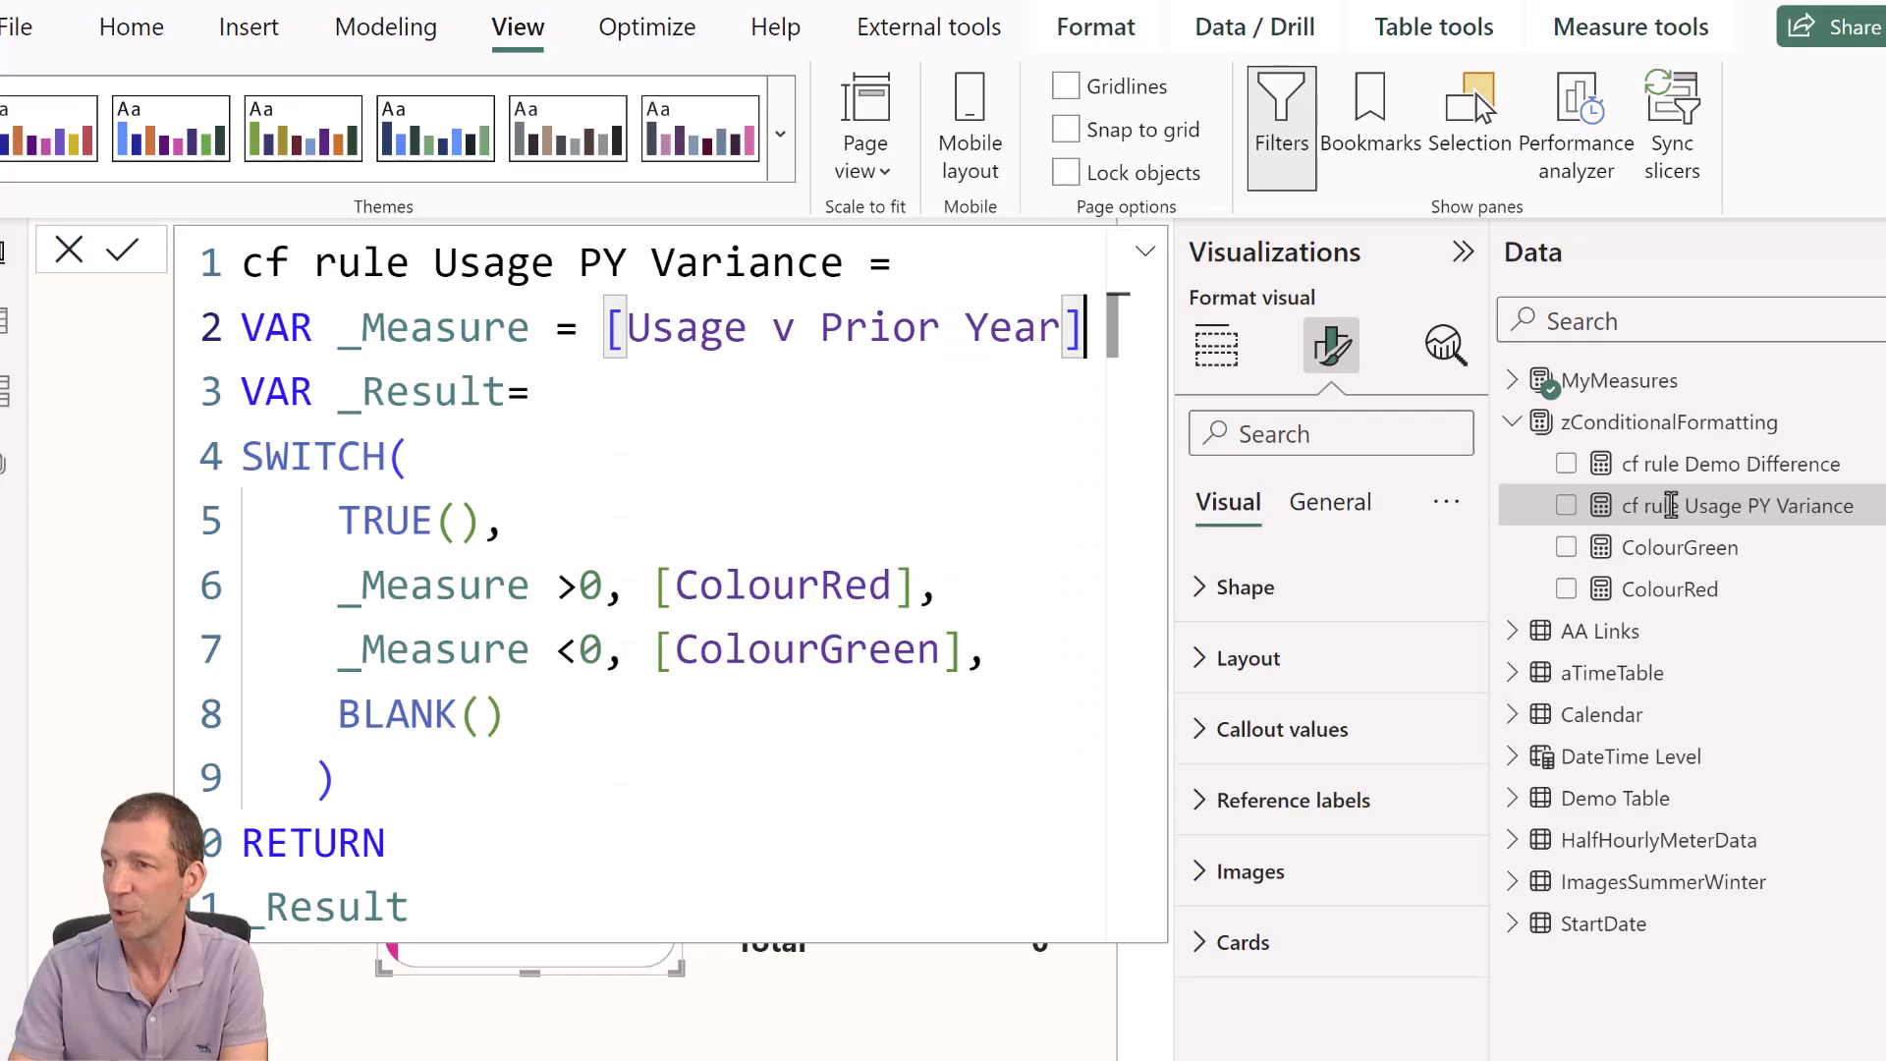
# Compare cf rule Usage PY Variance and cf rule Demo Difference SWITCH formulas, then collapse the formula bar.
pyautogui.click(902, 327)
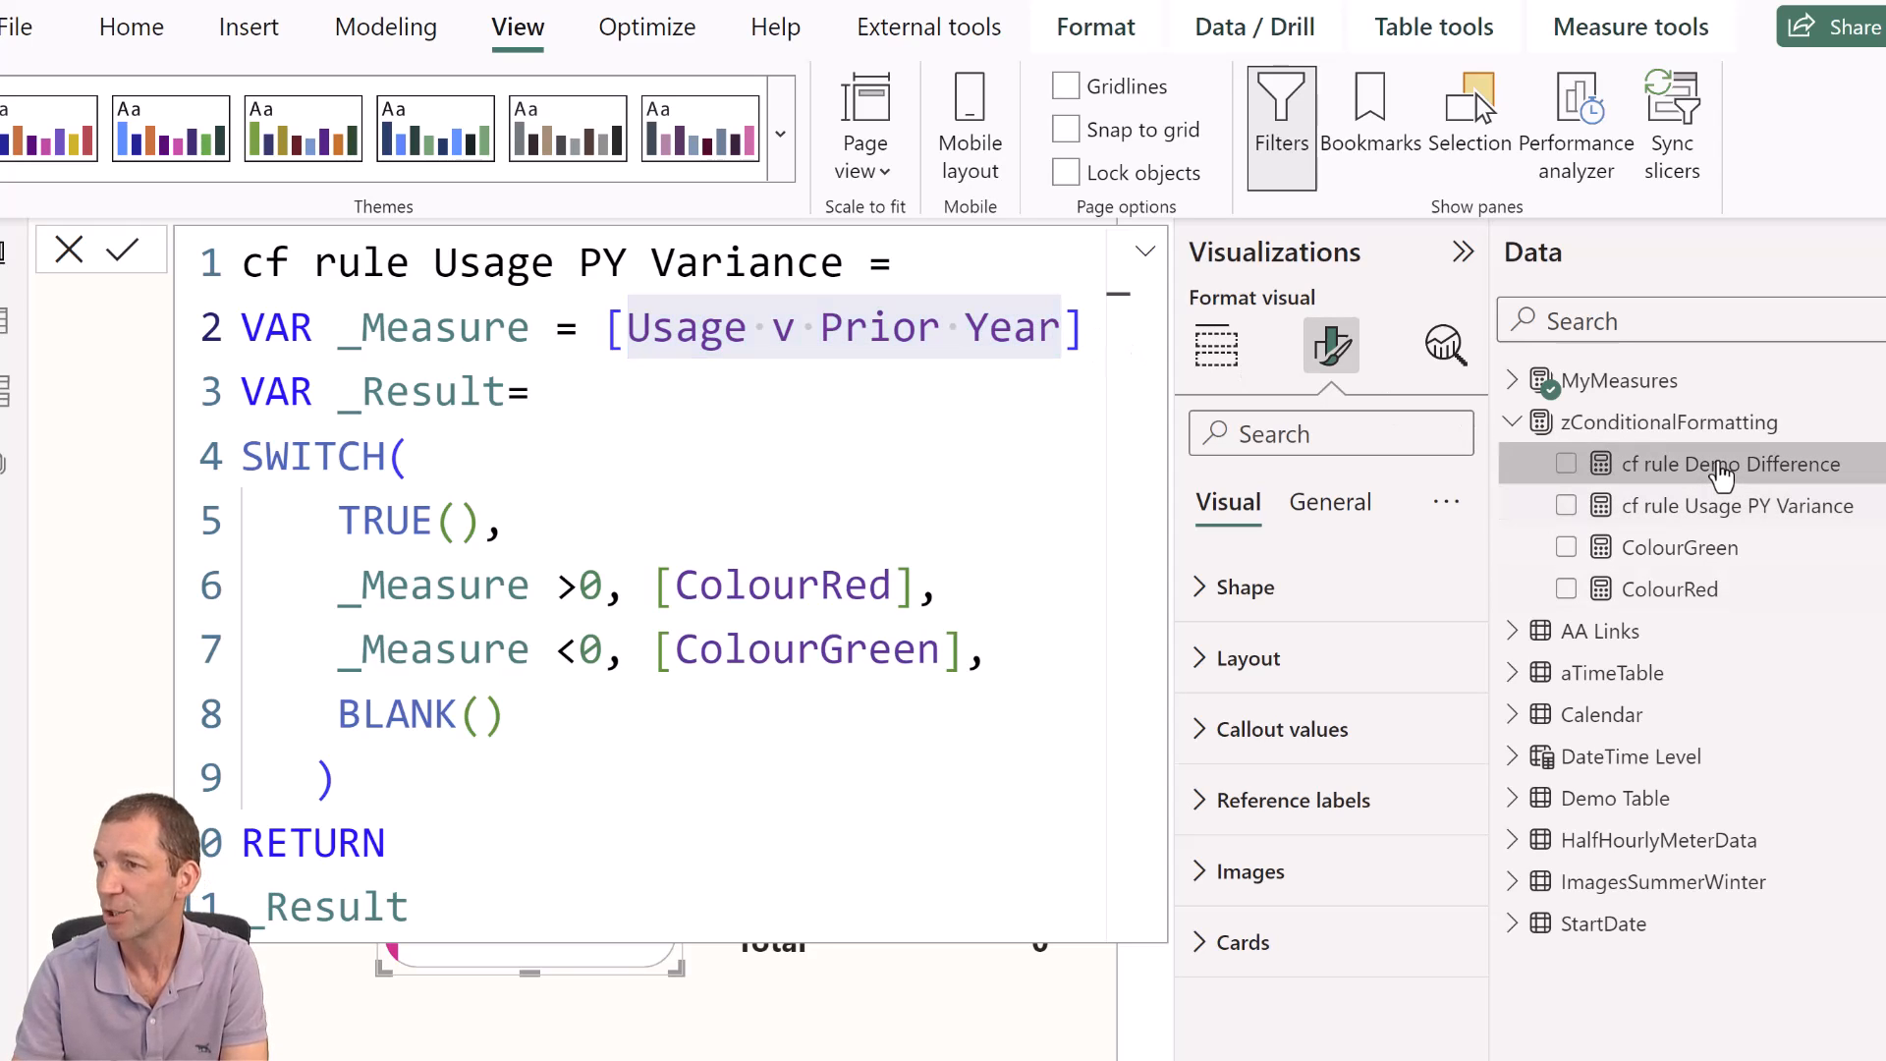
pyautogui.click(1729, 463)
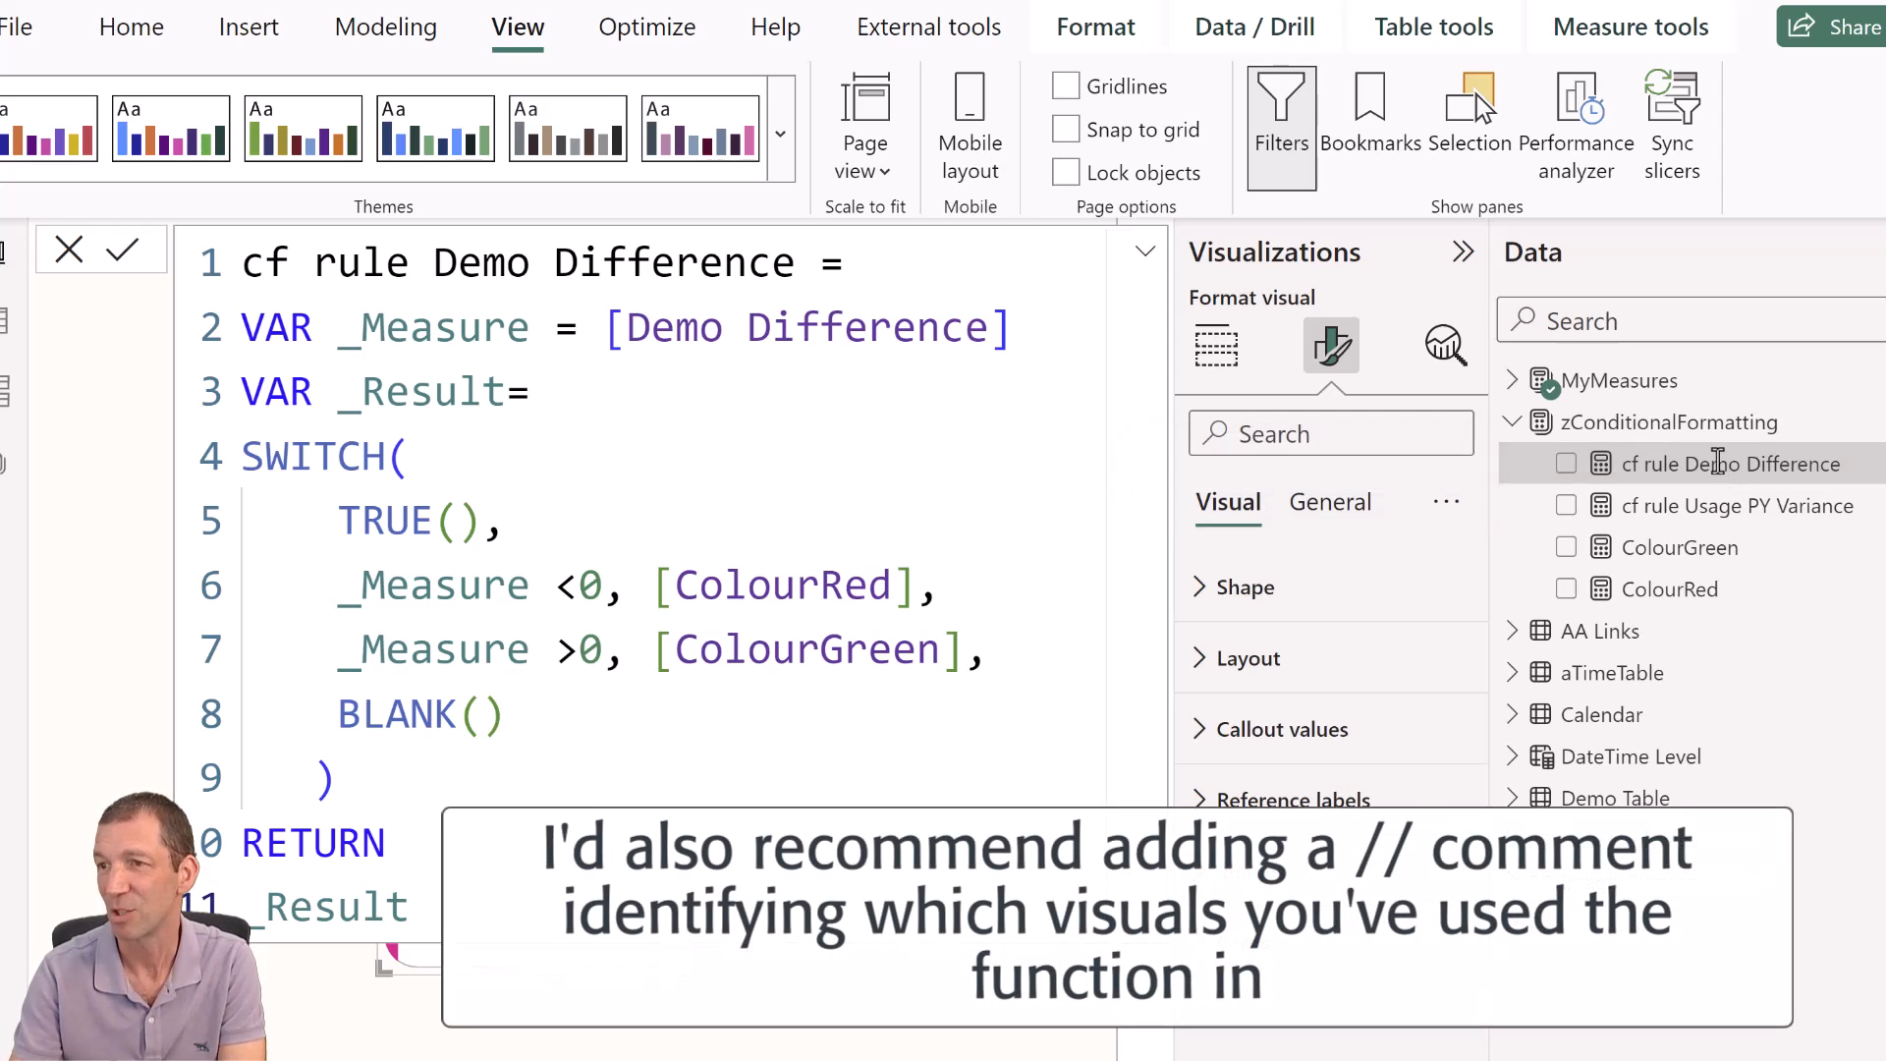
pyautogui.moveTo(1737, 505)
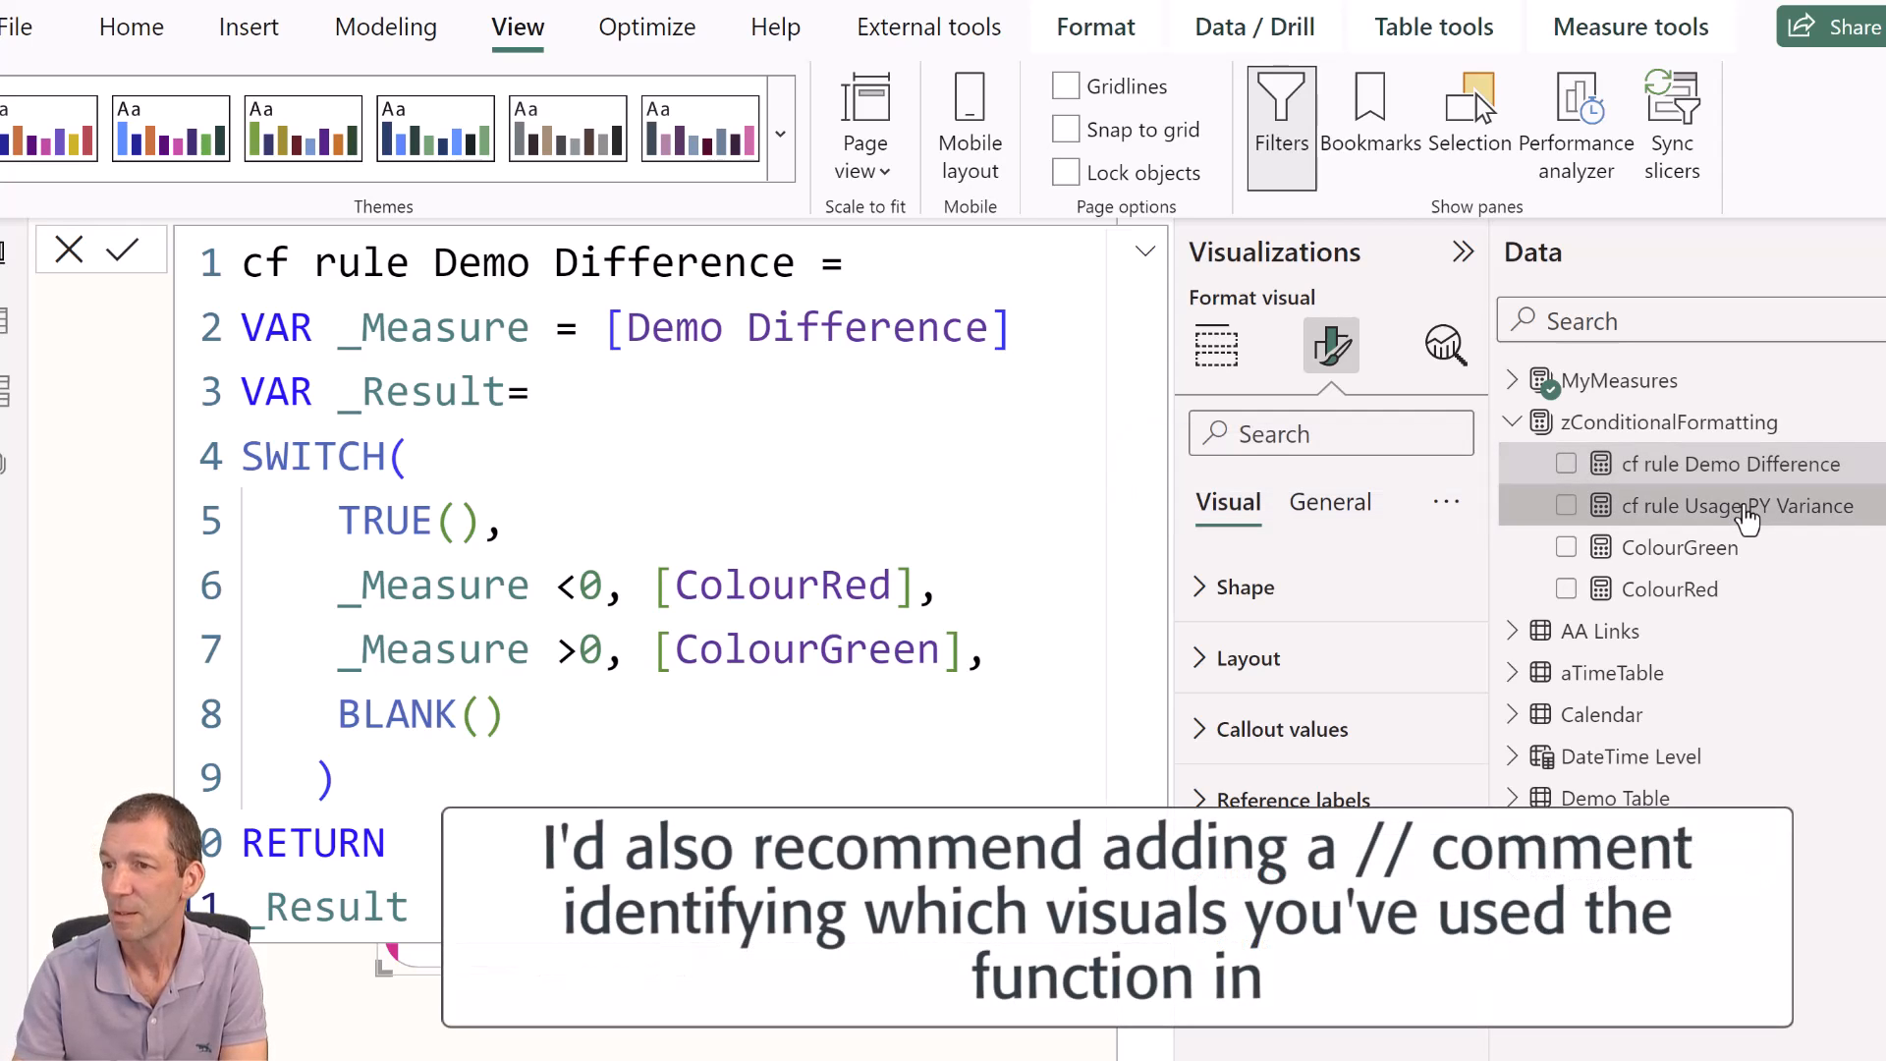
pyautogui.click(1735, 505)
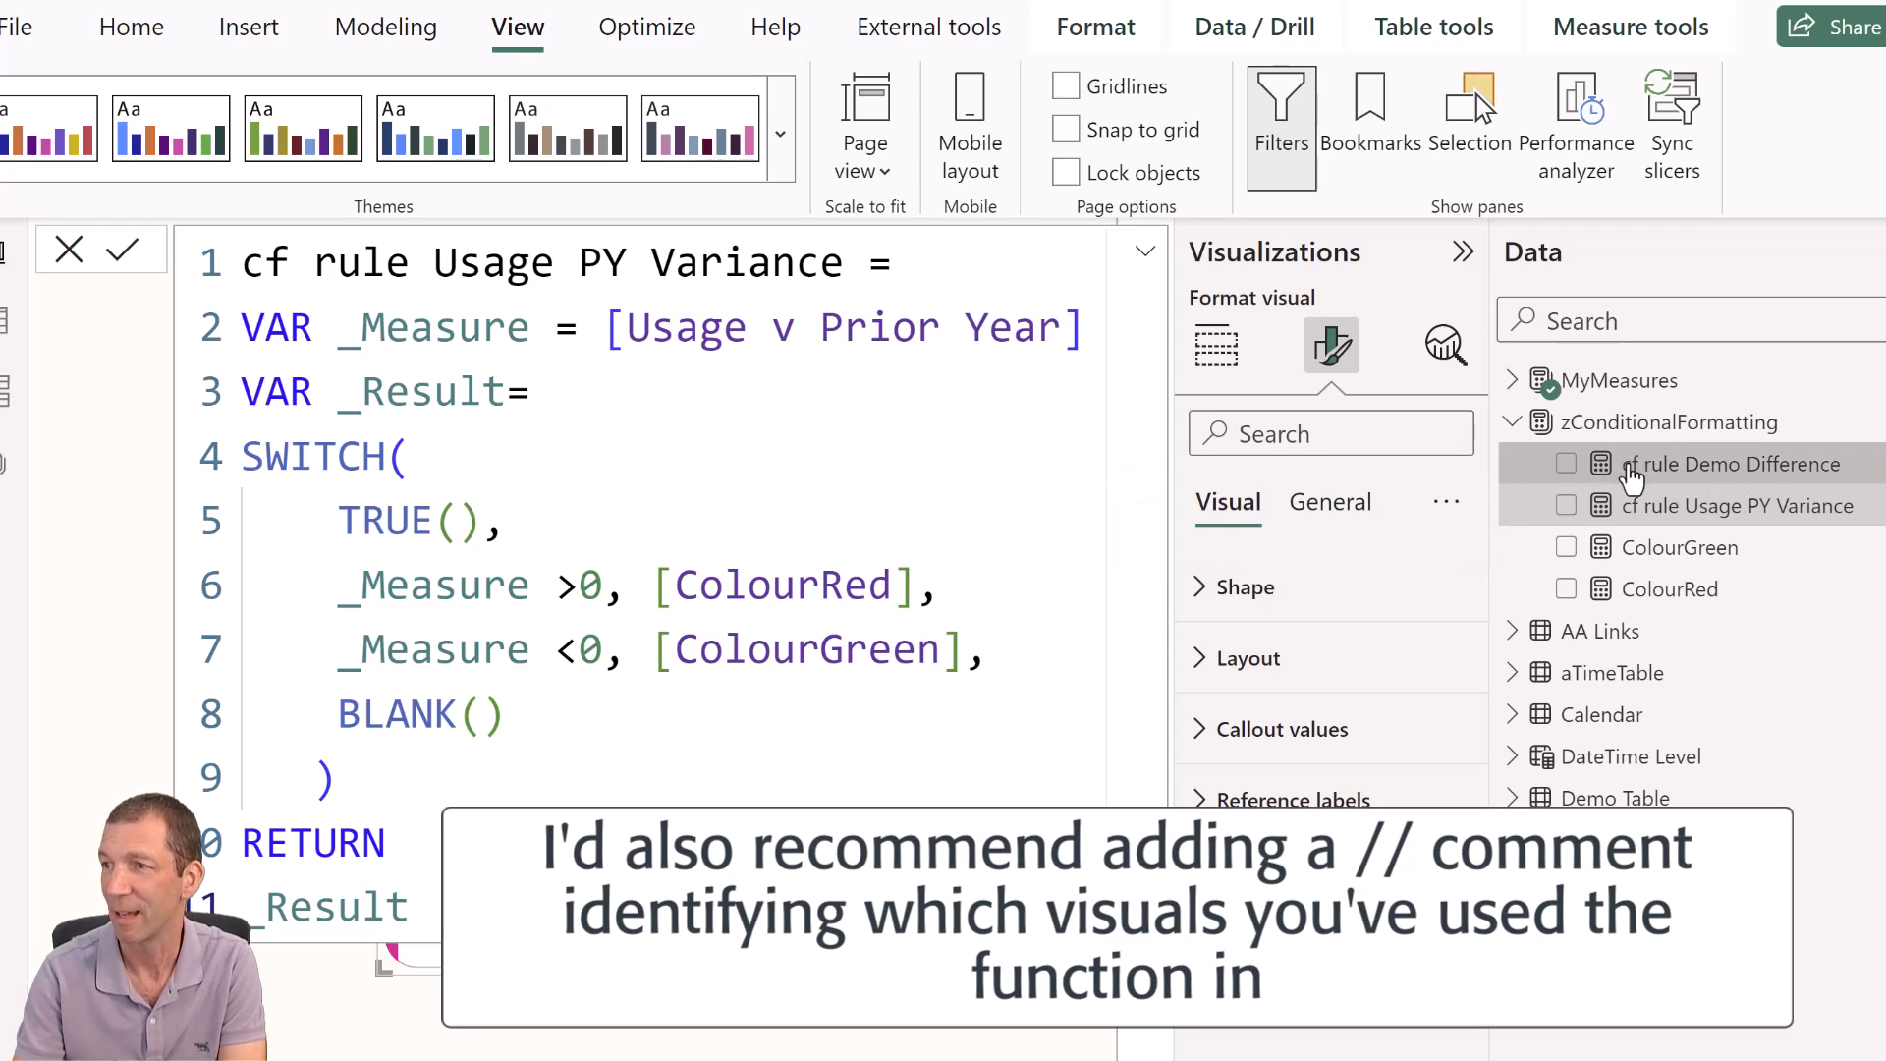
pyautogui.click(1733, 463)
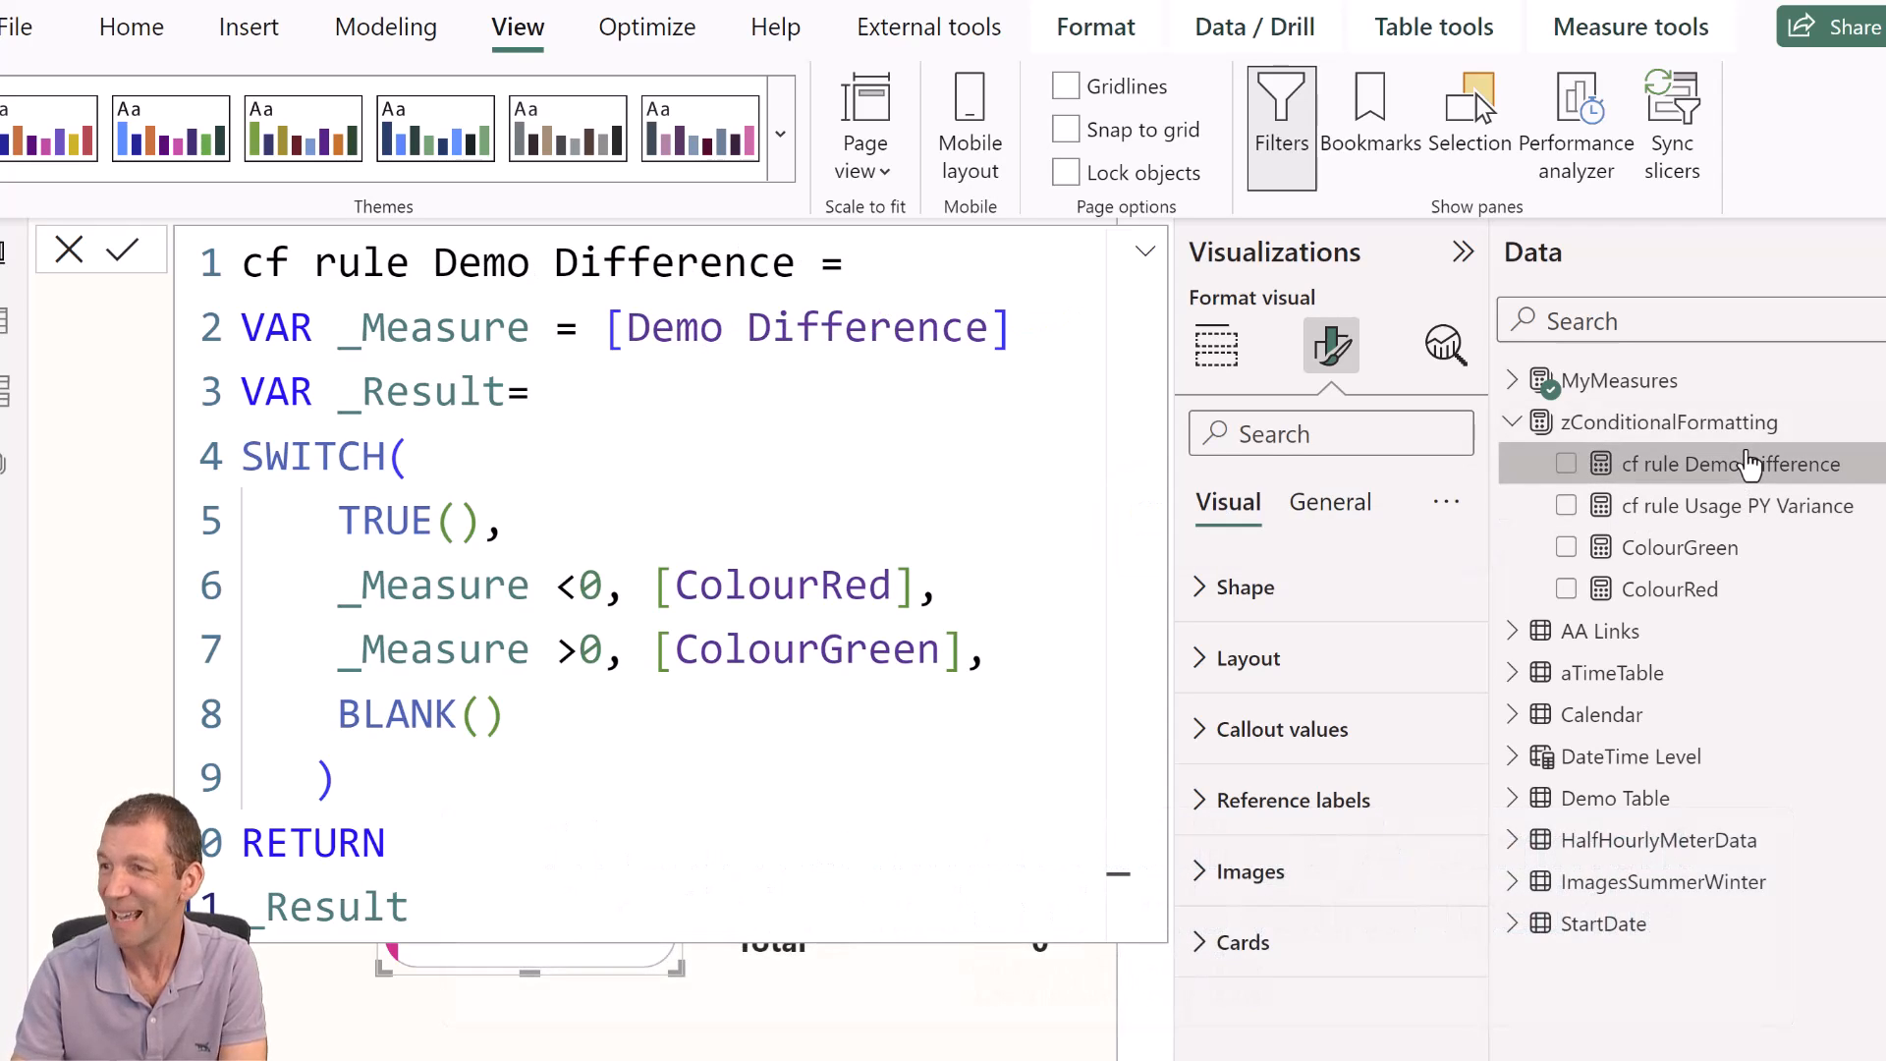
pyautogui.moveTo(1639, 413)
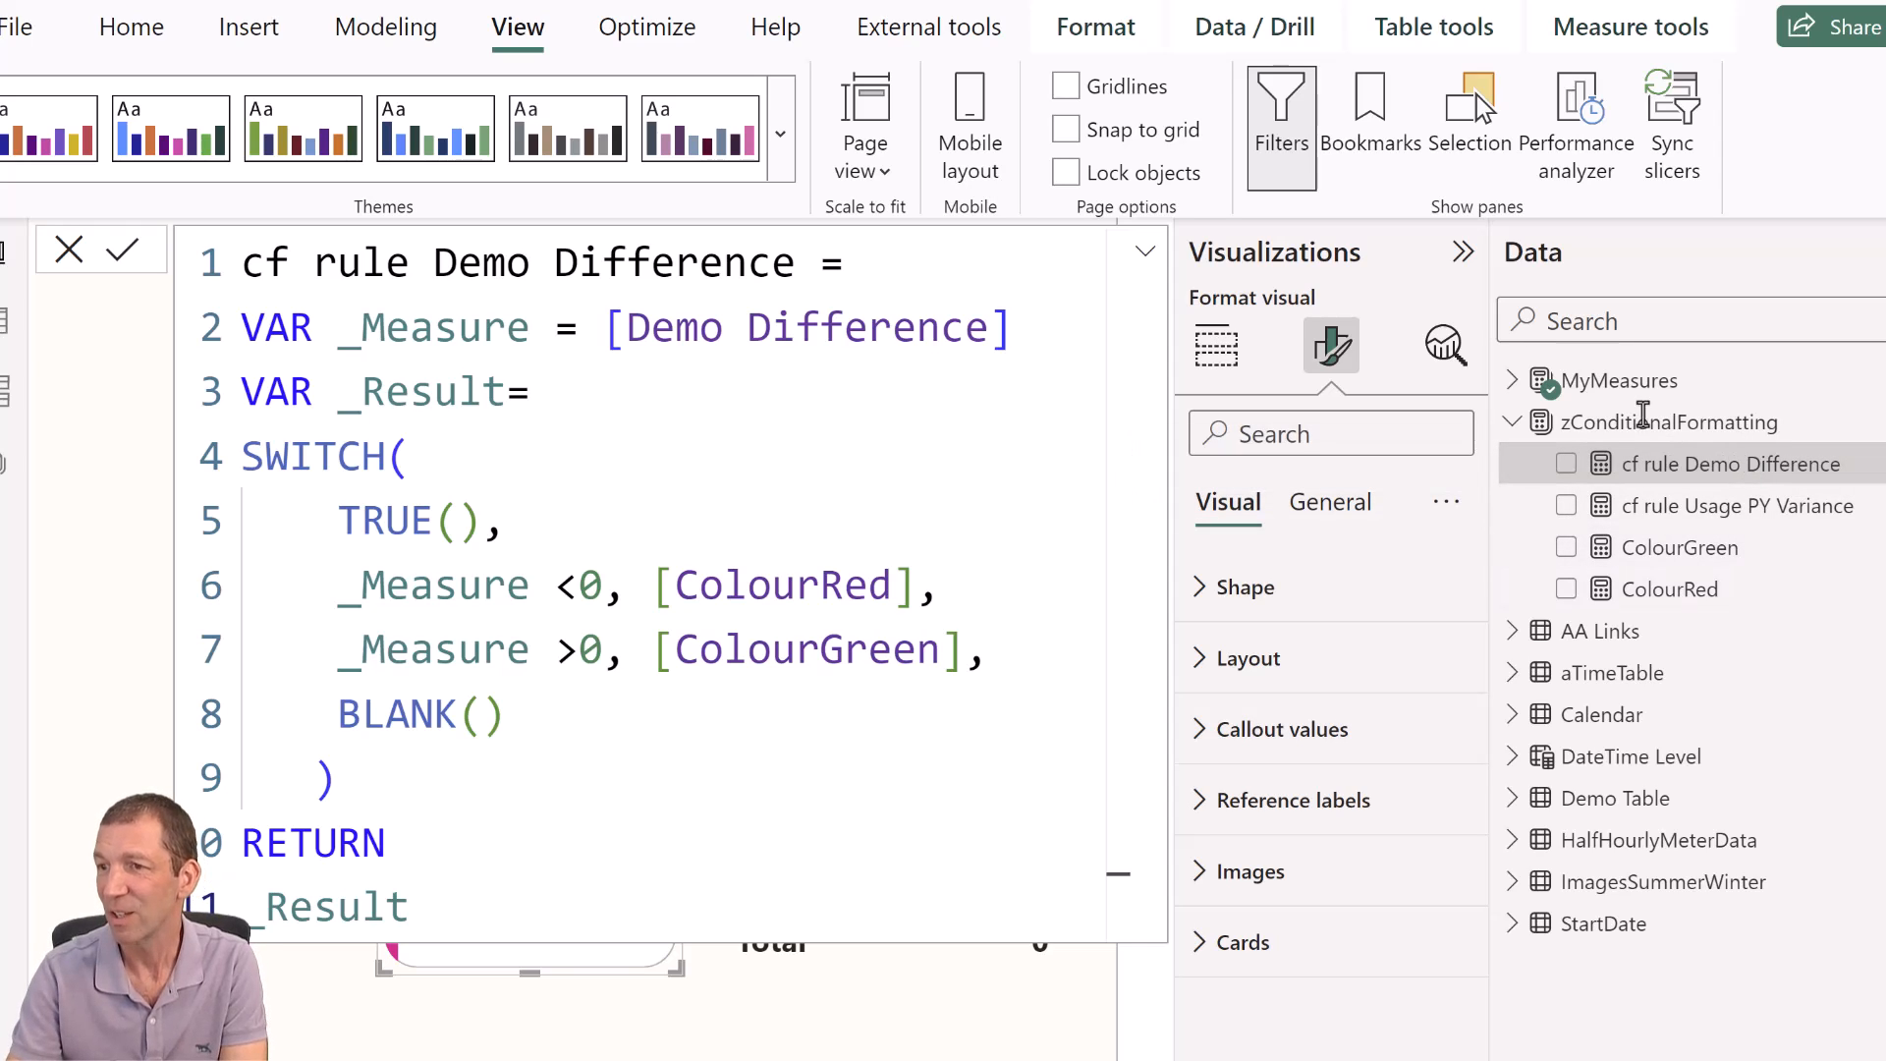
pyautogui.click(1140, 251)
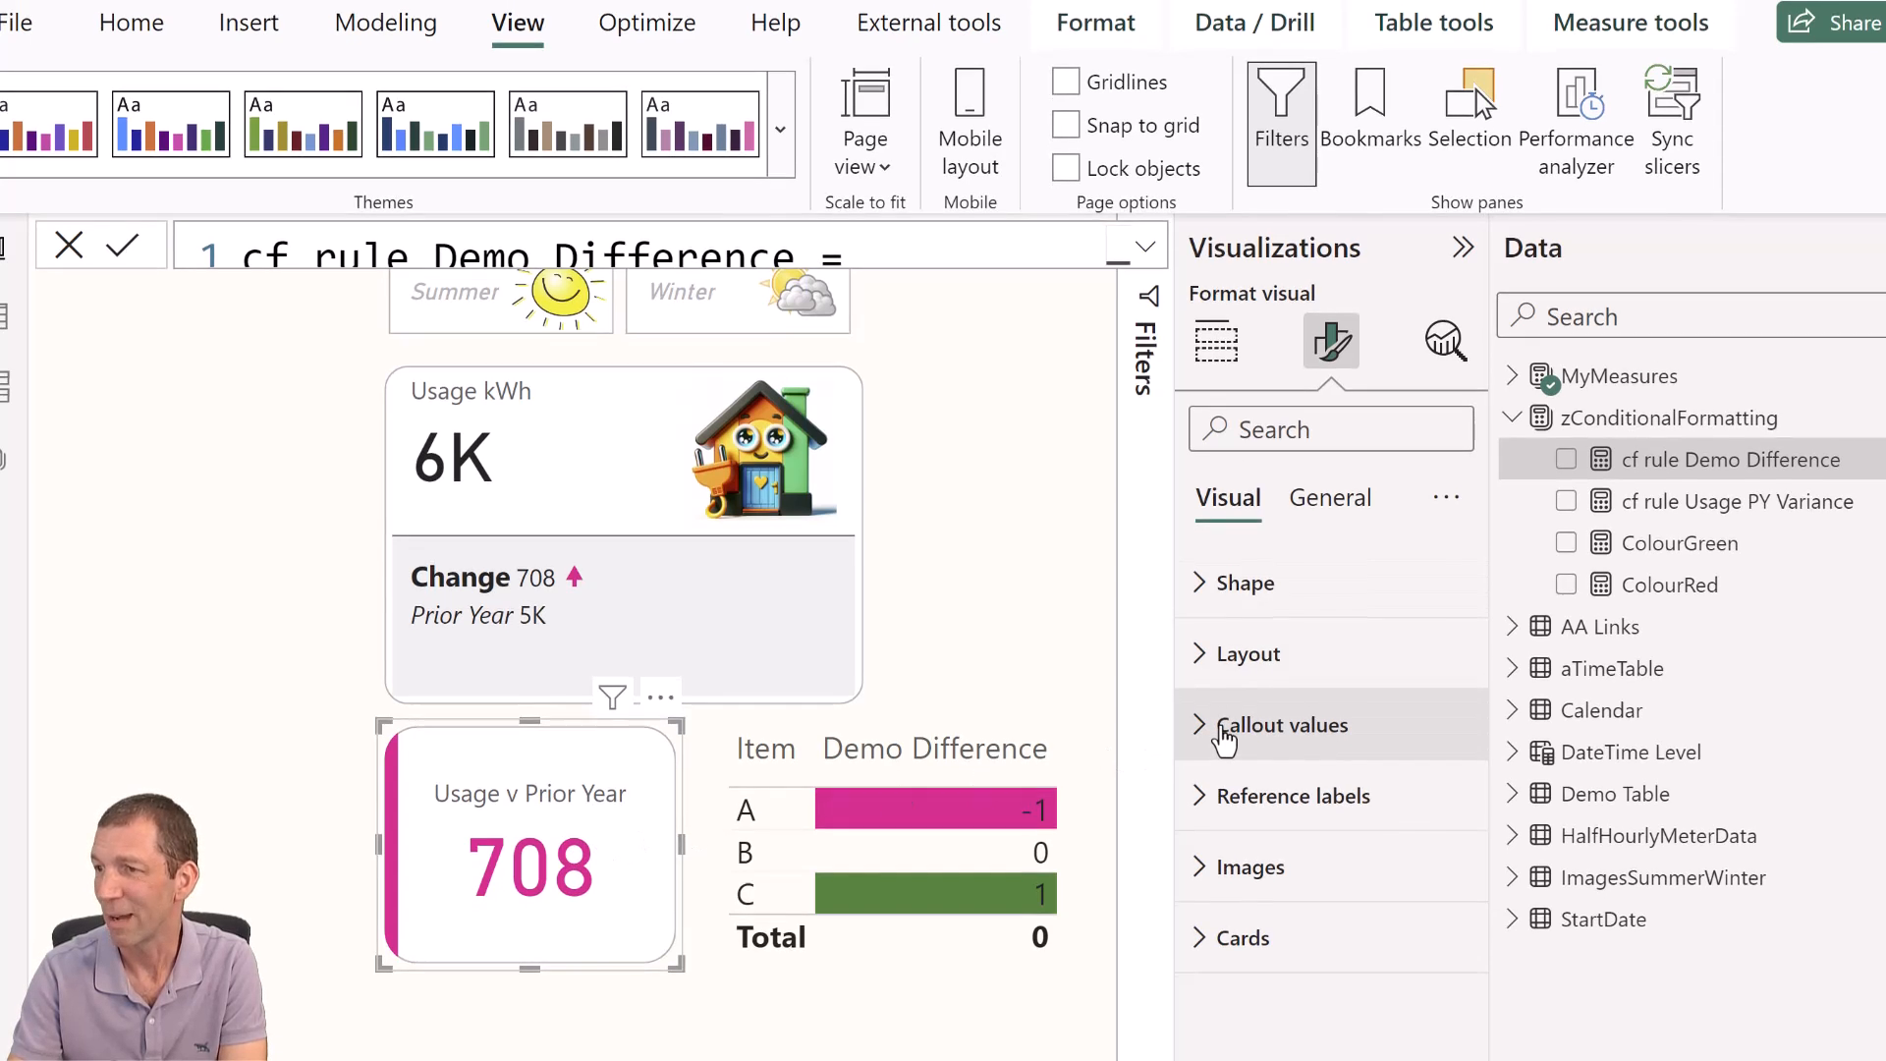
# Give the callout value Rules formatting: red for Min to below 0, then 0 to Max.
pyautogui.click(1282, 724)
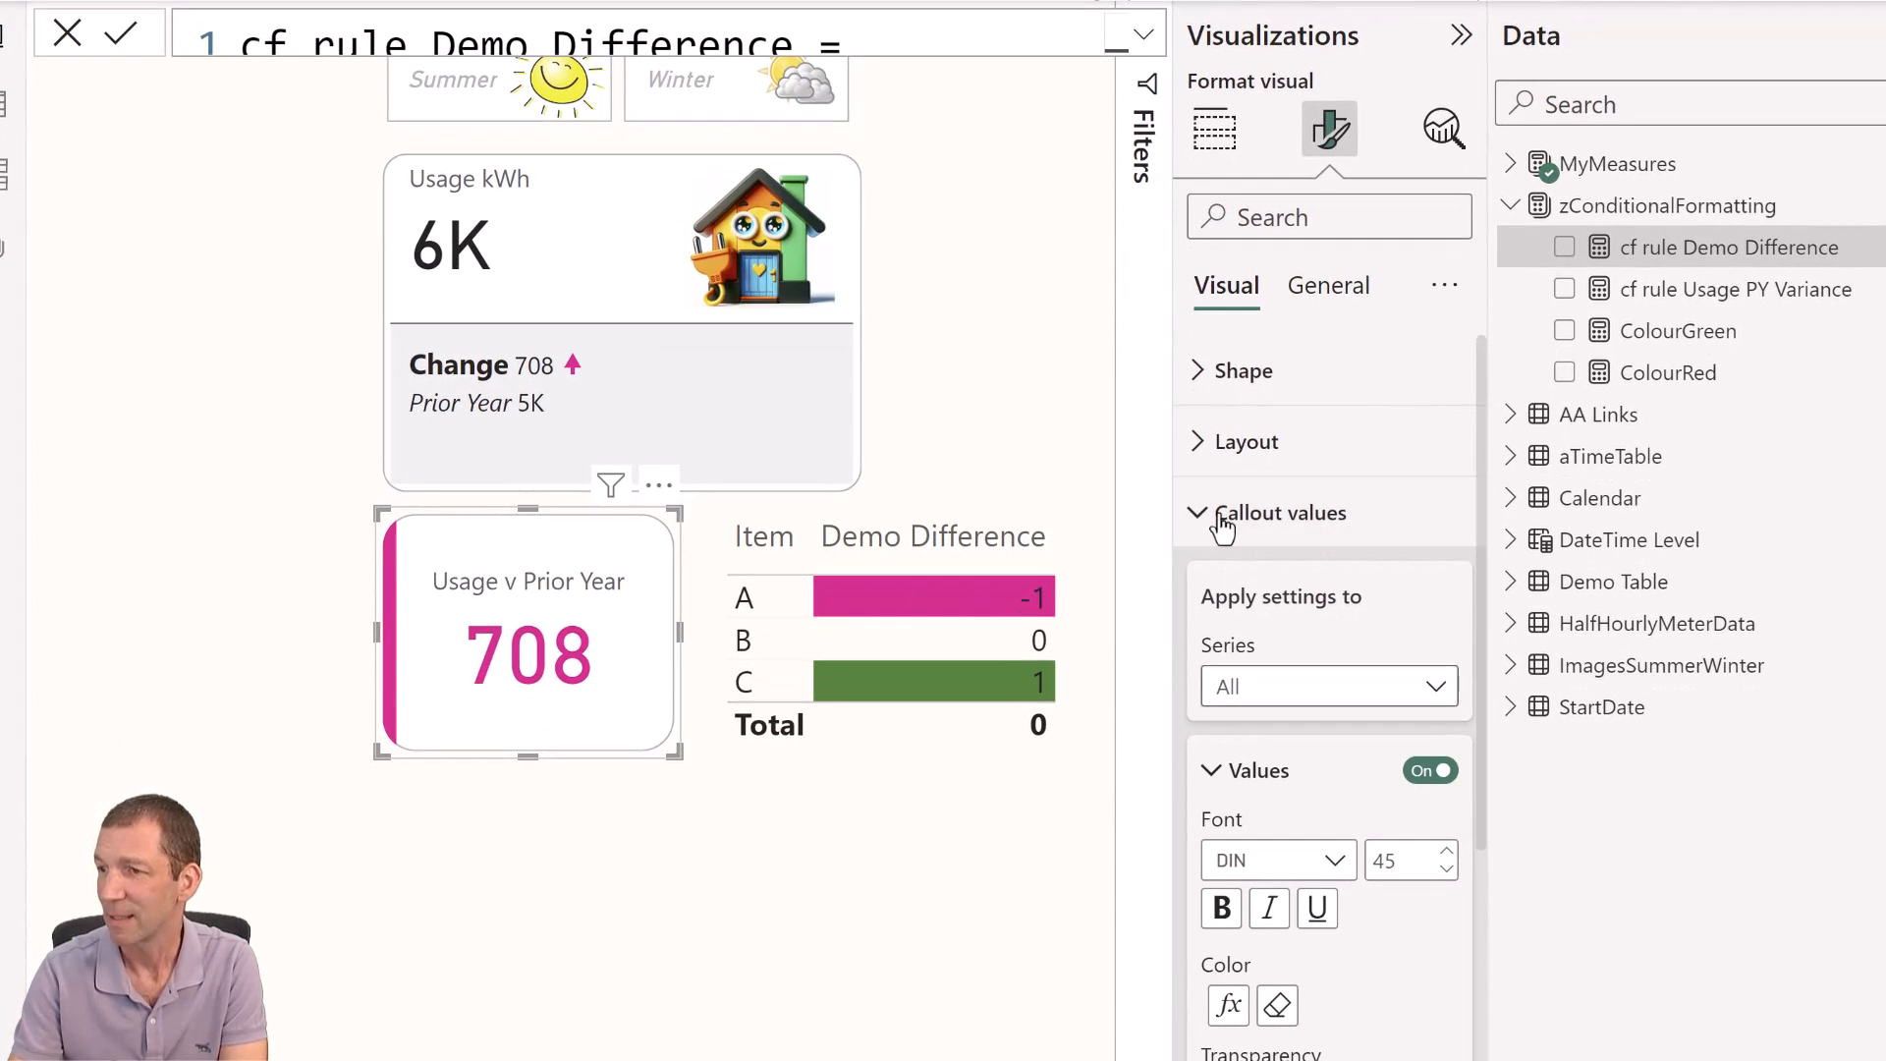
pyautogui.moveTo(1277, 1005)
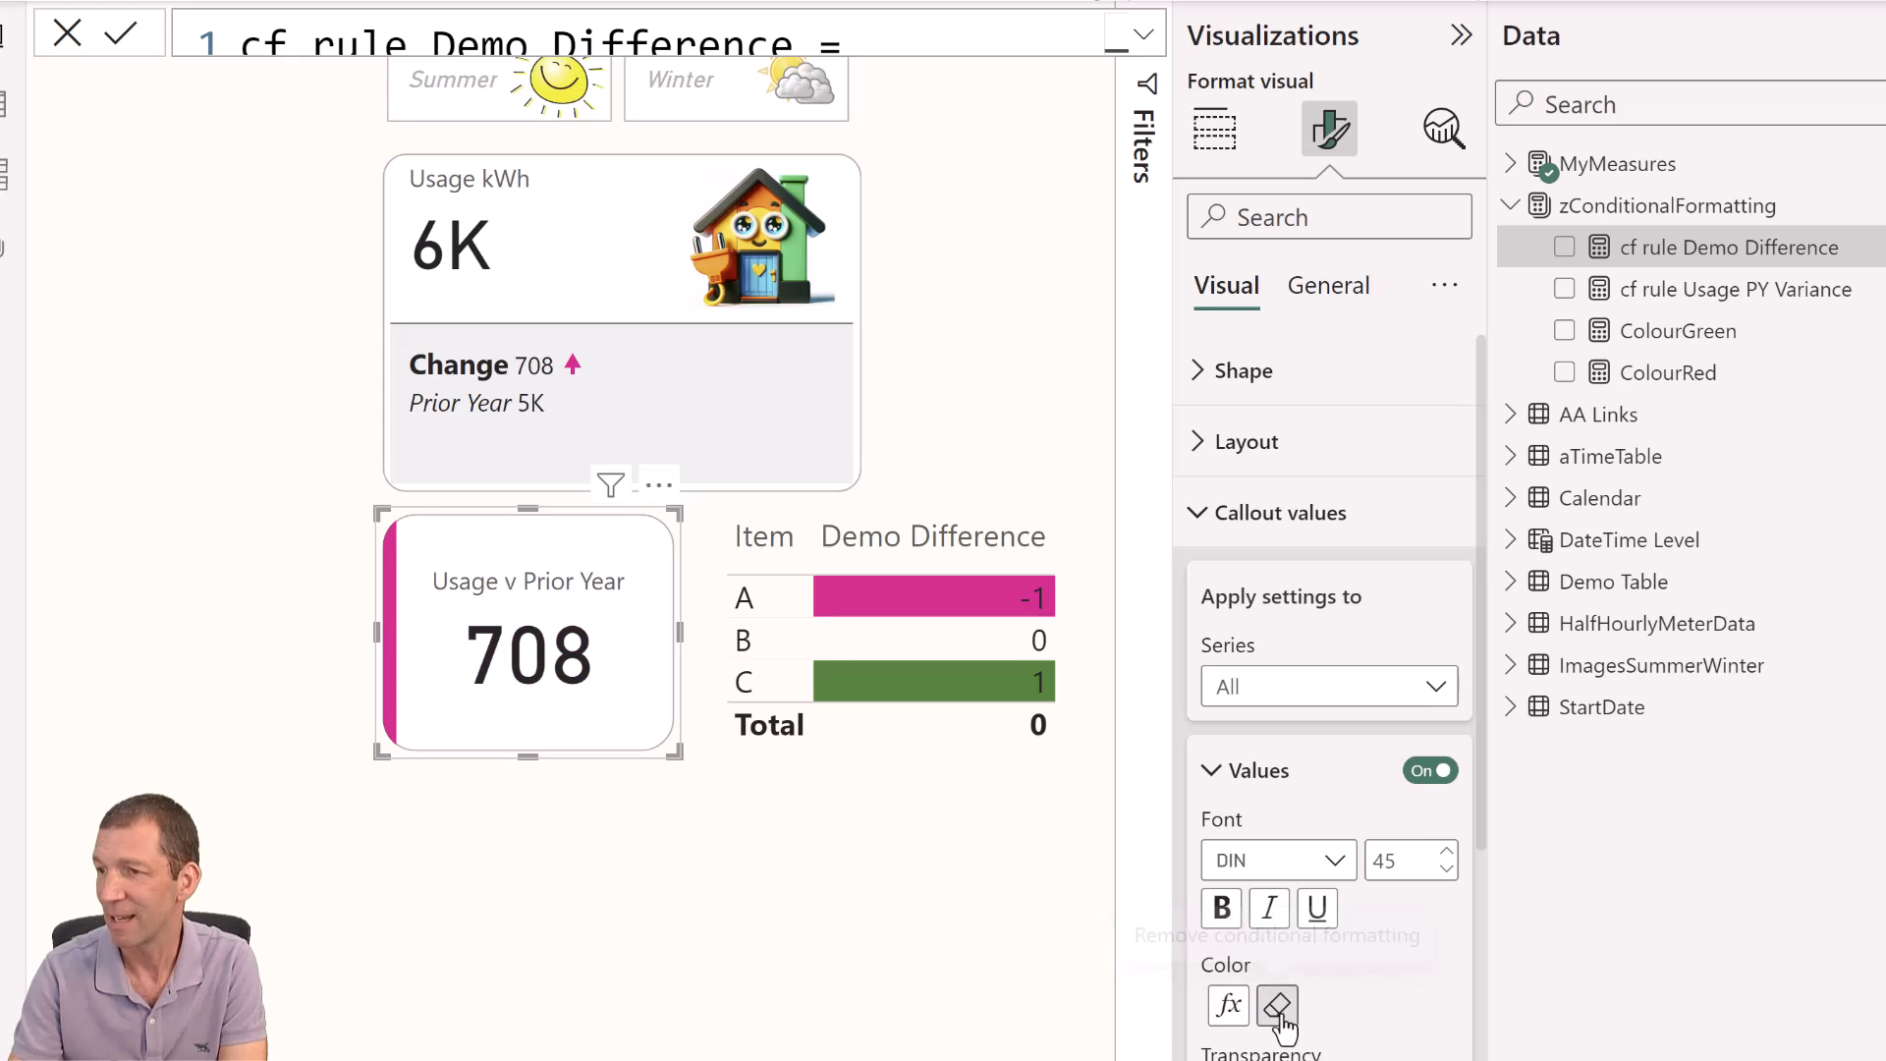
pyautogui.click(1276, 1006)
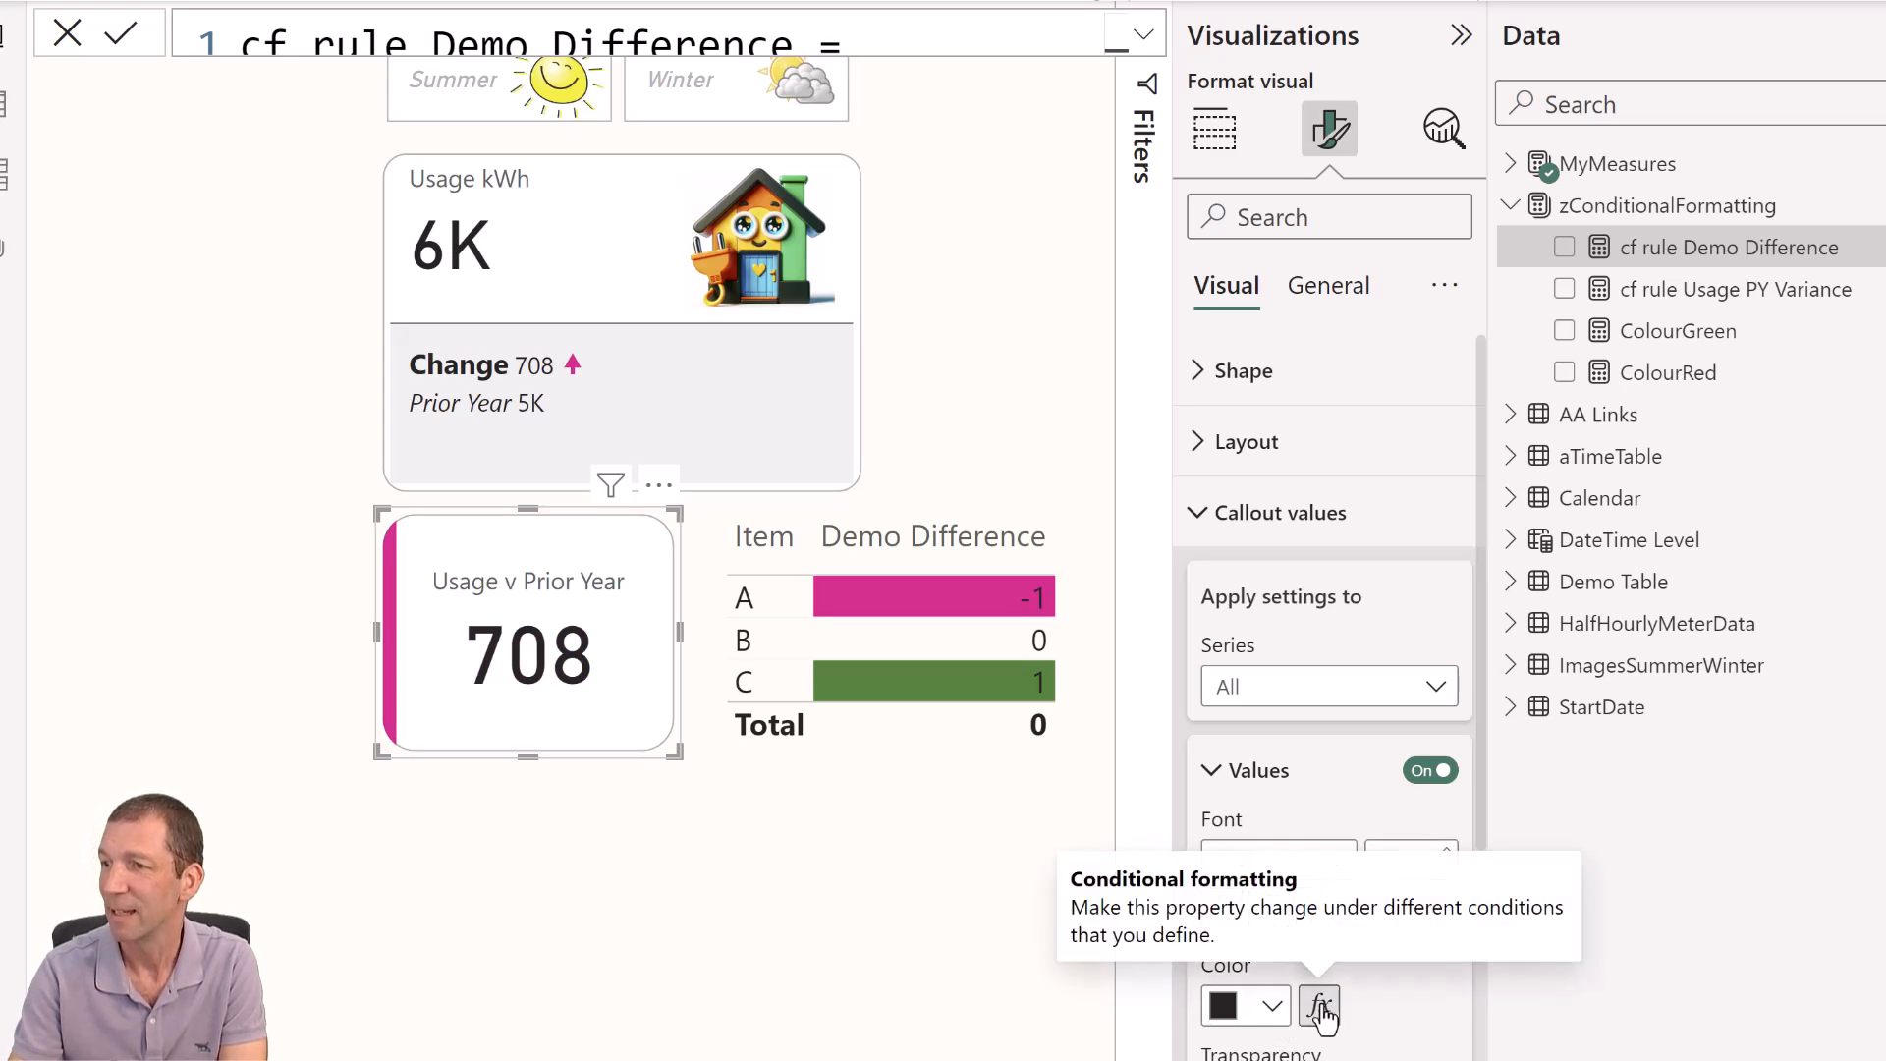
pyautogui.click(1319, 1008)
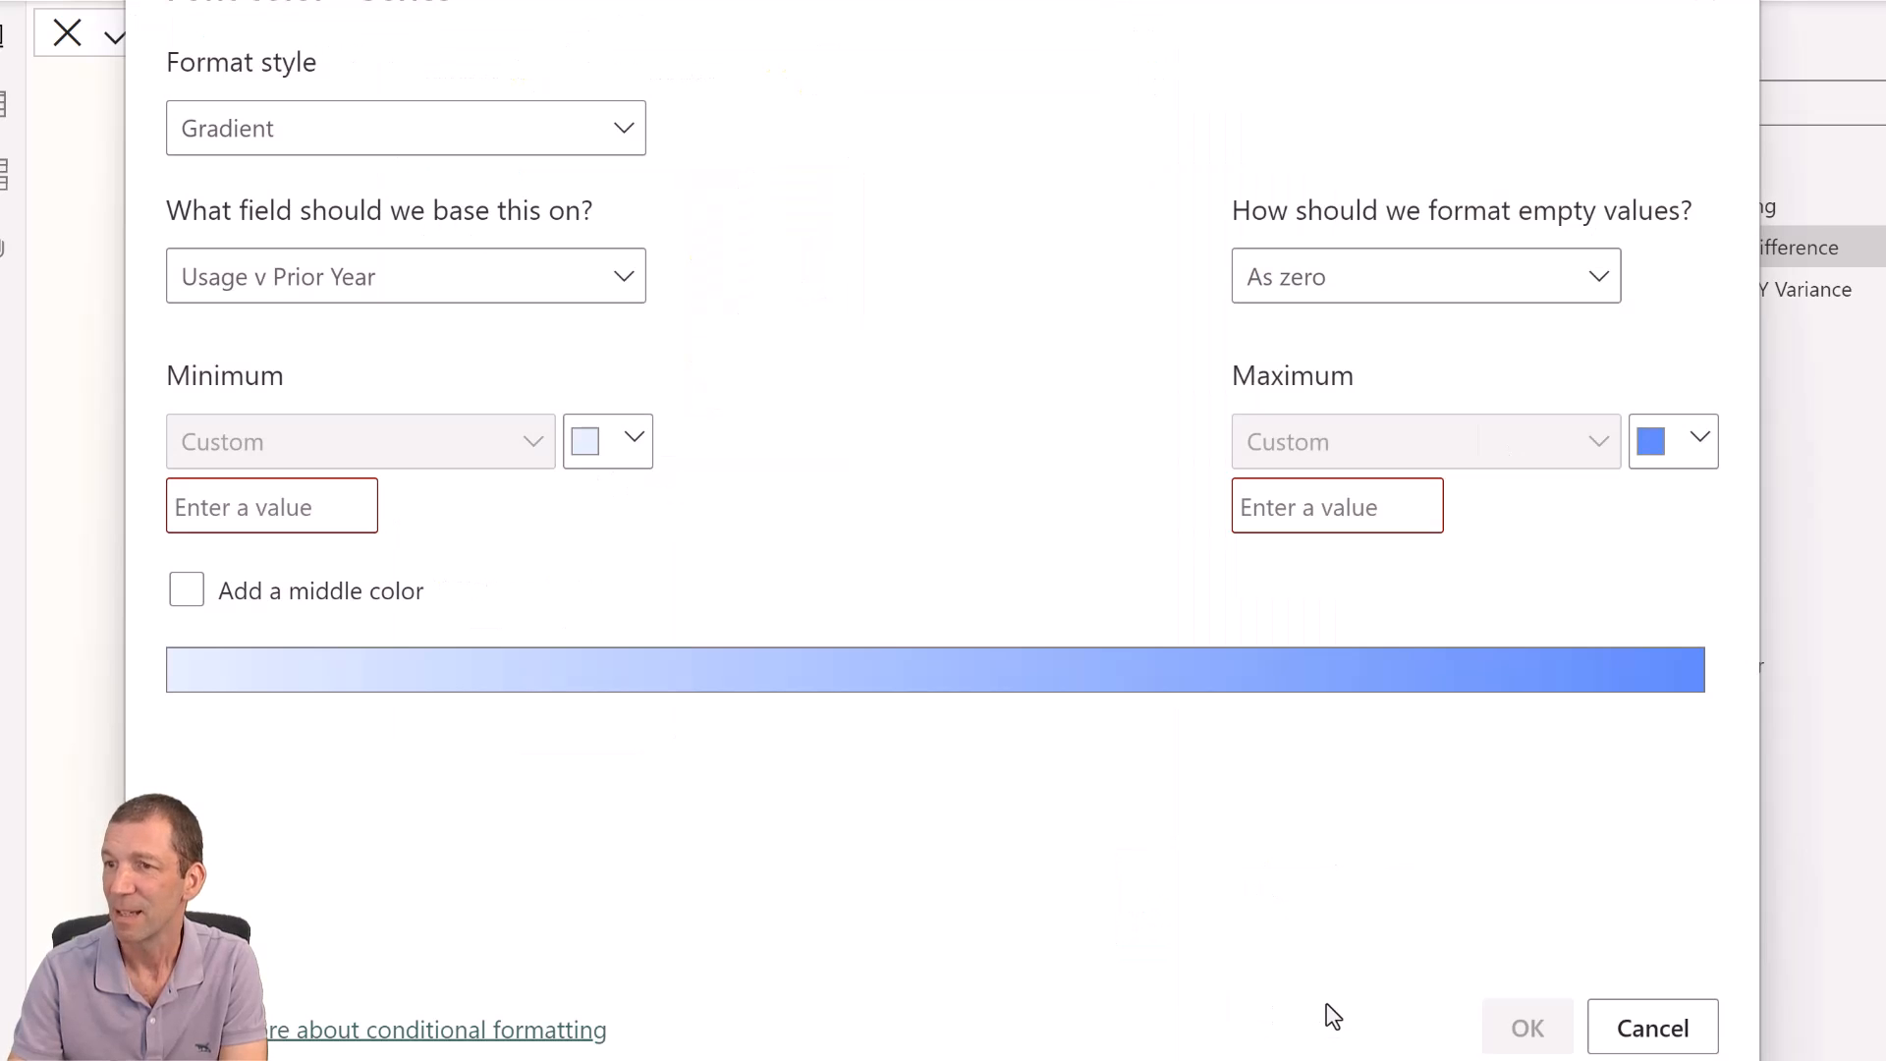
pyautogui.moveTo(600, 149)
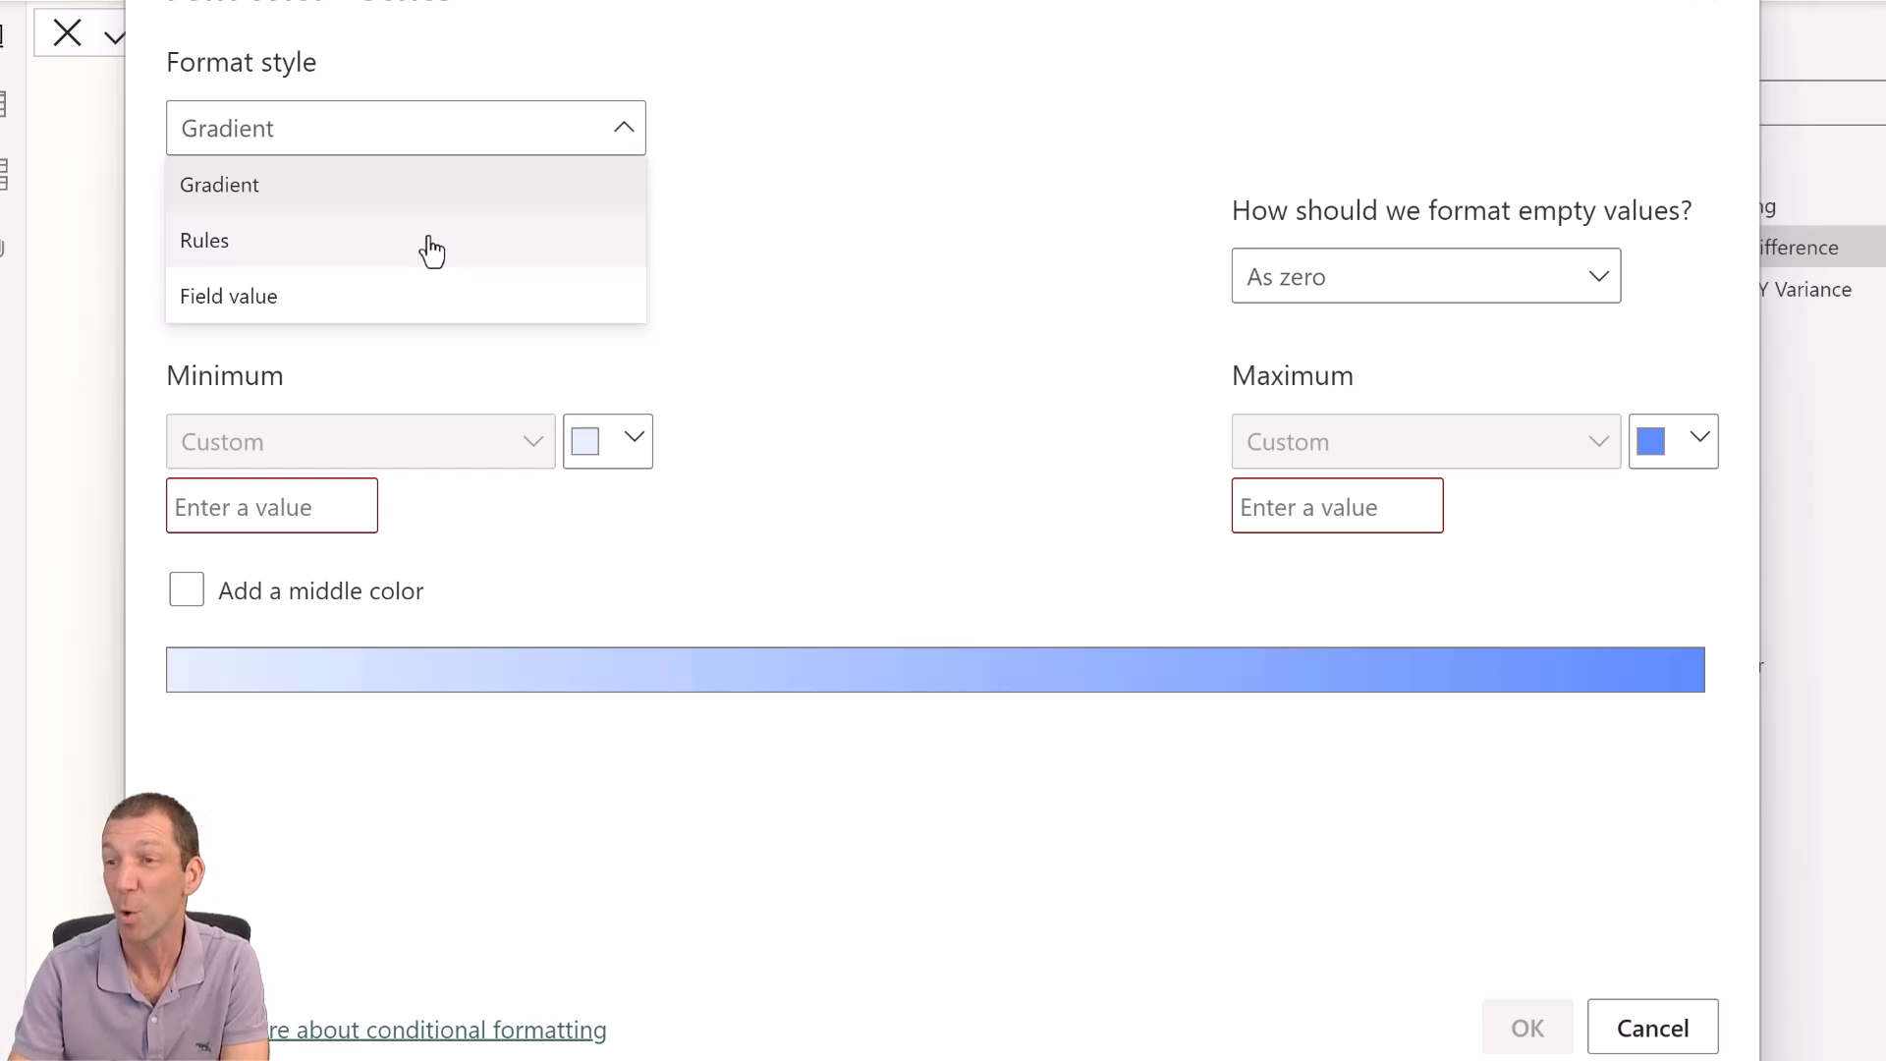
pyautogui.click(204, 241)
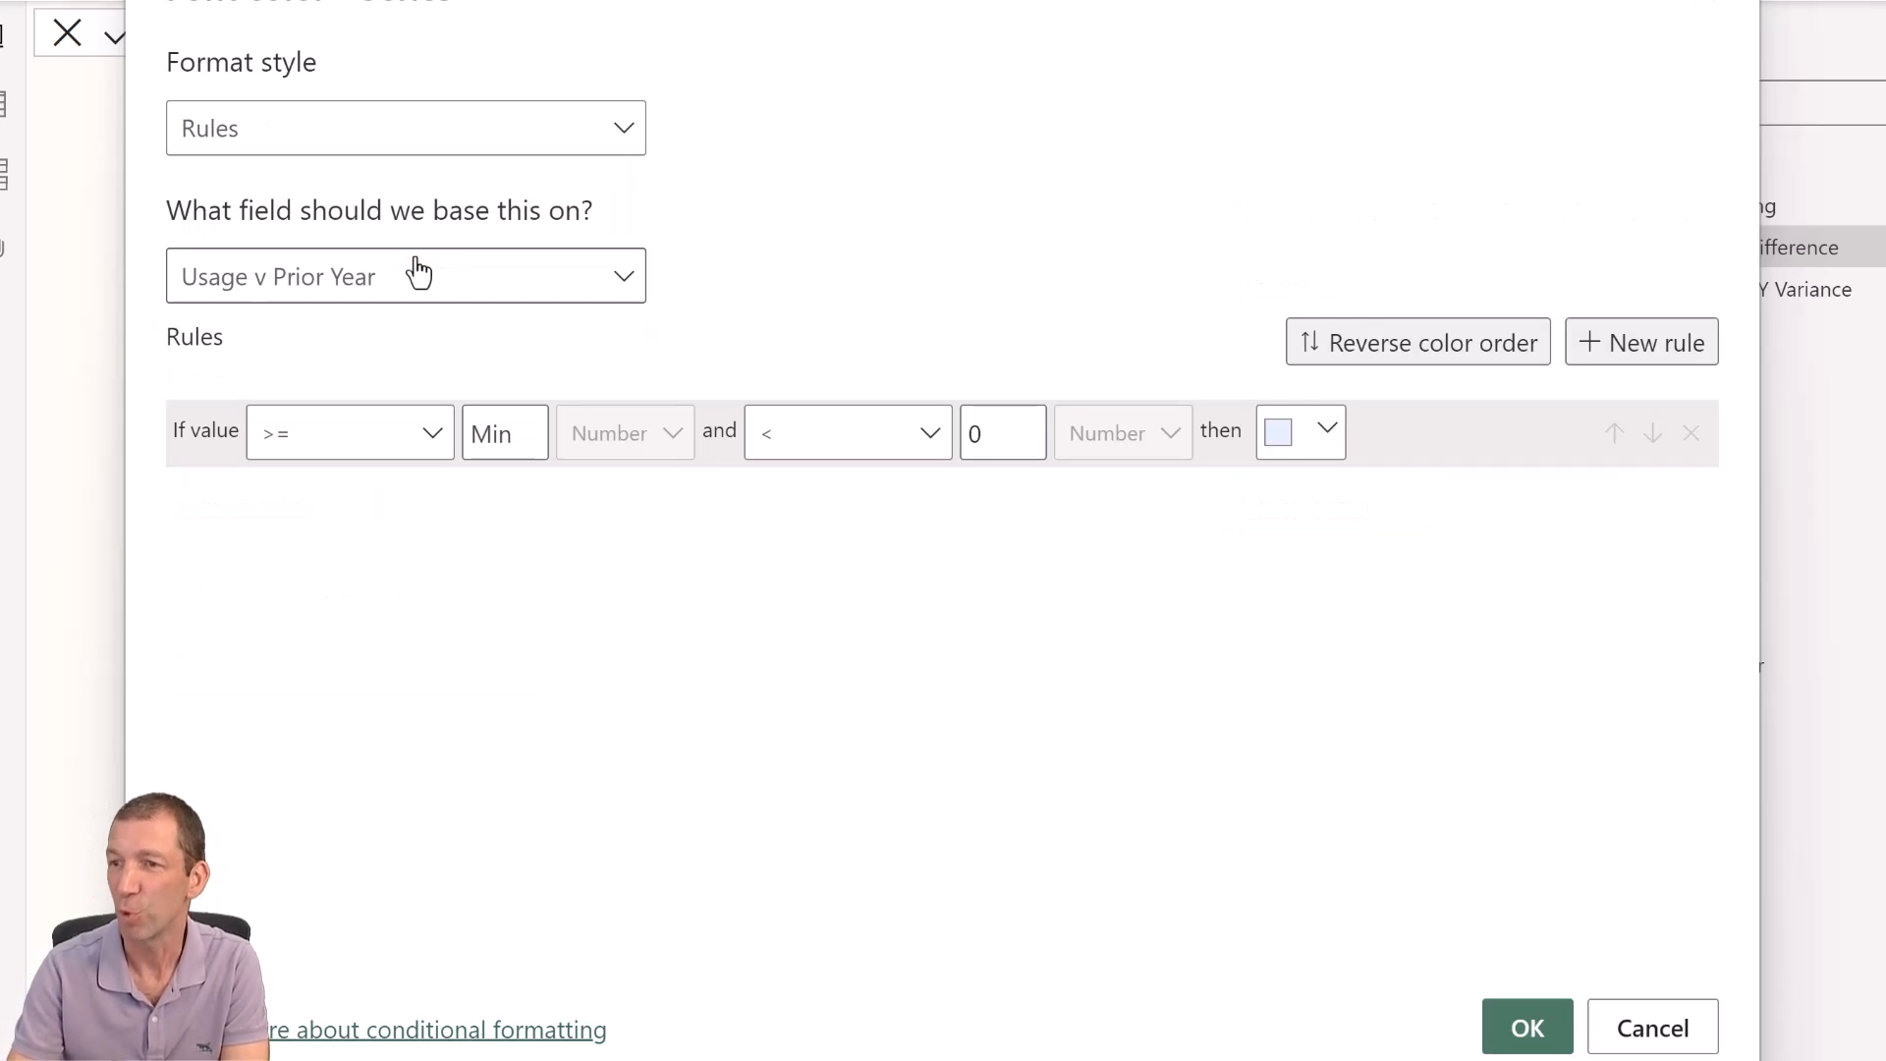
pyautogui.moveTo(436, 425)
pyautogui.write('0')
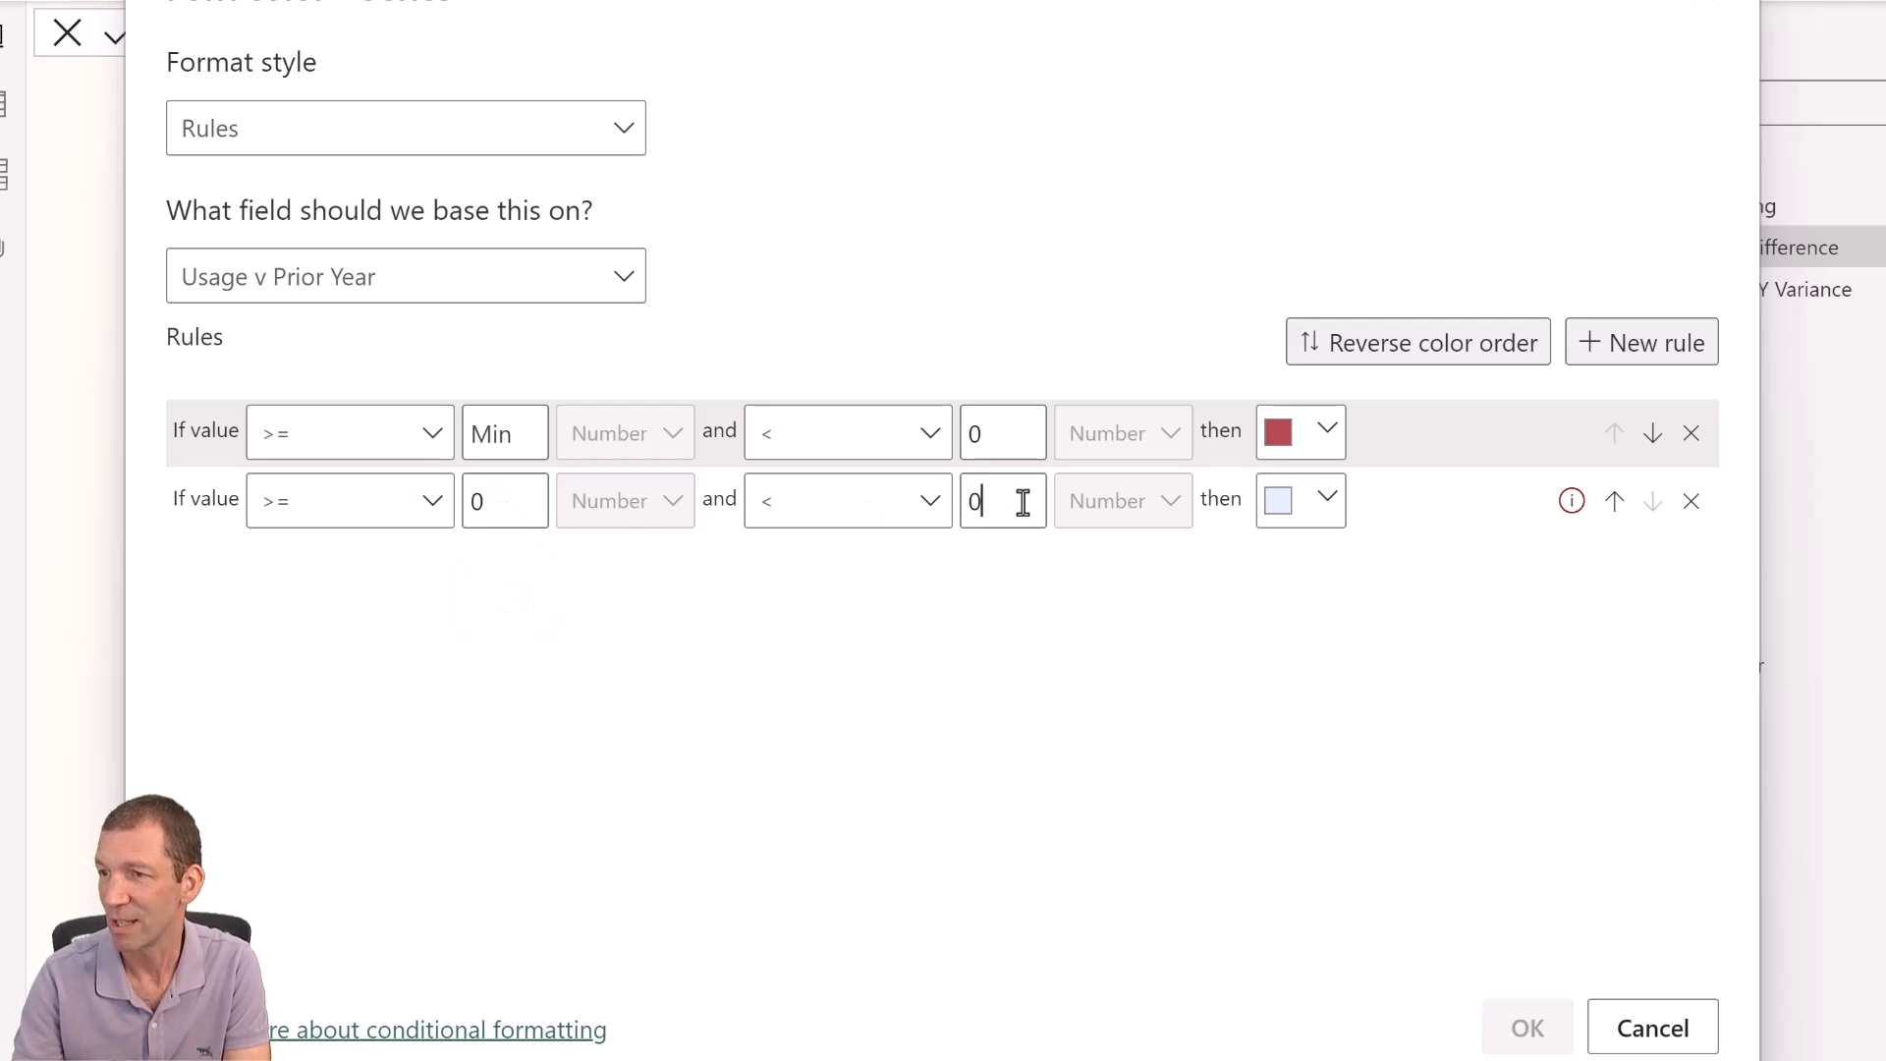
pyautogui.write('Max')
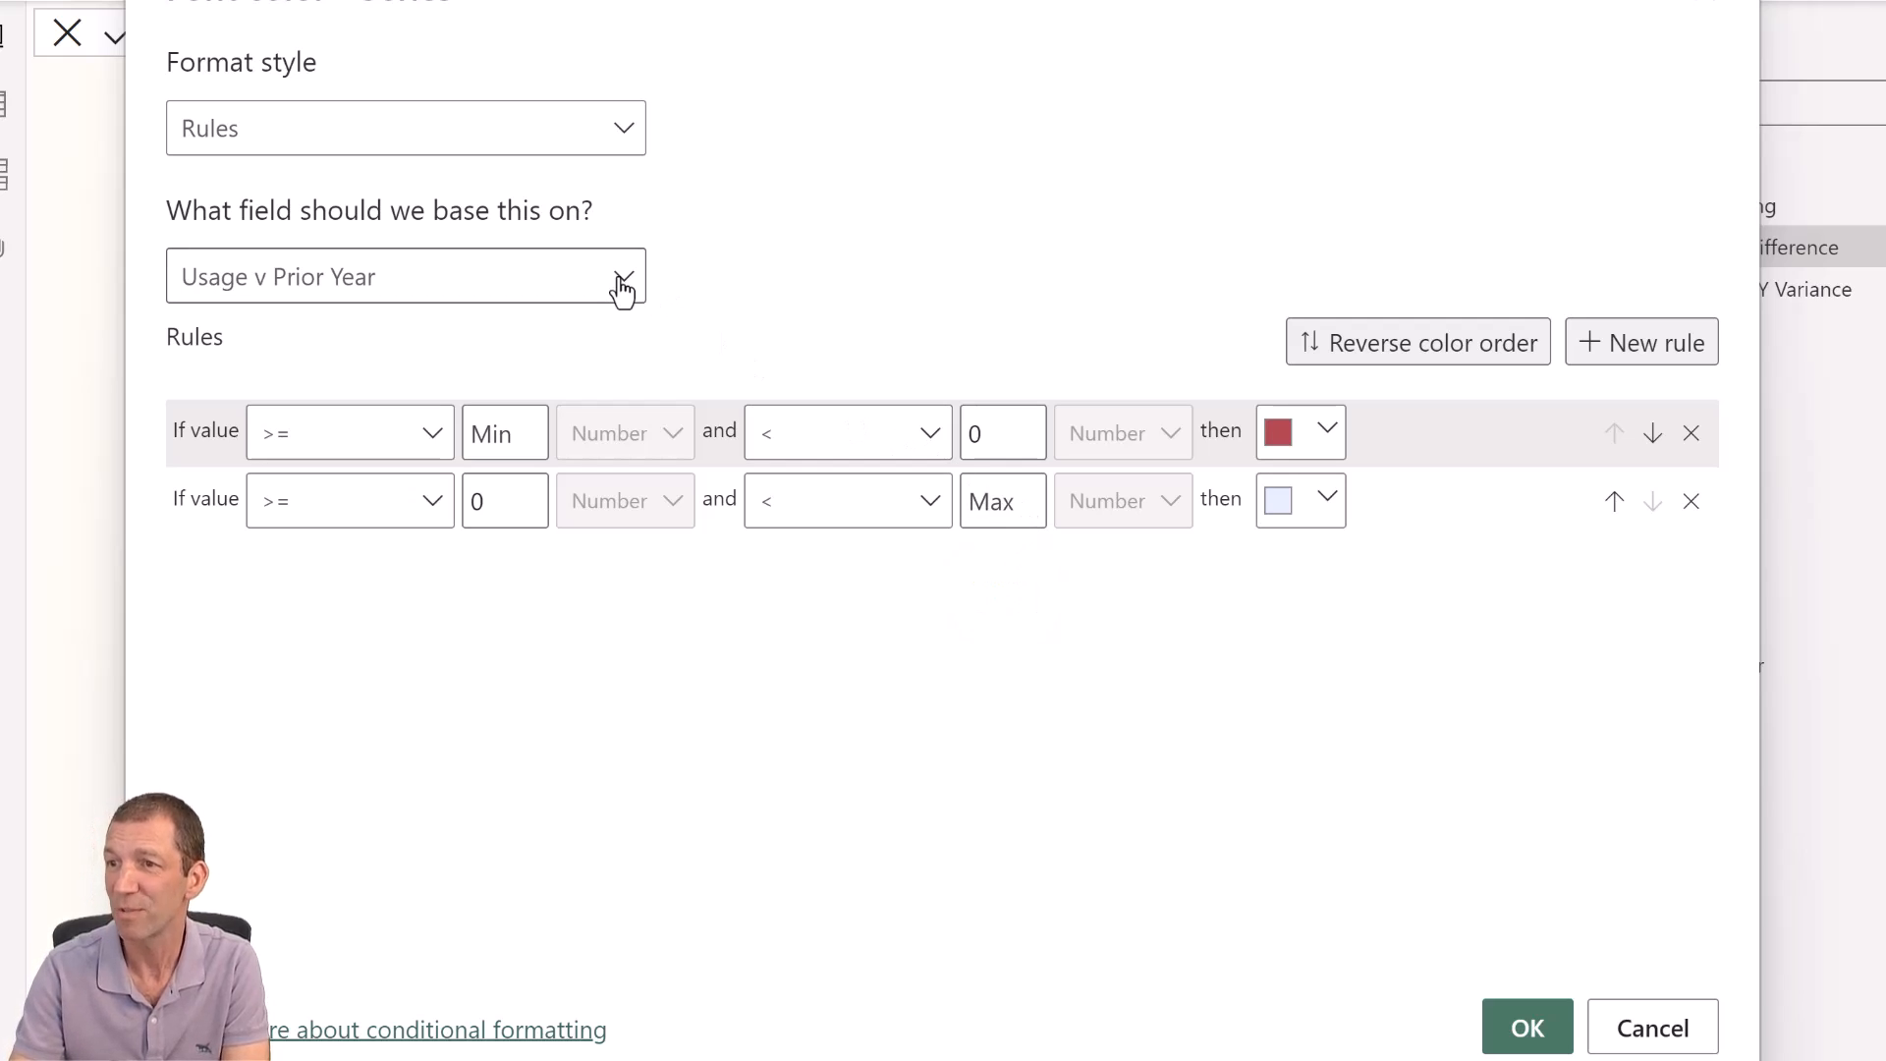
# Base the callout colour on cf rule Usage PY Variance as Field value and apply.
pyautogui.click(623, 277)
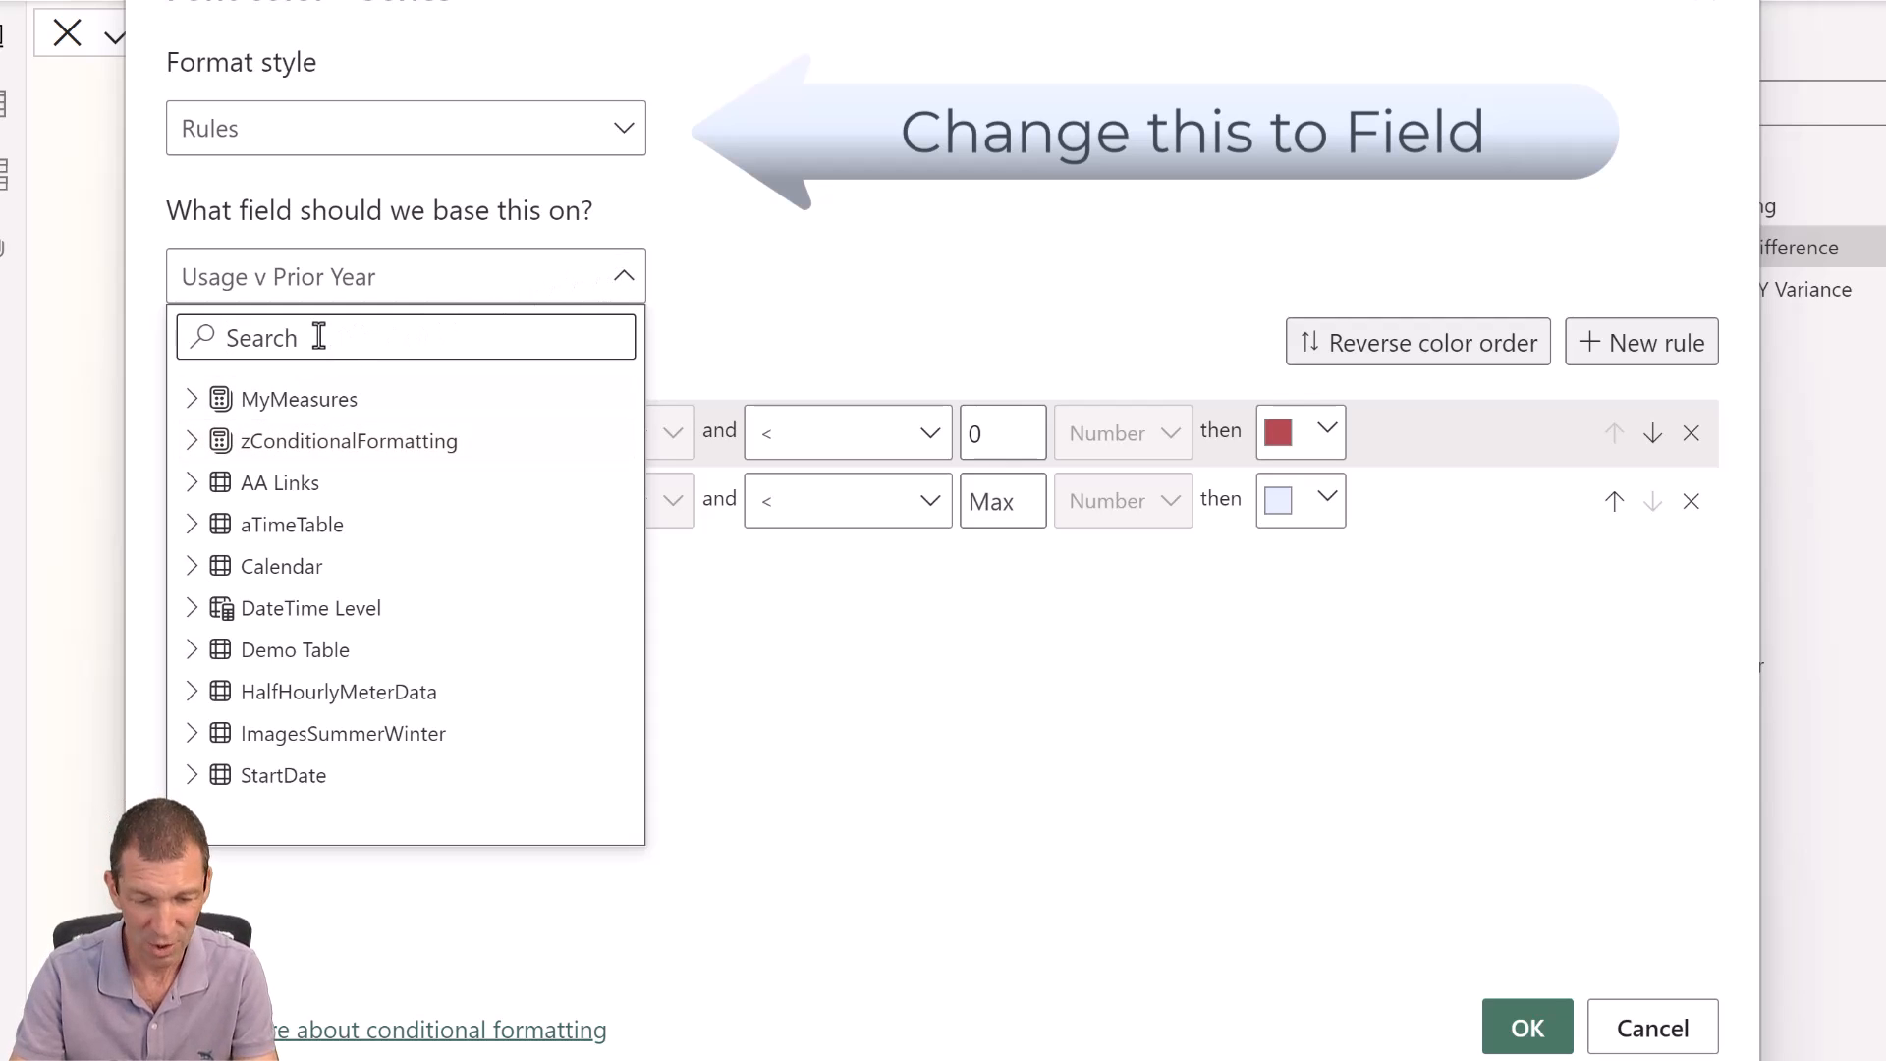
pyautogui.write('cf')
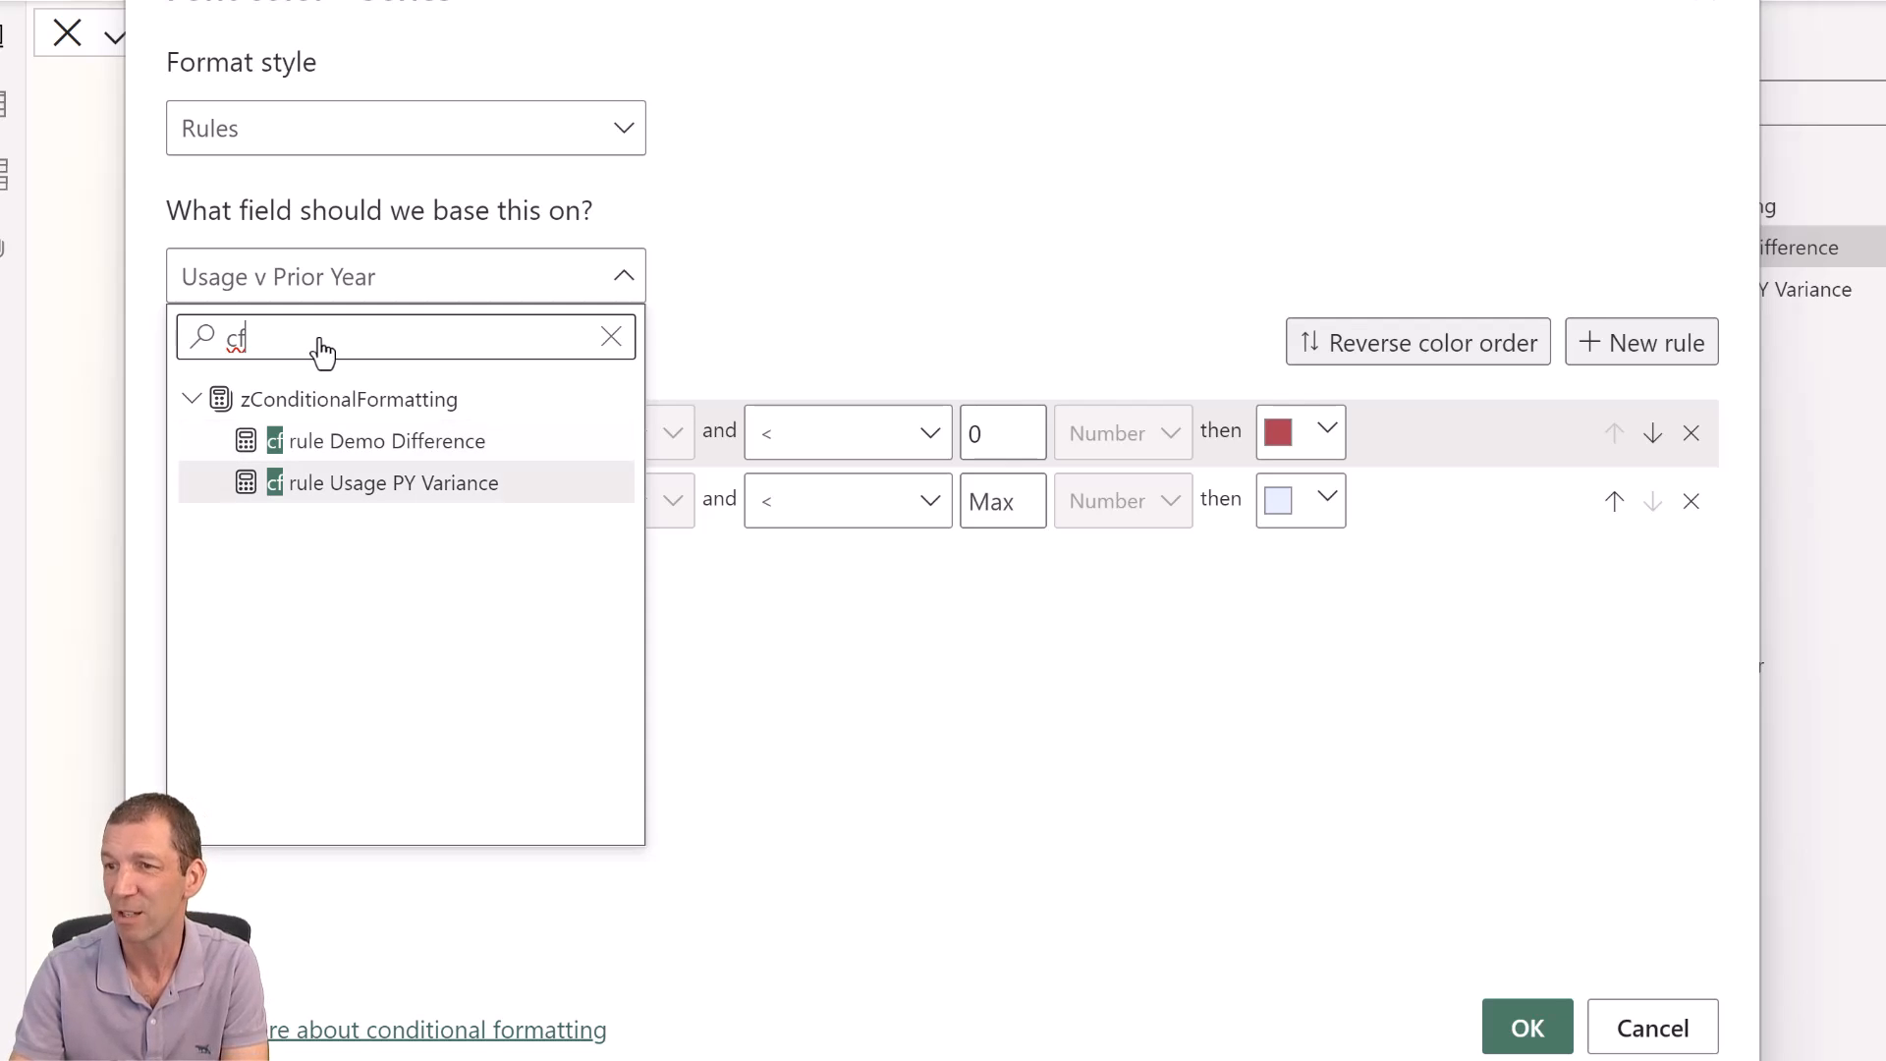
pyautogui.moveTo(331, 493)
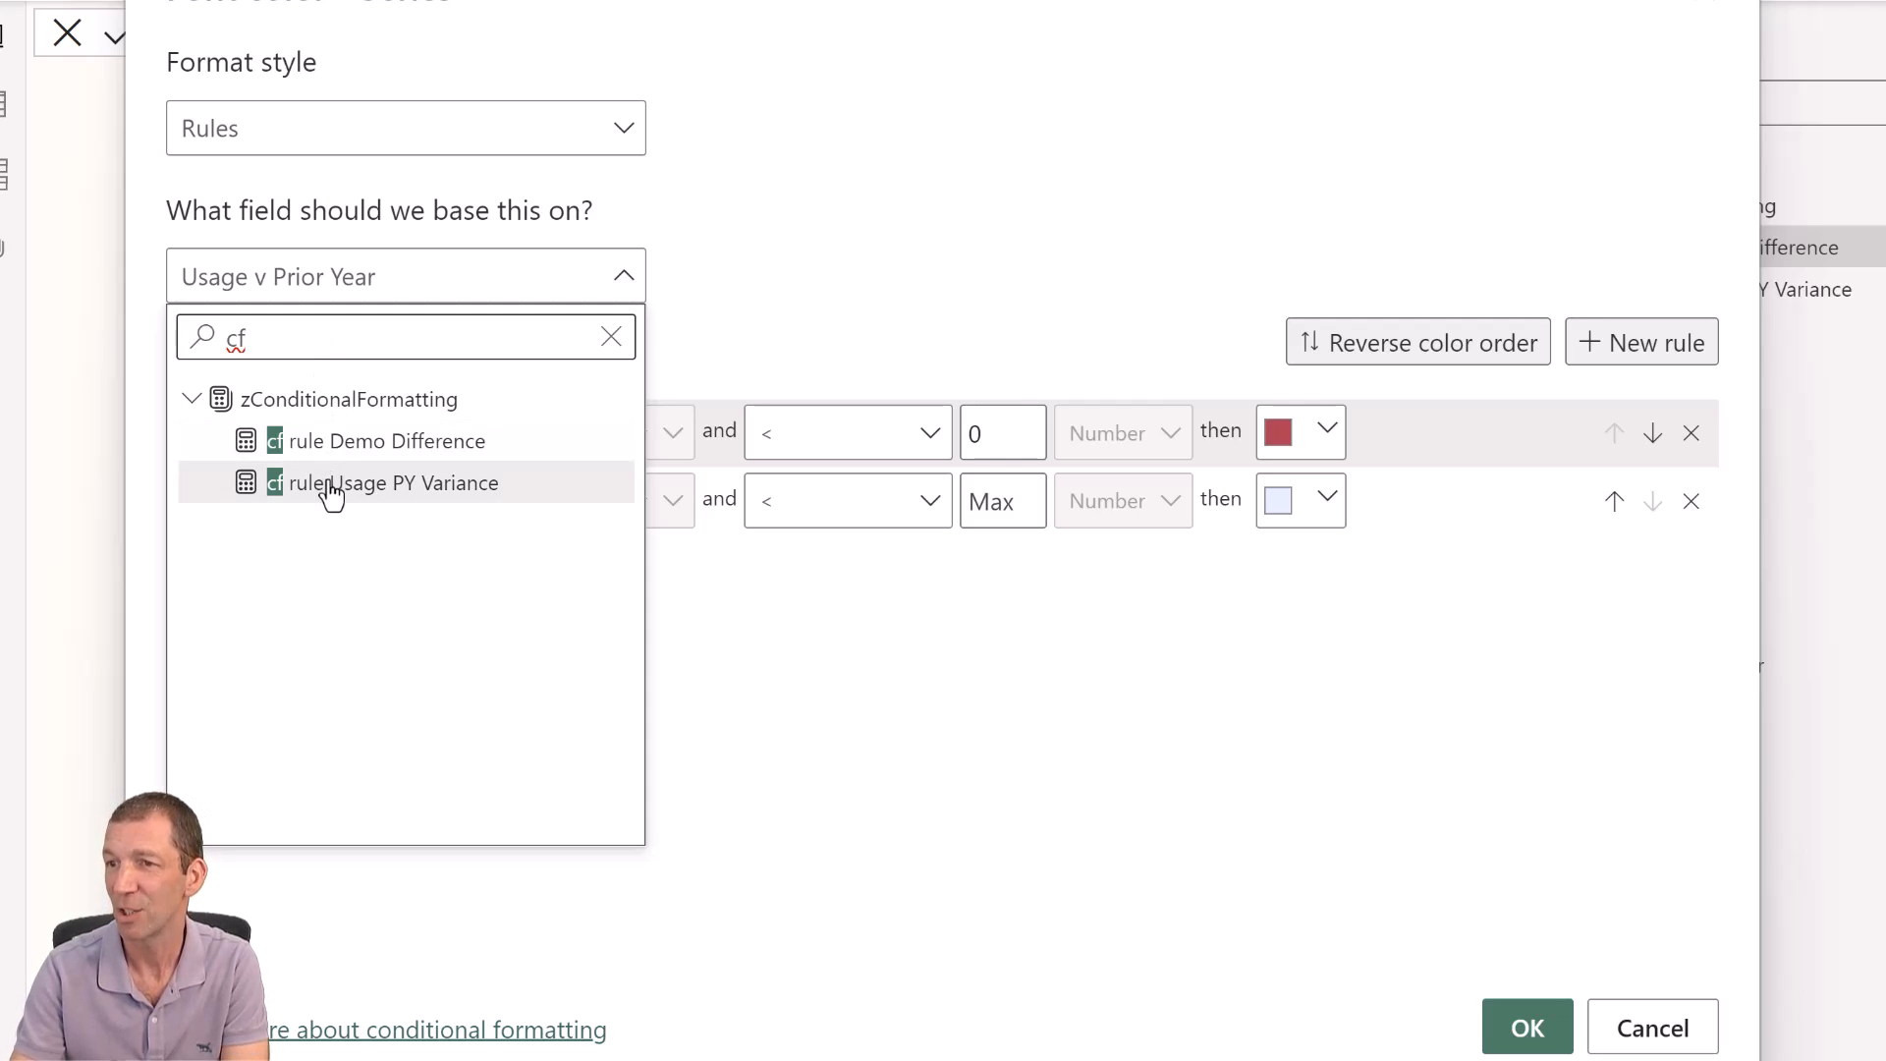
pyautogui.click(397, 483)
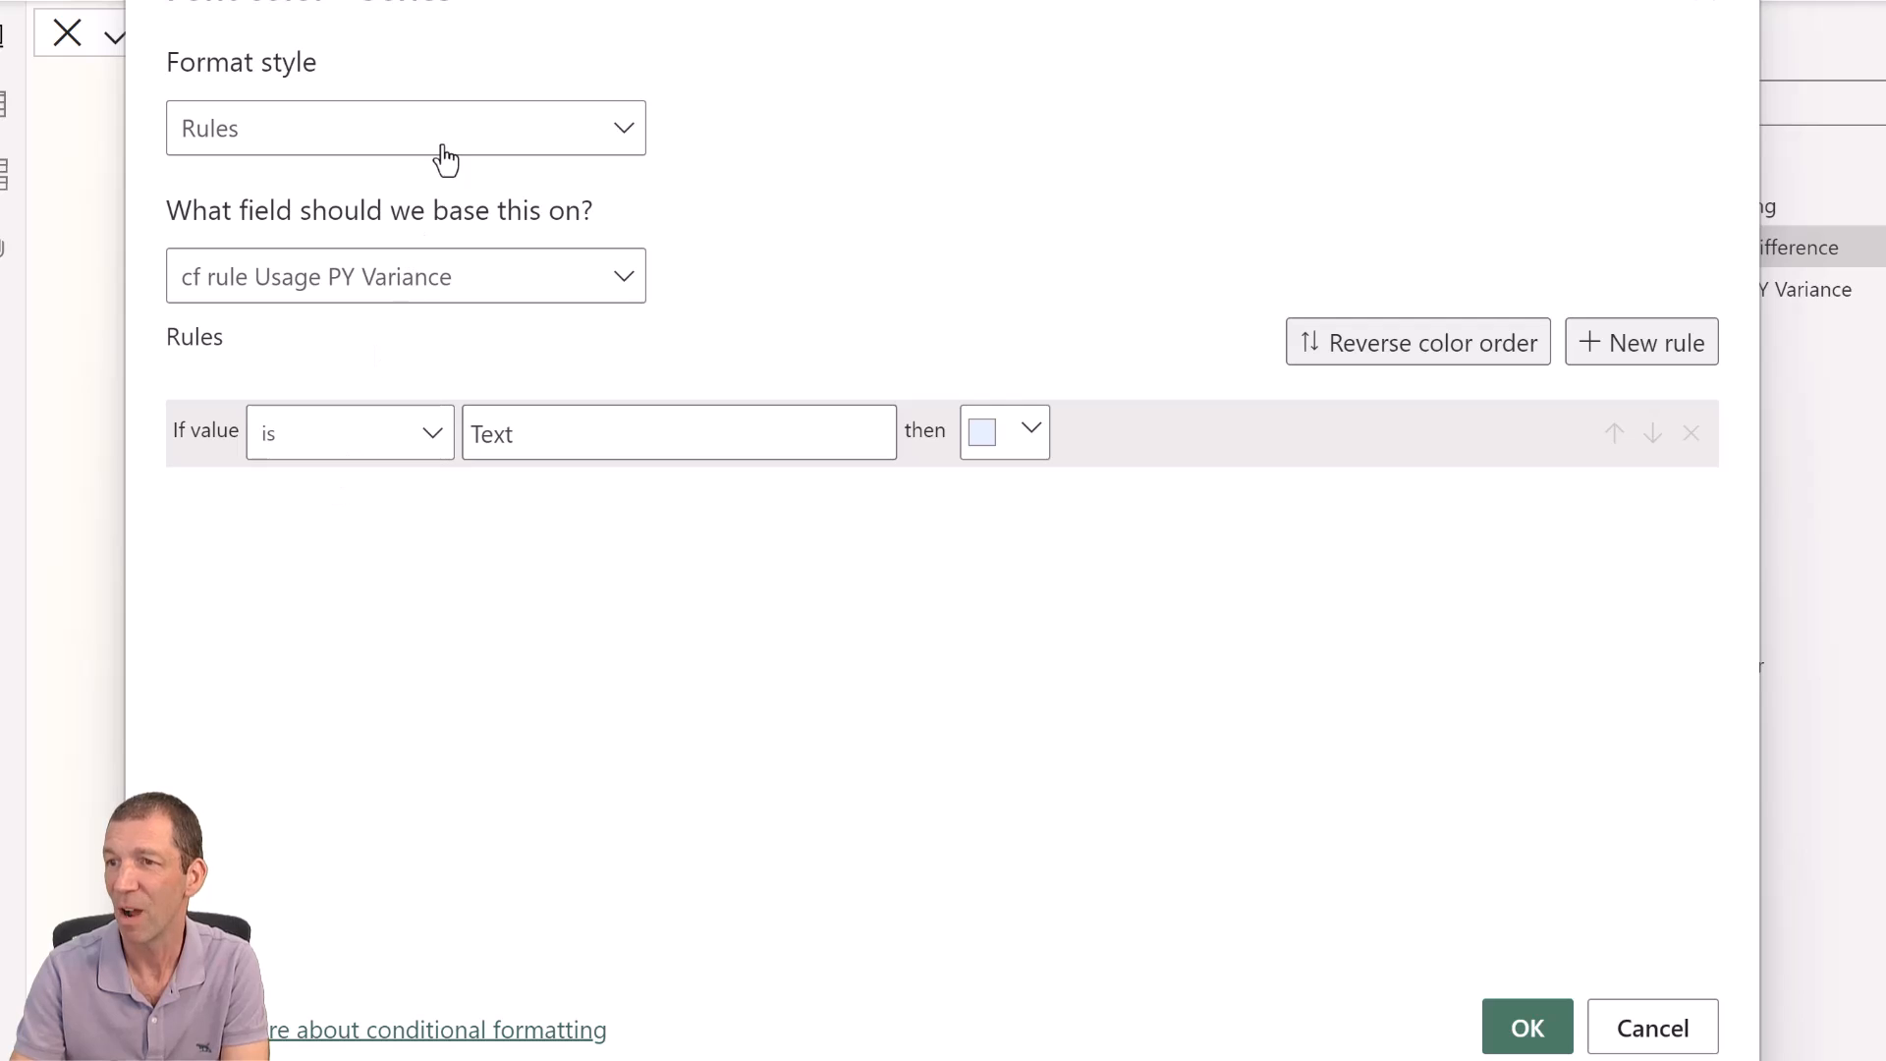
pyautogui.click(406, 128)
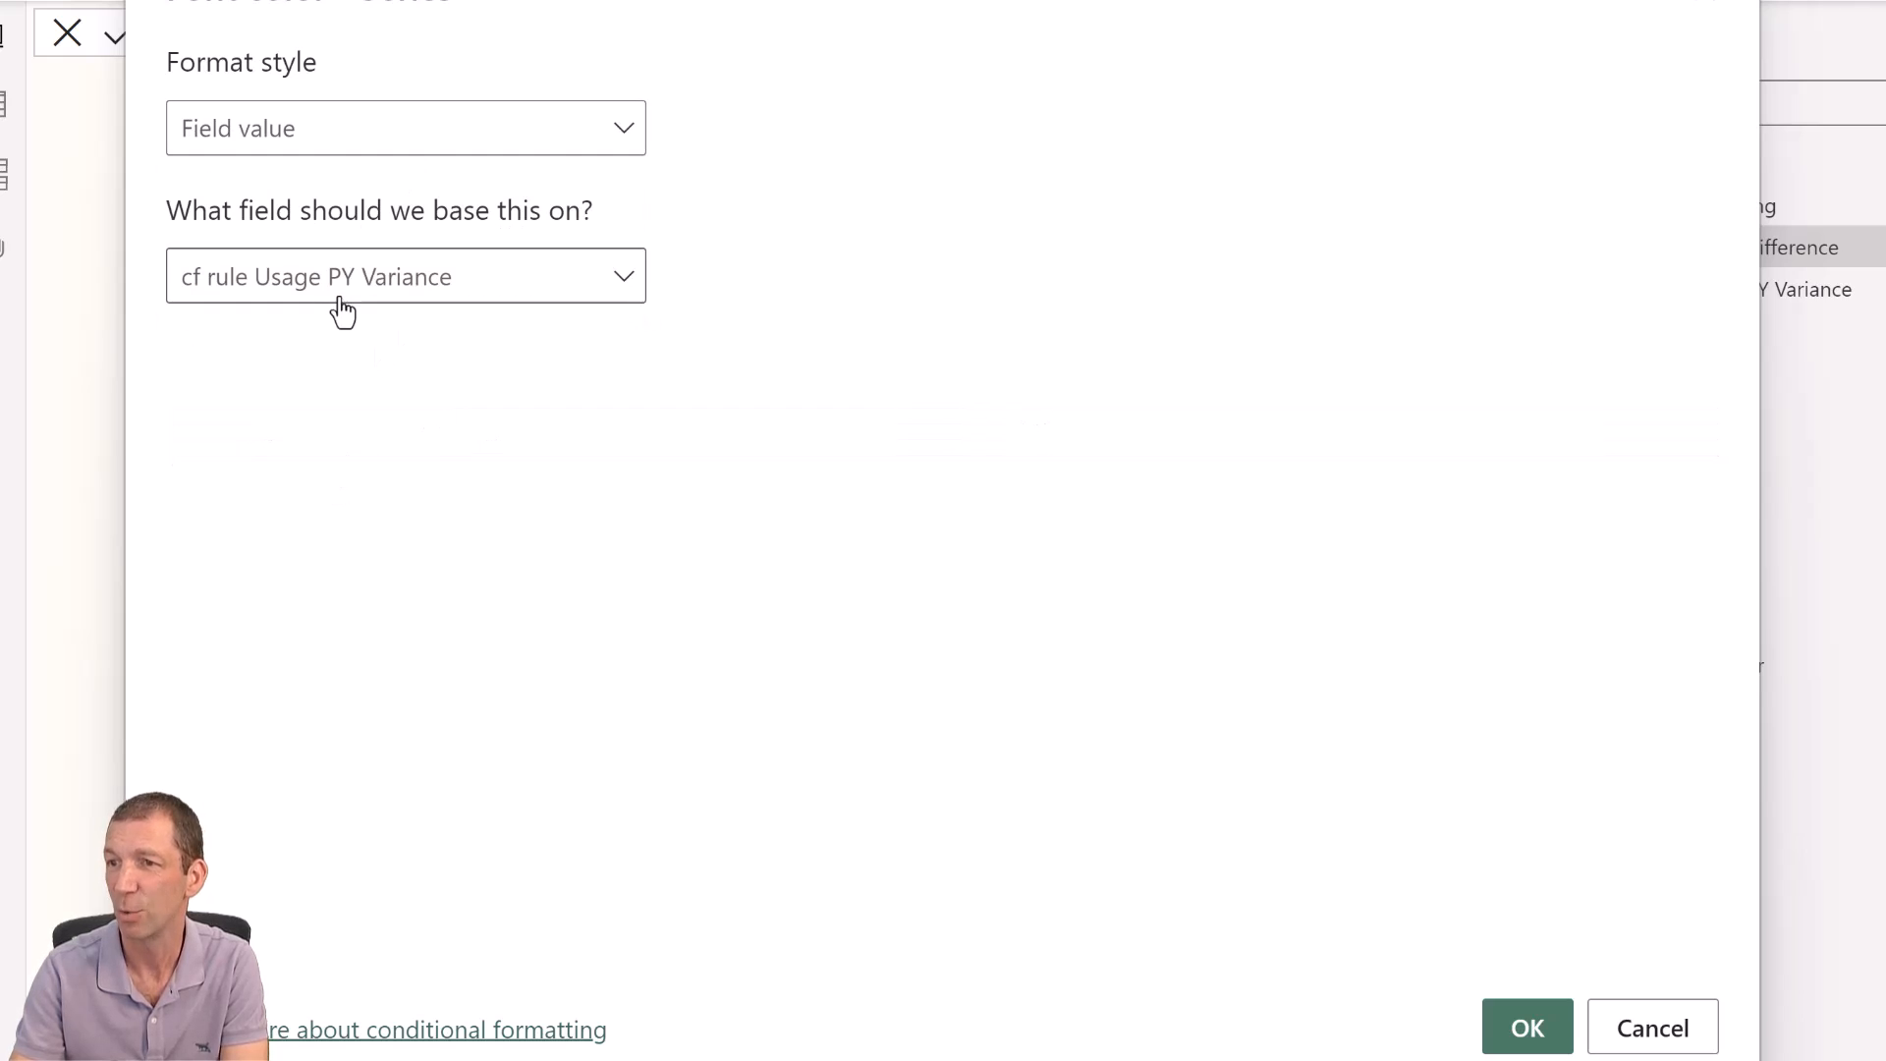
pyautogui.moveTo(1415, 957)
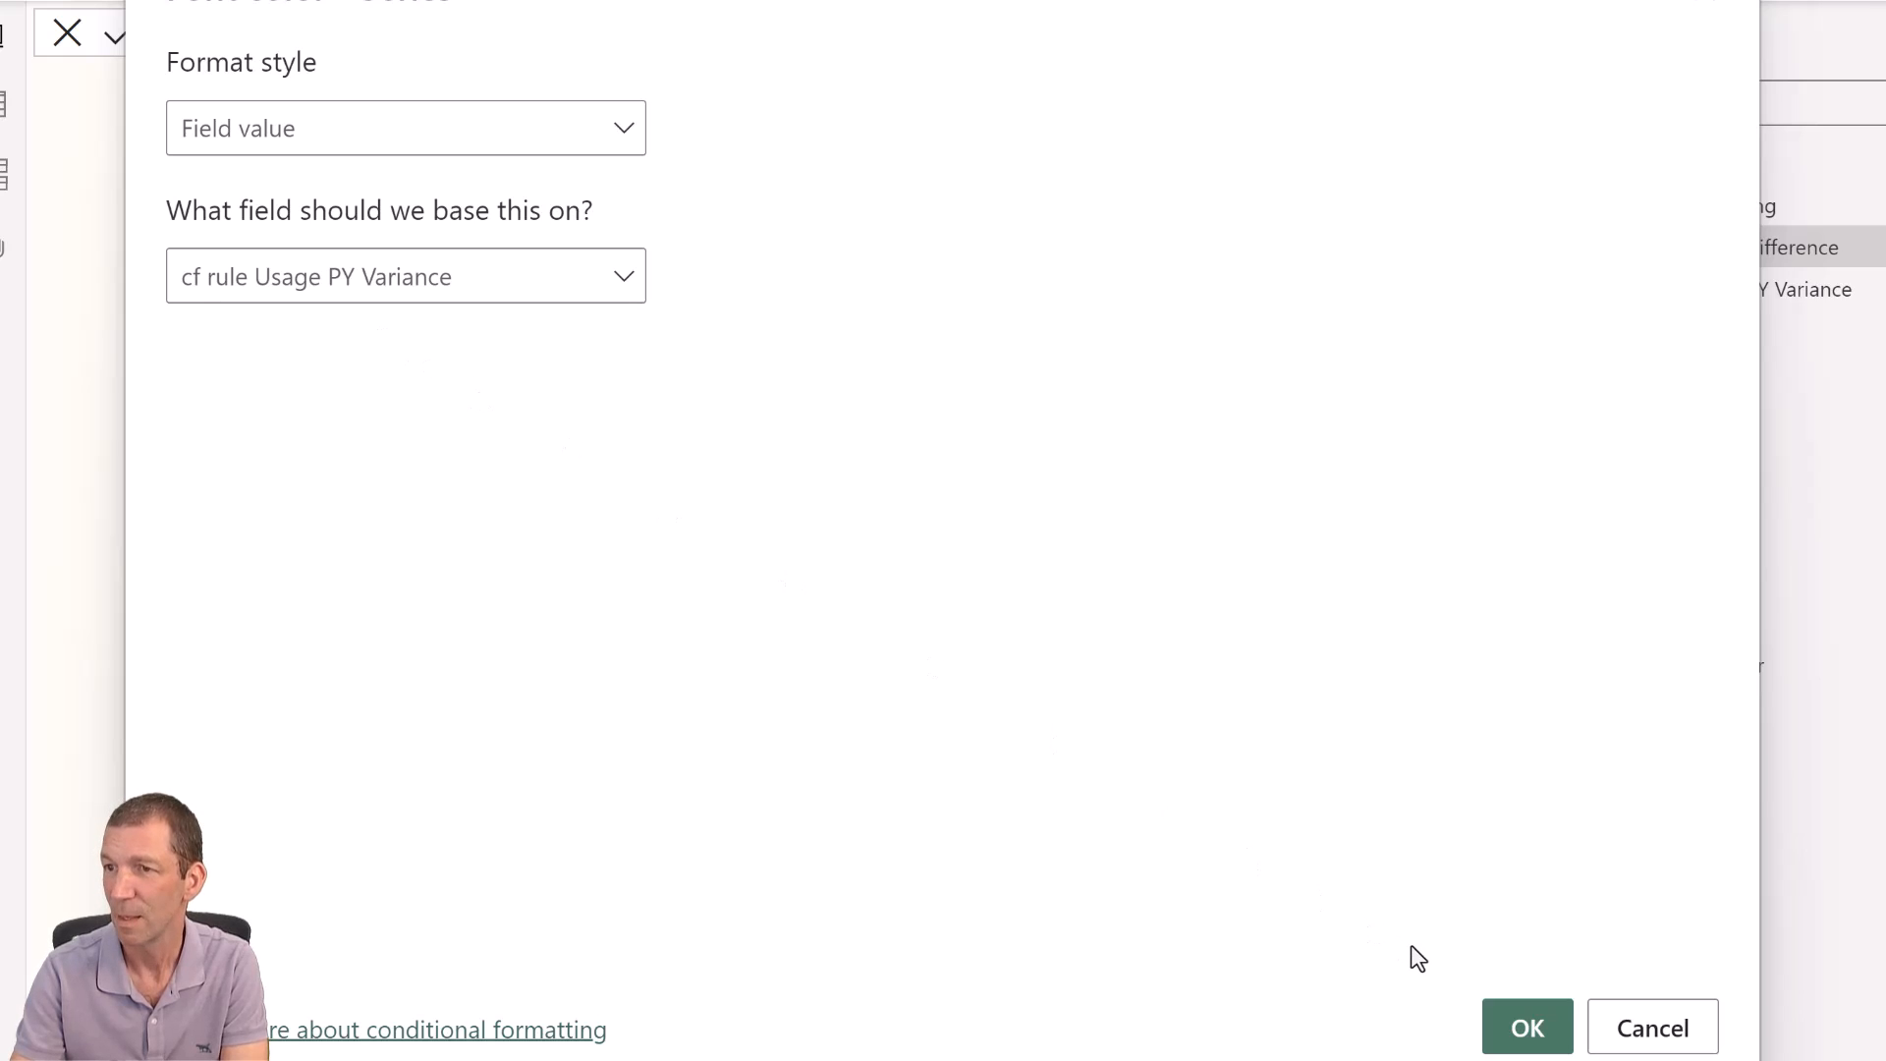
pyautogui.moveTo(1526, 1027)
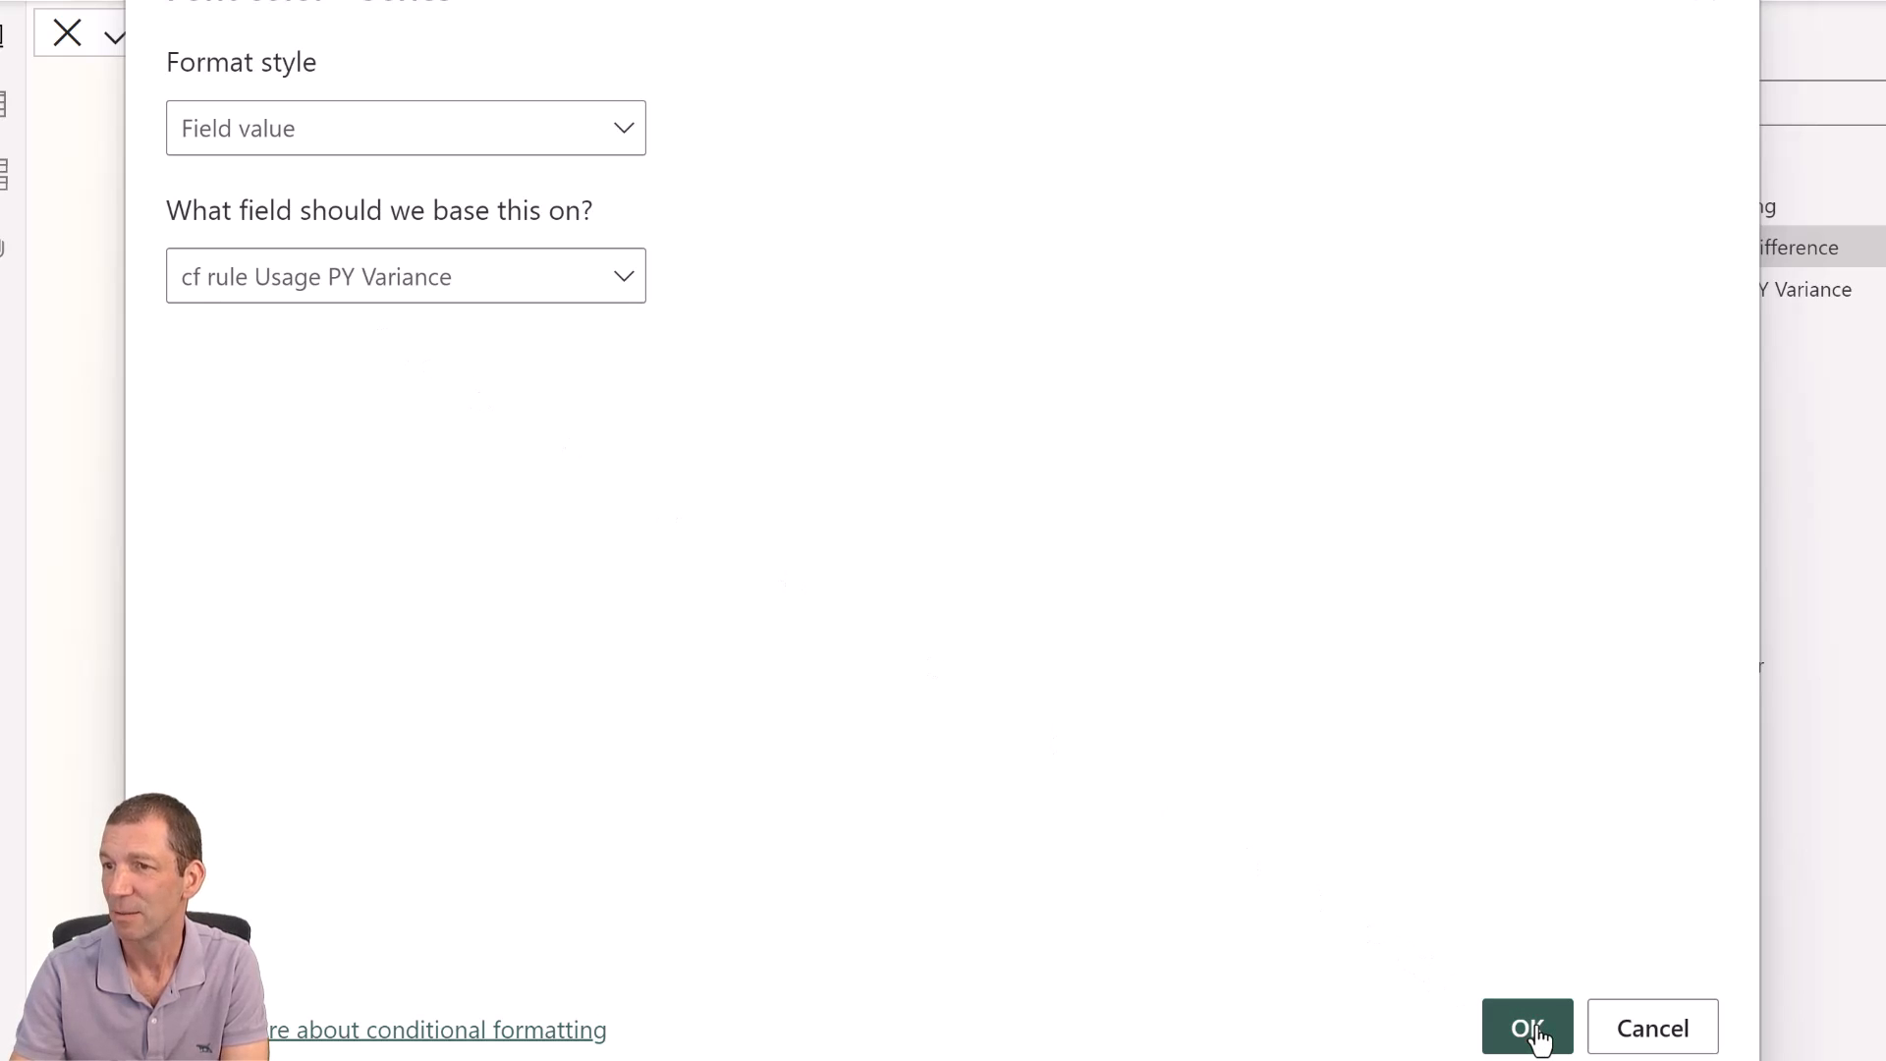
pyautogui.click(1525, 1027)
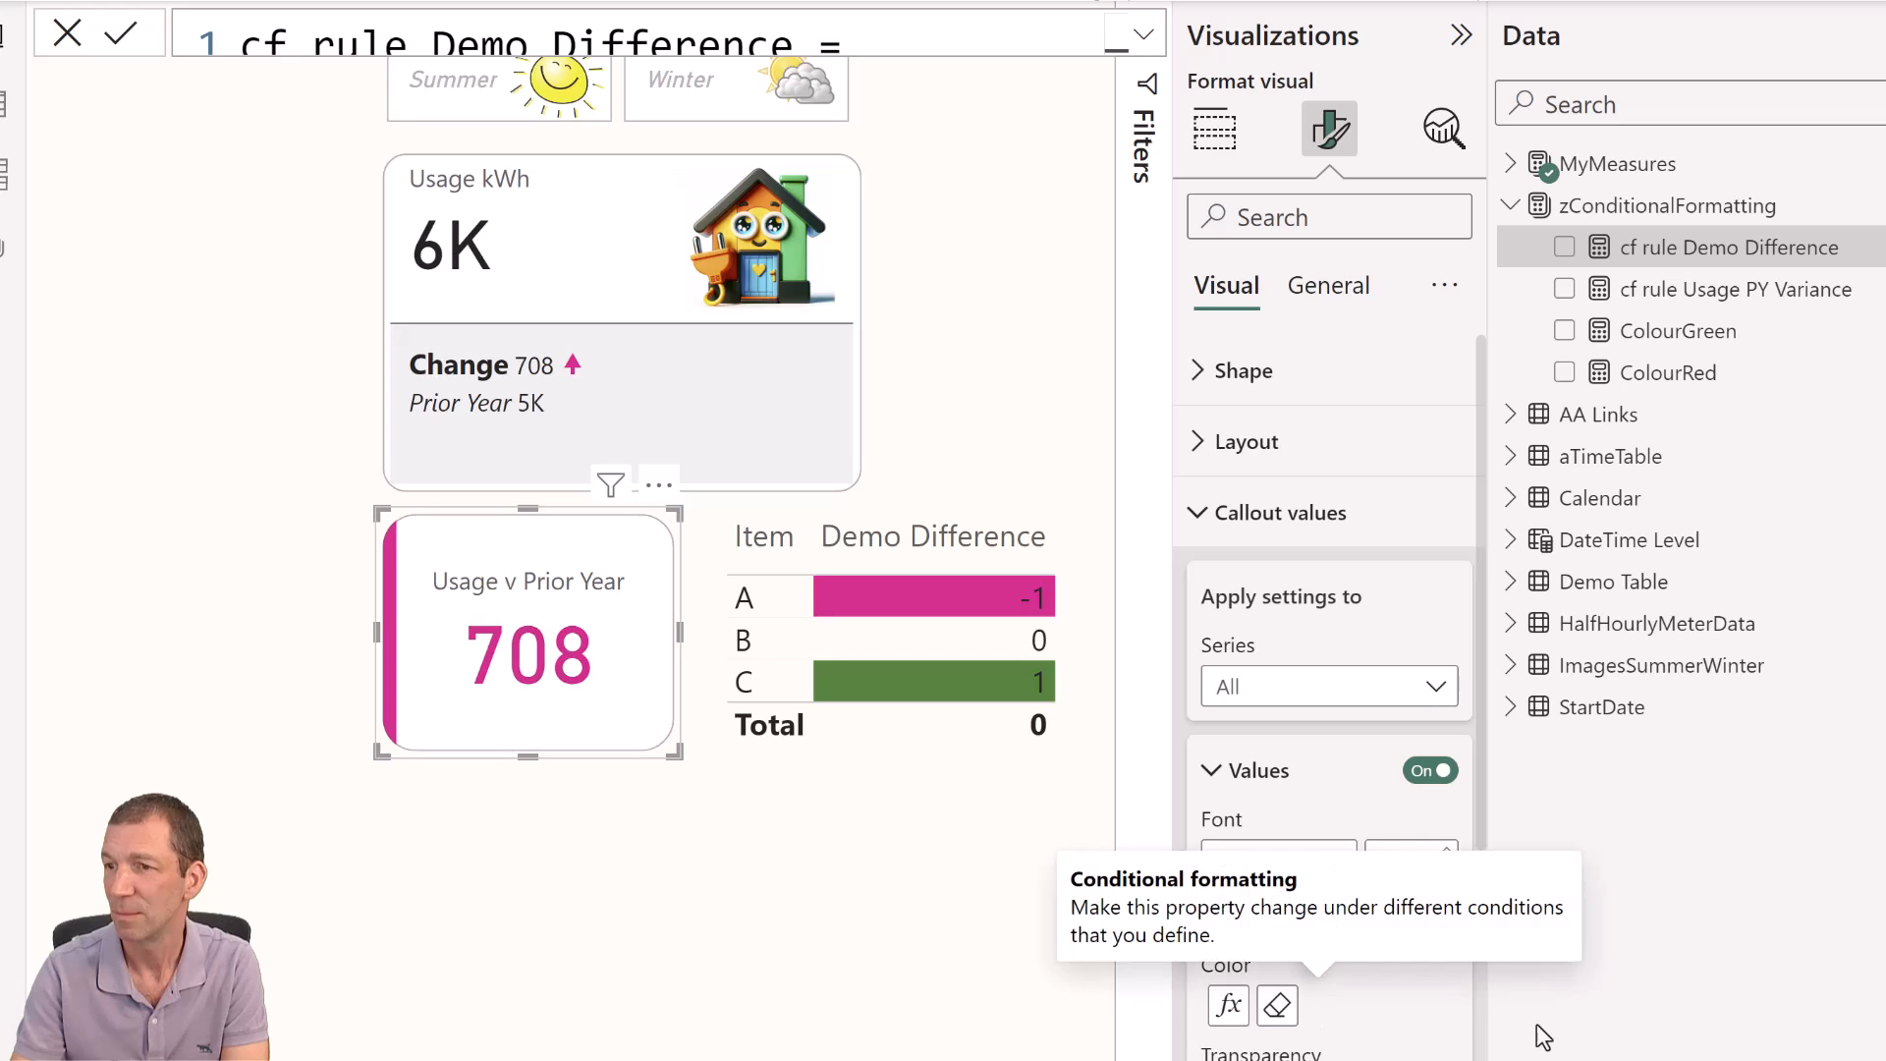
pyautogui.moveTo(599, 737)
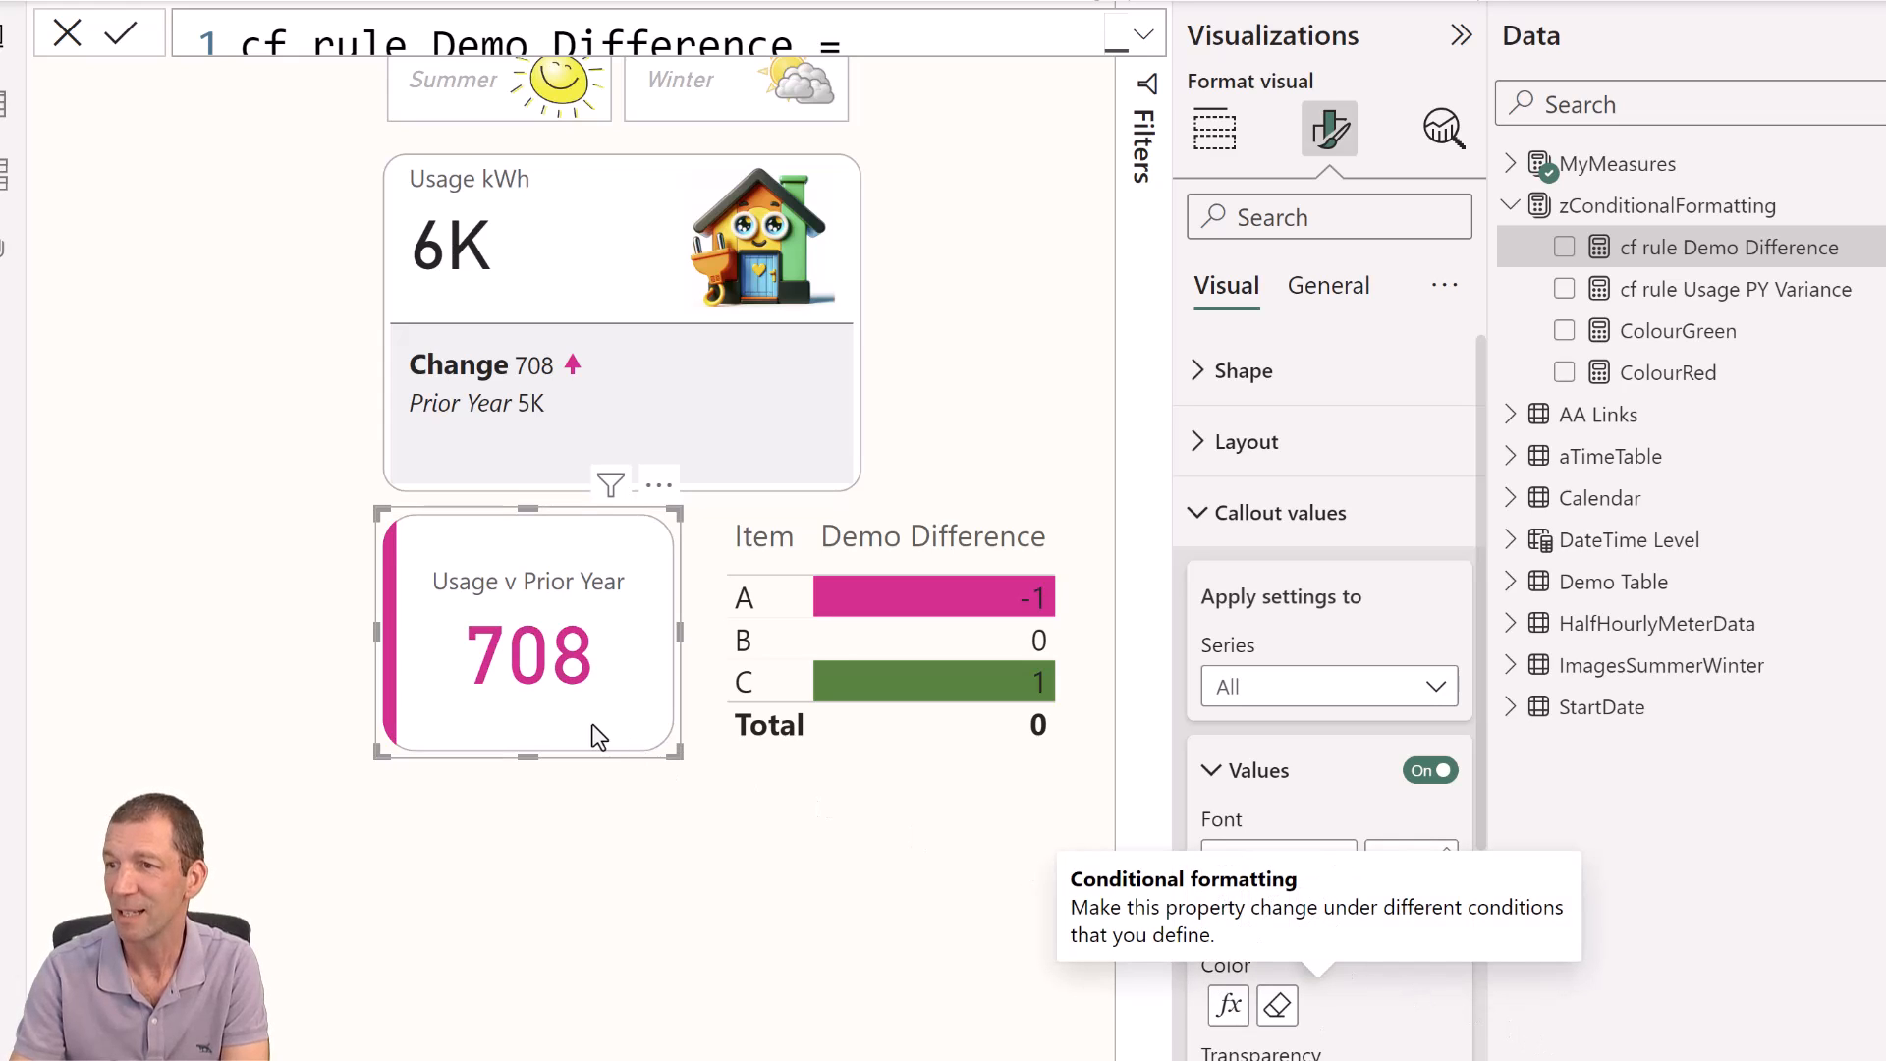
pyautogui.moveTo(884, 767)
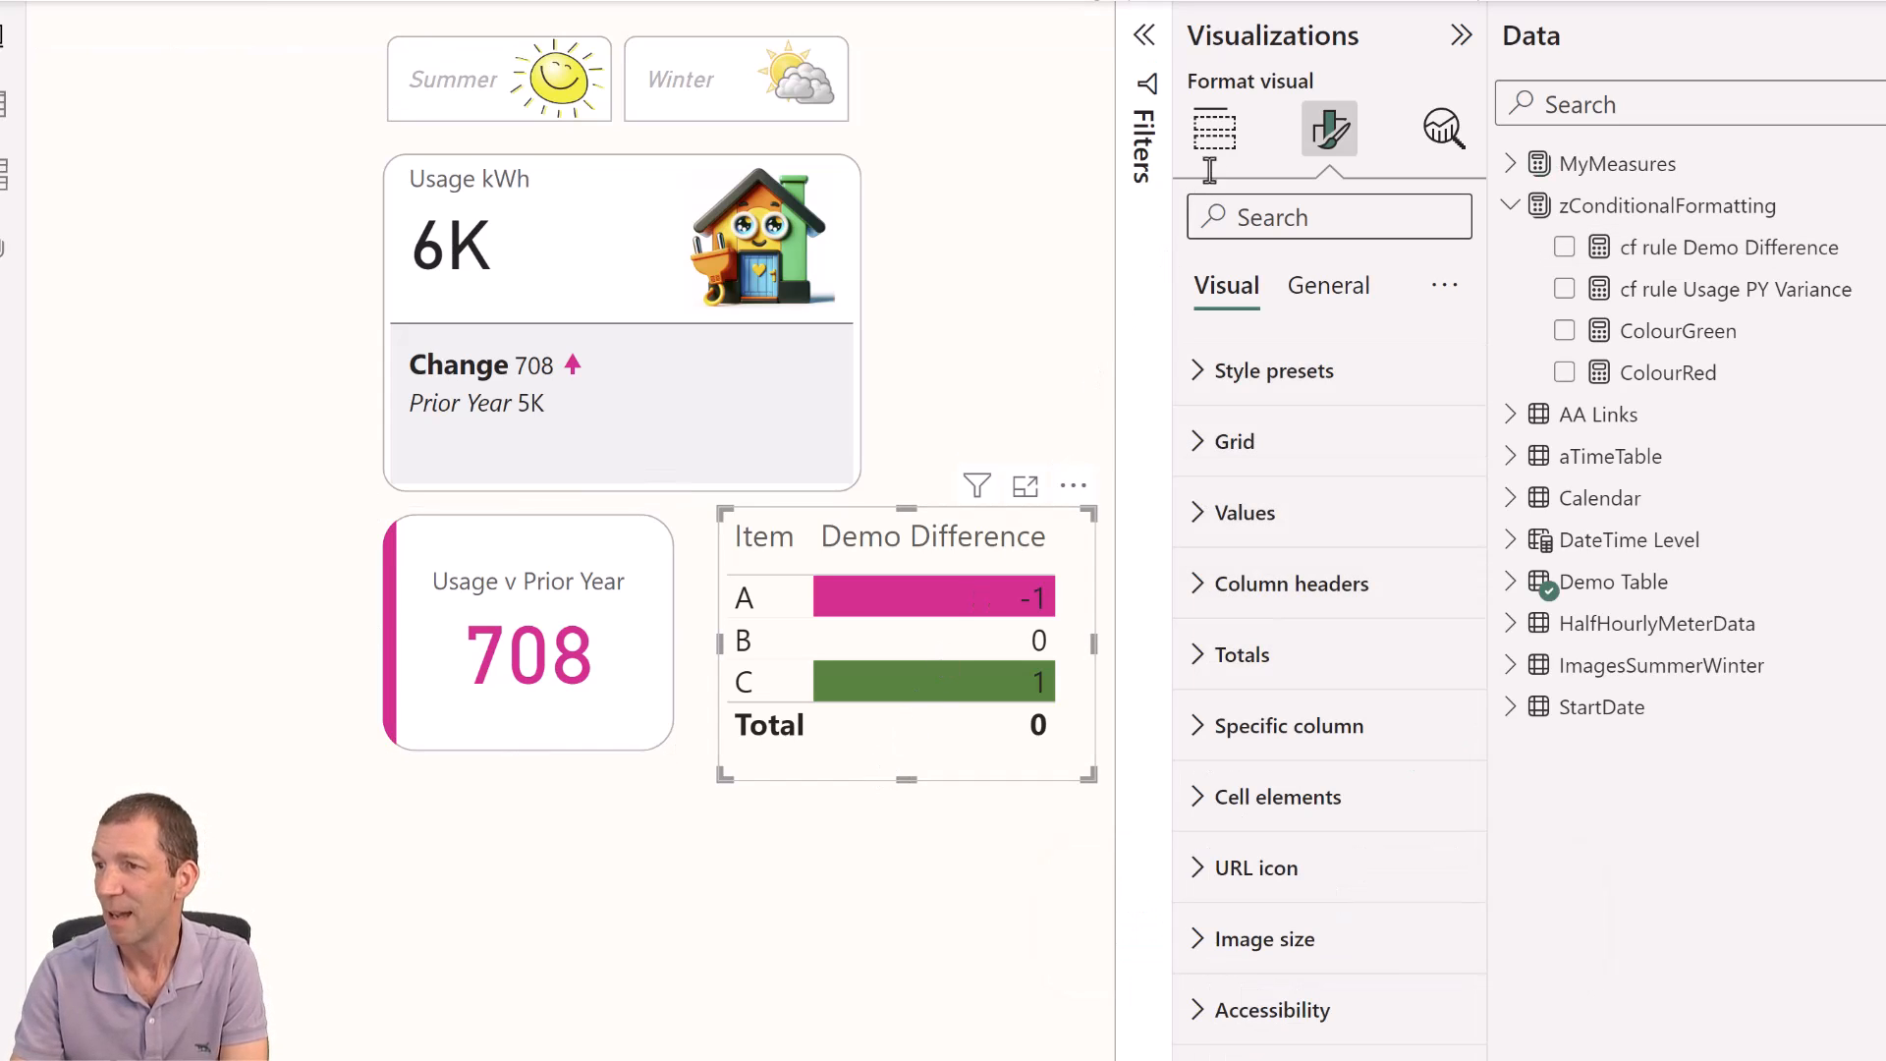
# Set Demo Difference conditional formatting from cf rule Demo Difference to apply to values and totals.
pyautogui.click(1214, 130)
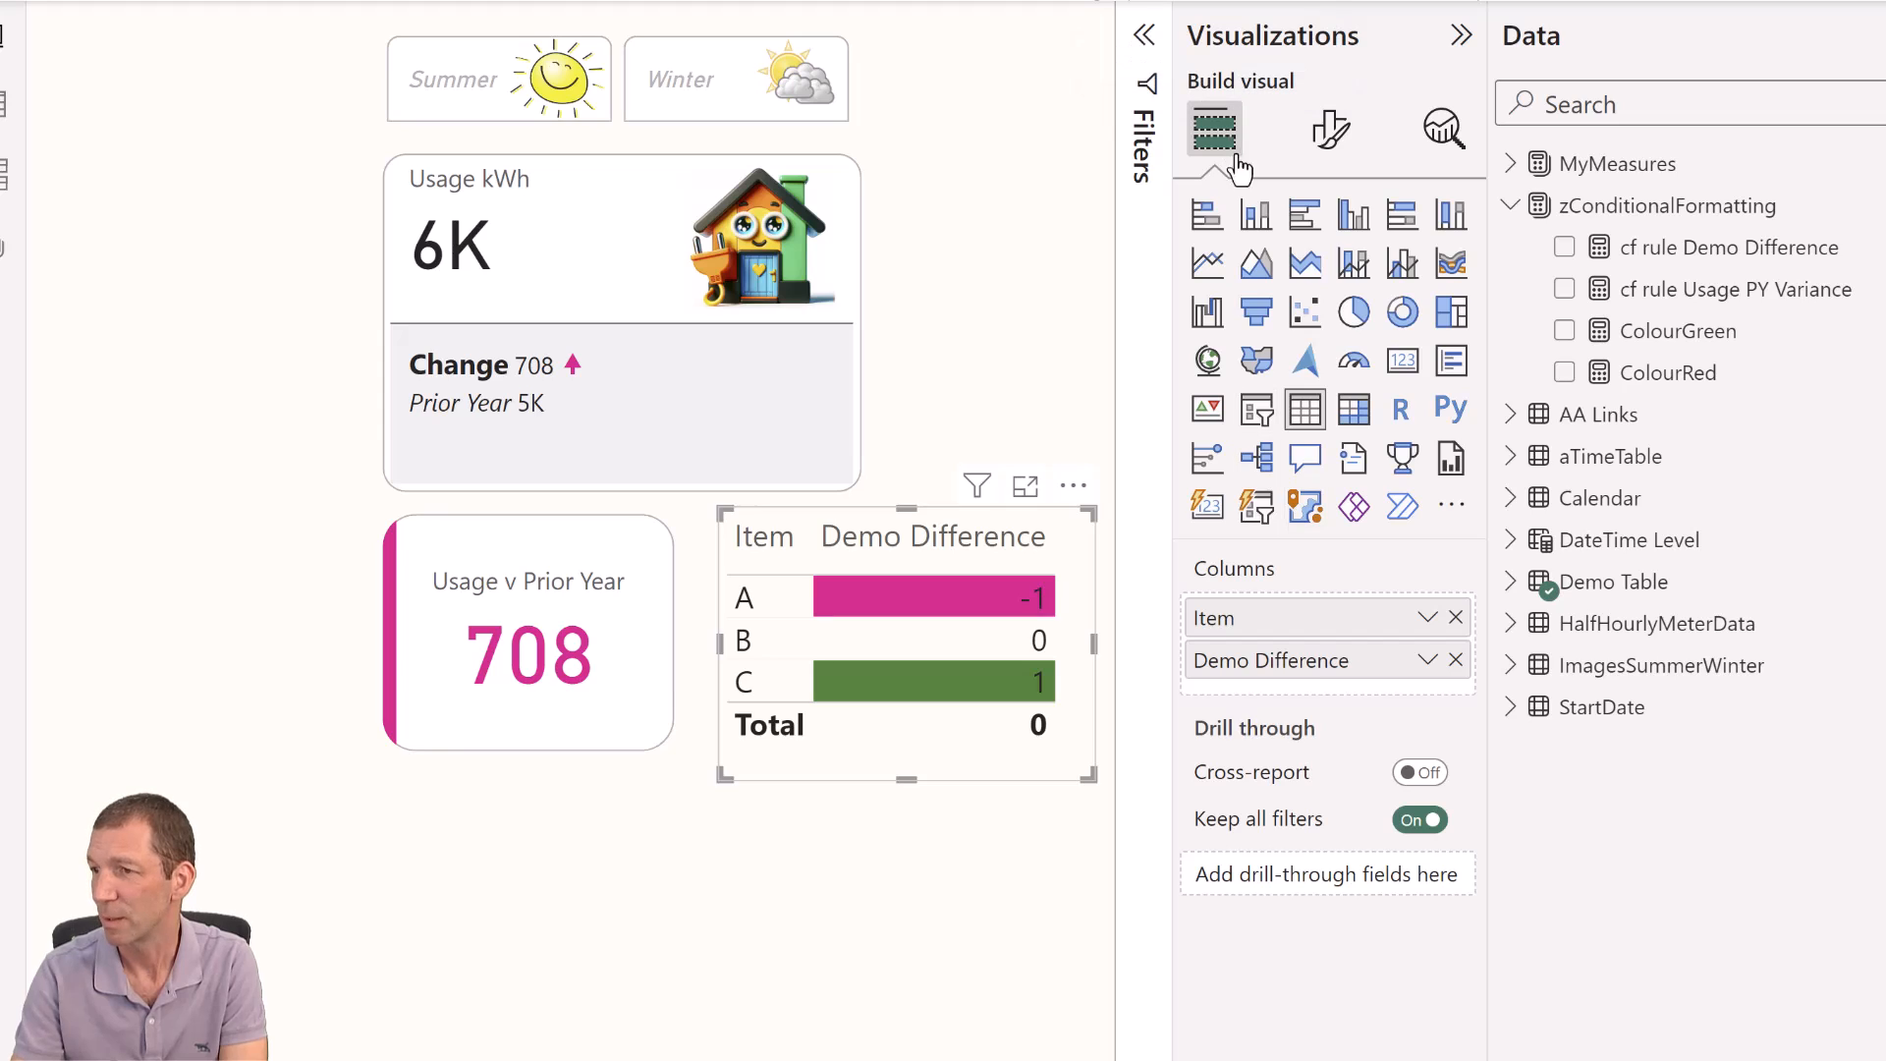
pyautogui.click(1429, 660)
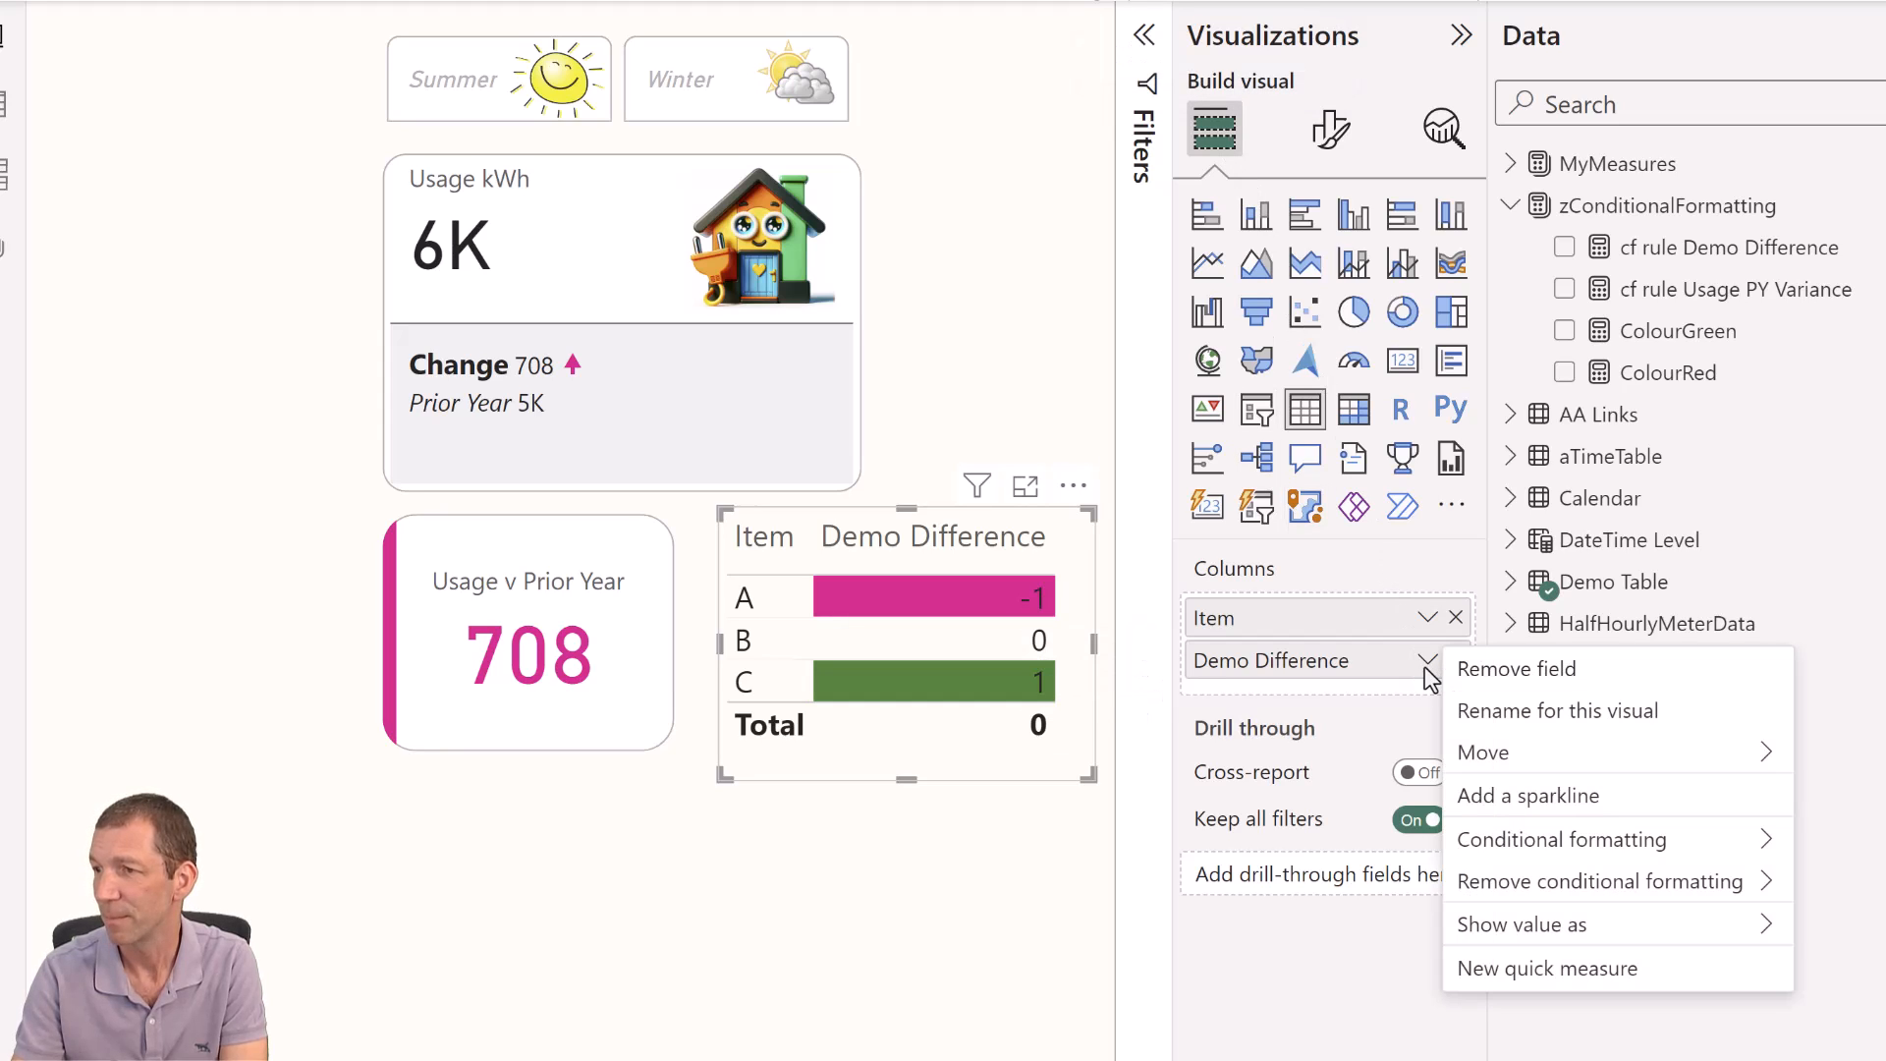
pyautogui.click(1563, 838)
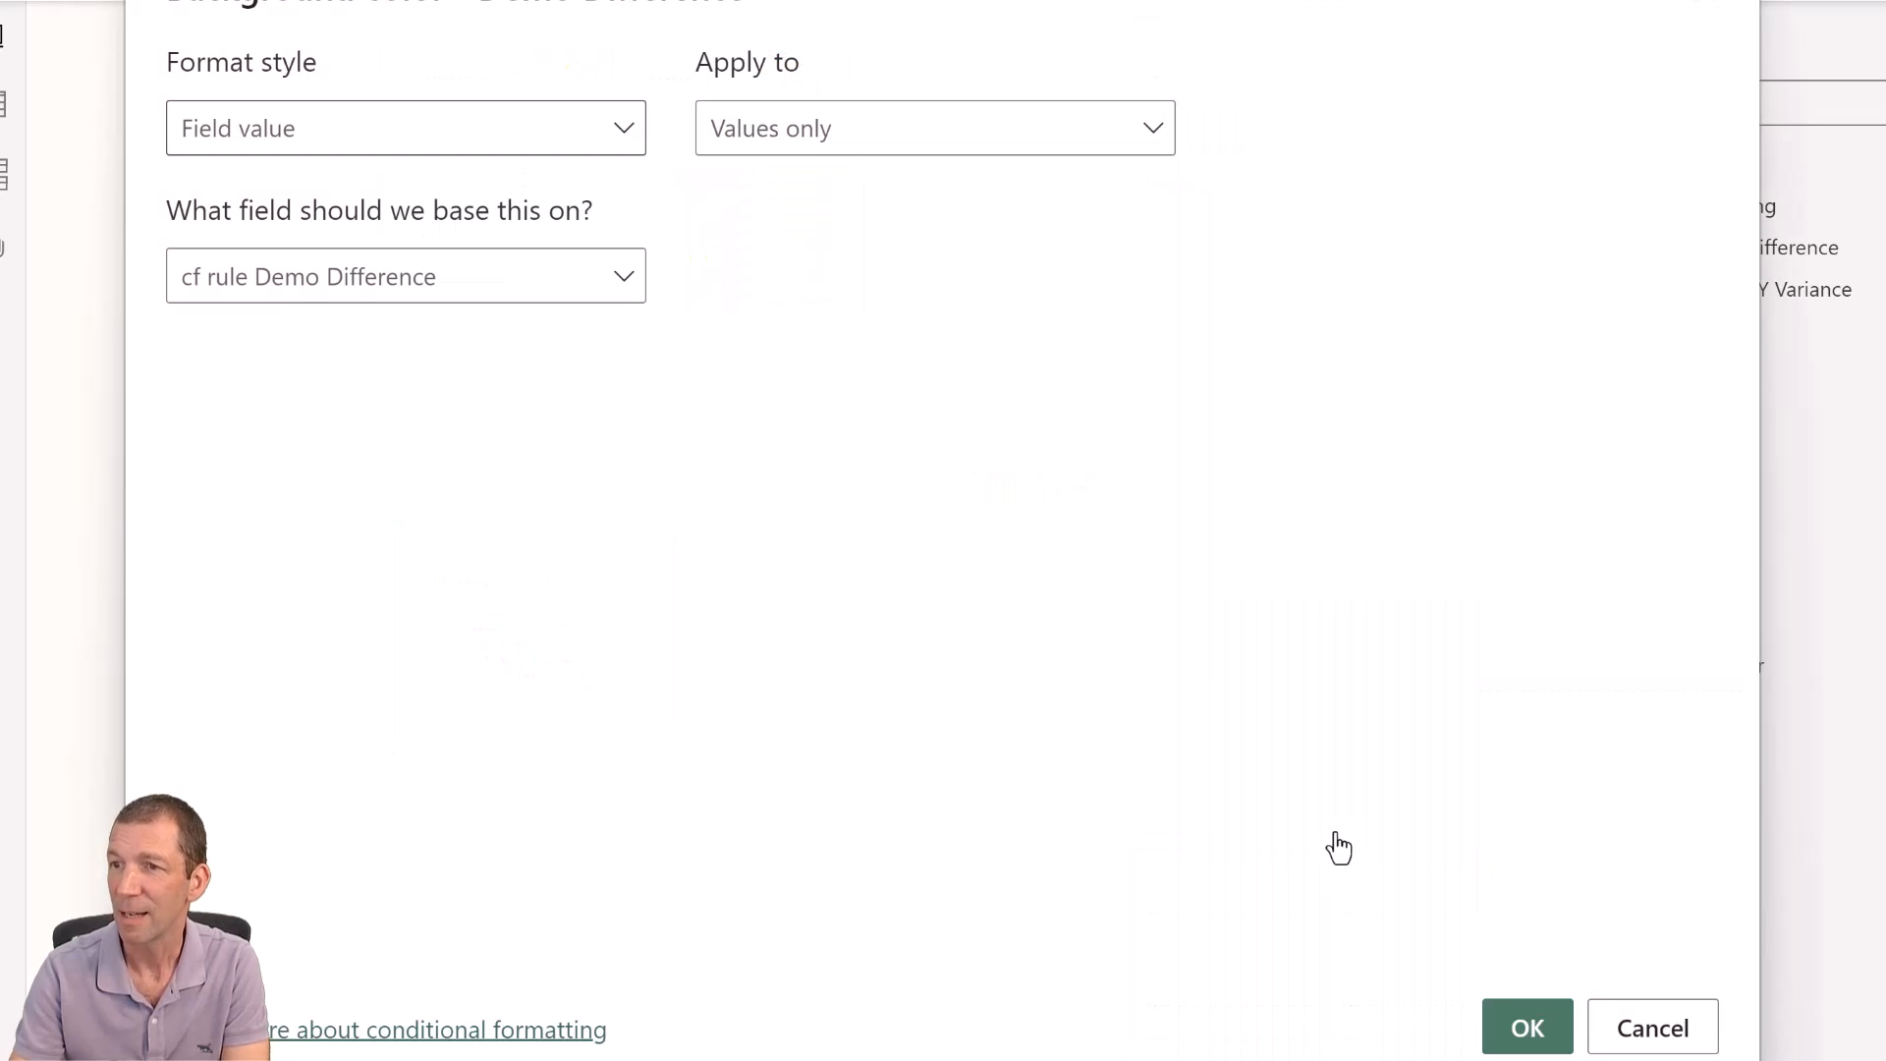
pyautogui.moveTo(388, 298)
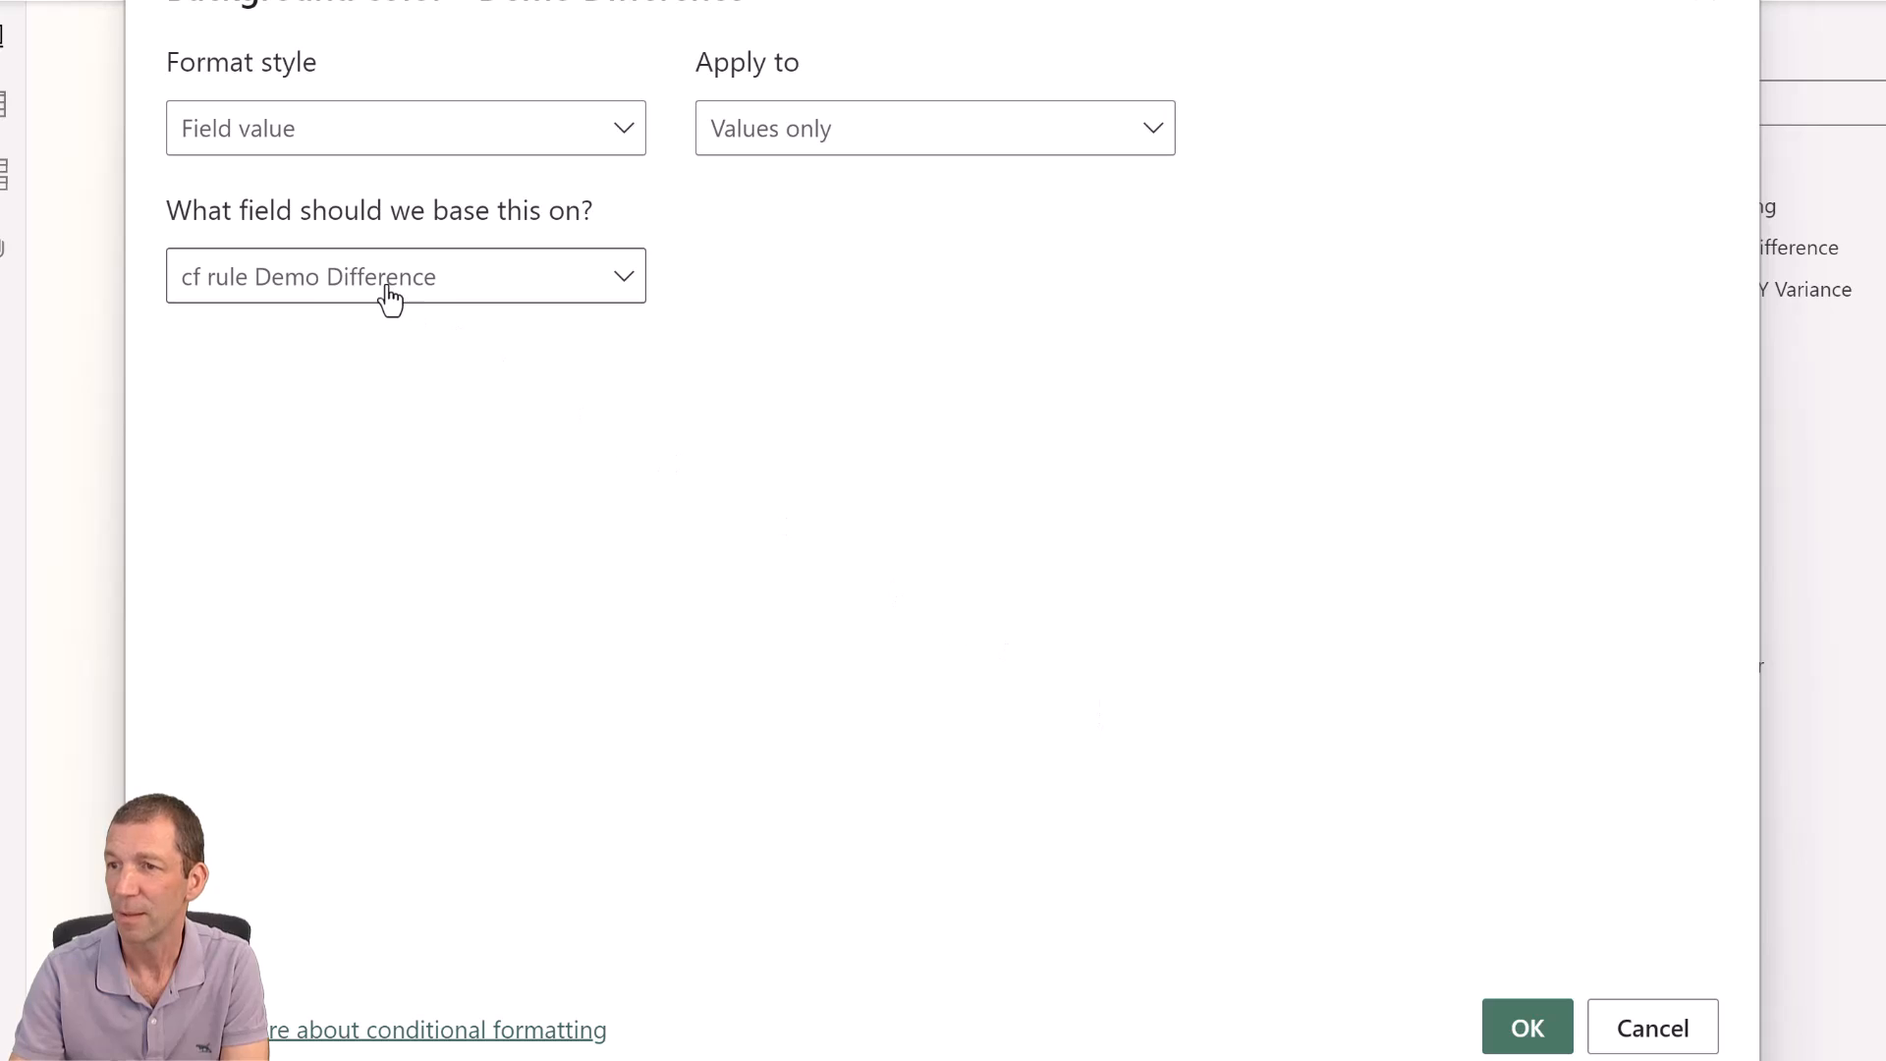
pyautogui.click(406, 275)
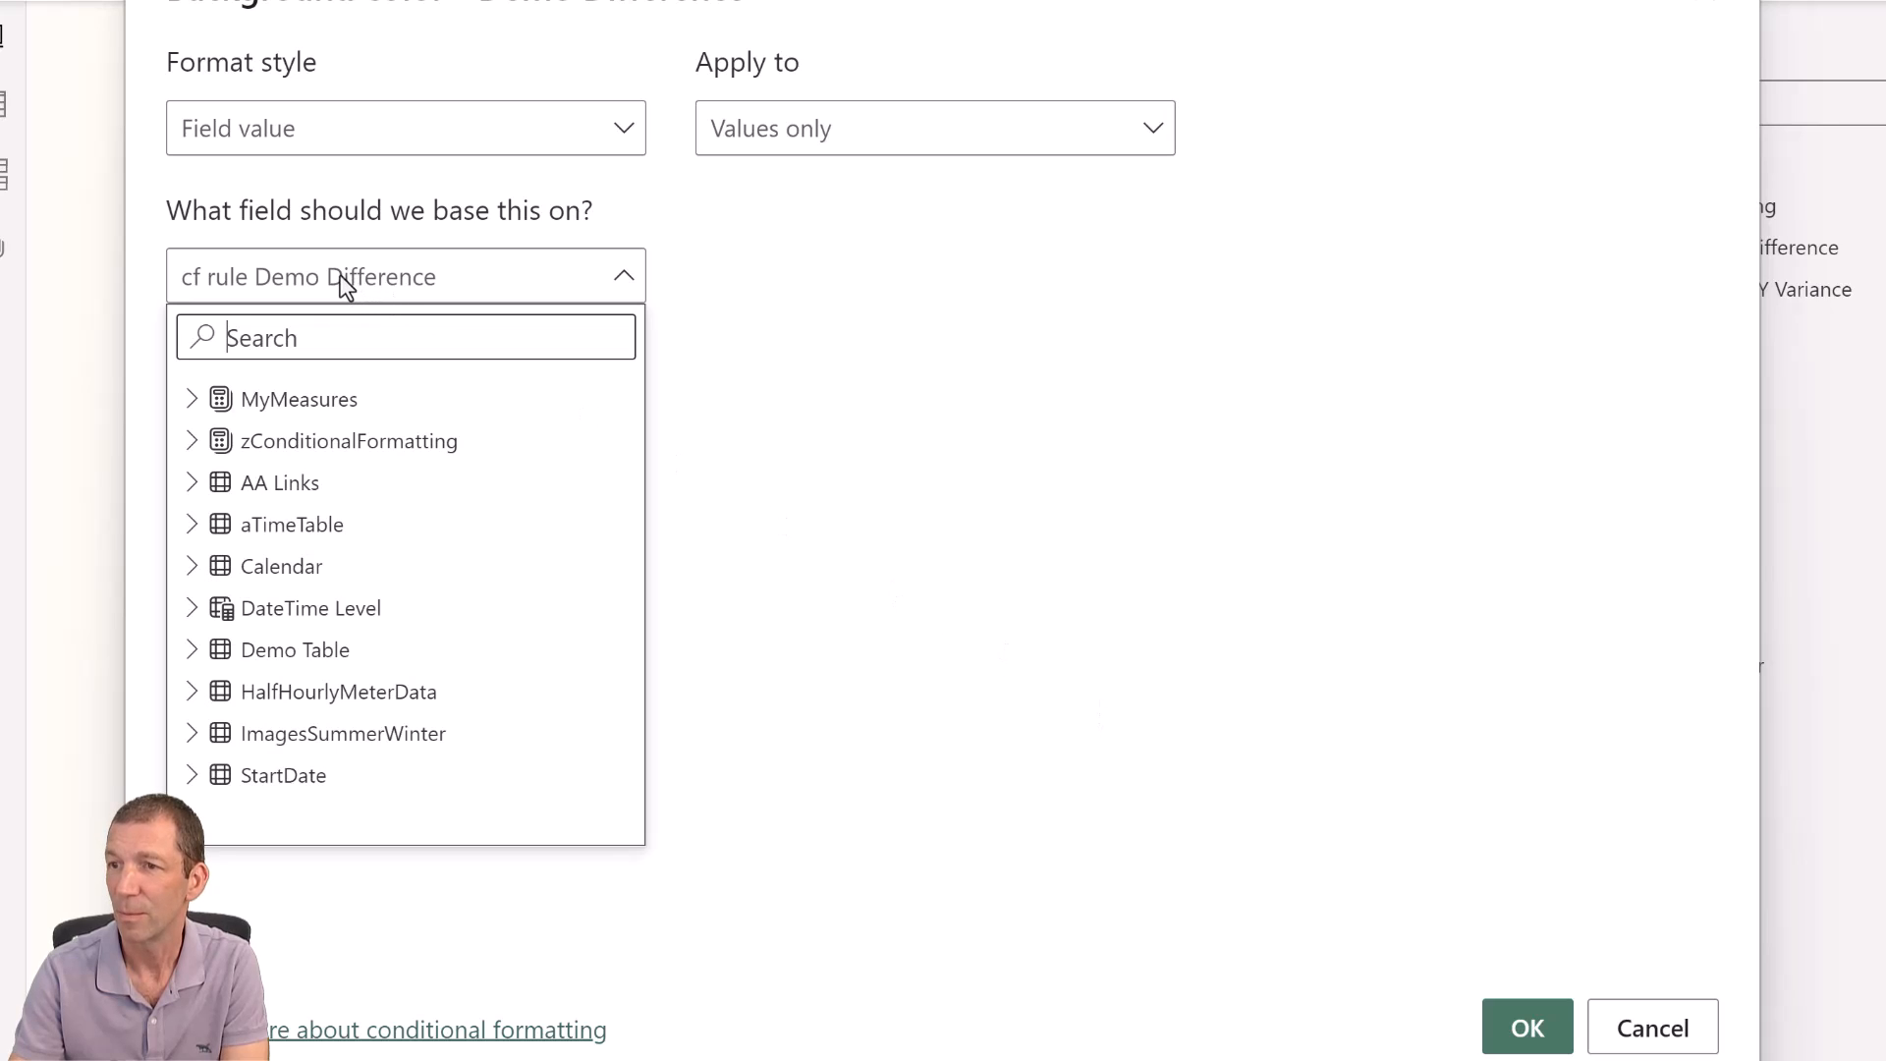
pyautogui.click(405, 275)
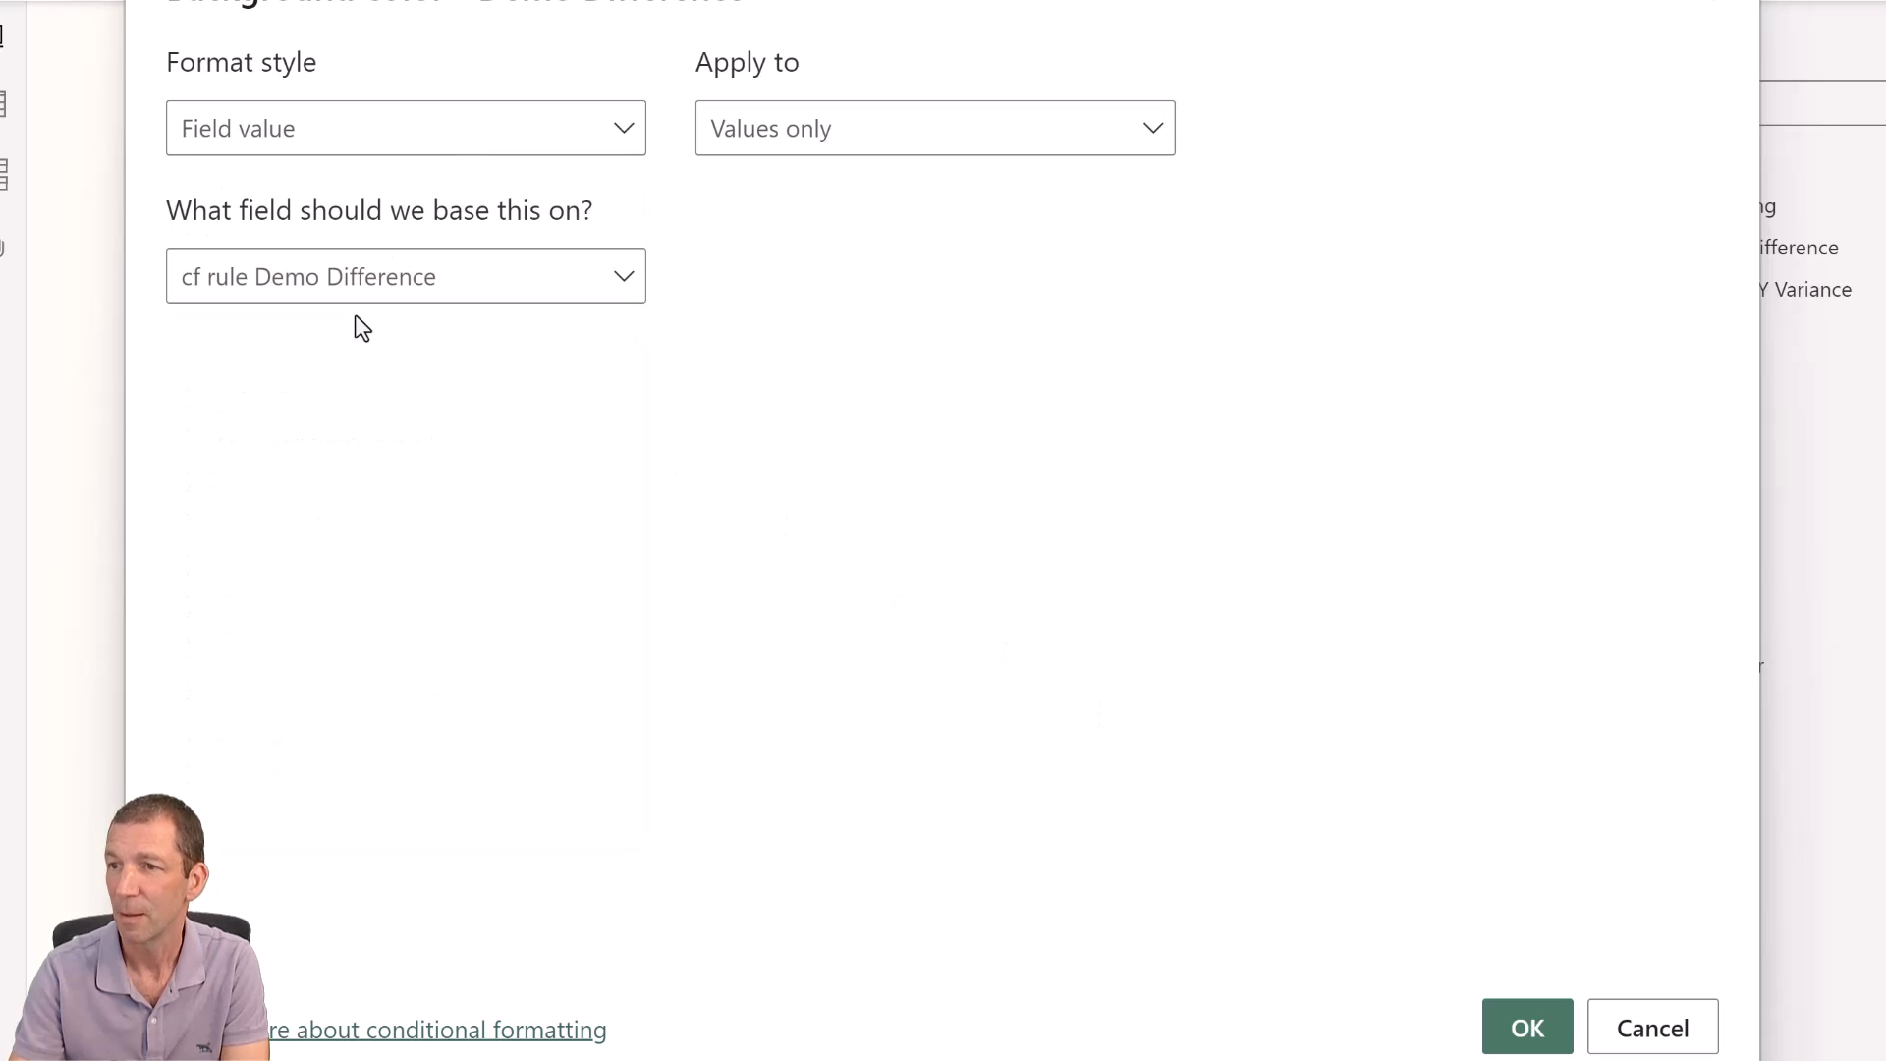
pyautogui.moveTo(1067, 159)
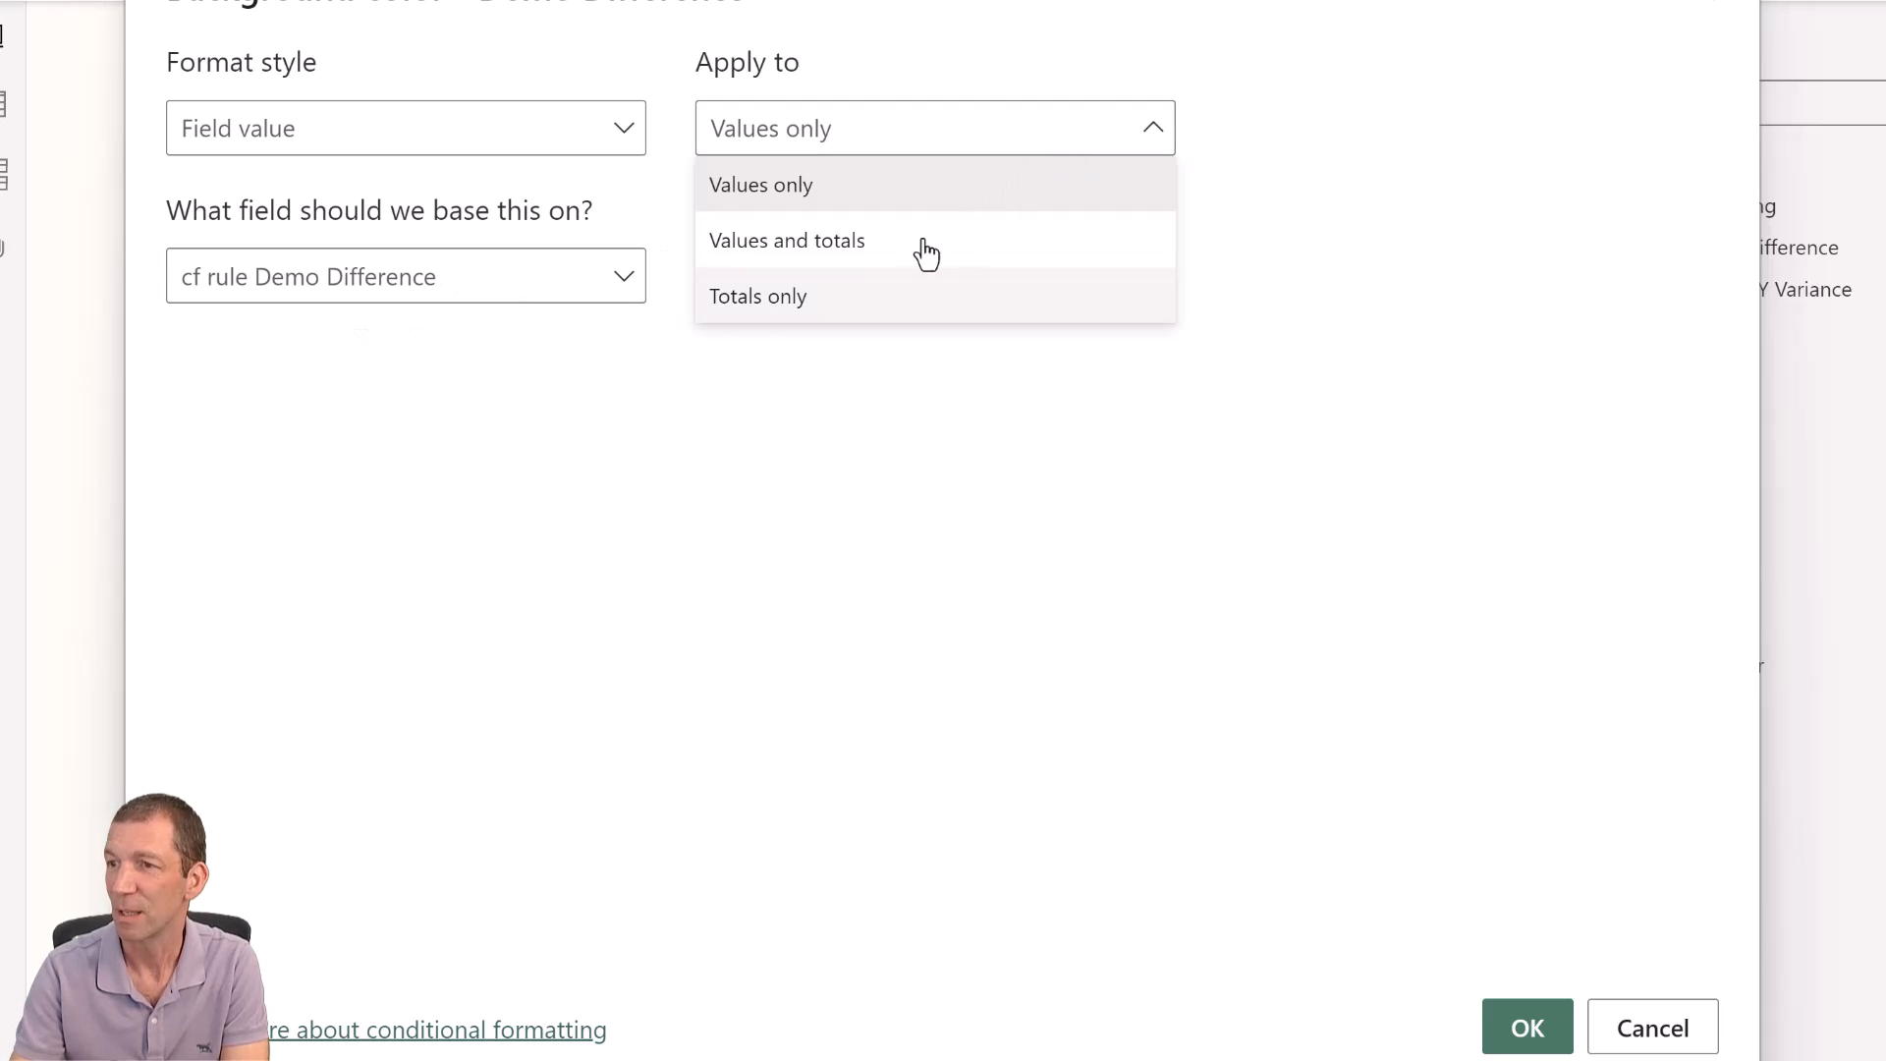
pyautogui.click(786, 239)
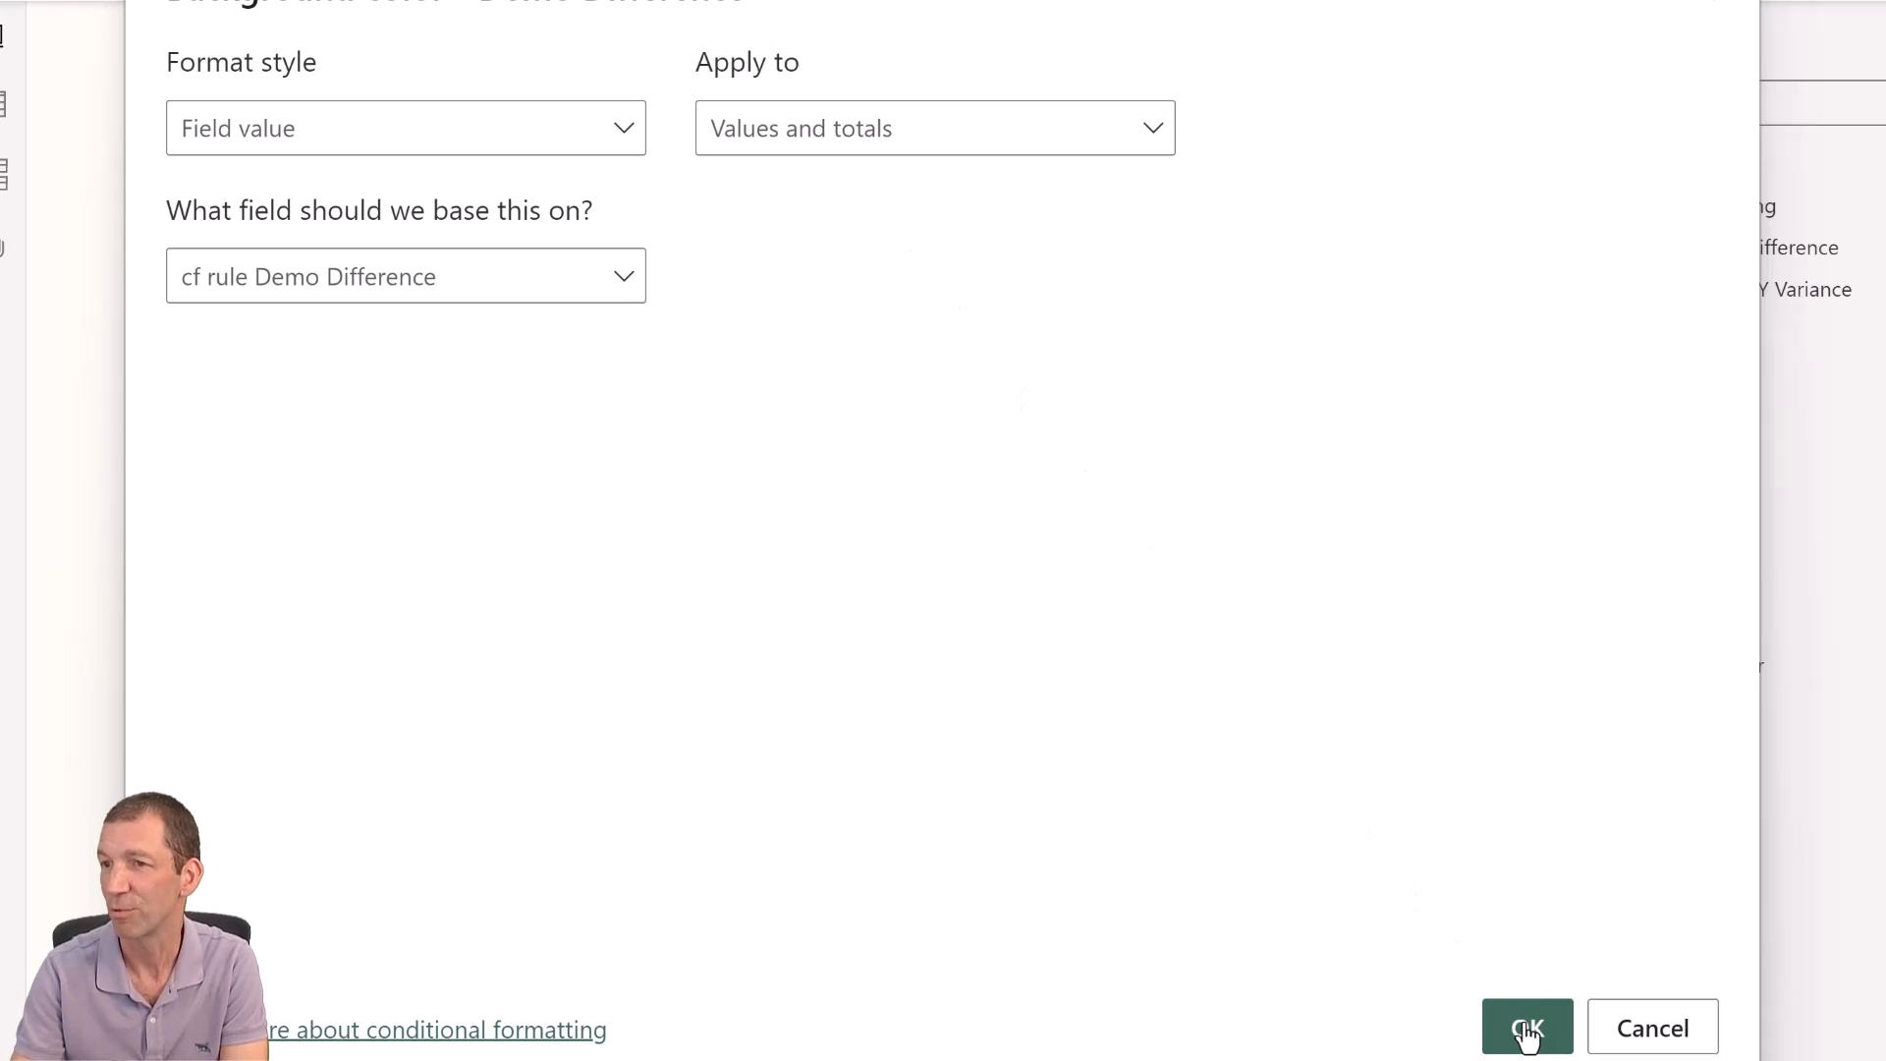
pyautogui.click(1527, 1027)
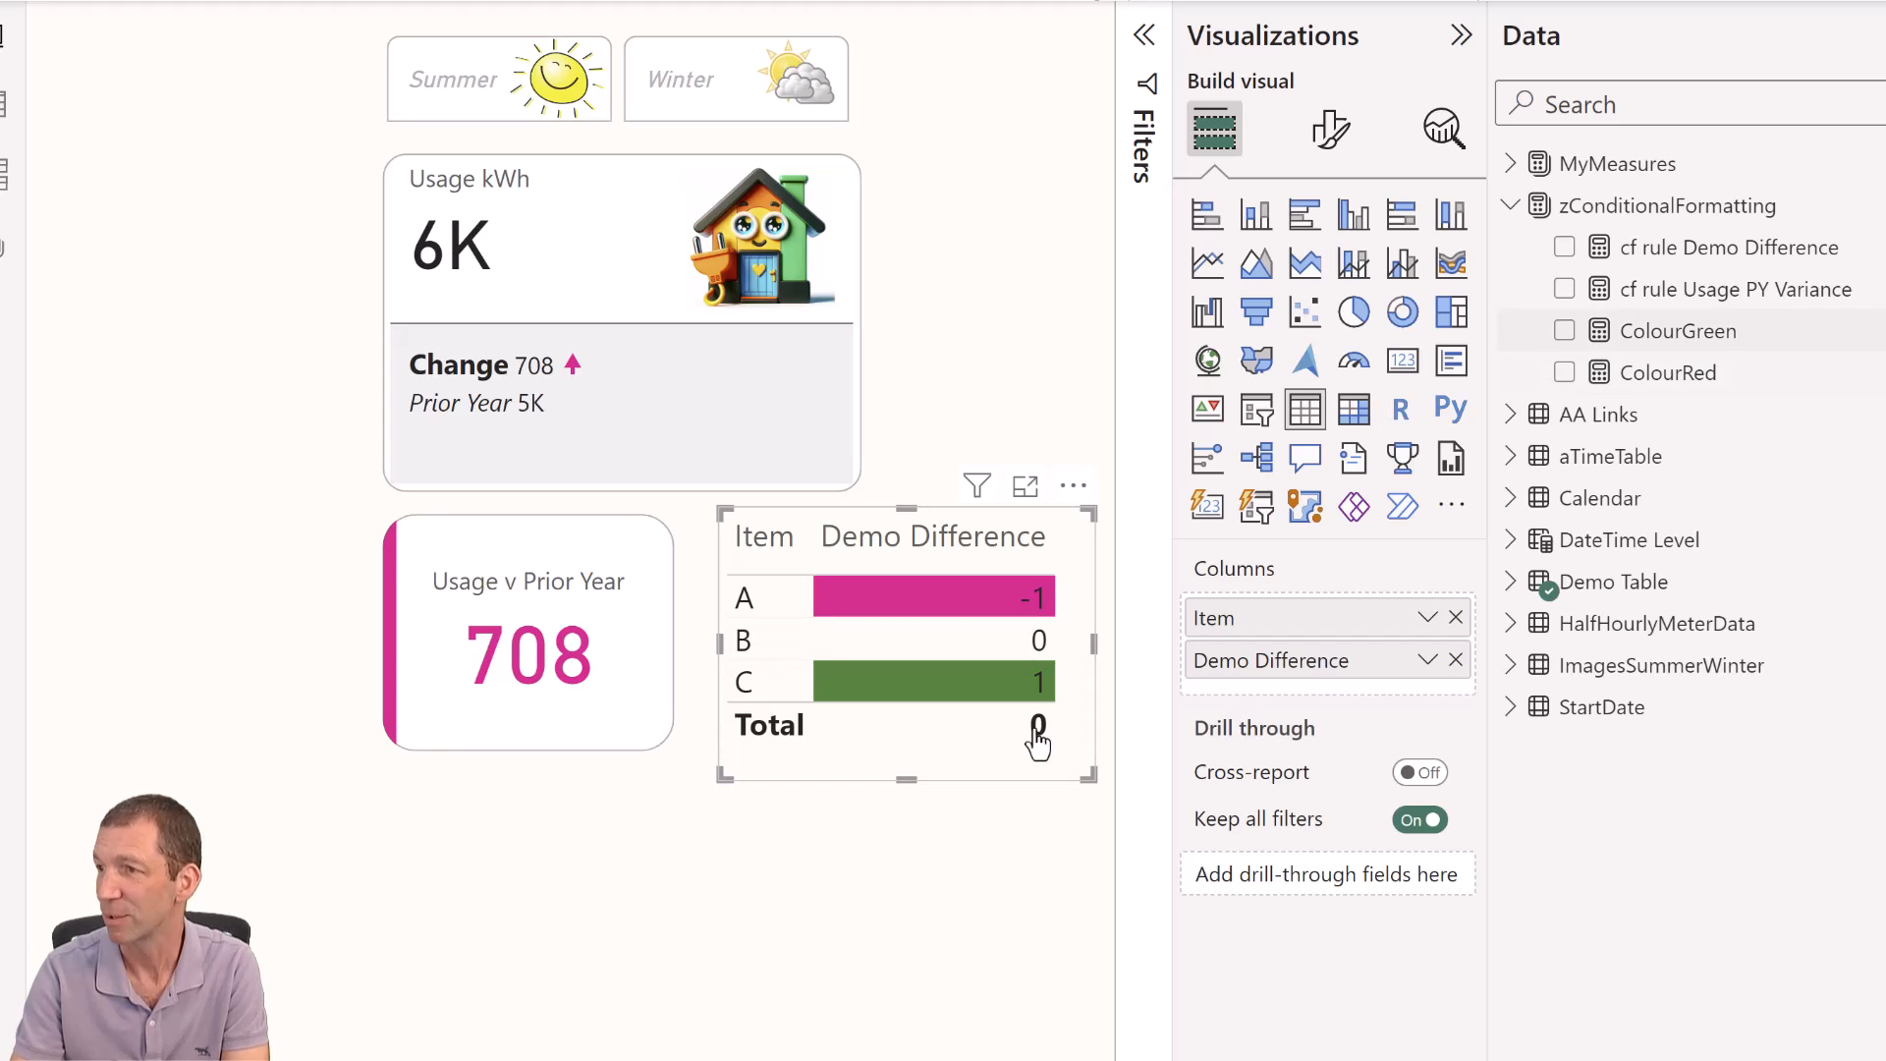
pyautogui.moveTo(1660, 299)
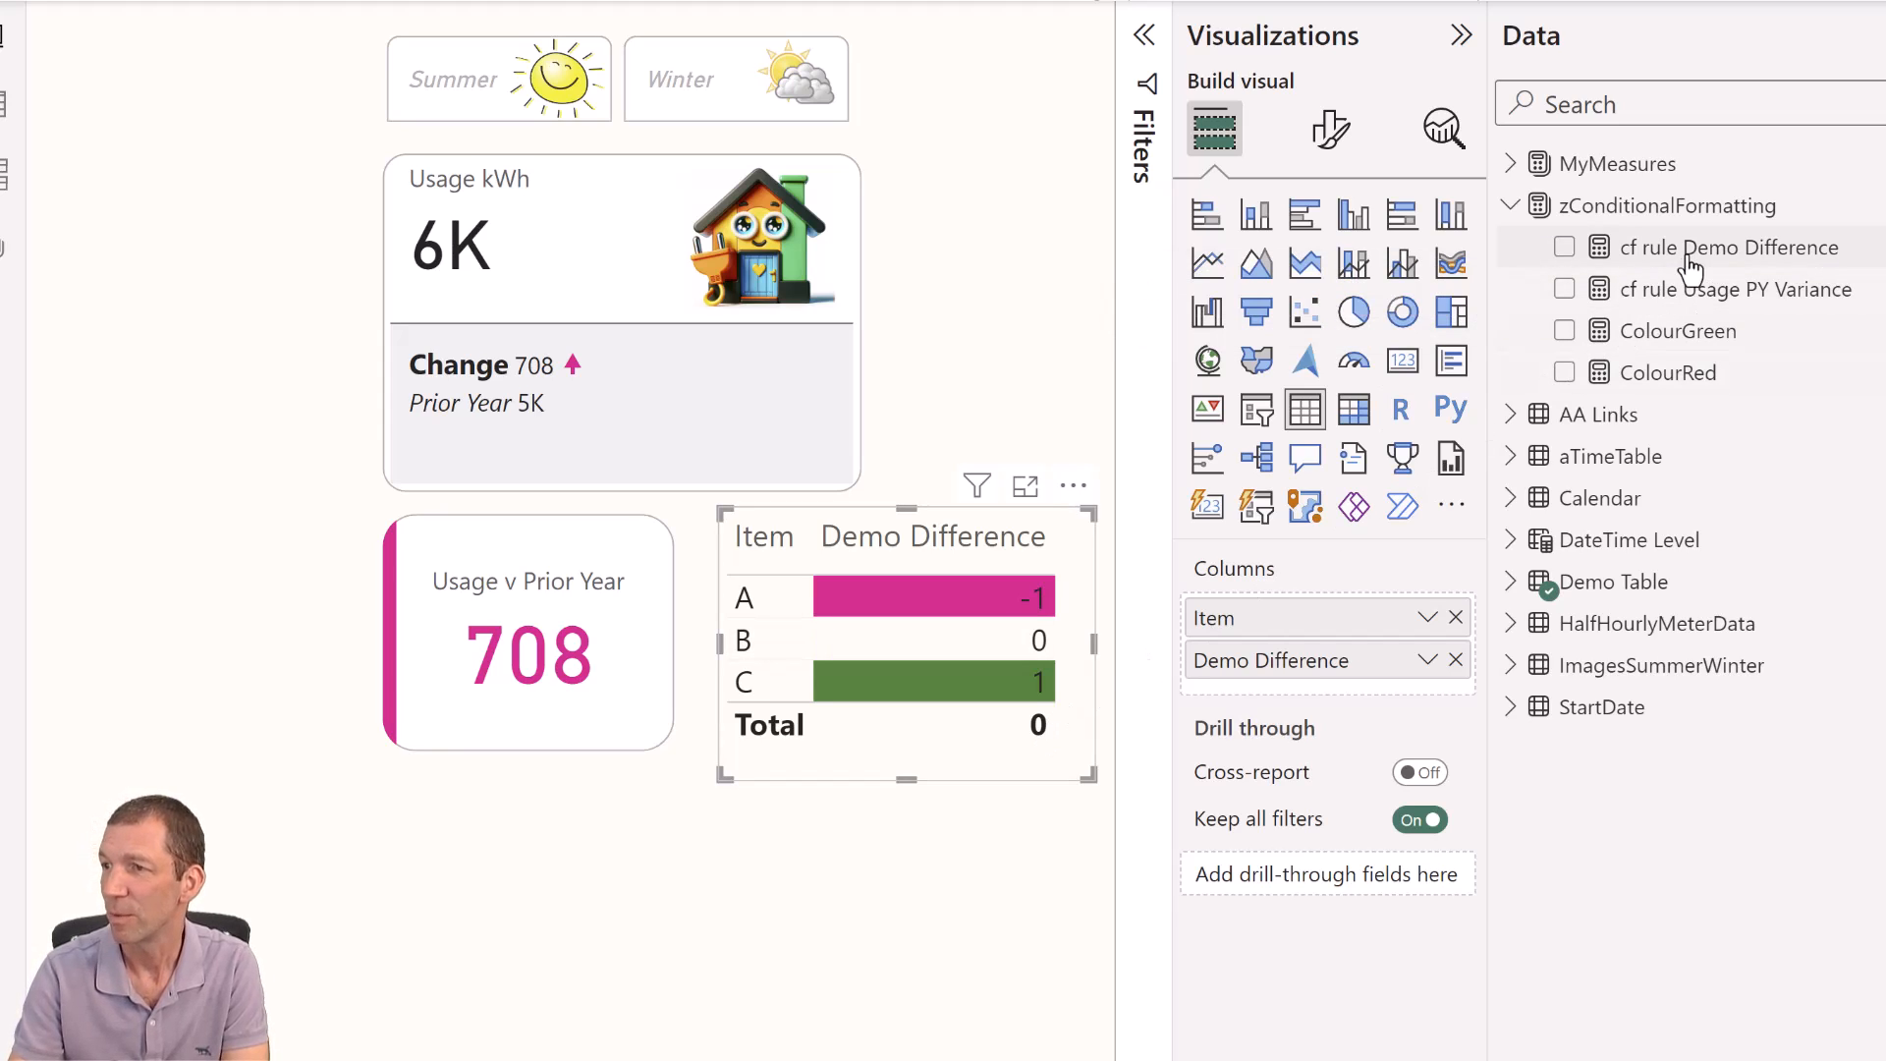
# View the cf rule Demo Difference formula, then inspect the ColourRed measure.
pyautogui.doubleClick(1729, 247)
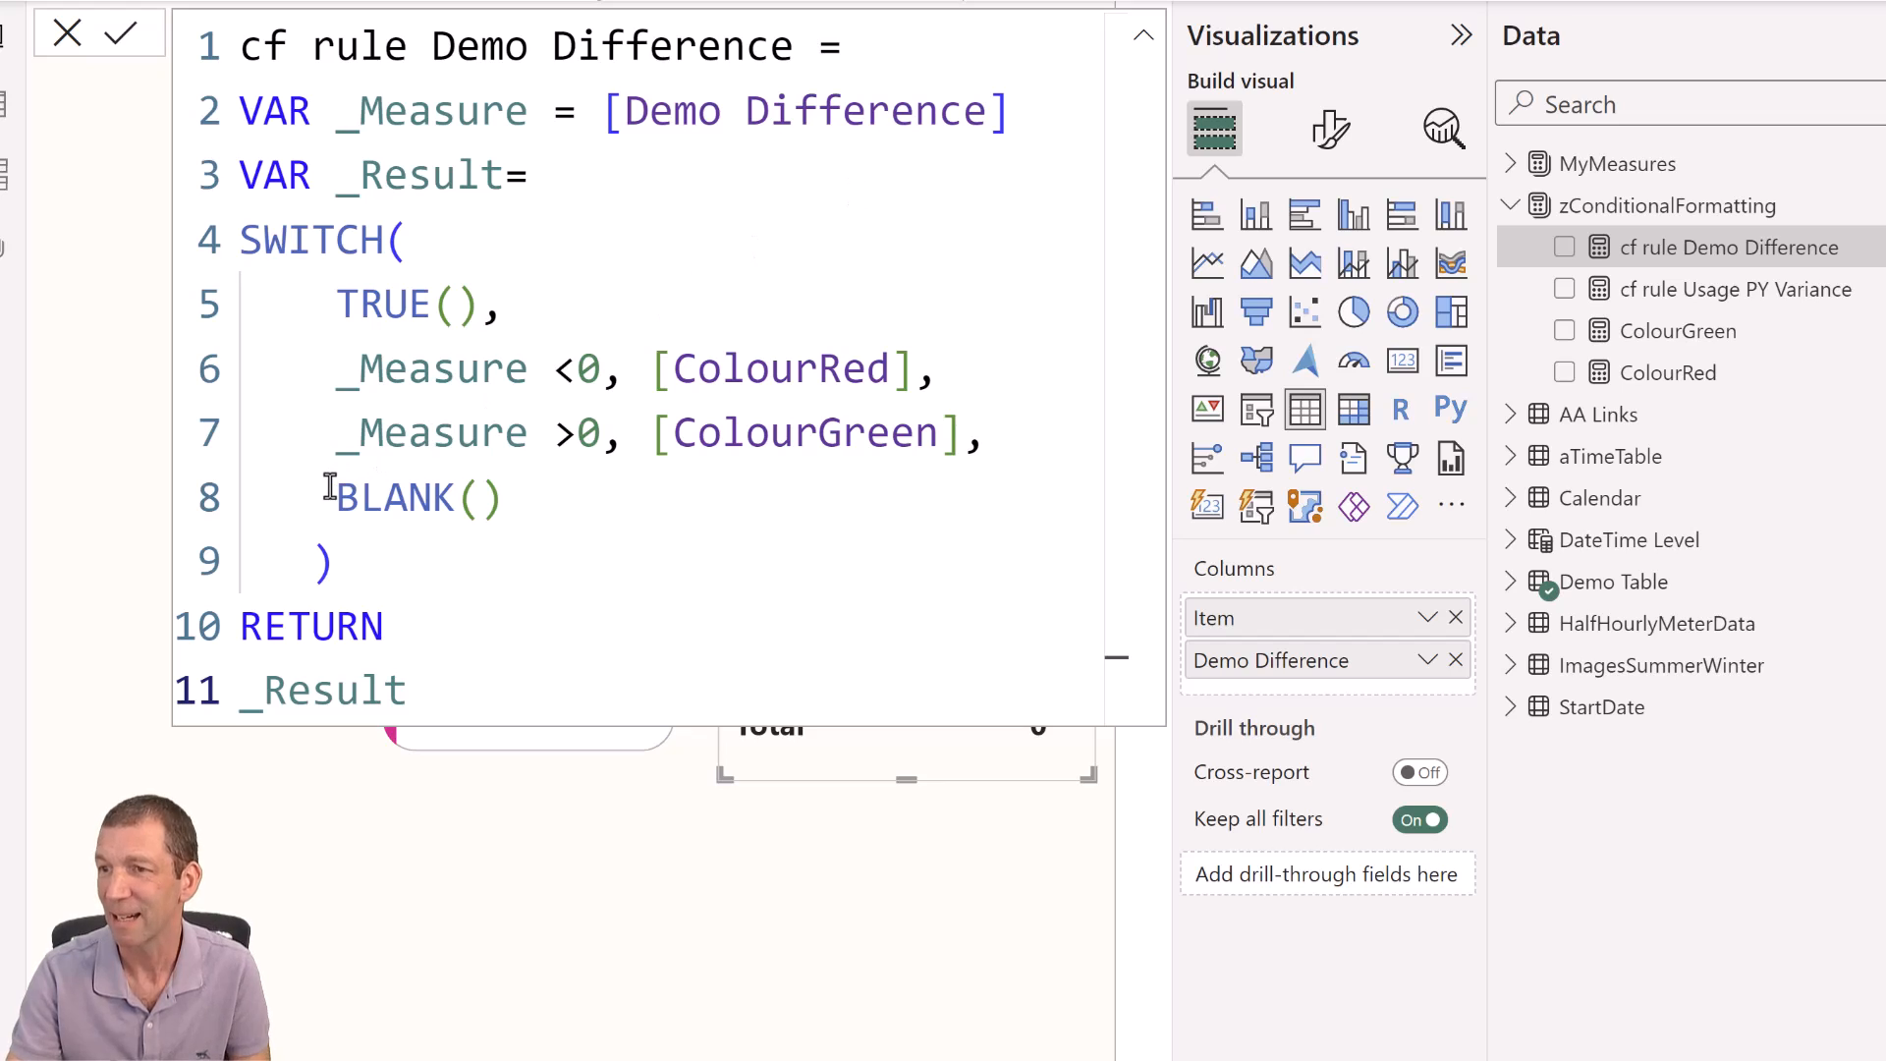
pyautogui.moveTo(544, 505)
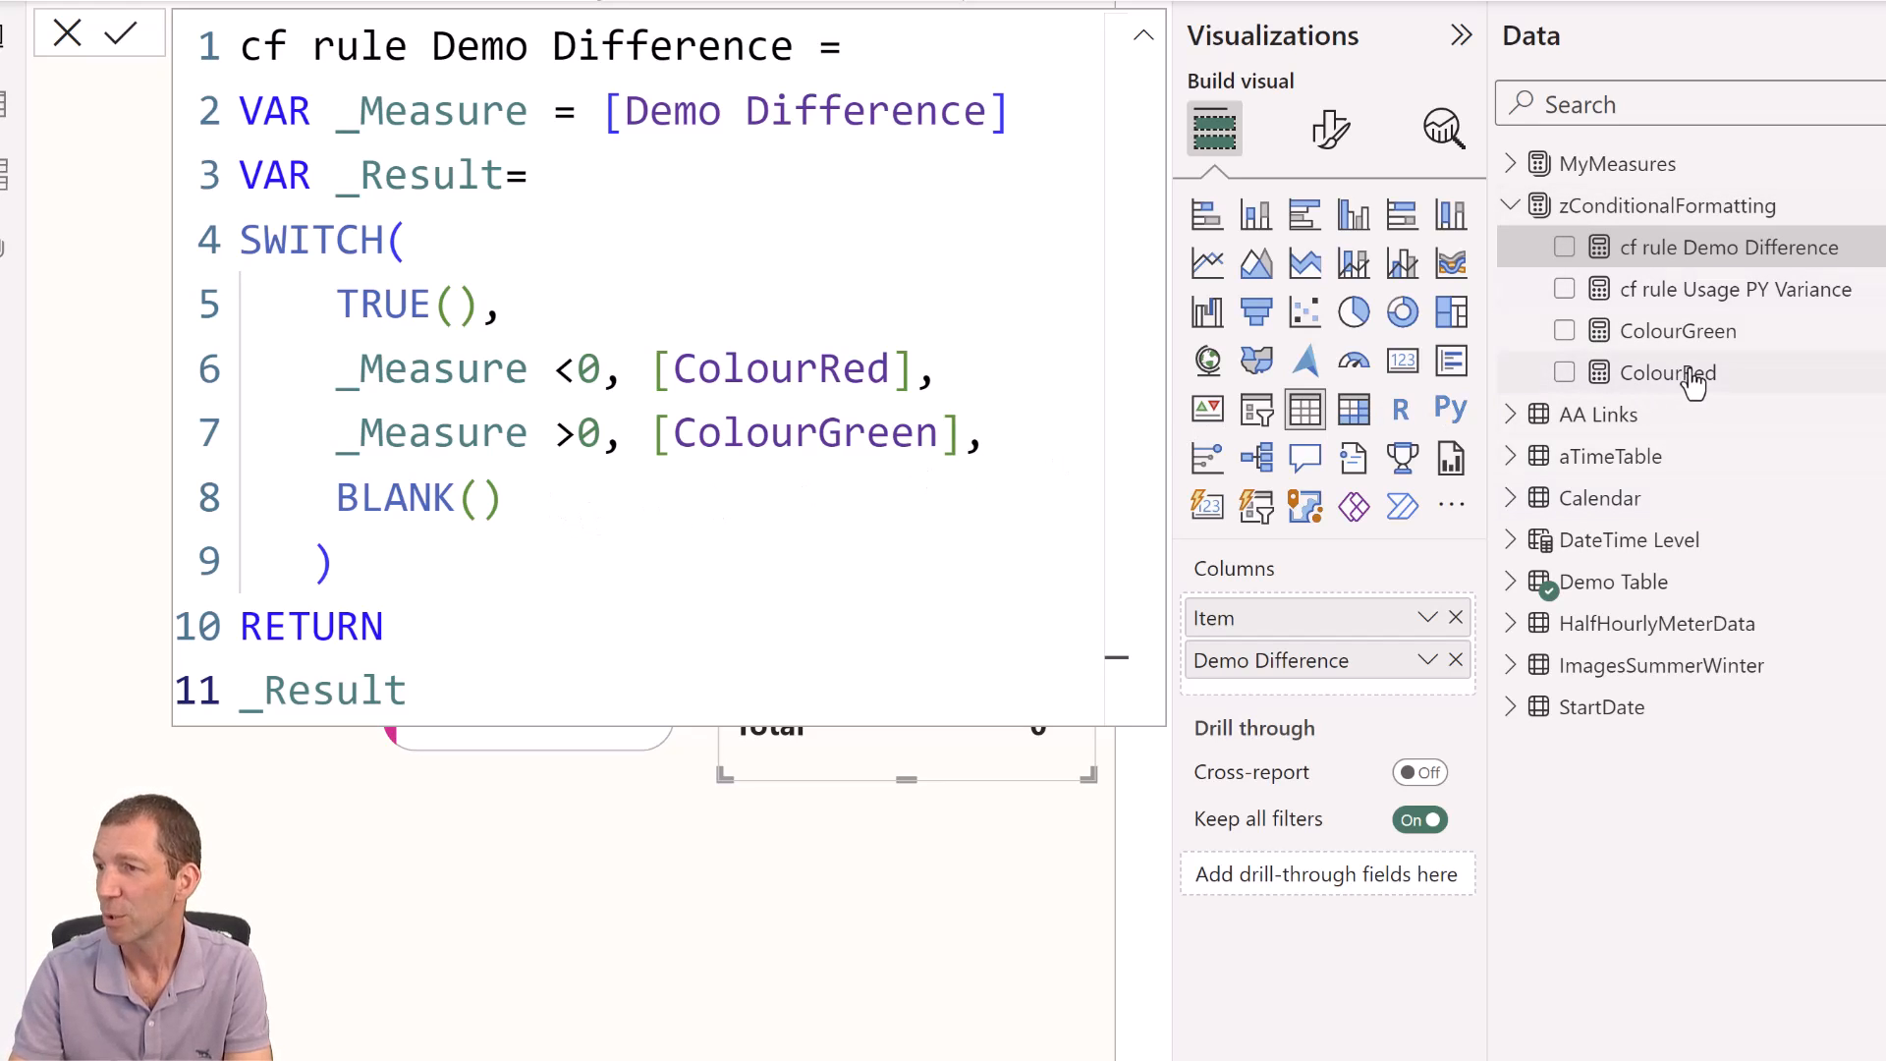
pyautogui.click(1666, 371)
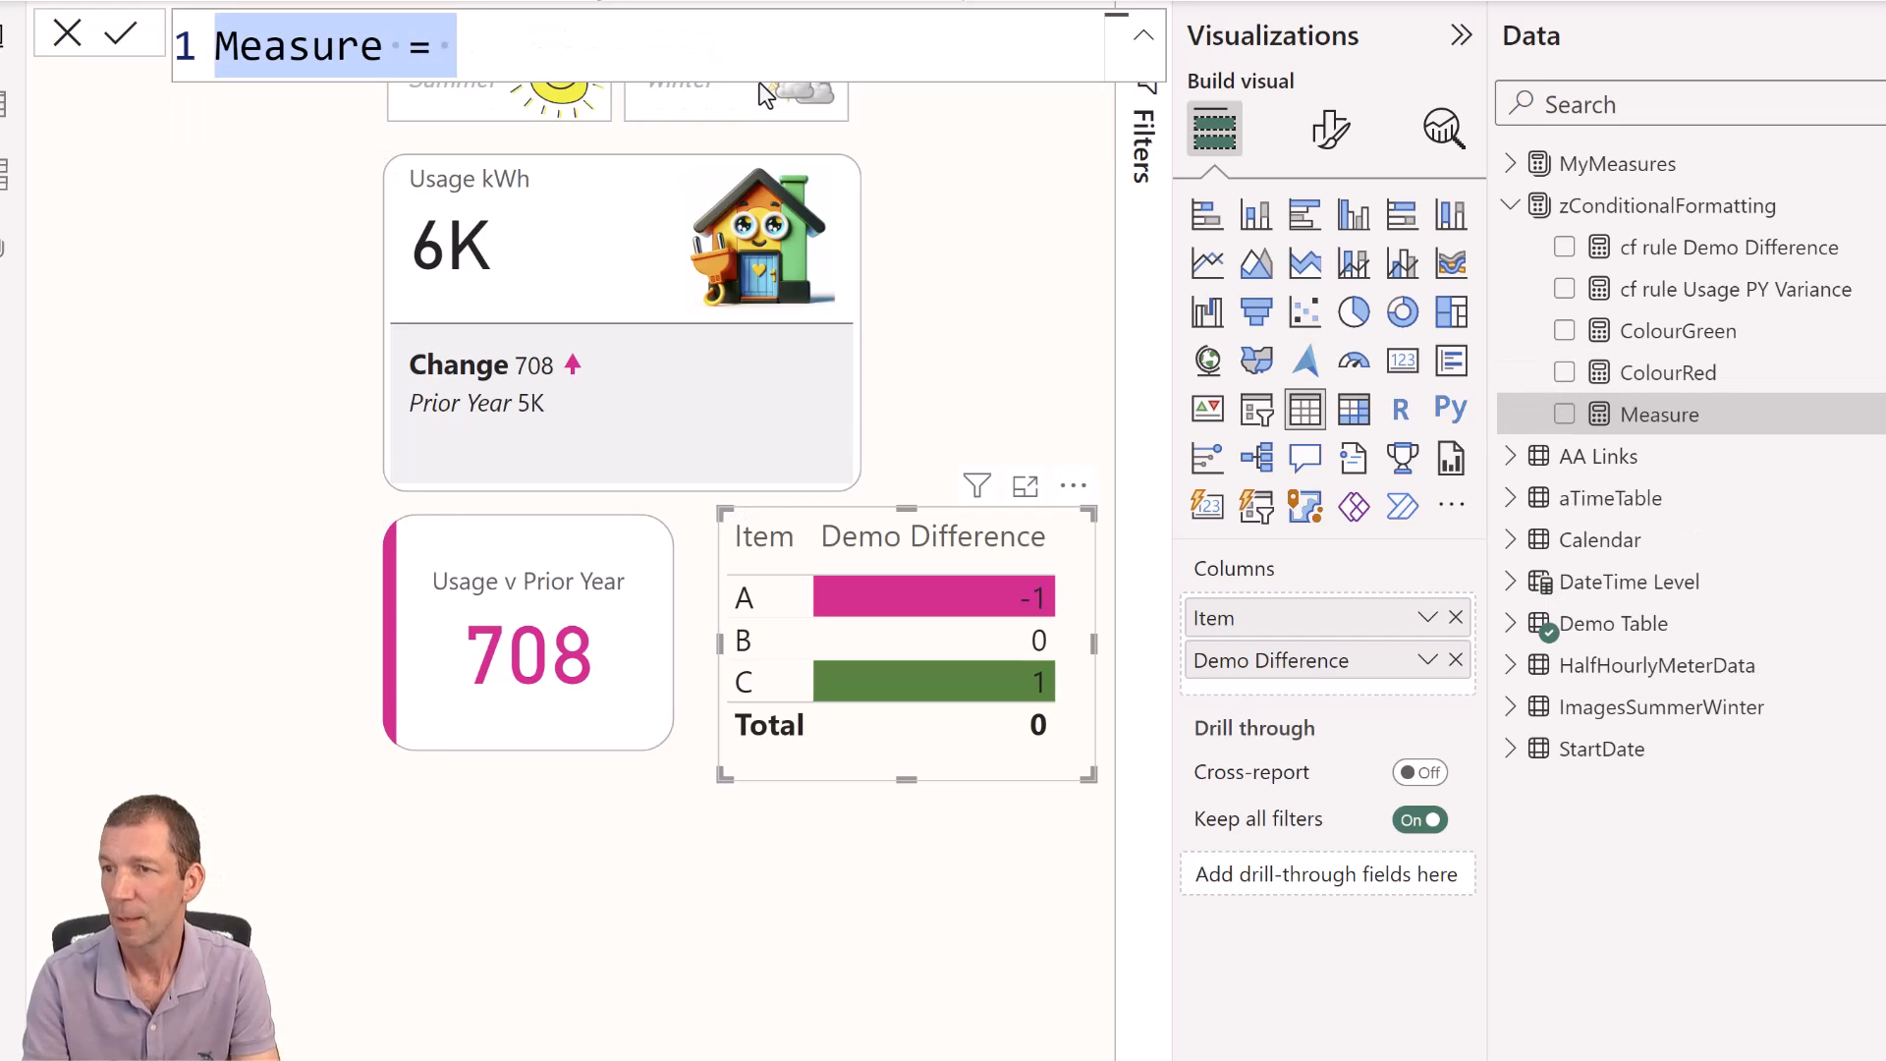
# Define the Colour Neutral measure as "#efefef" and close the colour picker.
pyautogui.write('Colour')
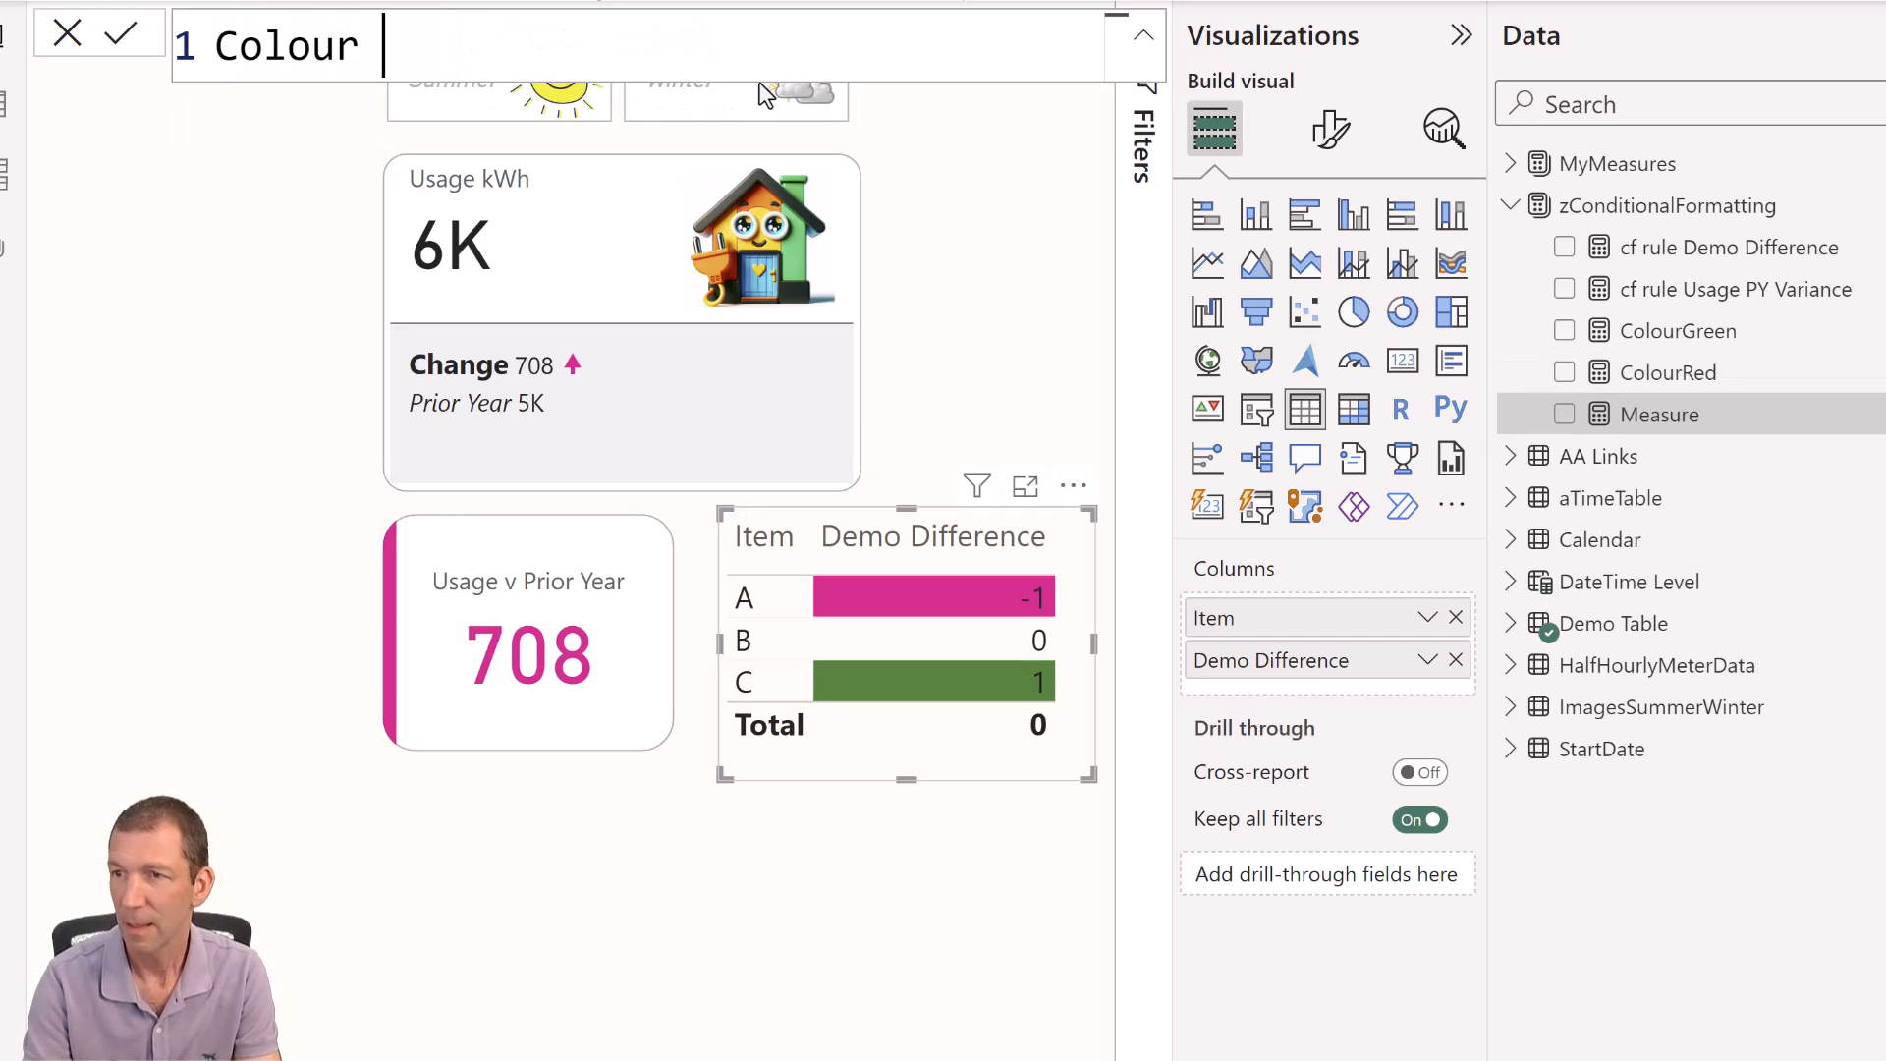
pyautogui.write('Neutral')
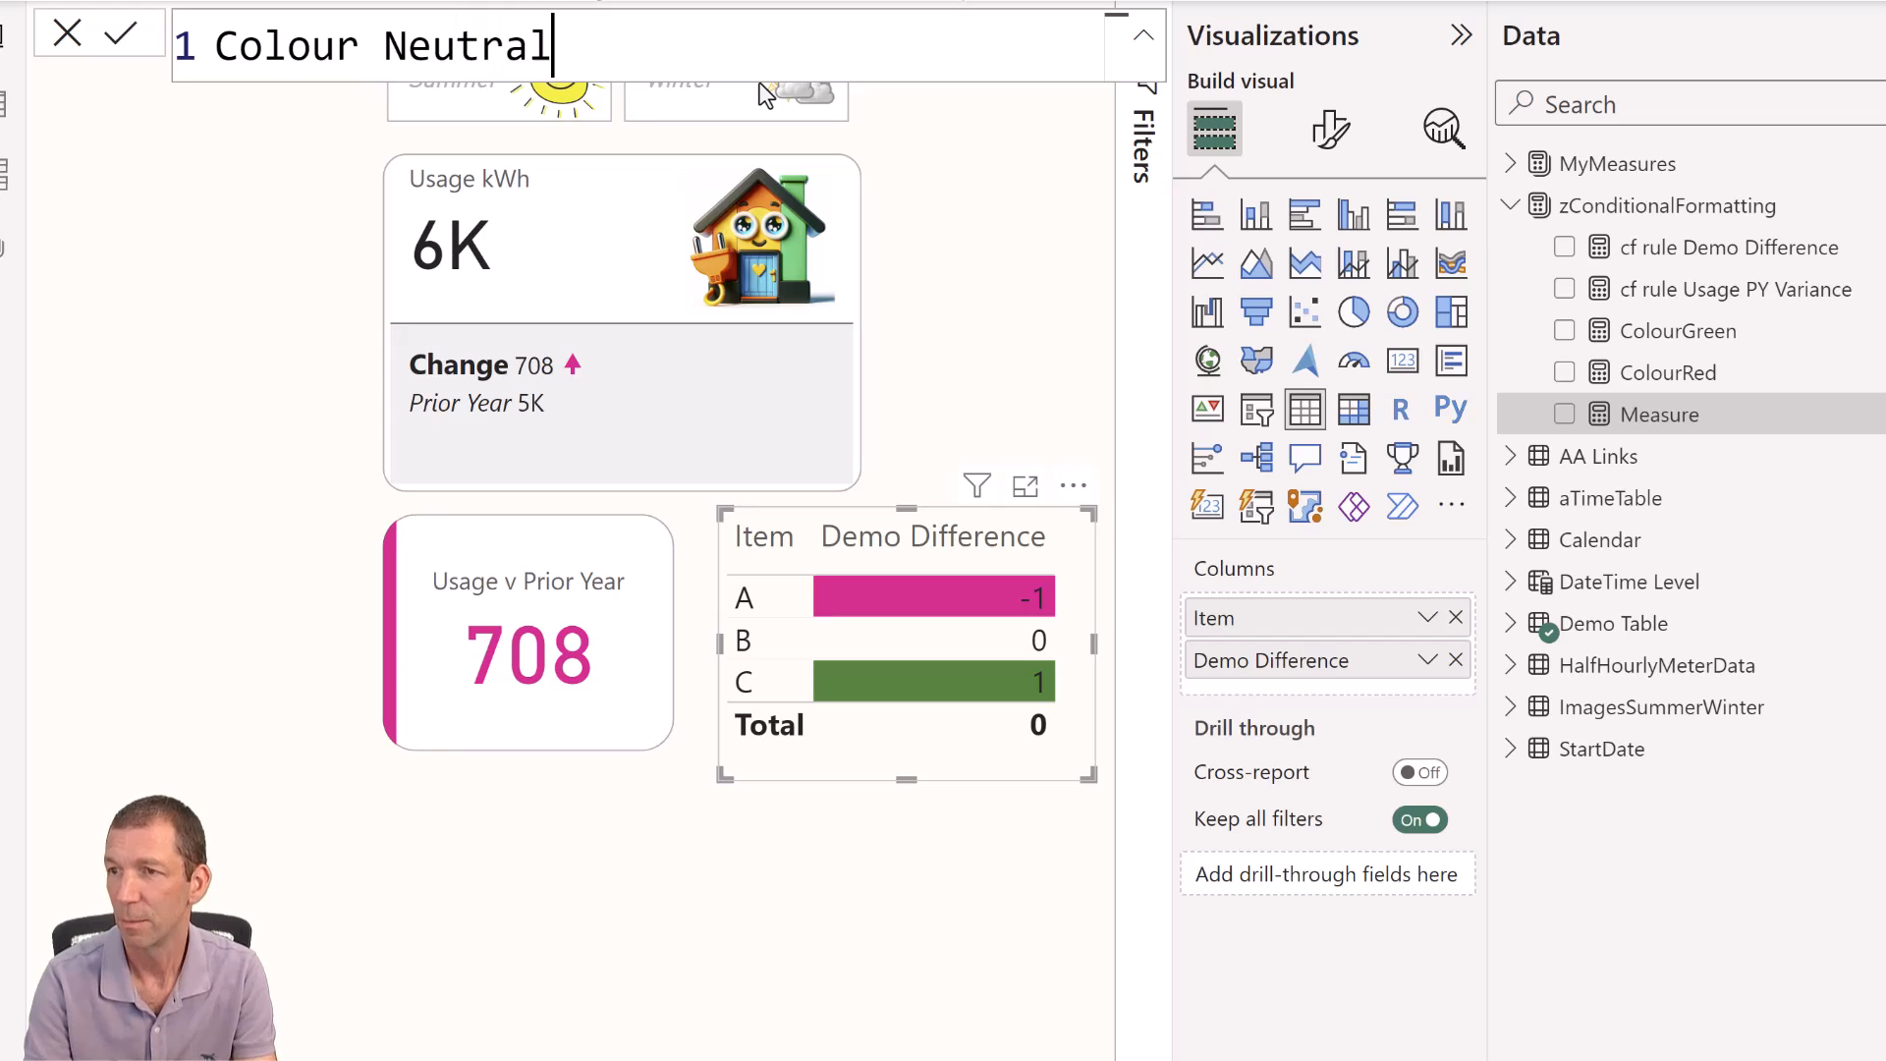
pyautogui.write('=')
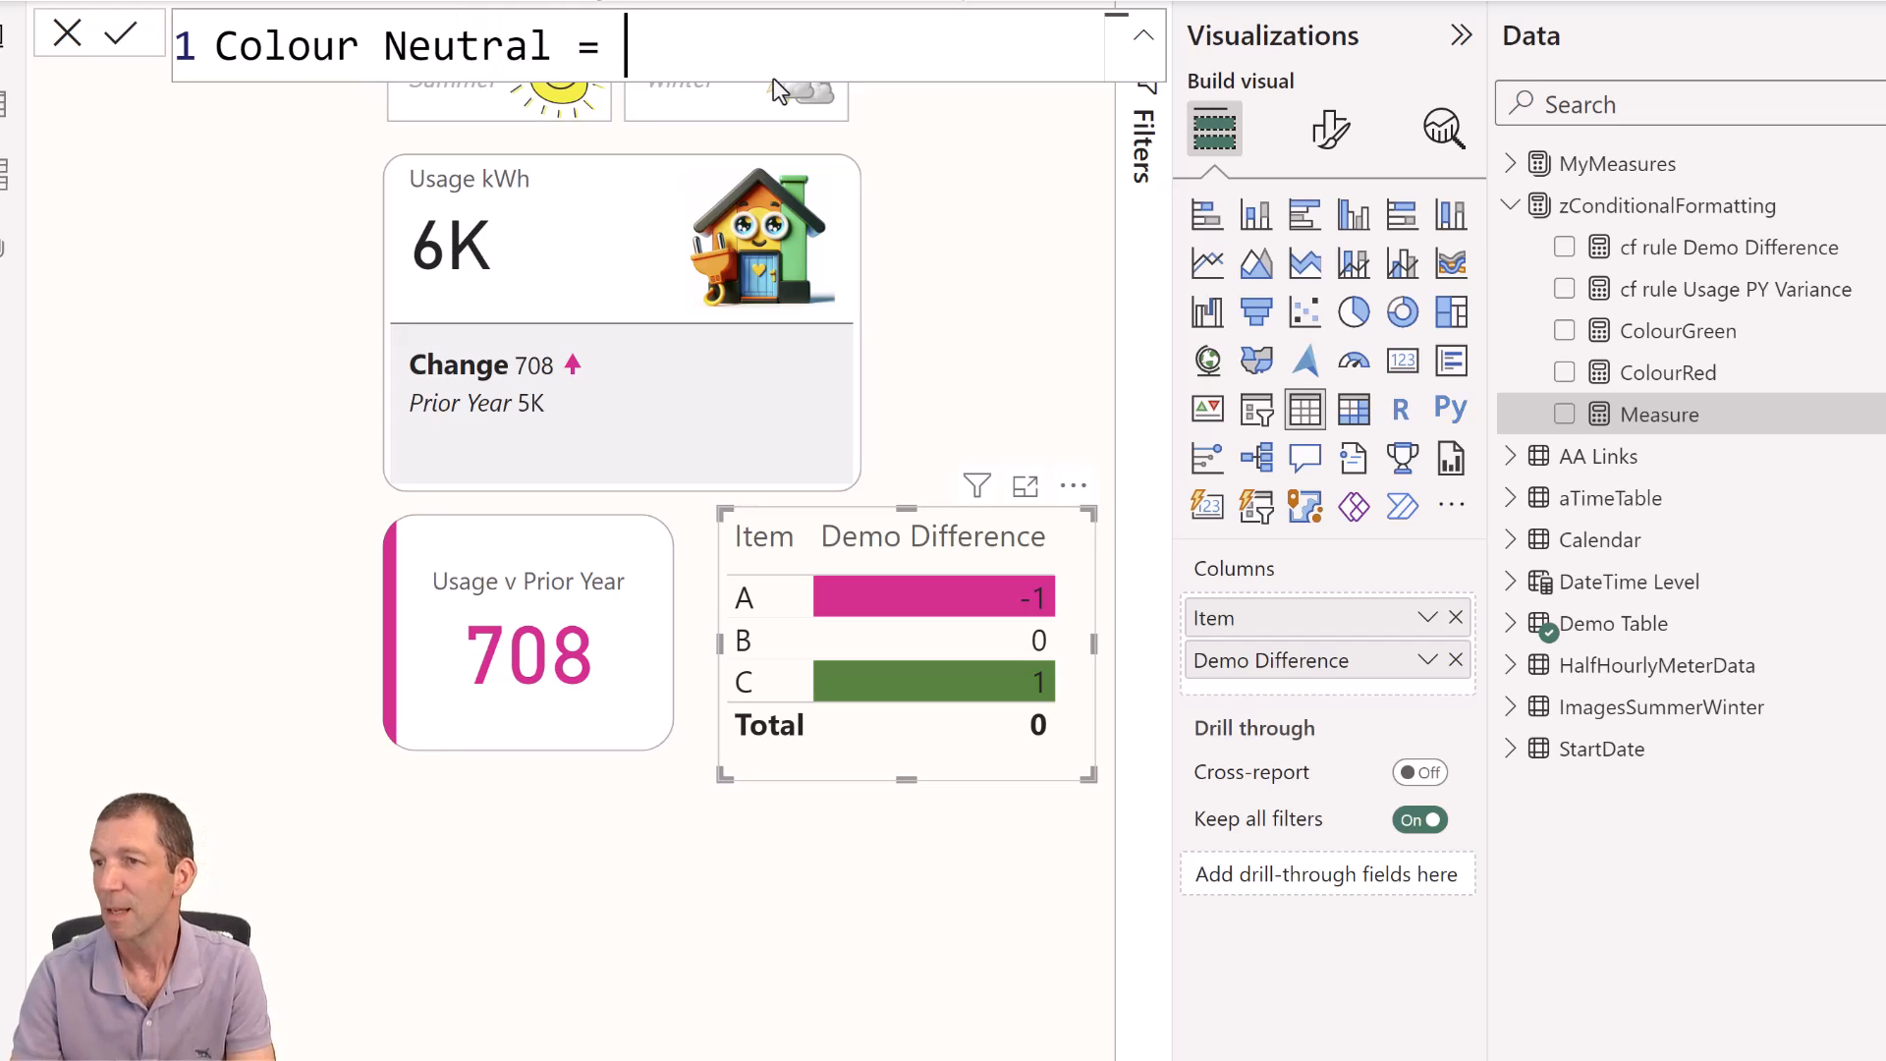
pyautogui.moveTo(926, 223)
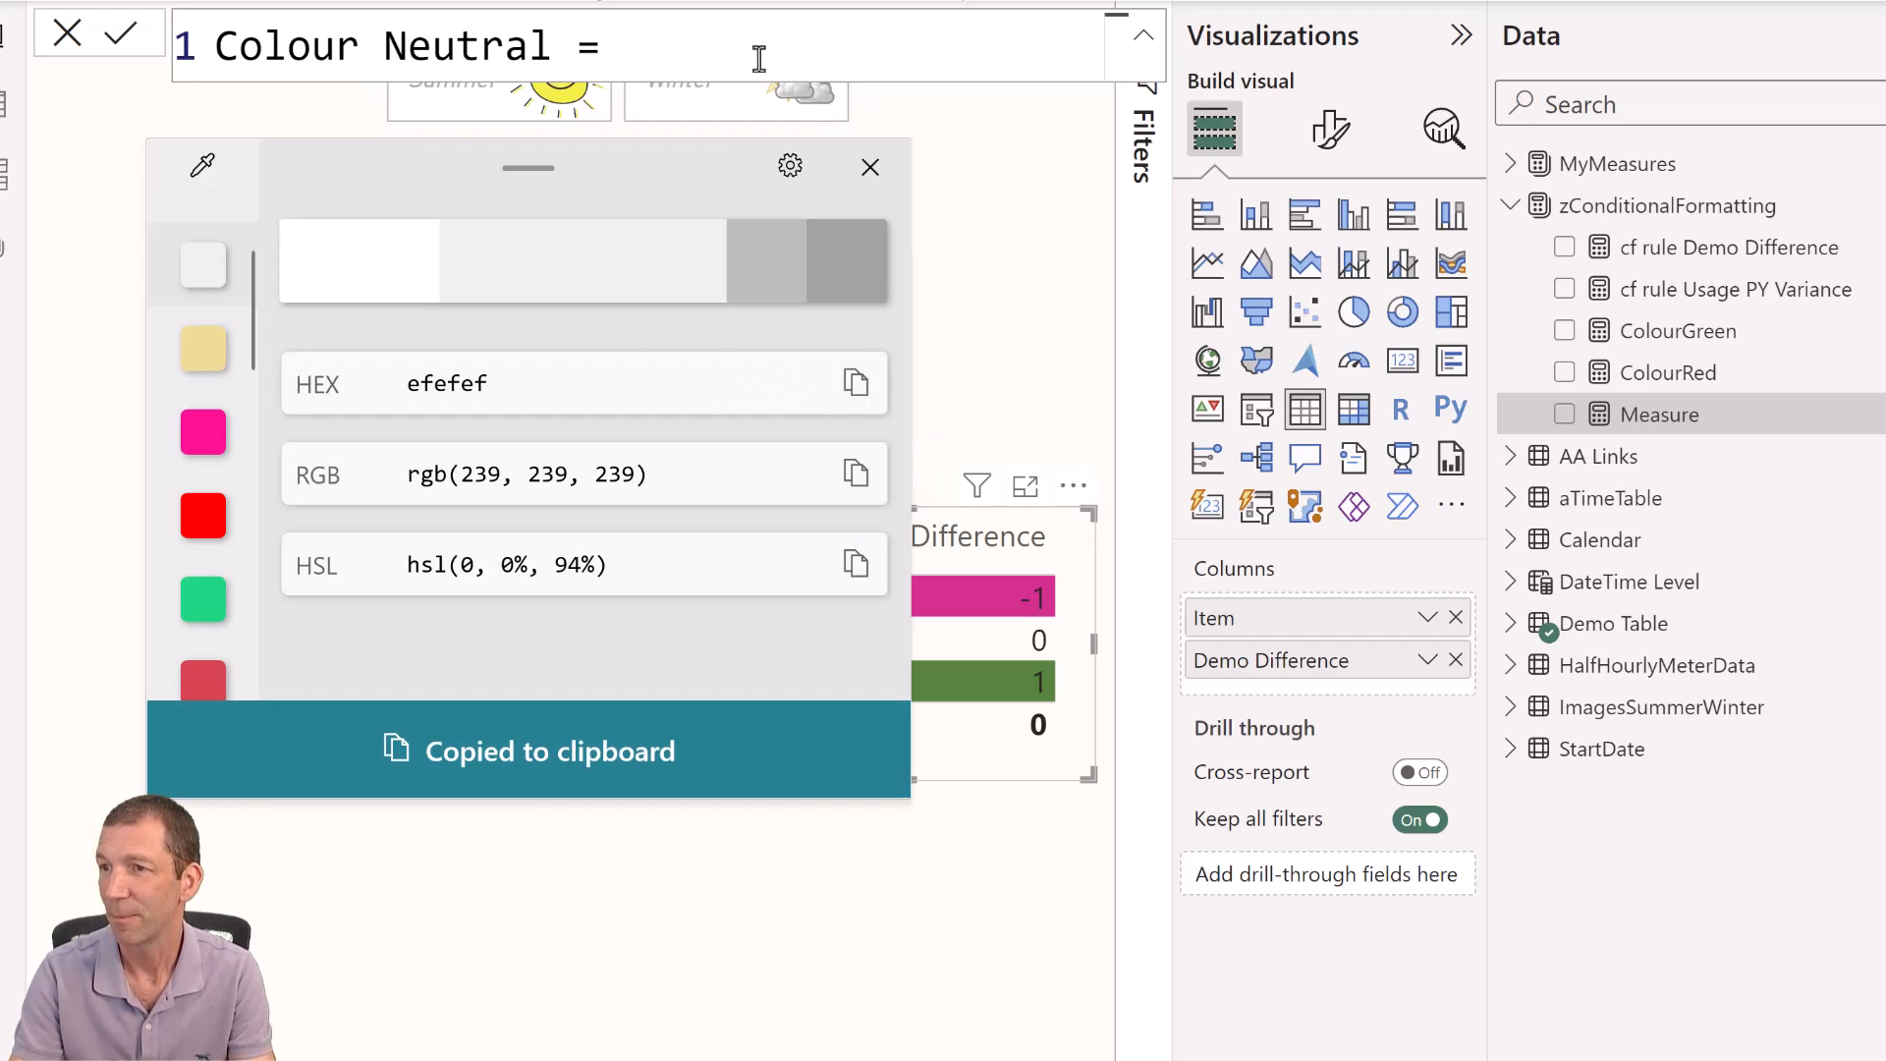
pyautogui.write('"efefef')
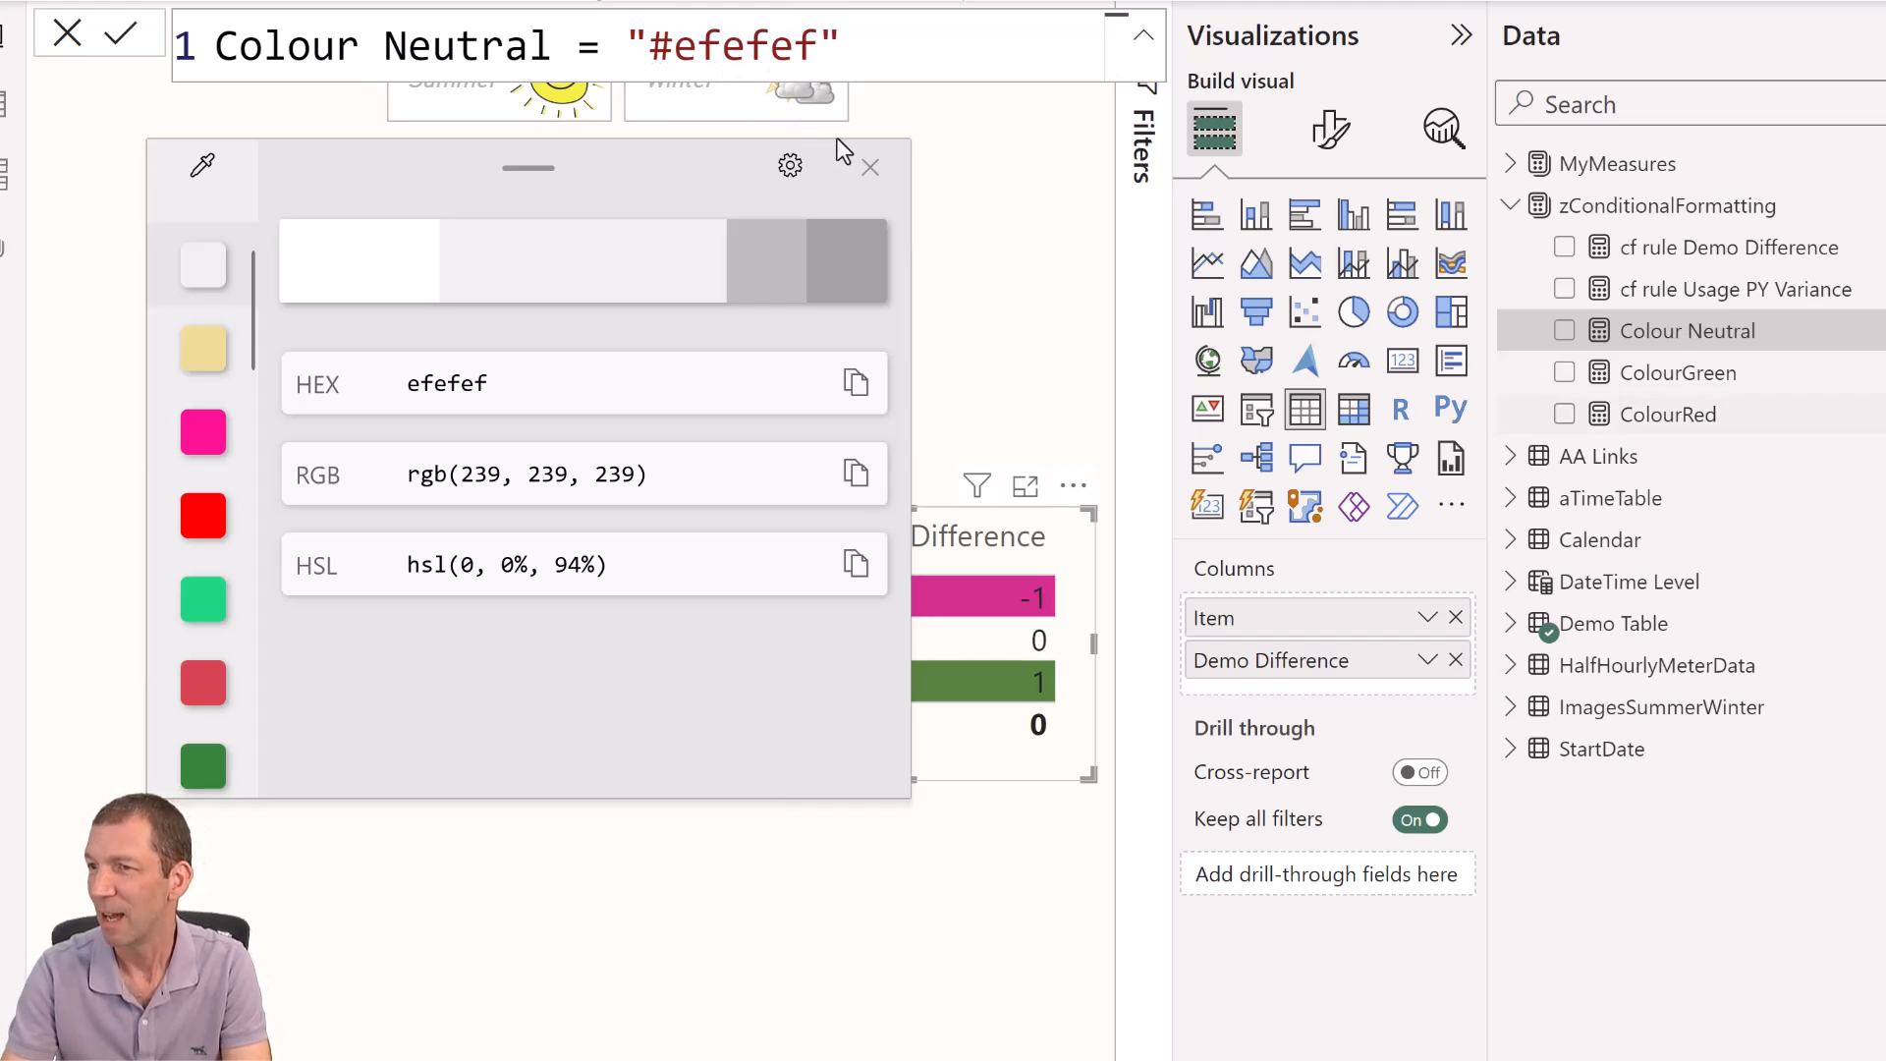
pyautogui.click(869, 166)
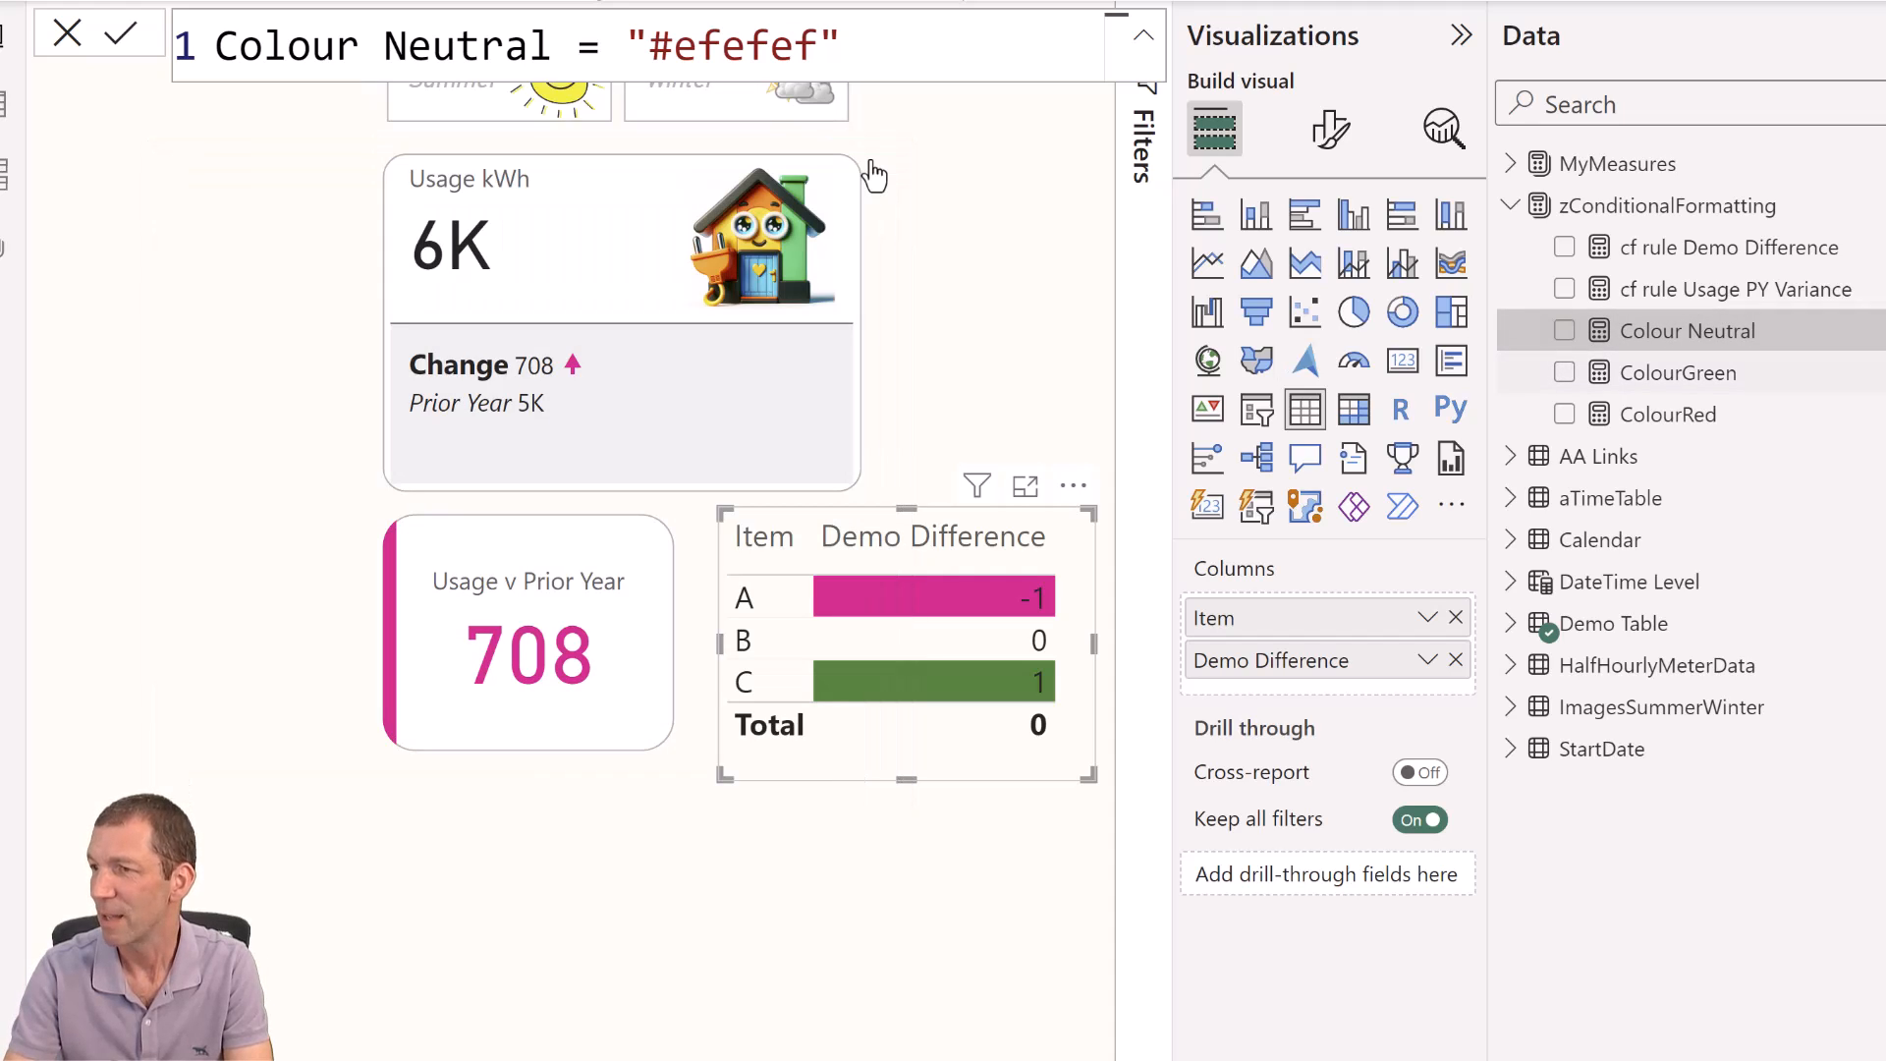
pyautogui.moveTo(1696, 247)
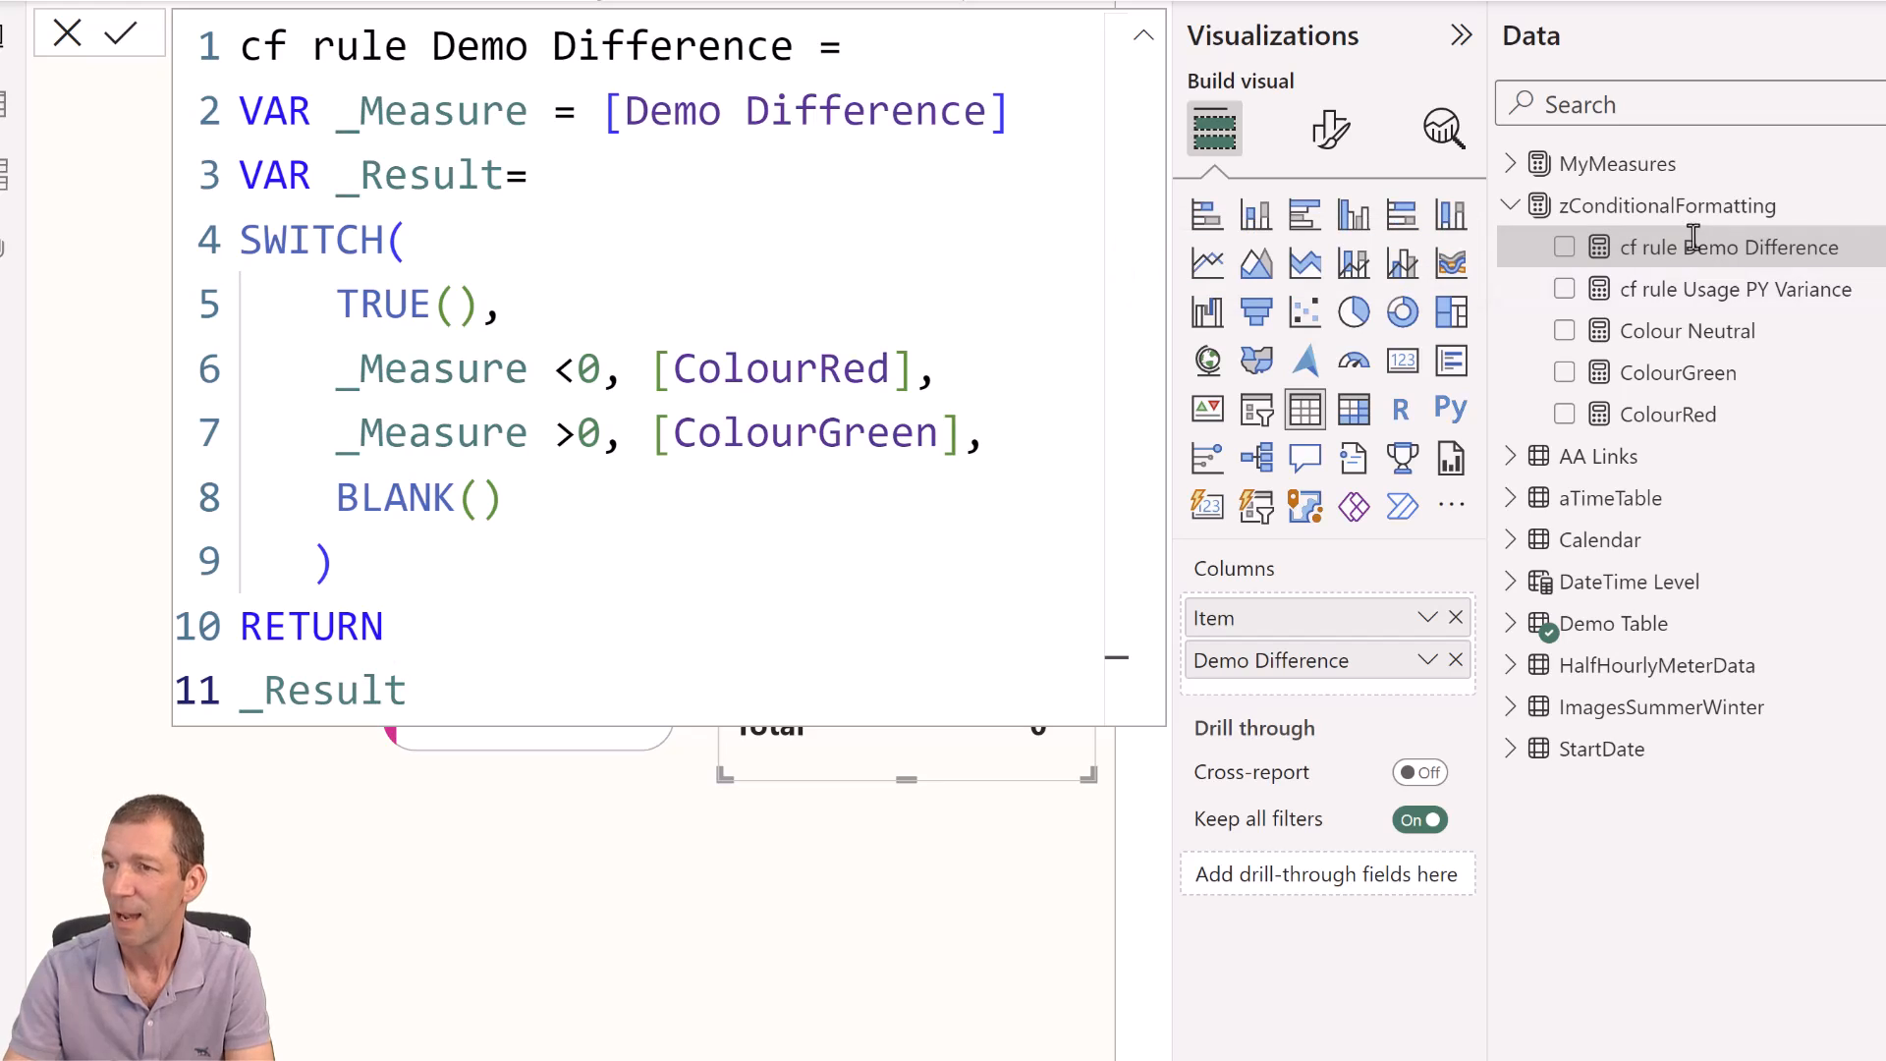
# Replace BLANK() in cf rule Demo Difference with [Colour Neutral] and commit the formula.
pyautogui.doubleClick(418, 498)
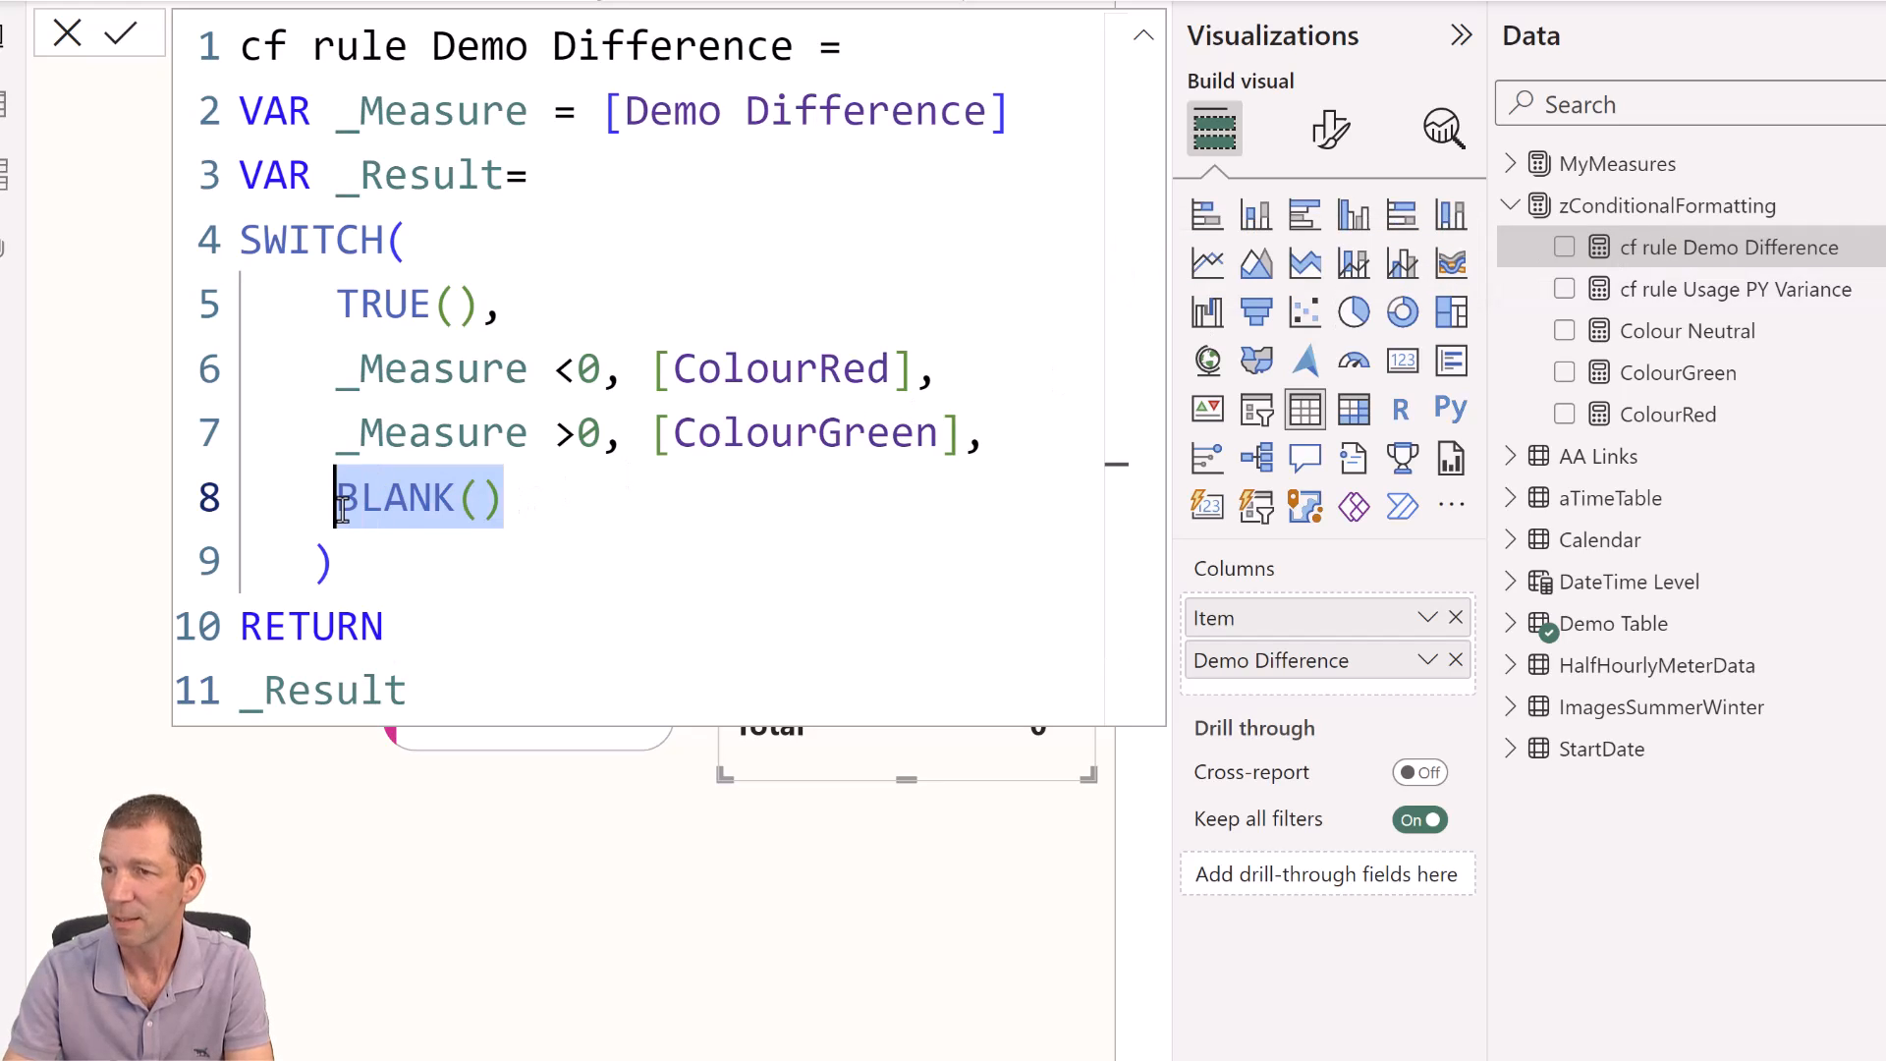
pyautogui.write('[c')
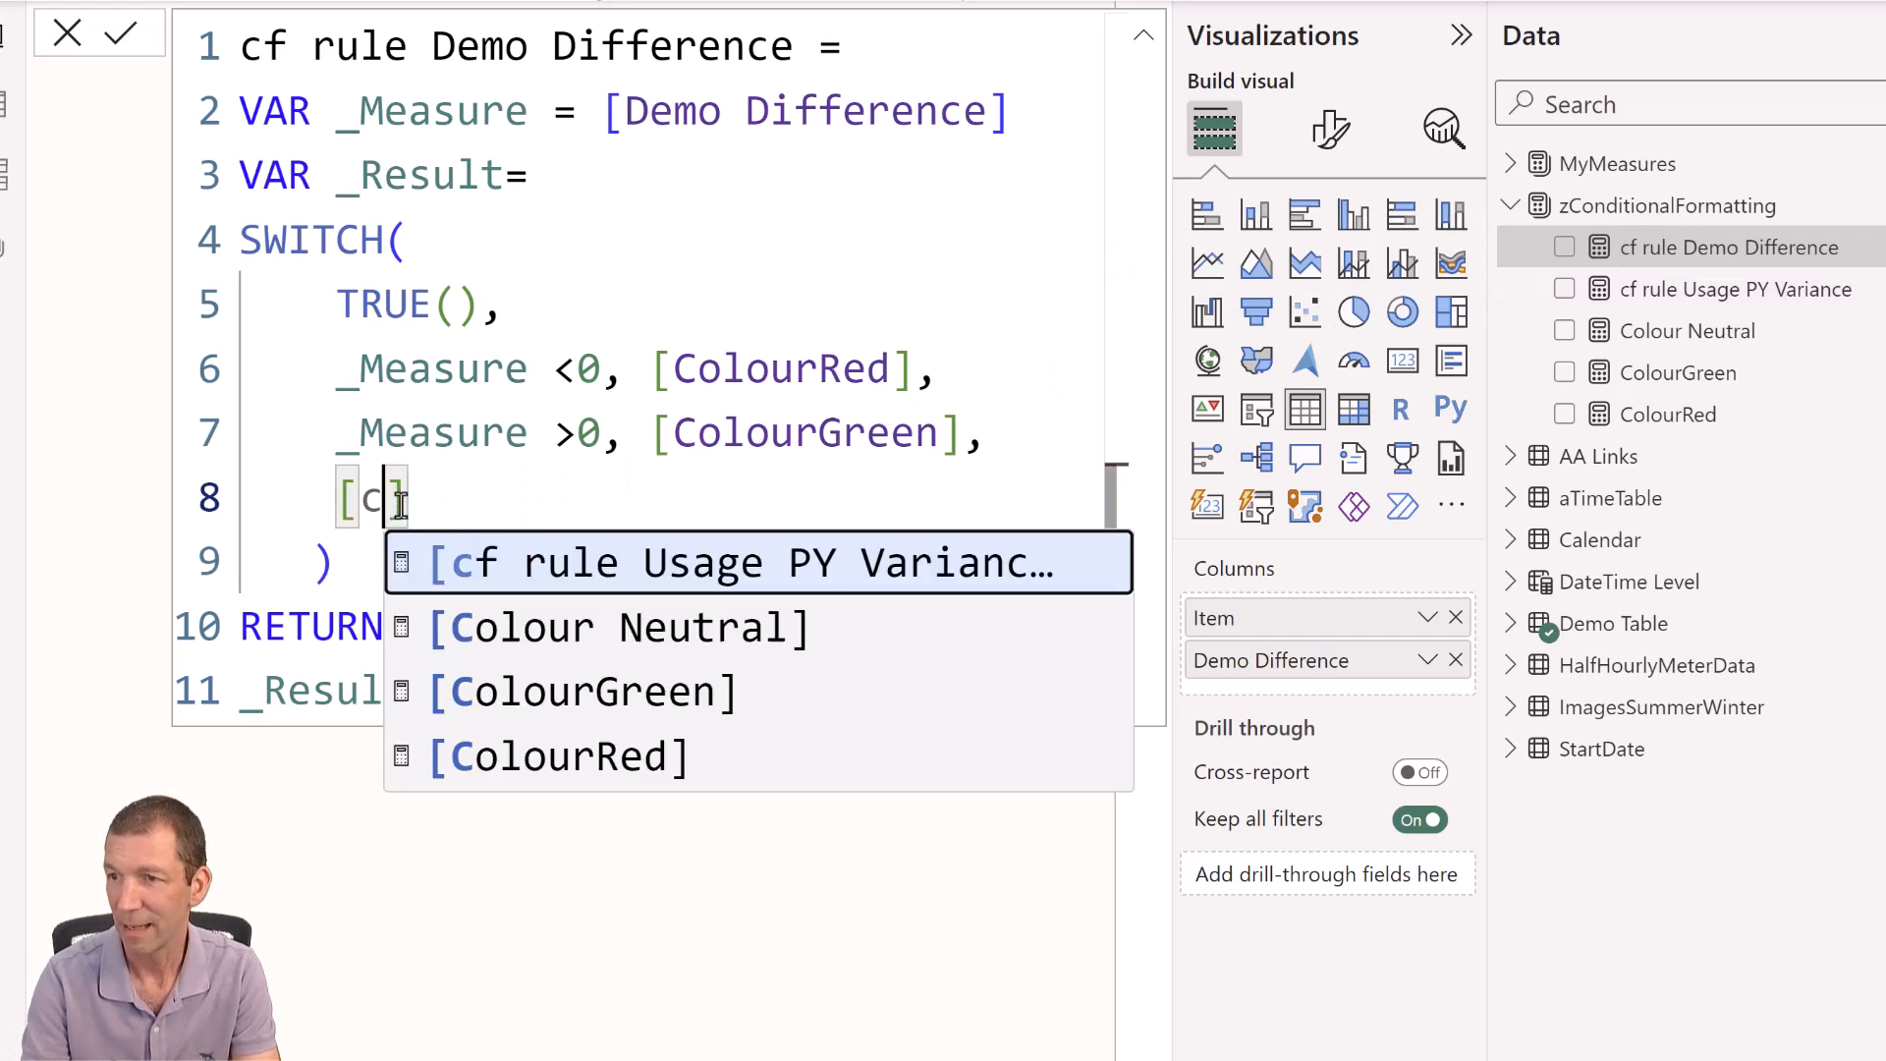
pyautogui.click(616, 627)
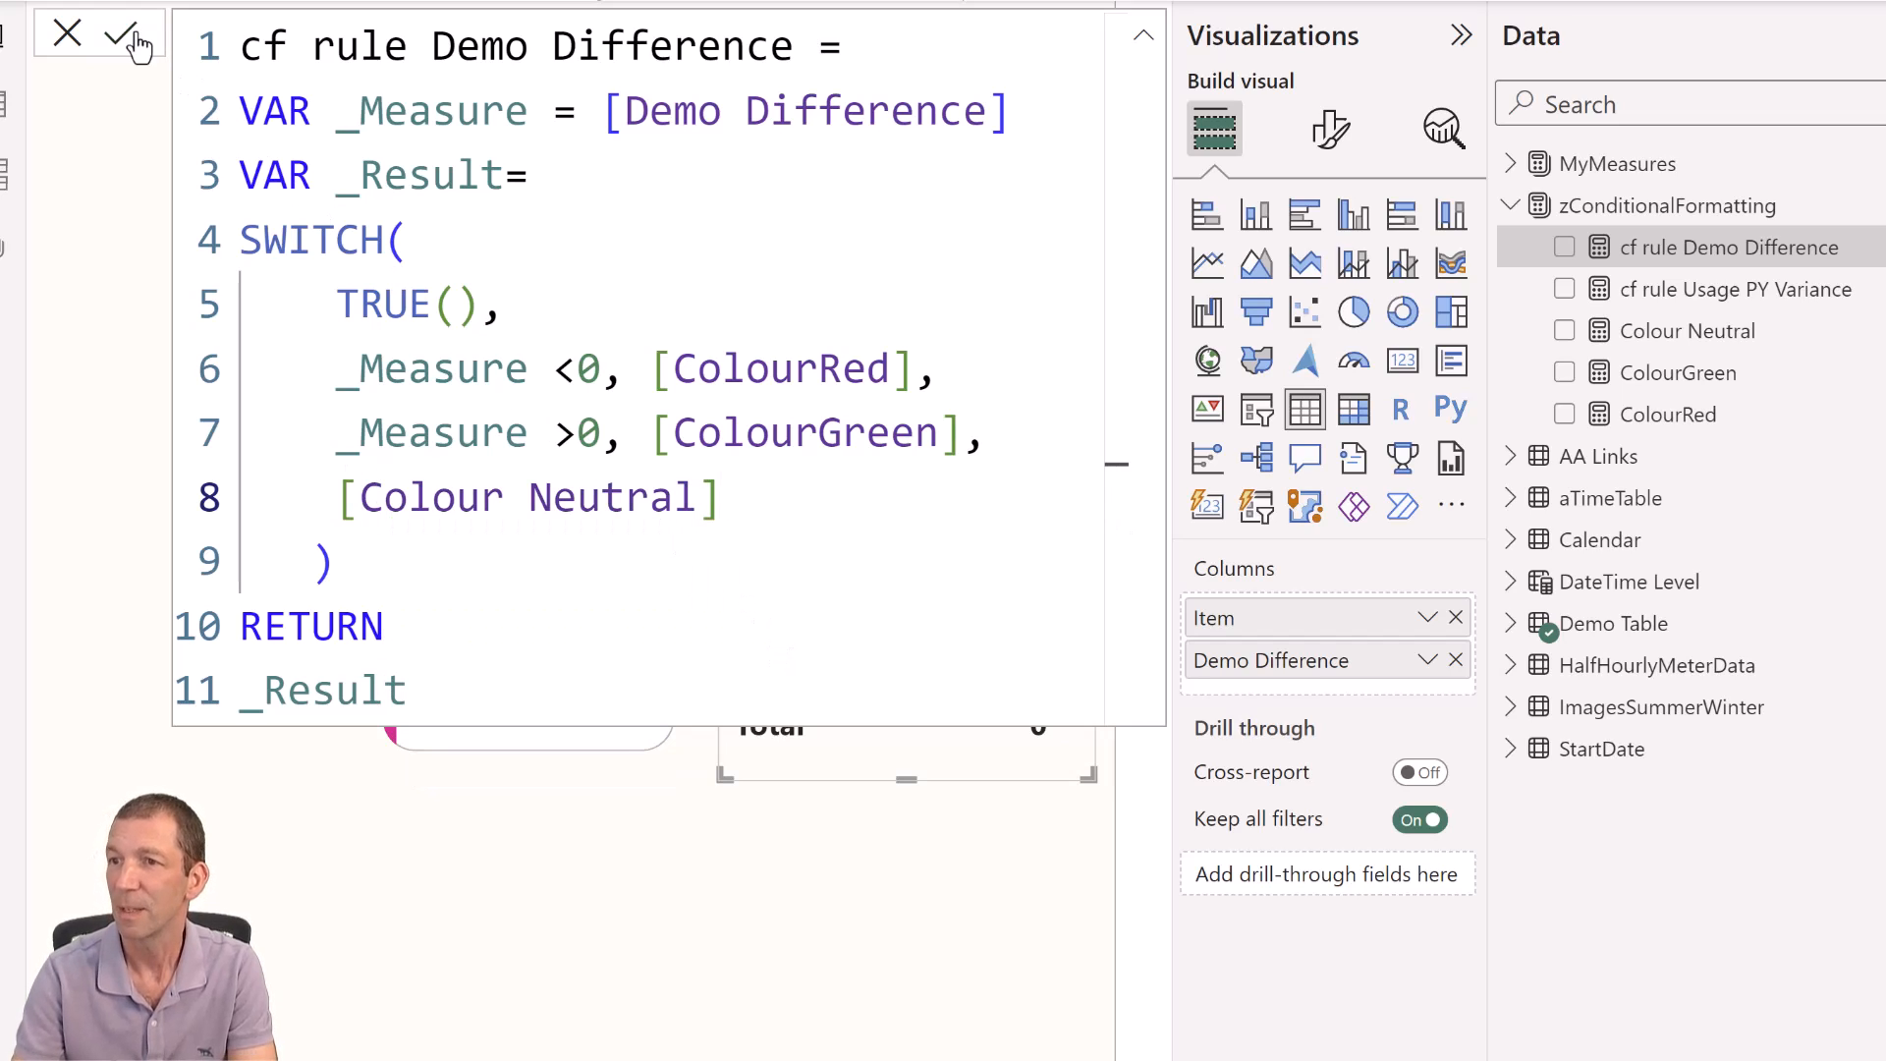
pyautogui.moveTo(616, 46)
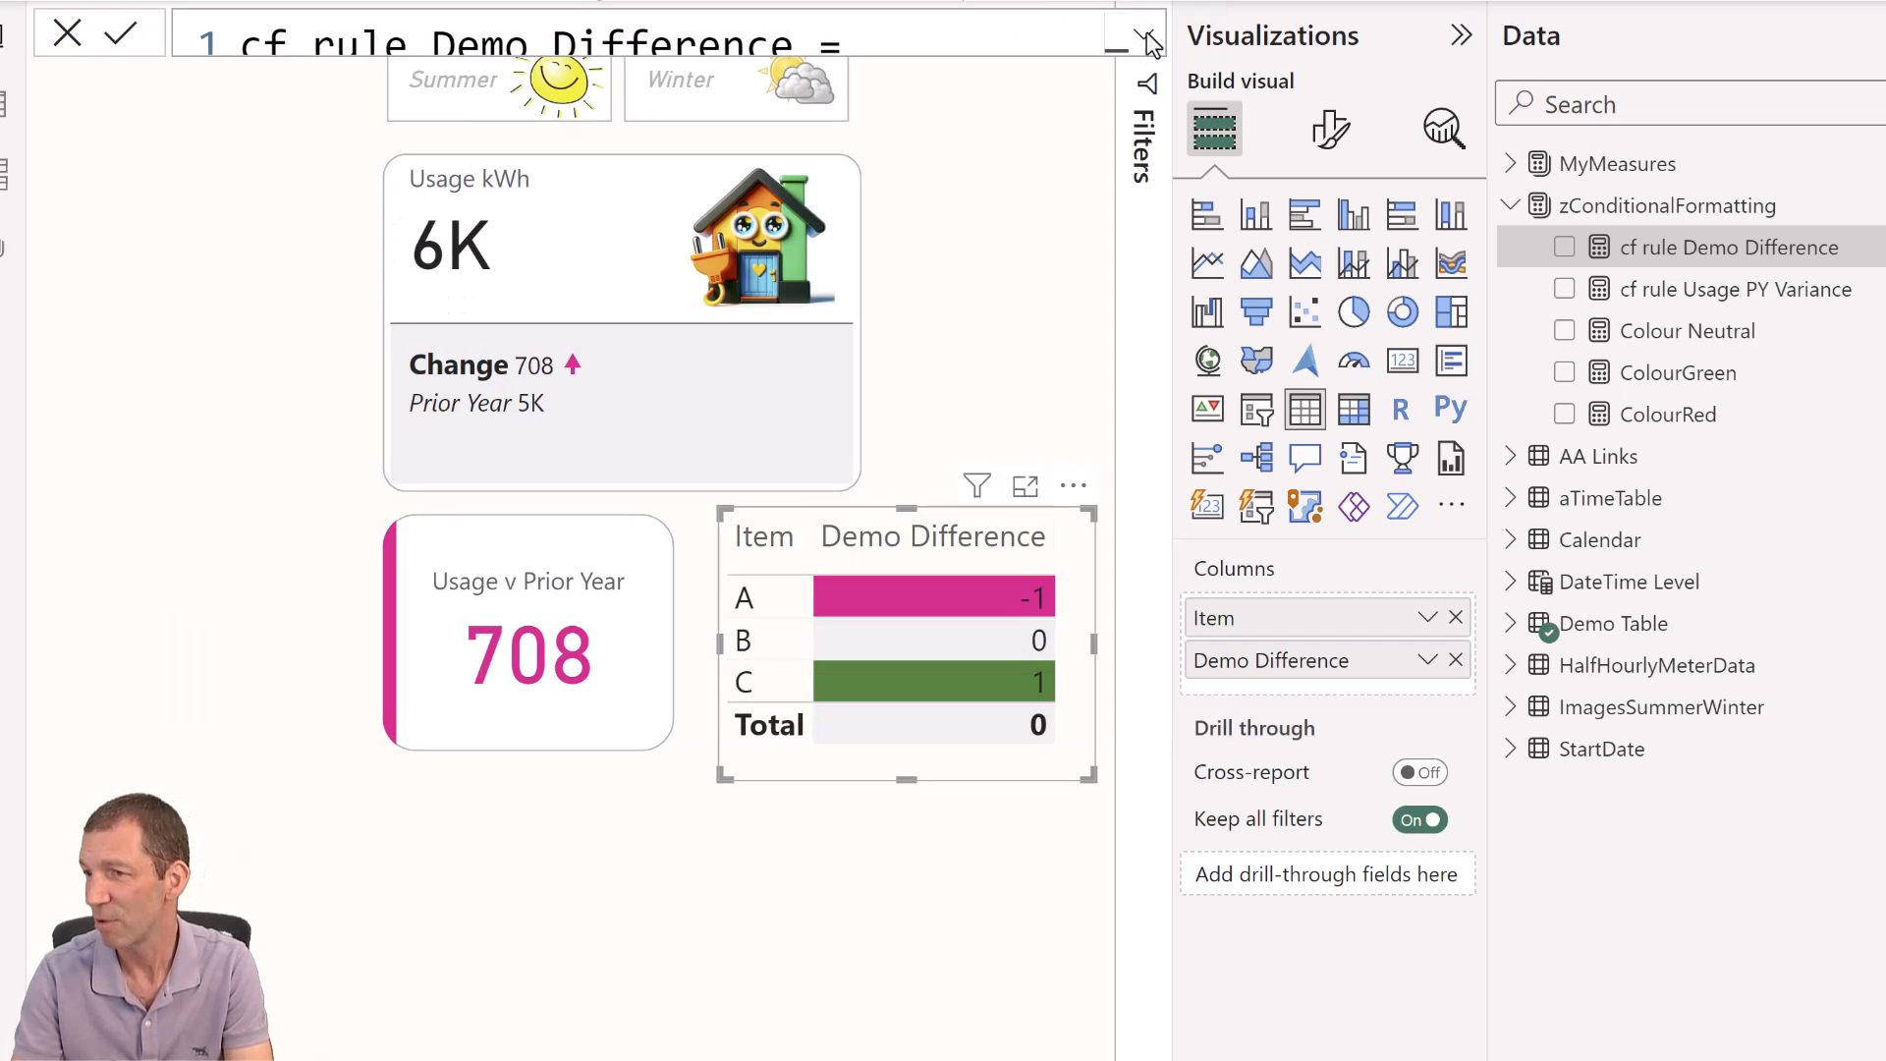
pyautogui.click(66, 32)
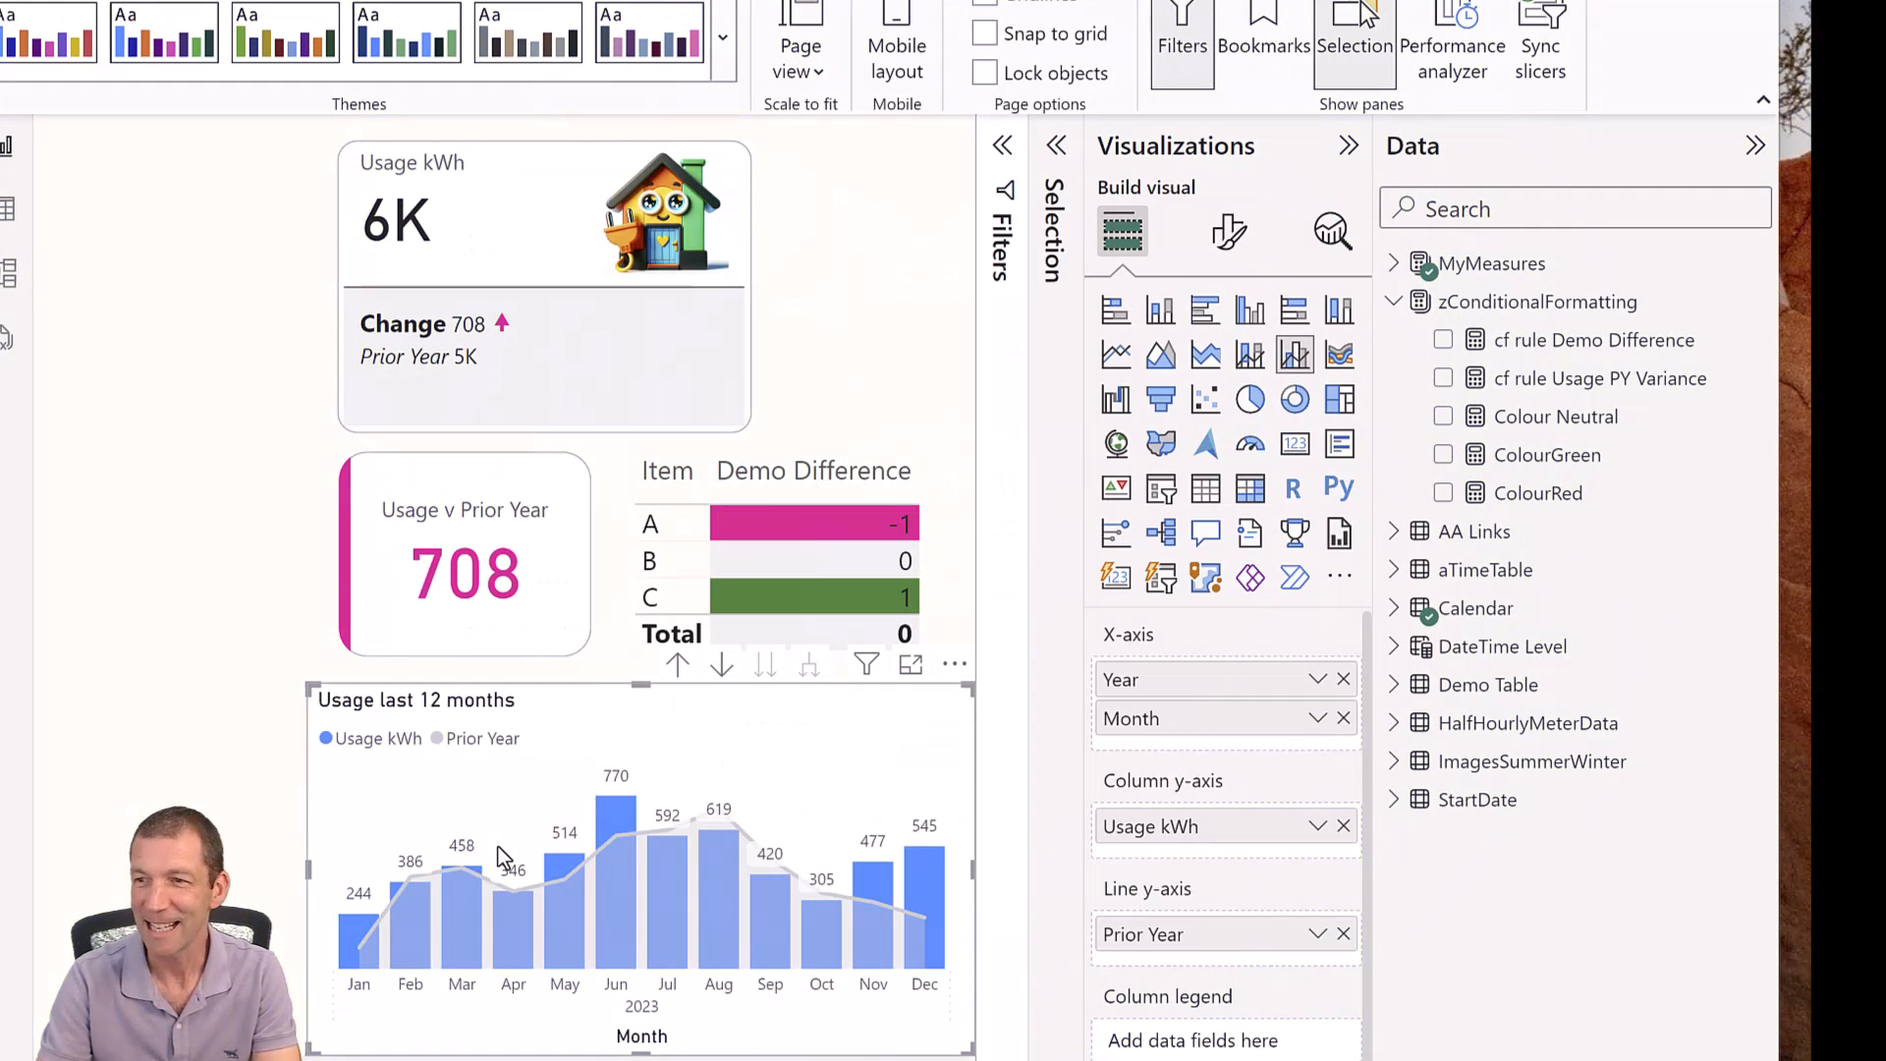
pyautogui.moveTo(616, 824)
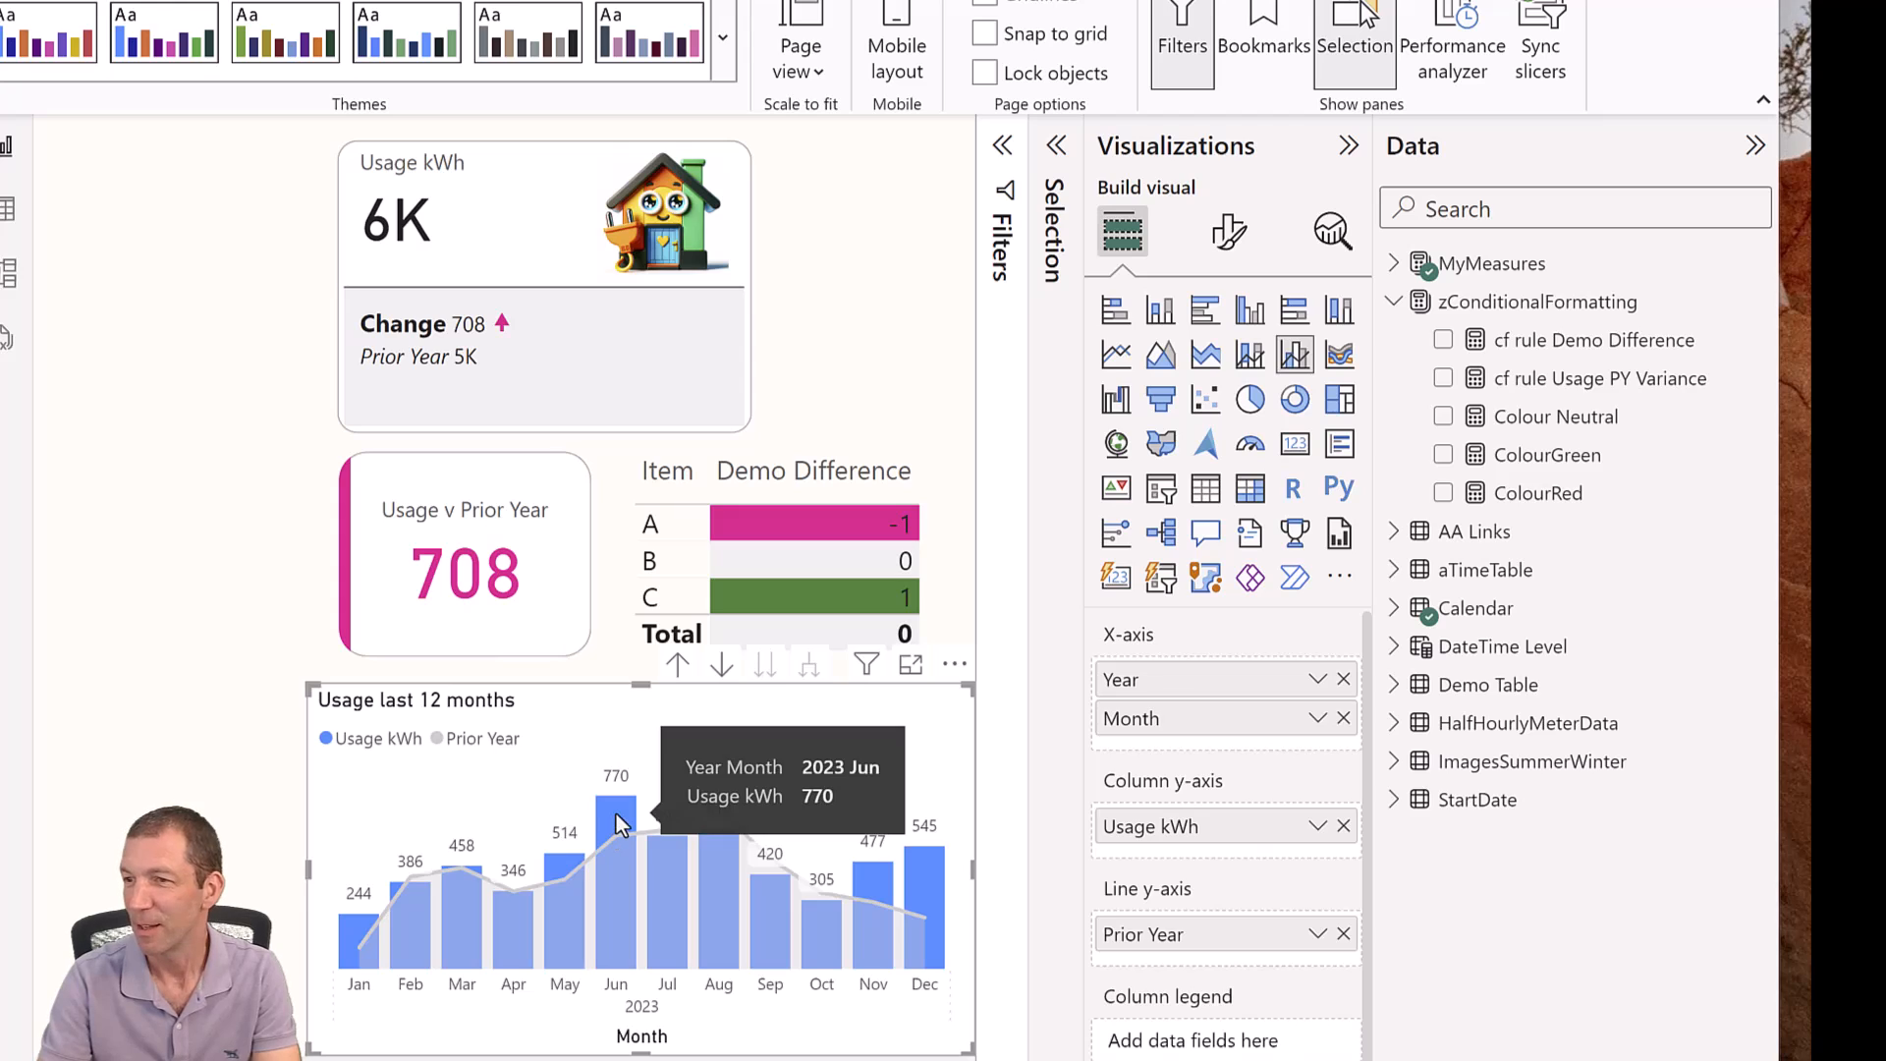
pyautogui.moveTo(668, 888)
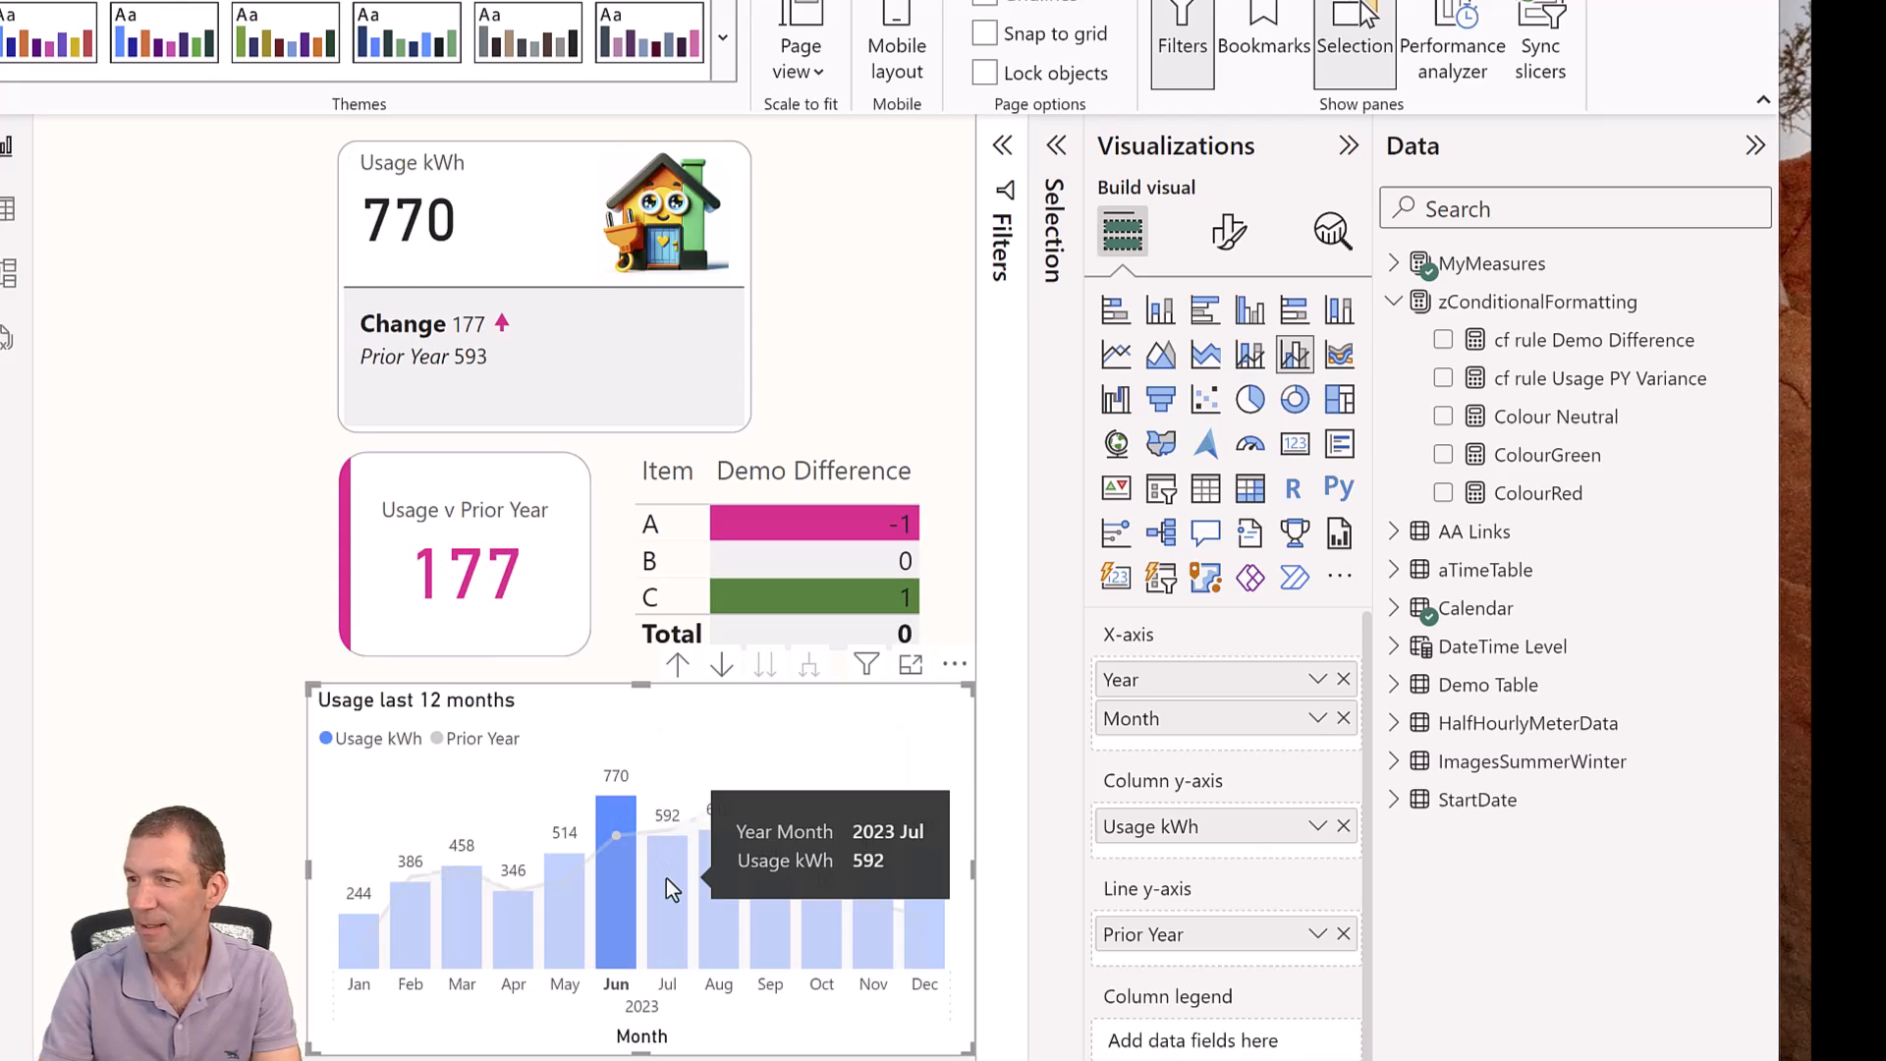
pyautogui.click(665, 901)
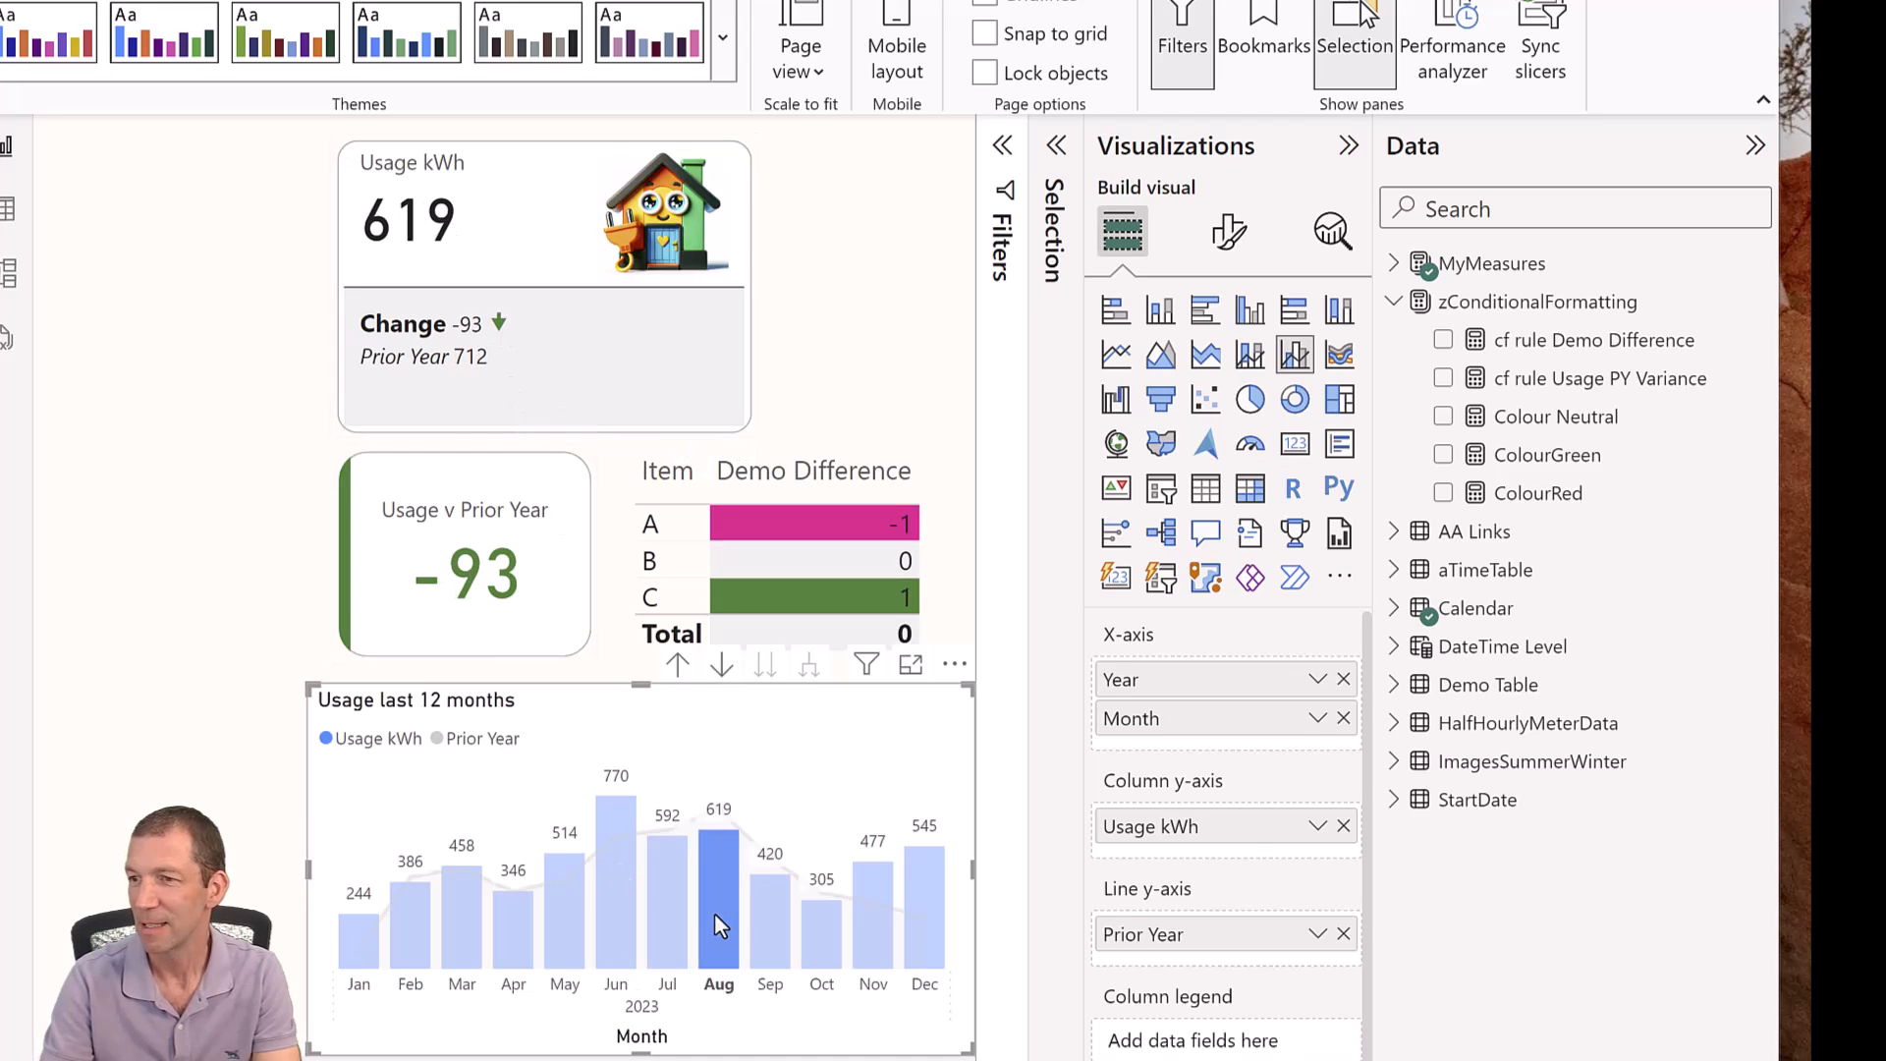
pyautogui.click(923, 878)
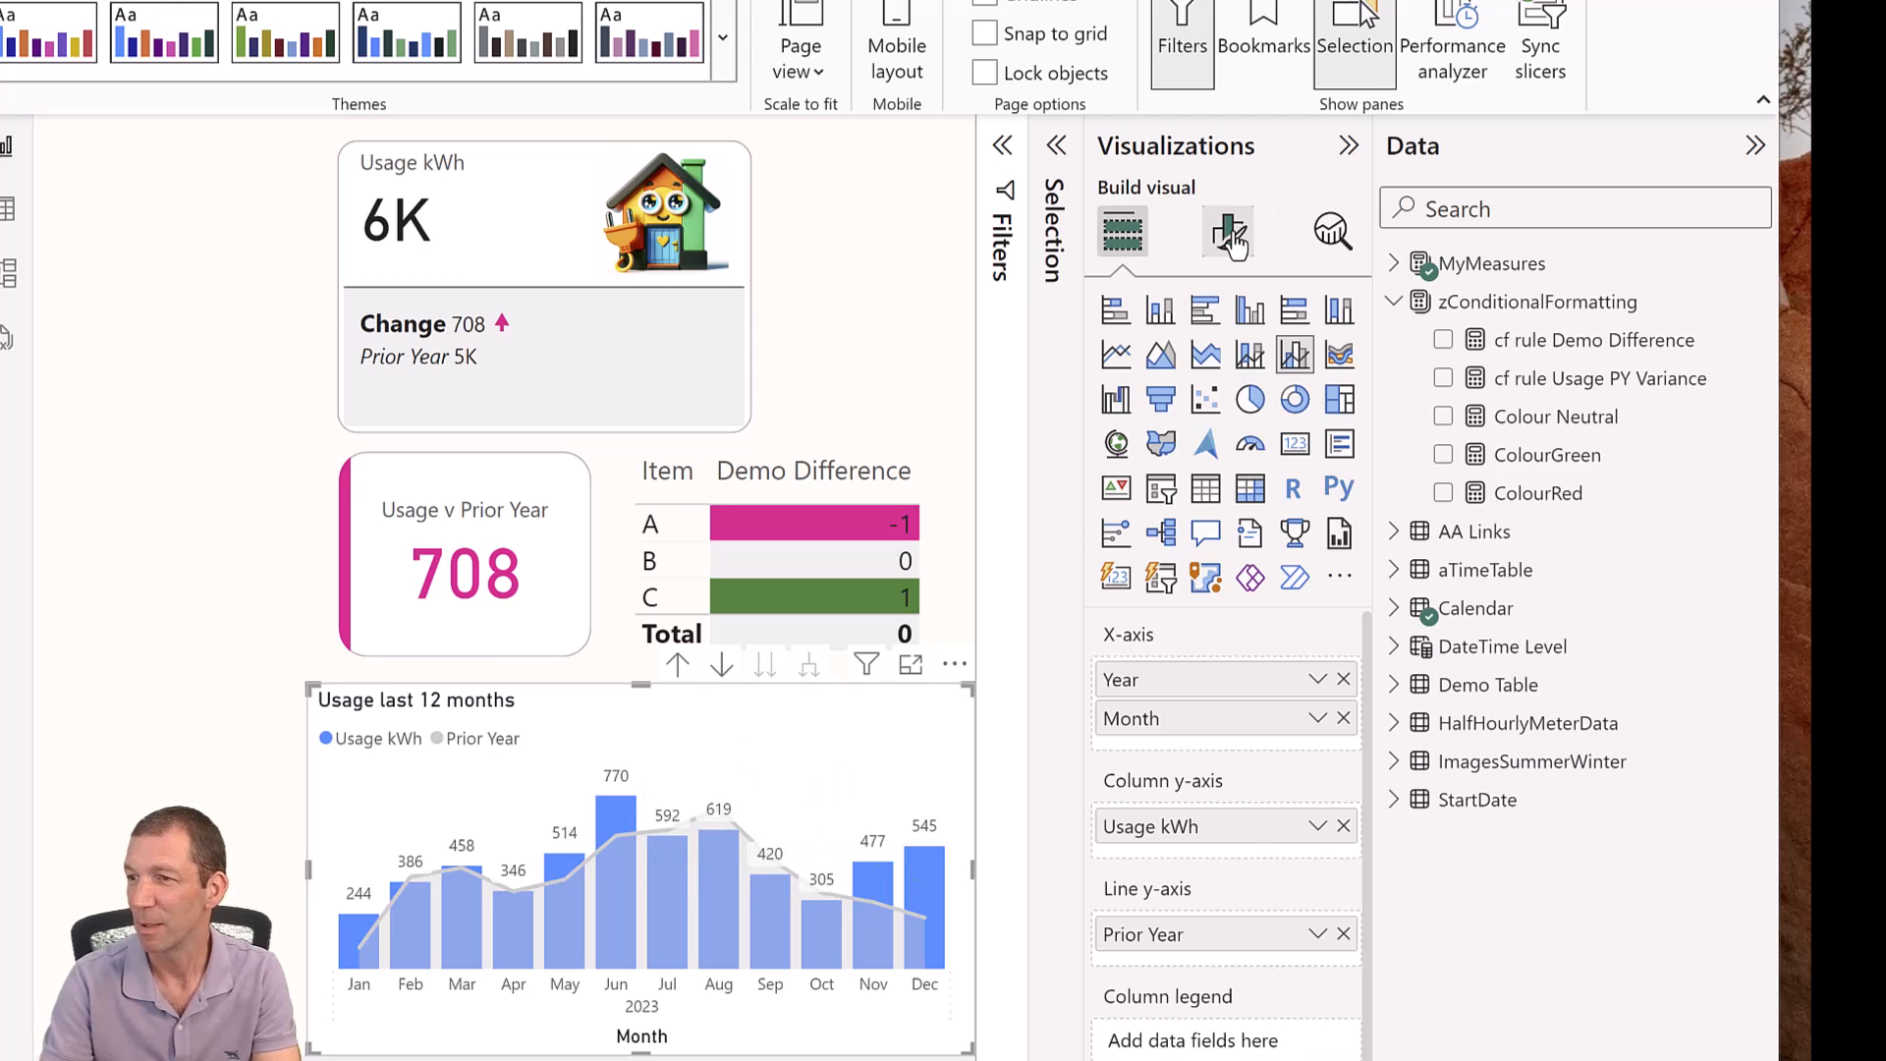
# Colour the Usage last 12 months columns by field value cf rule Usage PY Variance.
pyautogui.click(1225, 231)
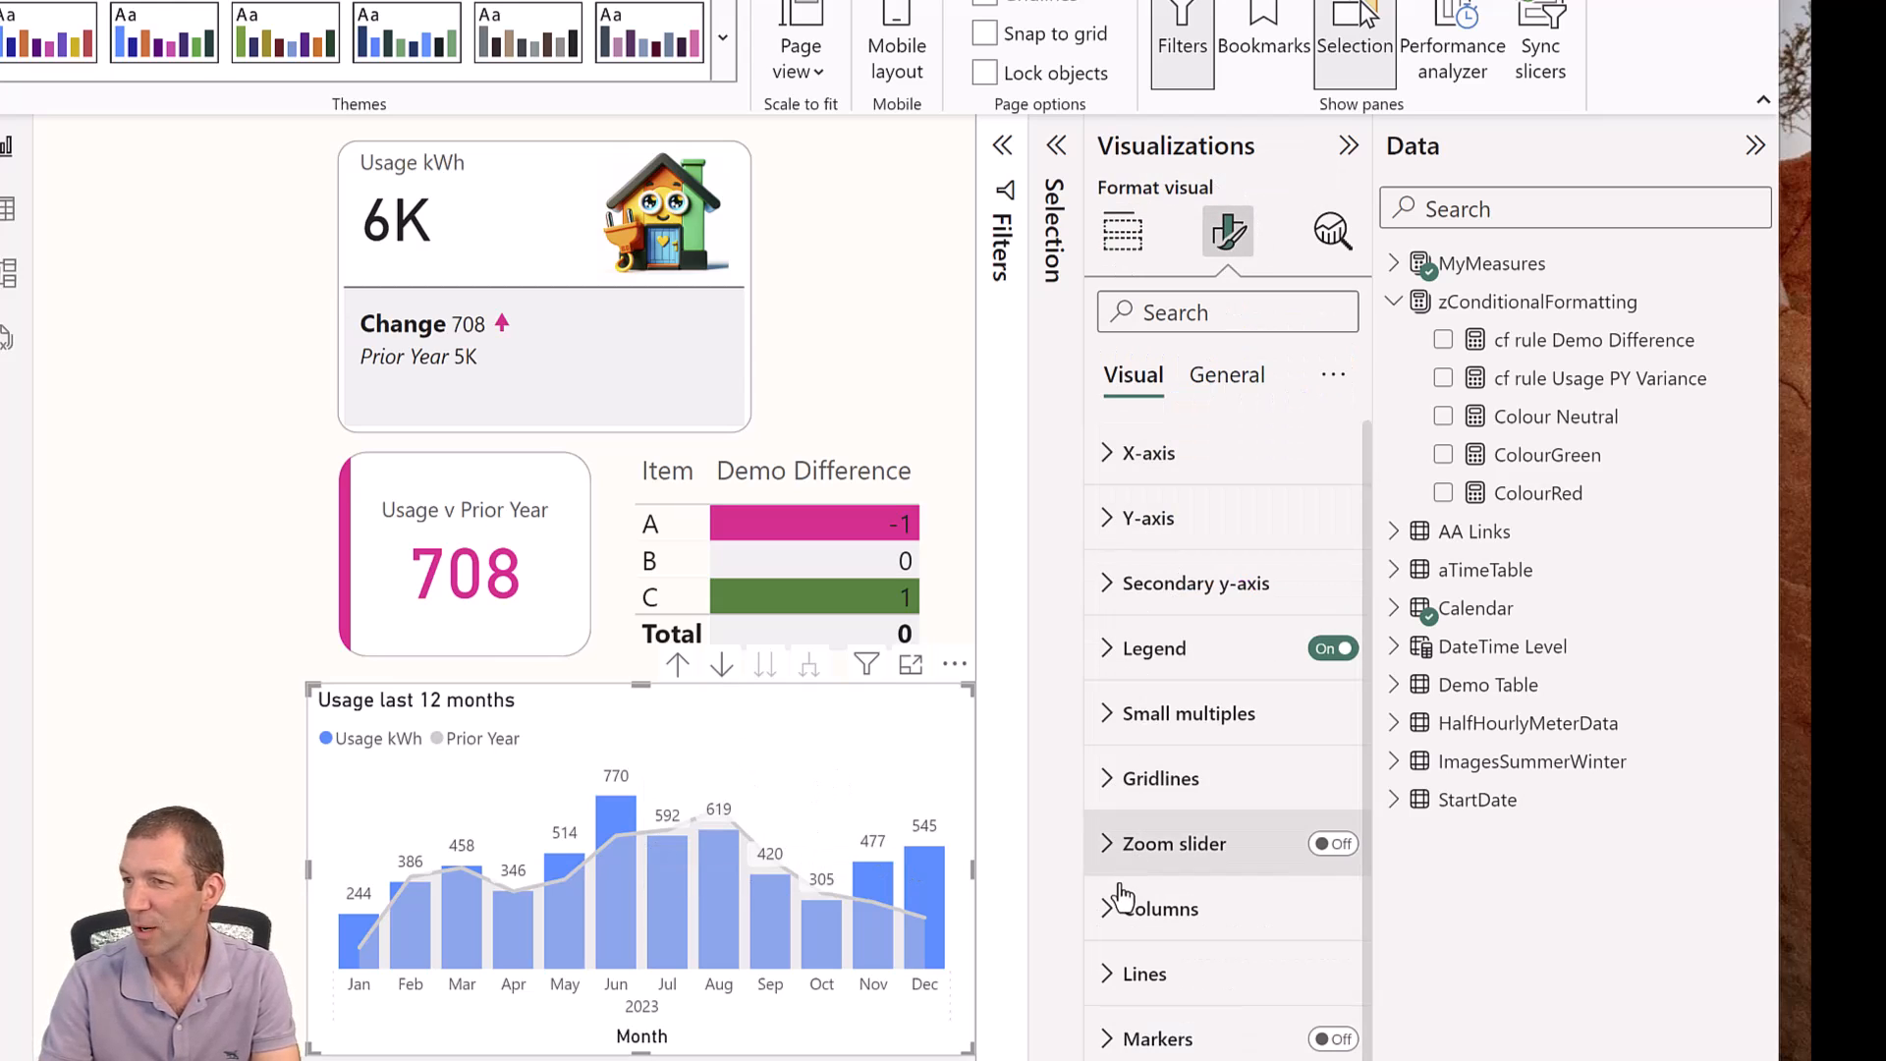
pyautogui.click(1159, 907)
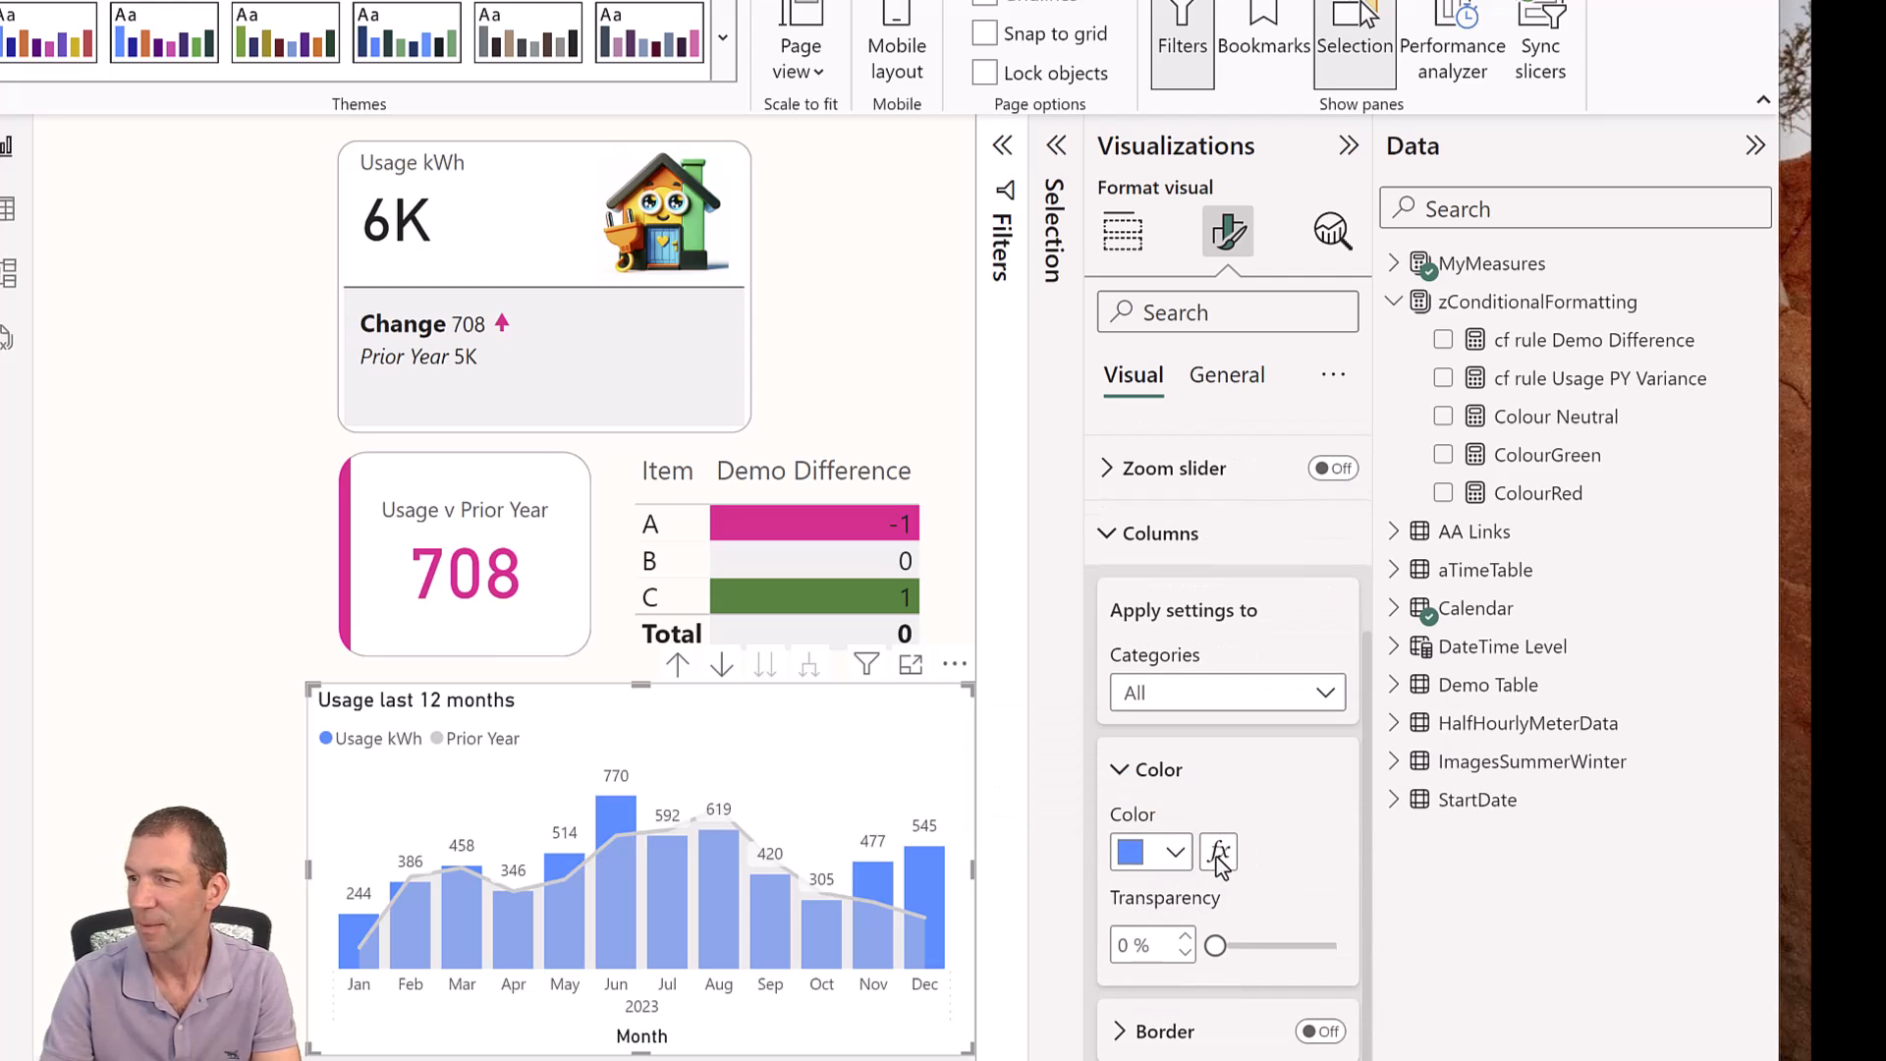
pyautogui.click(1217, 852)
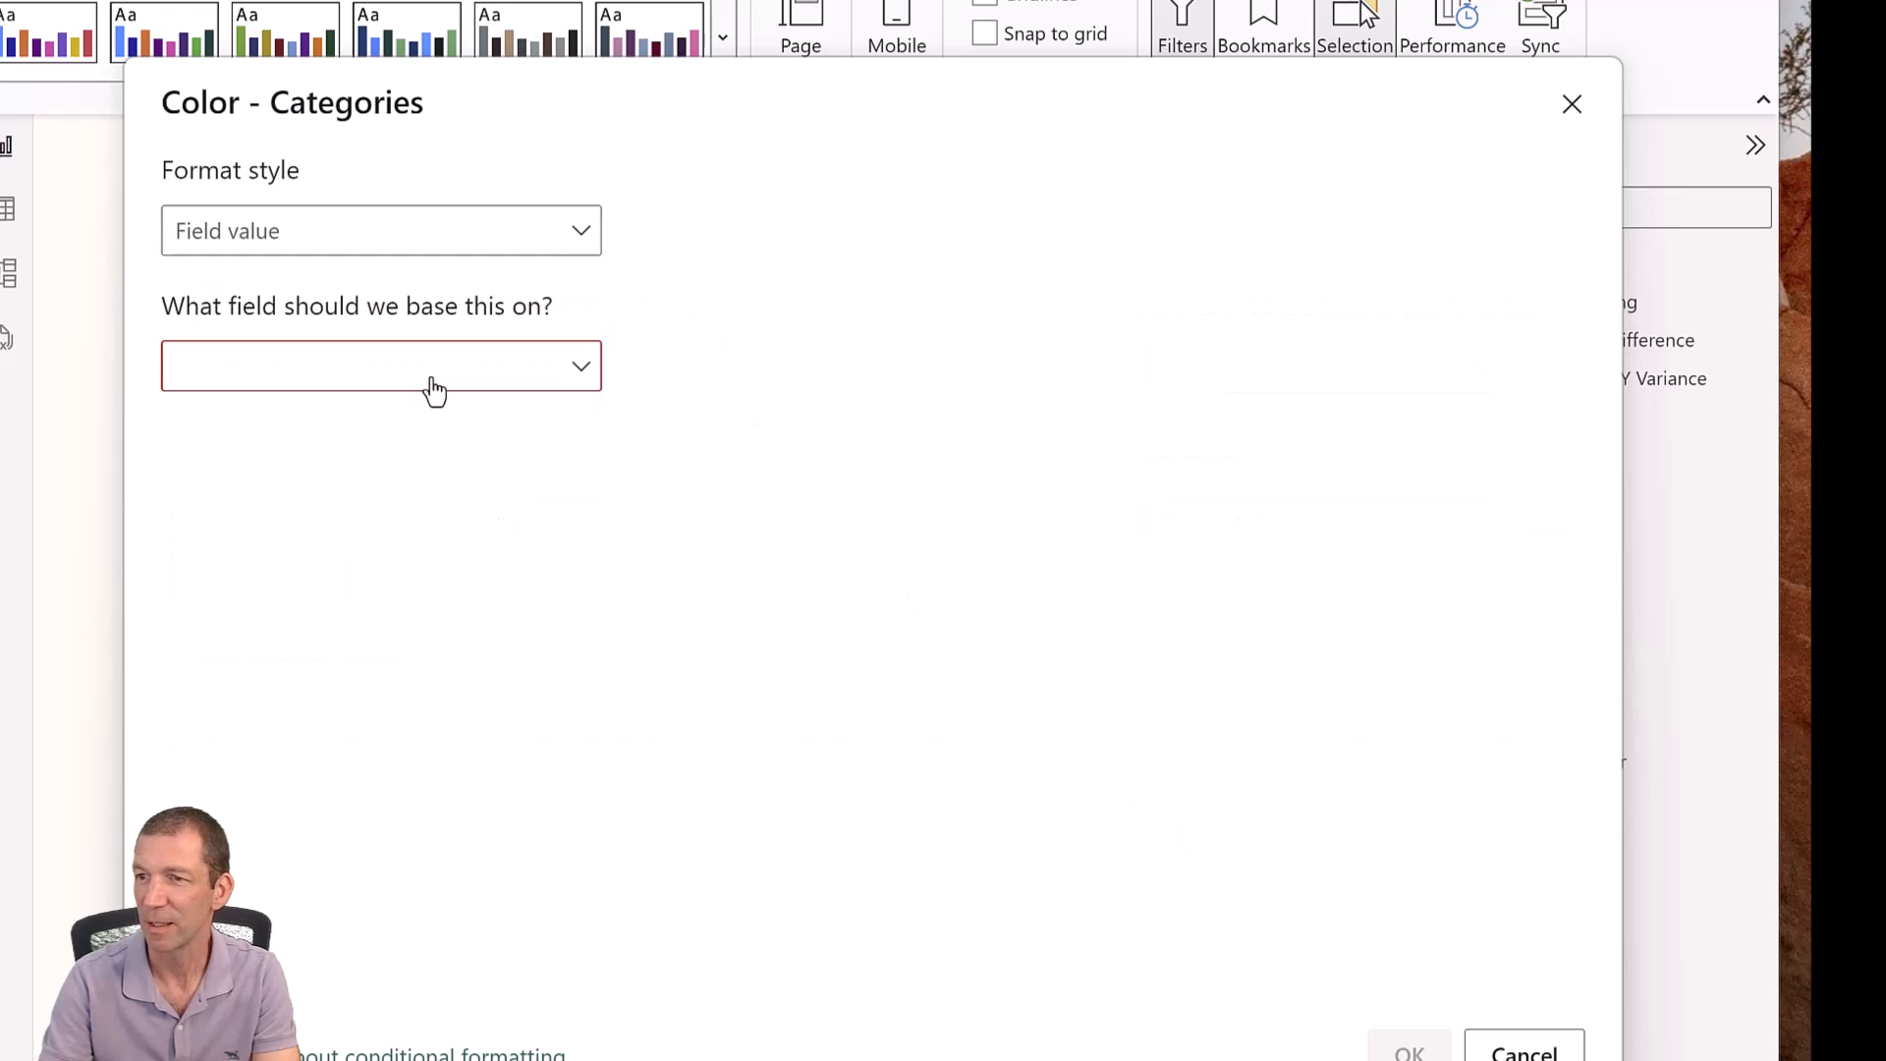
pyautogui.click(380, 365)
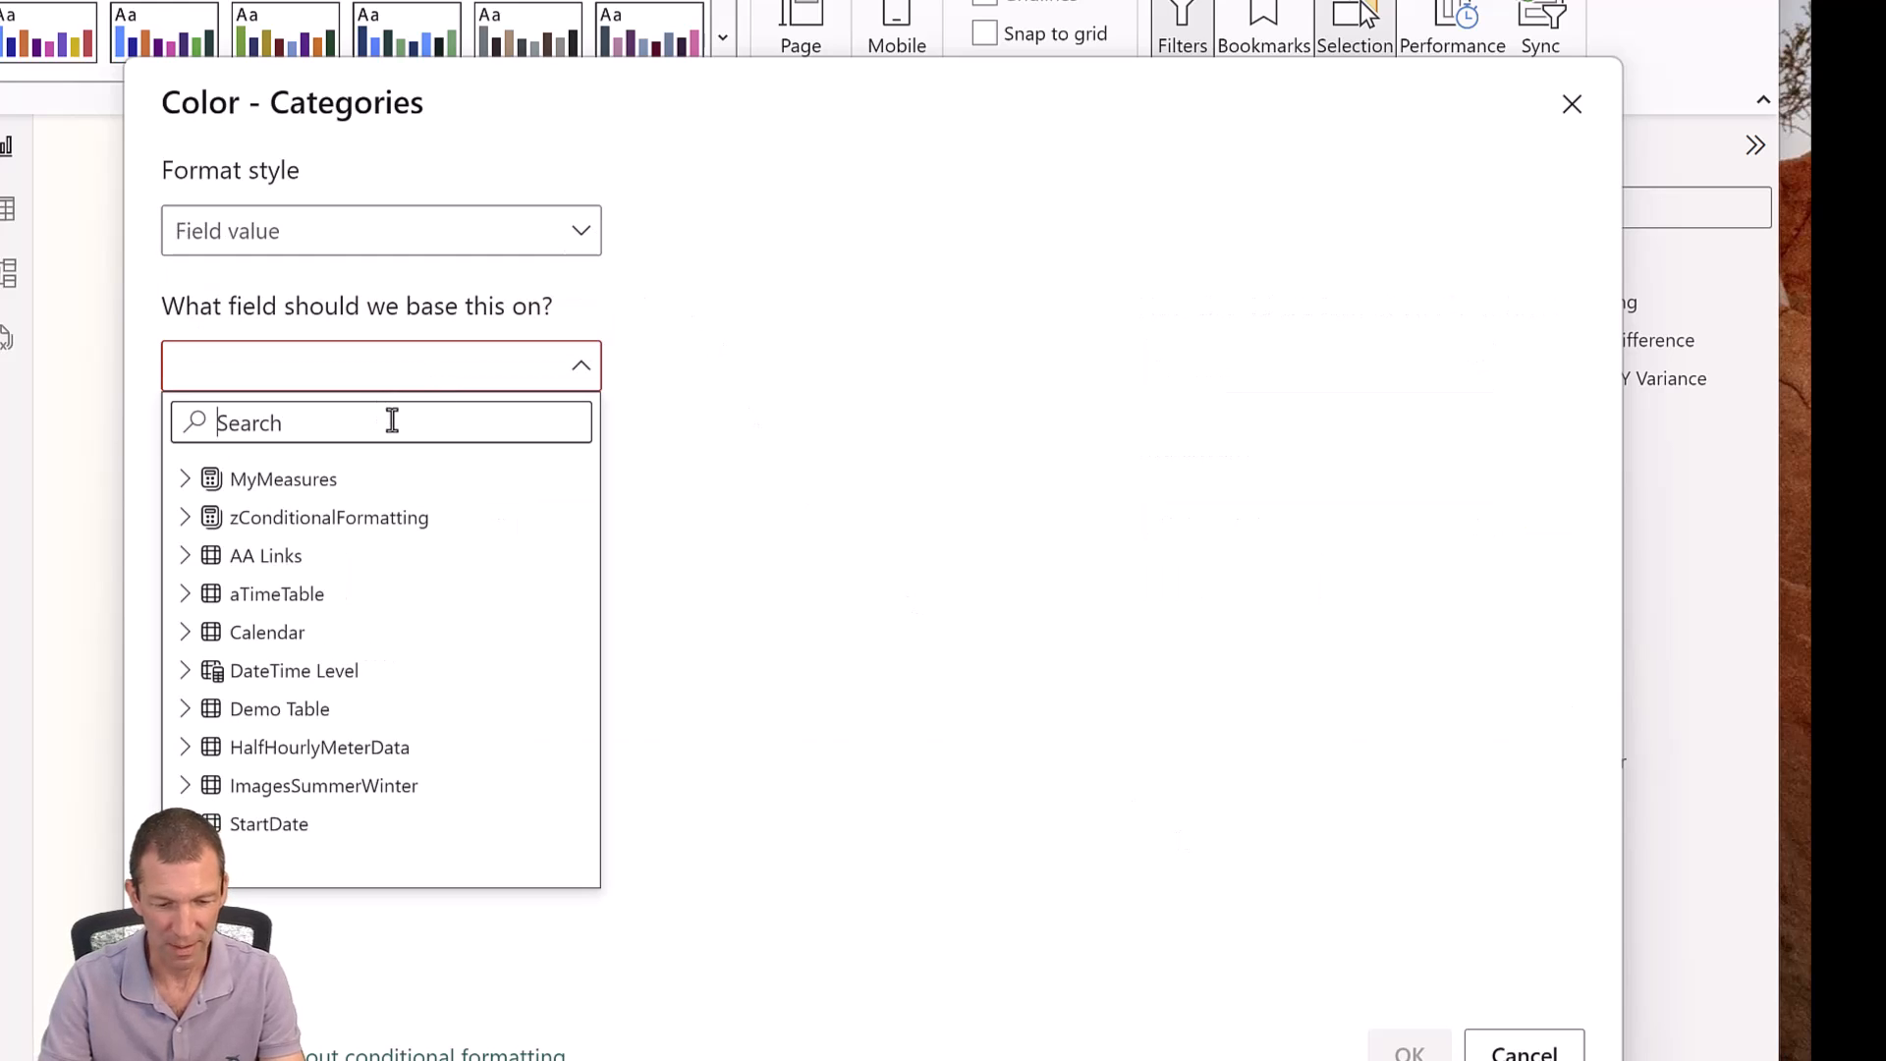
pyautogui.write('cf')
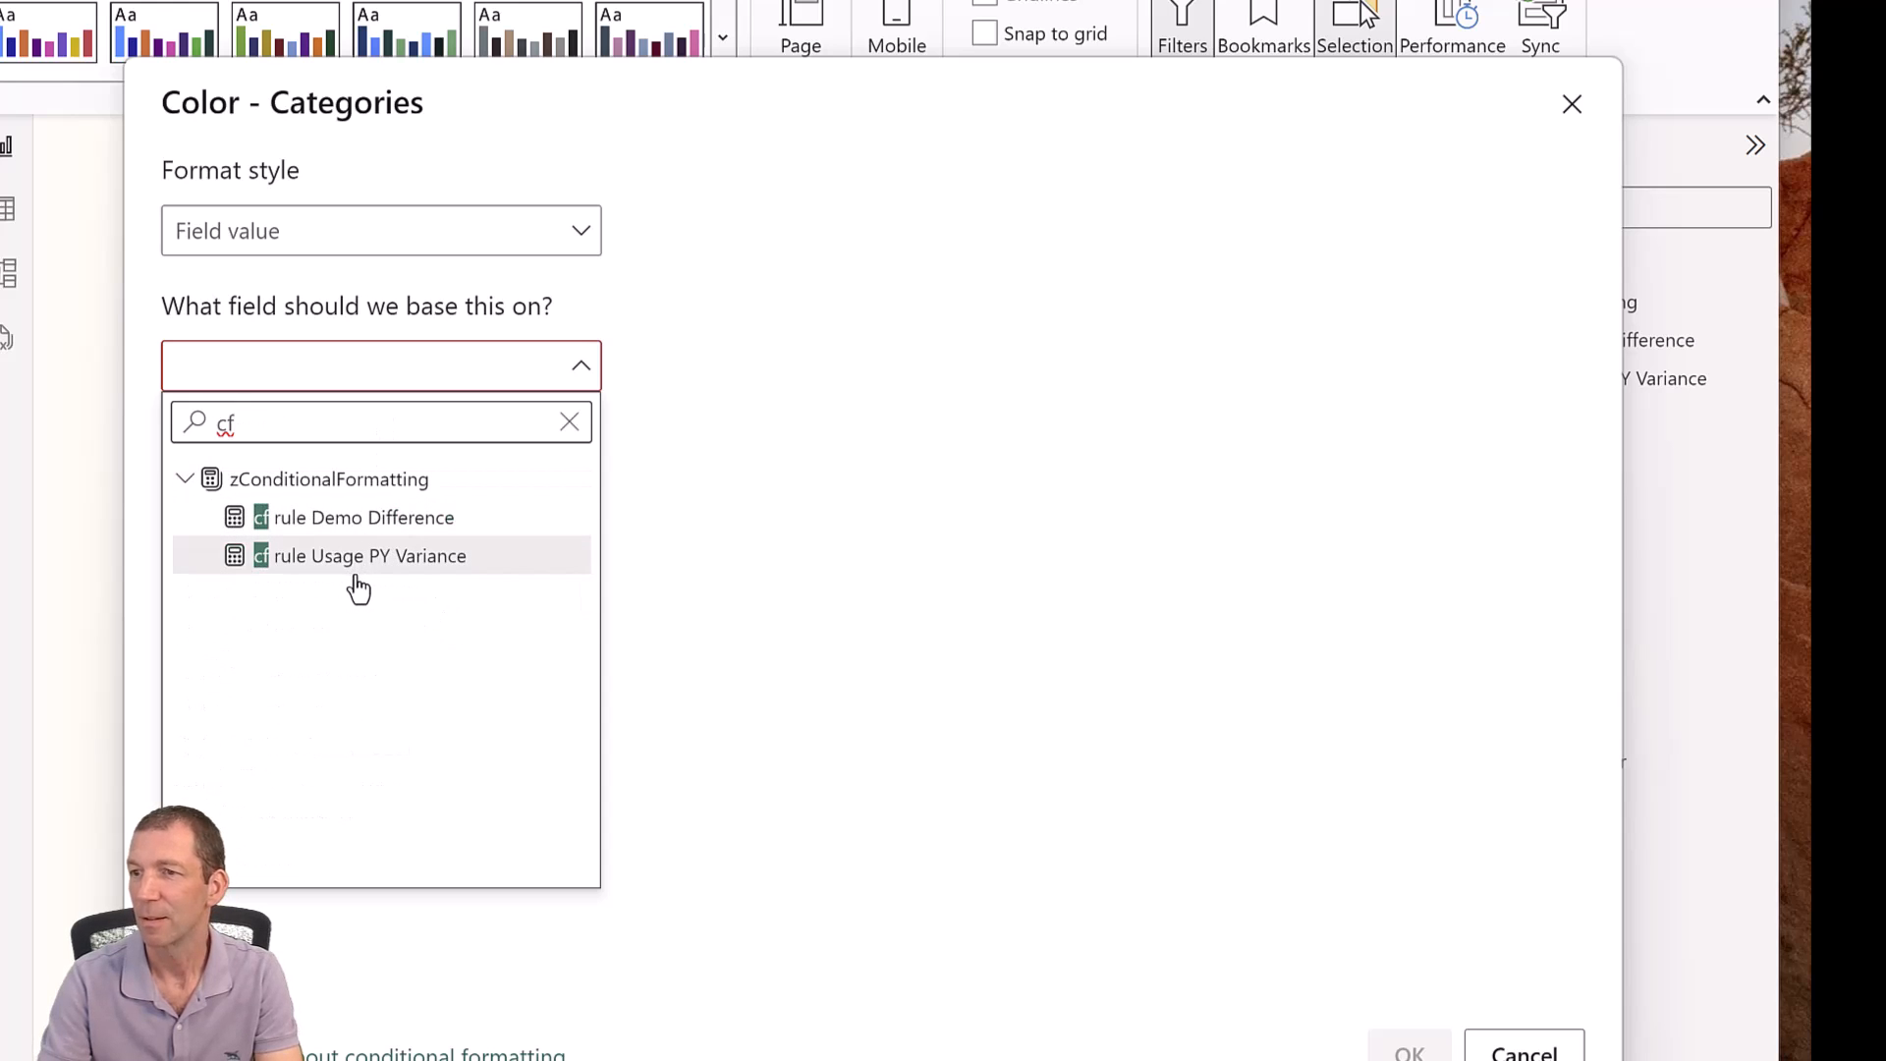
pyautogui.click(365, 554)
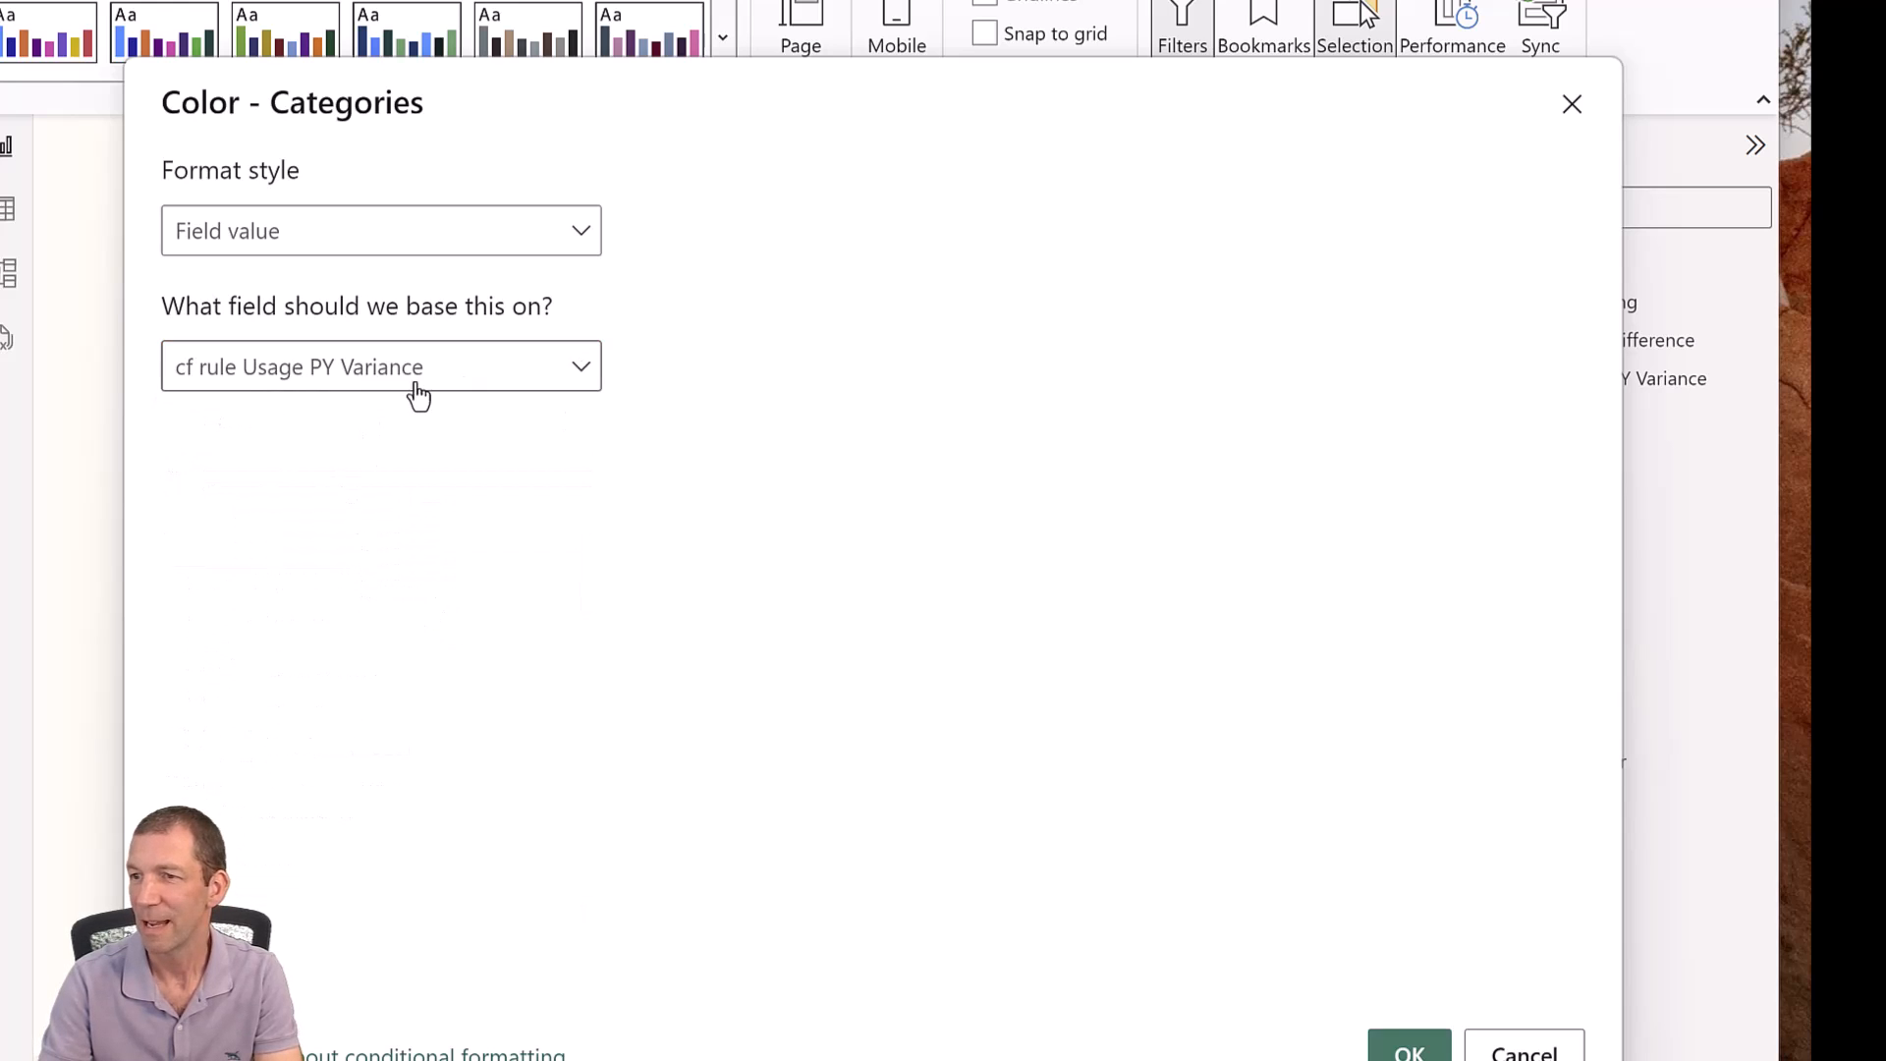
pyautogui.click(1408, 1052)
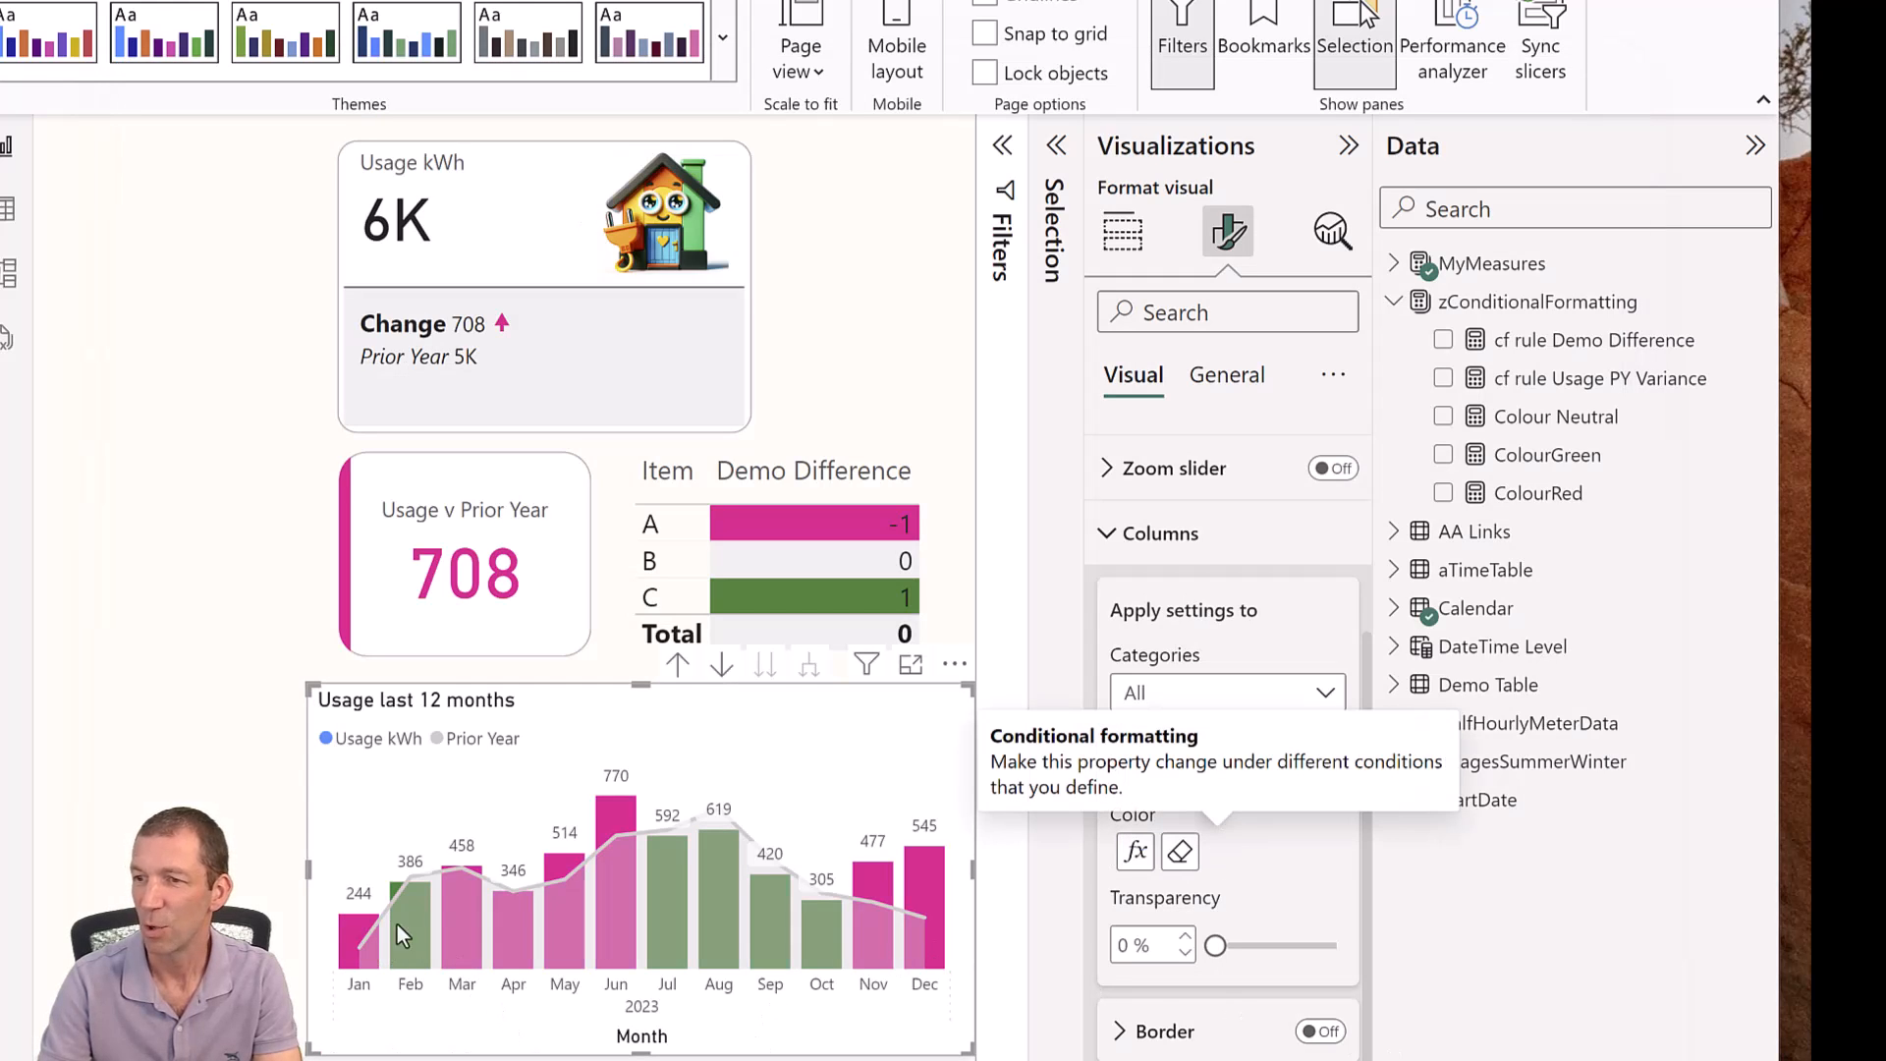
pyautogui.moveTo(637, 839)
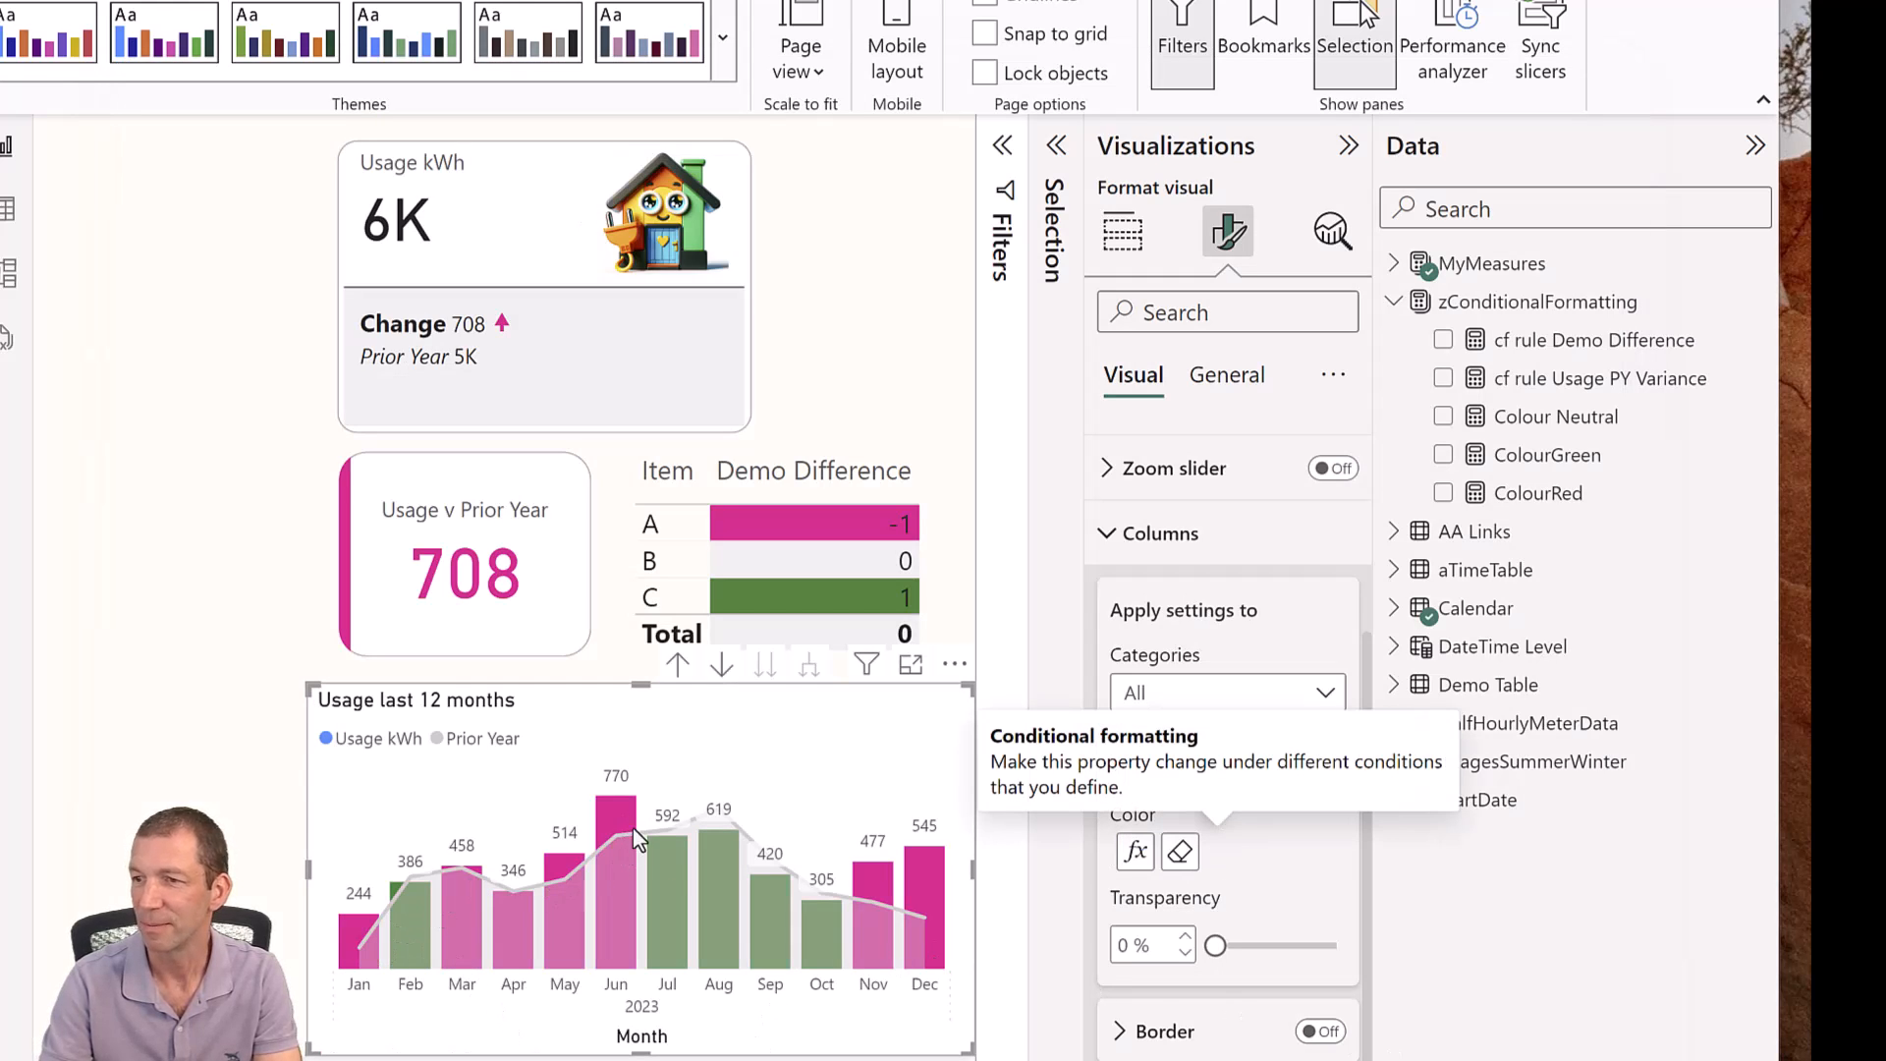
pyautogui.moveTo(604, 731)
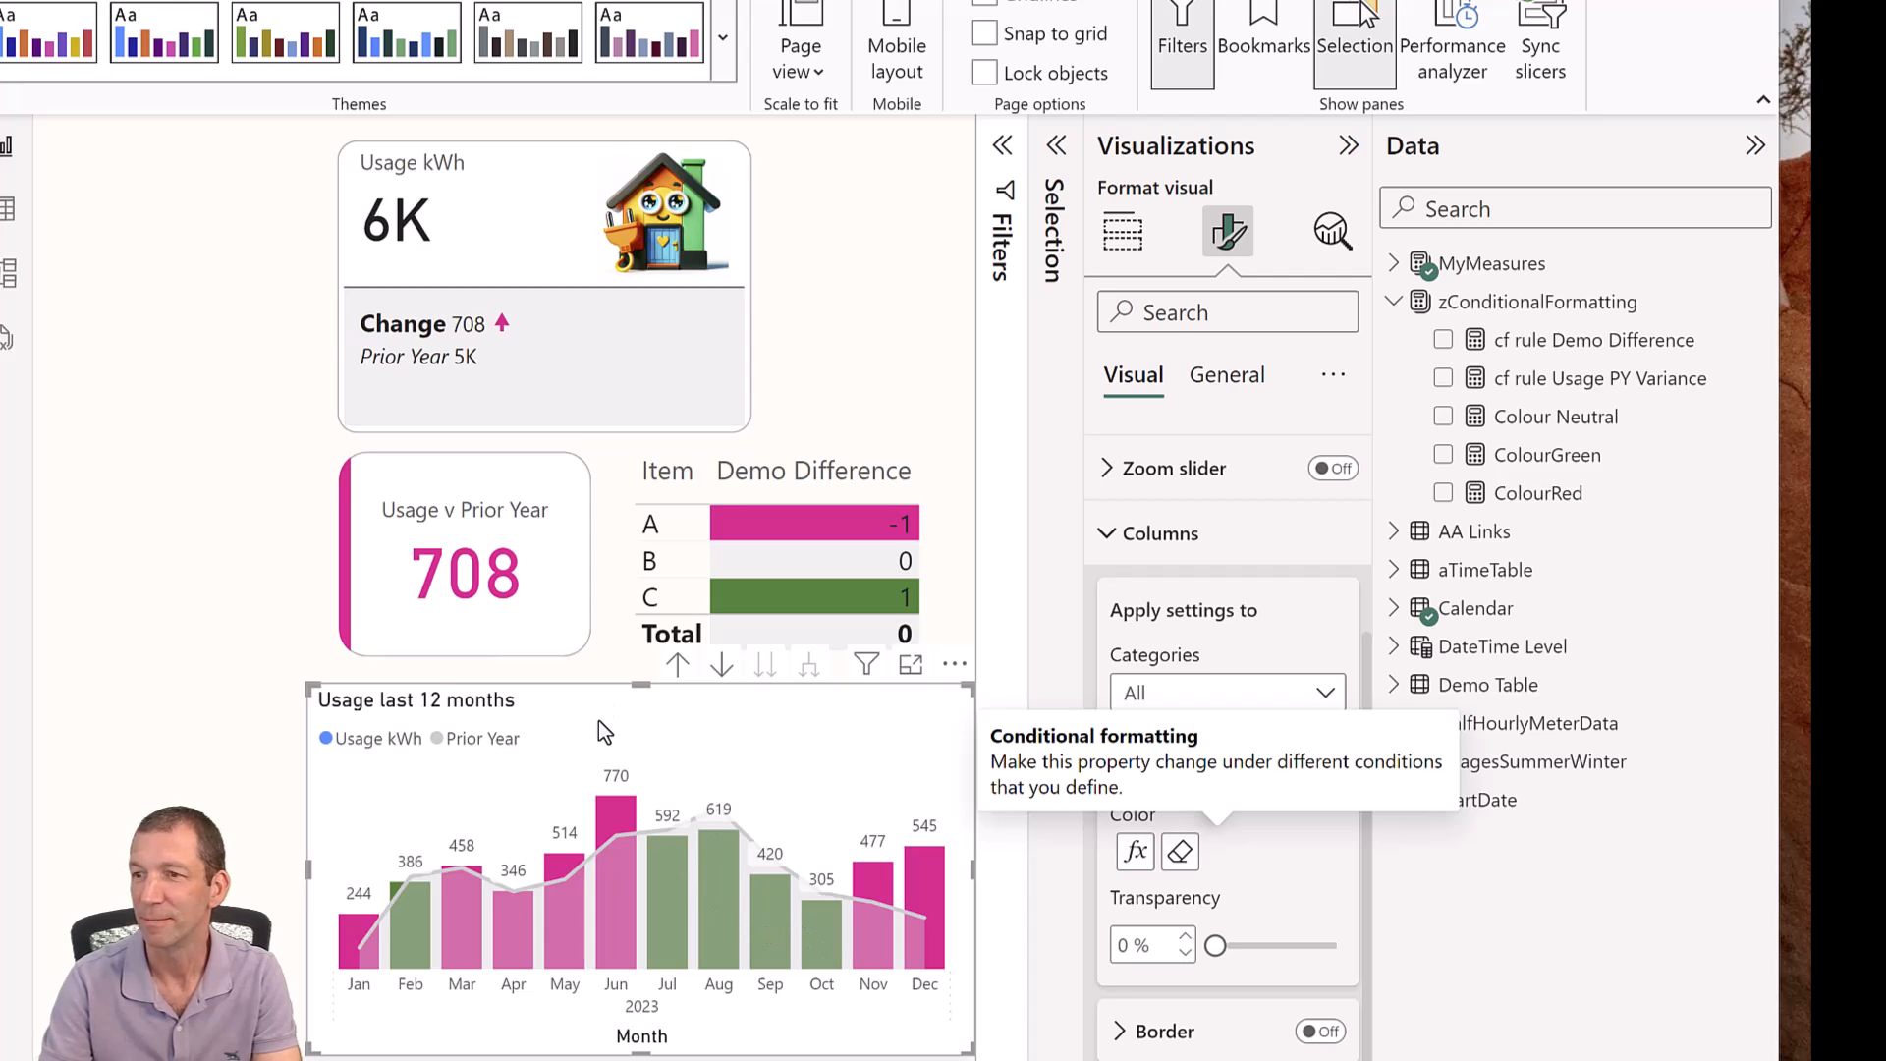
pyautogui.moveTo(740, 886)
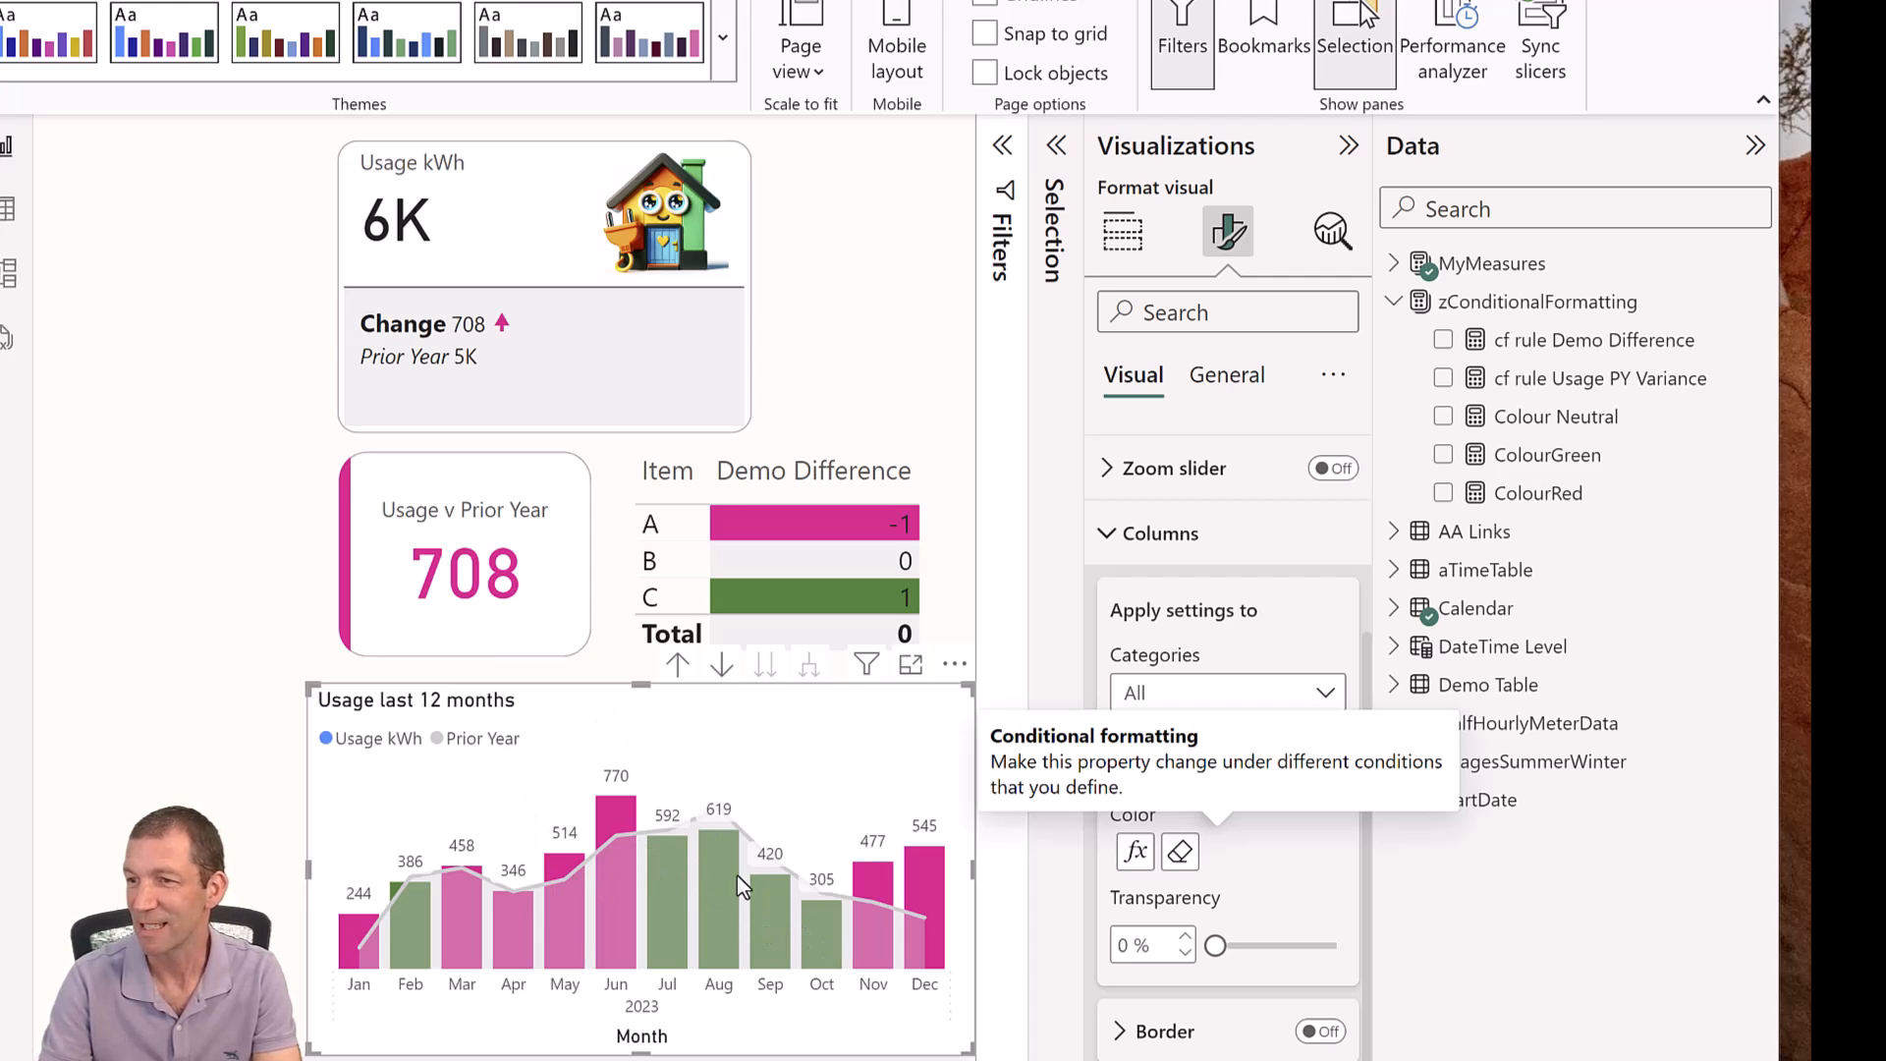
pyautogui.moveTo(617, 773)
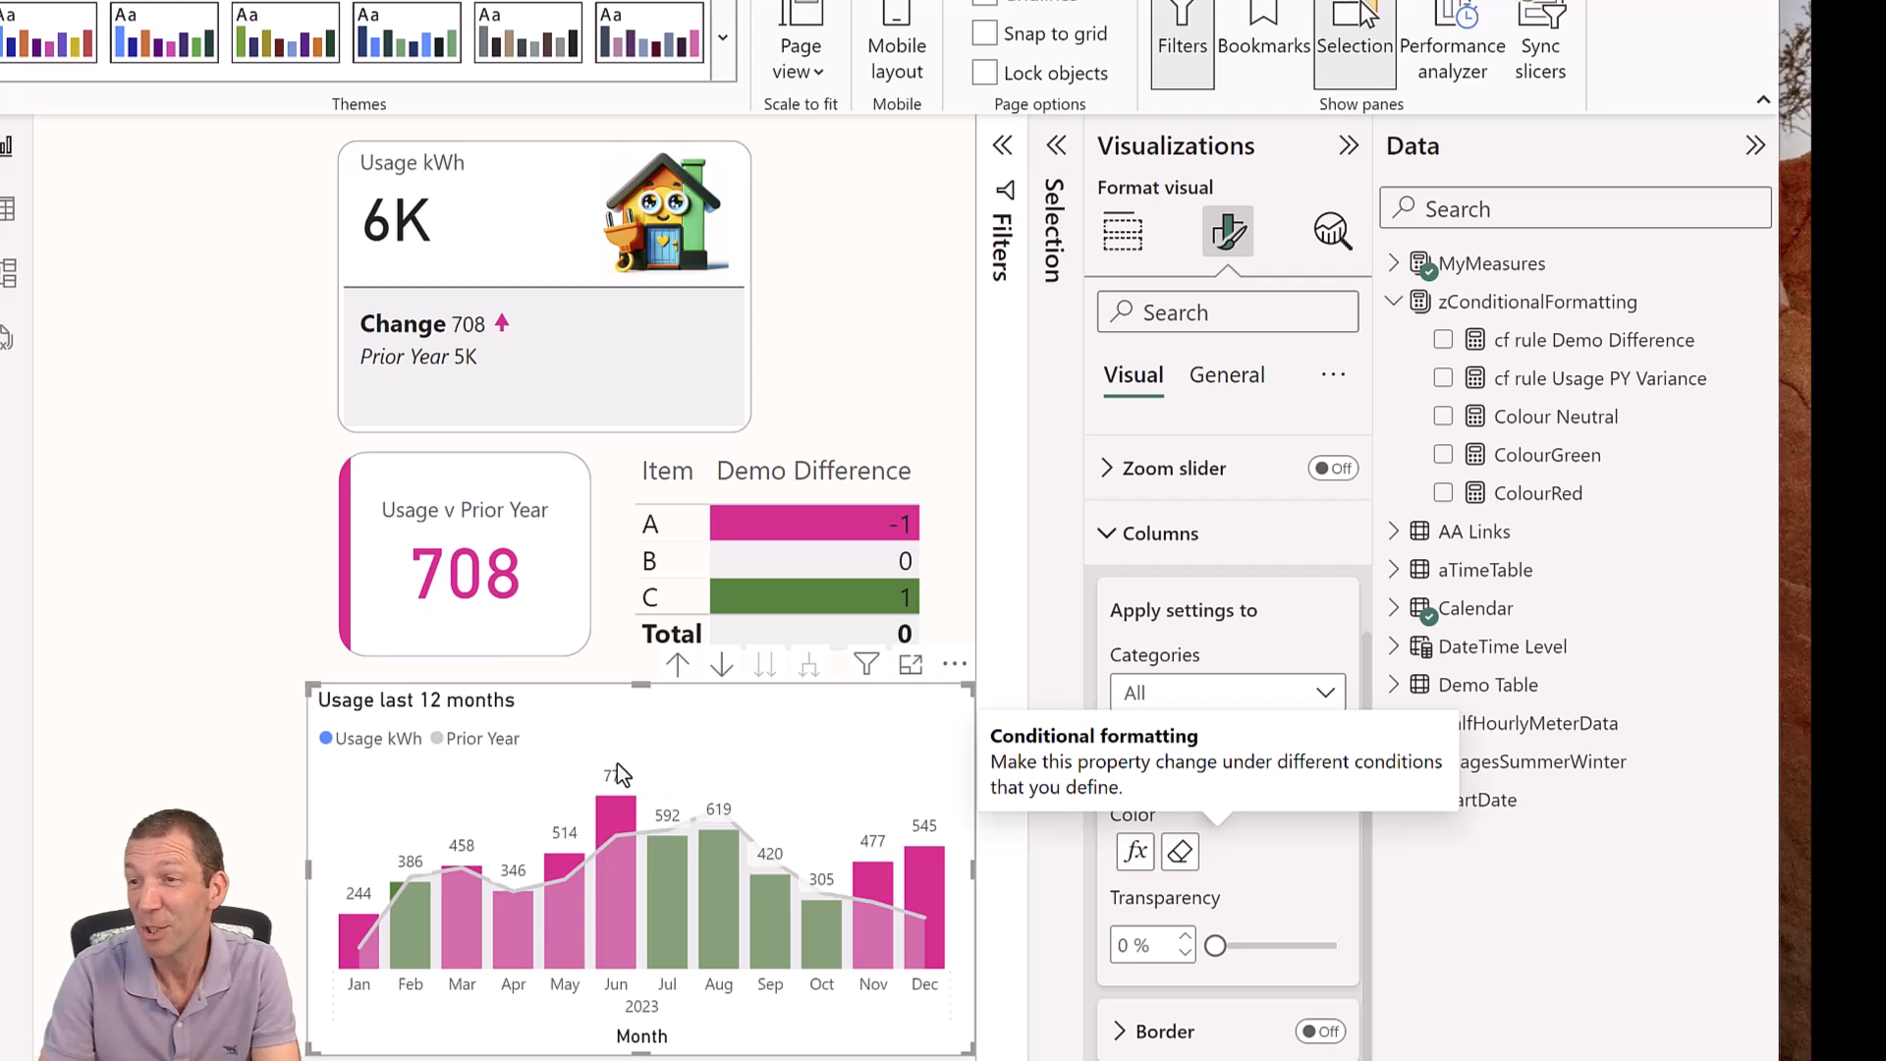